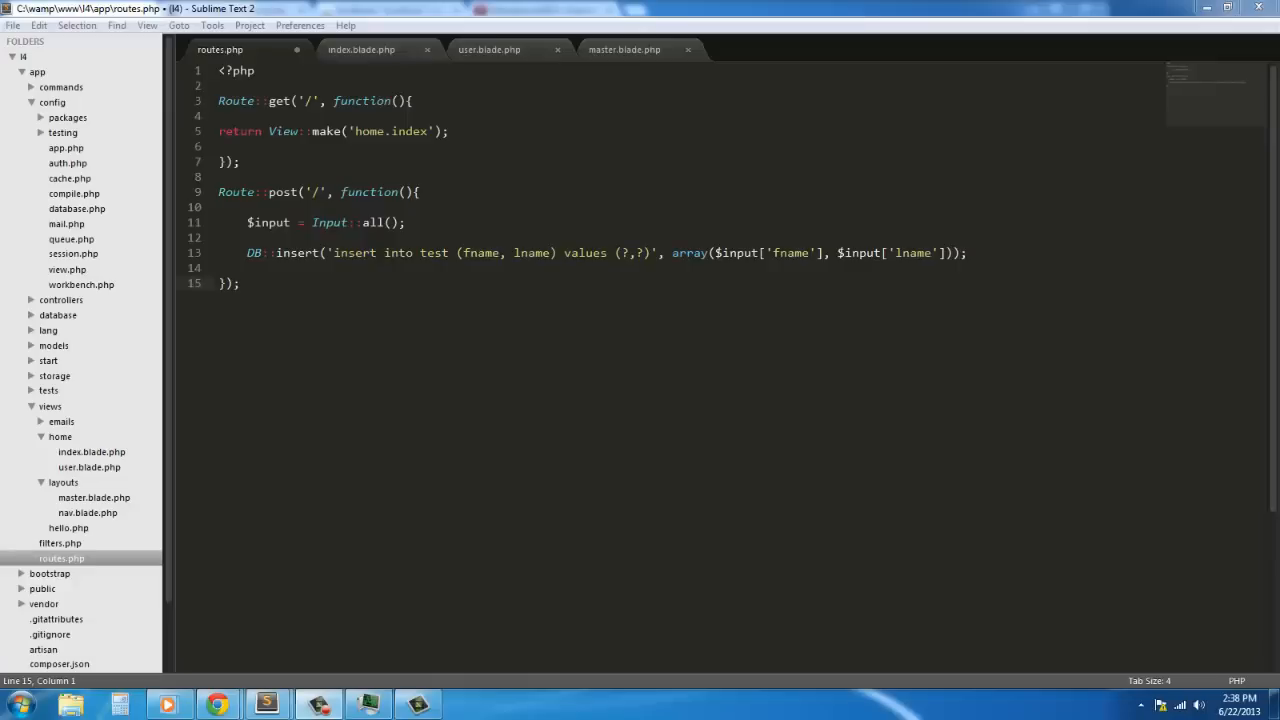
mouse_move(1200, 263)
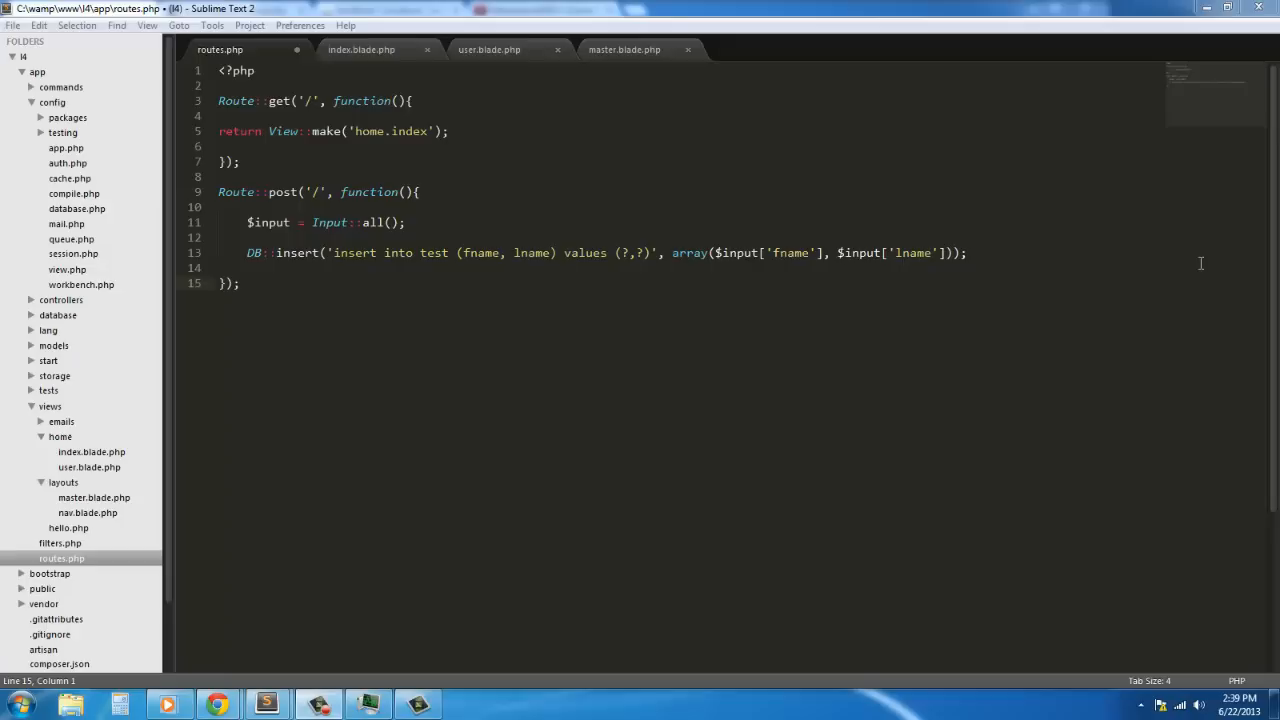
mouse_move(688, 332)
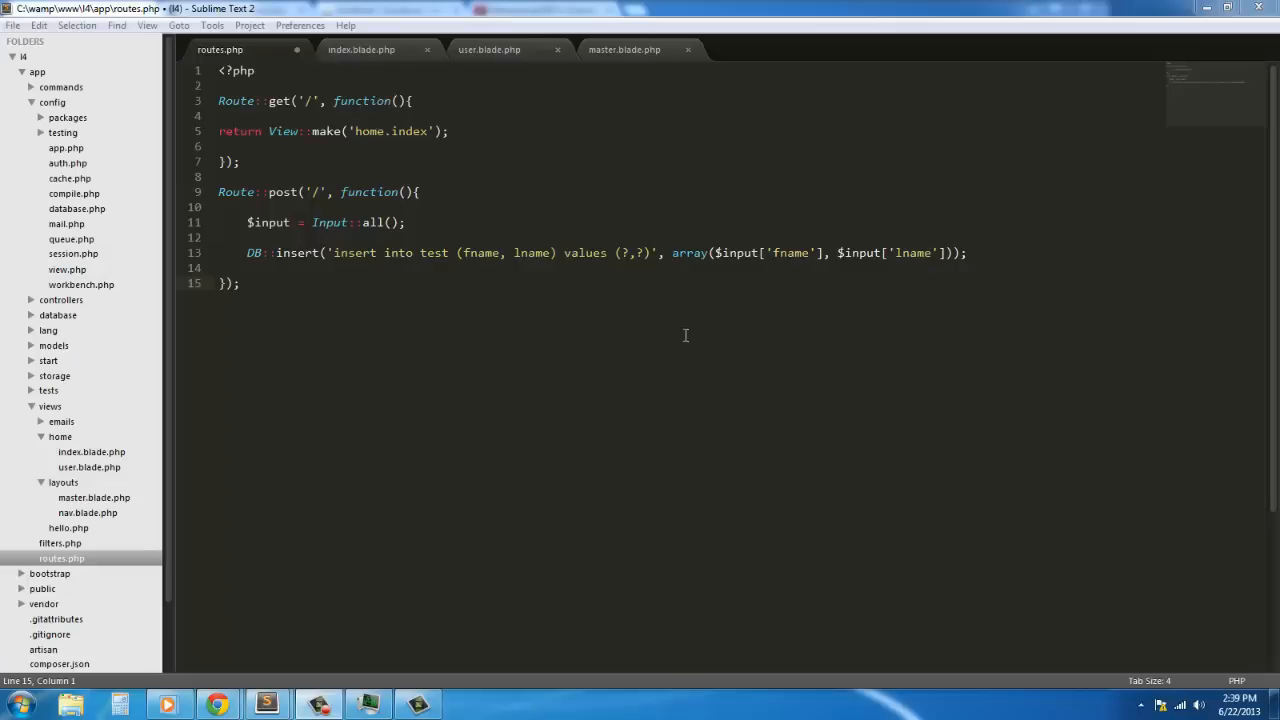
mouse_move(344, 289)
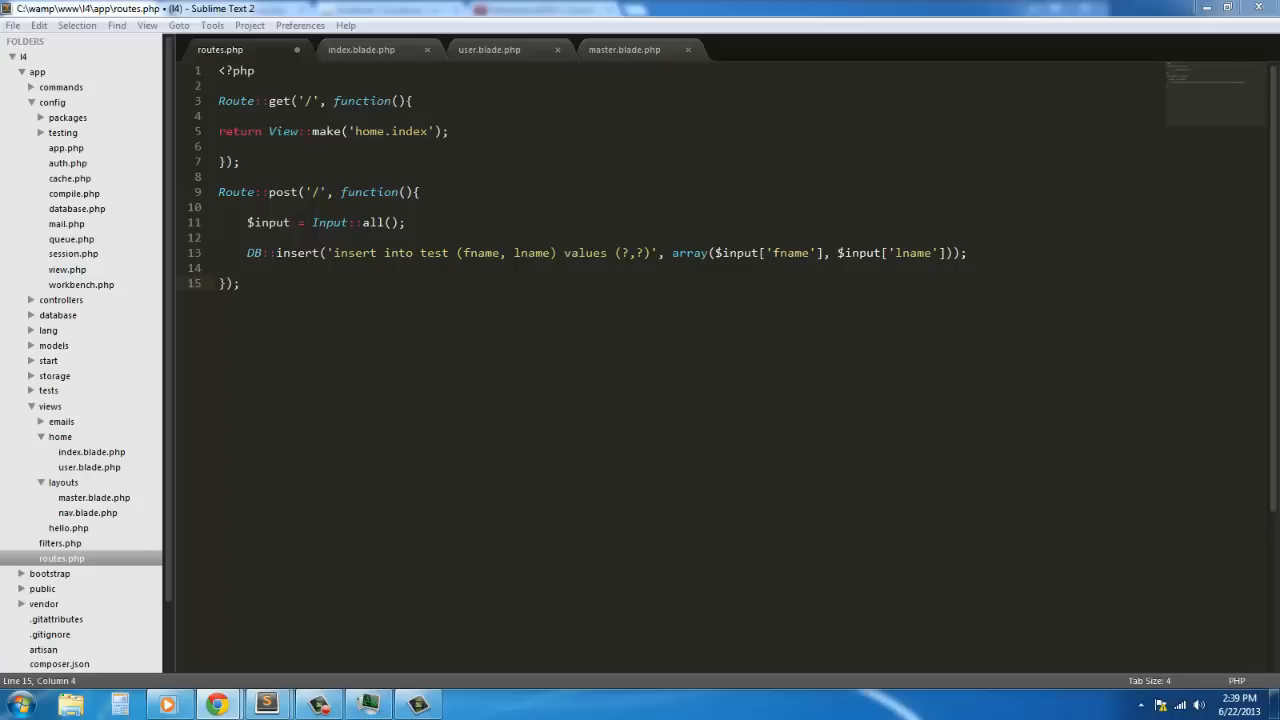
mouse_move(1104, 284)
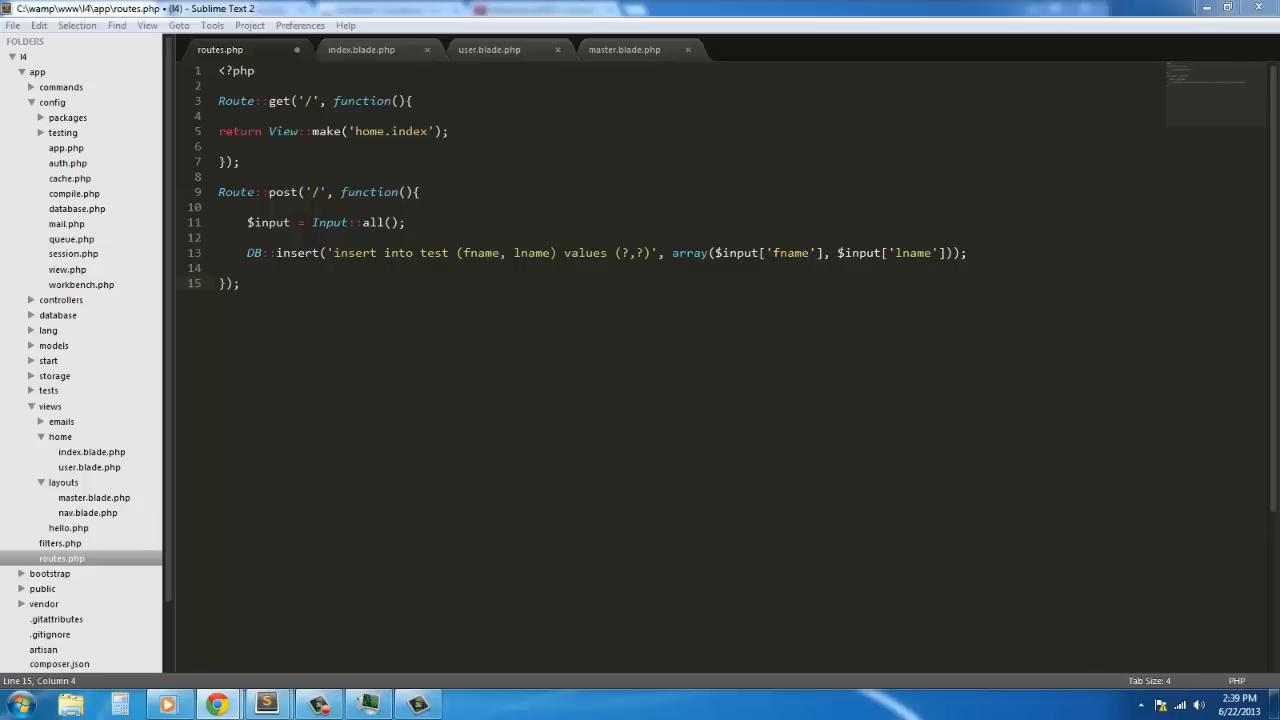
mouse_move(906, 241)
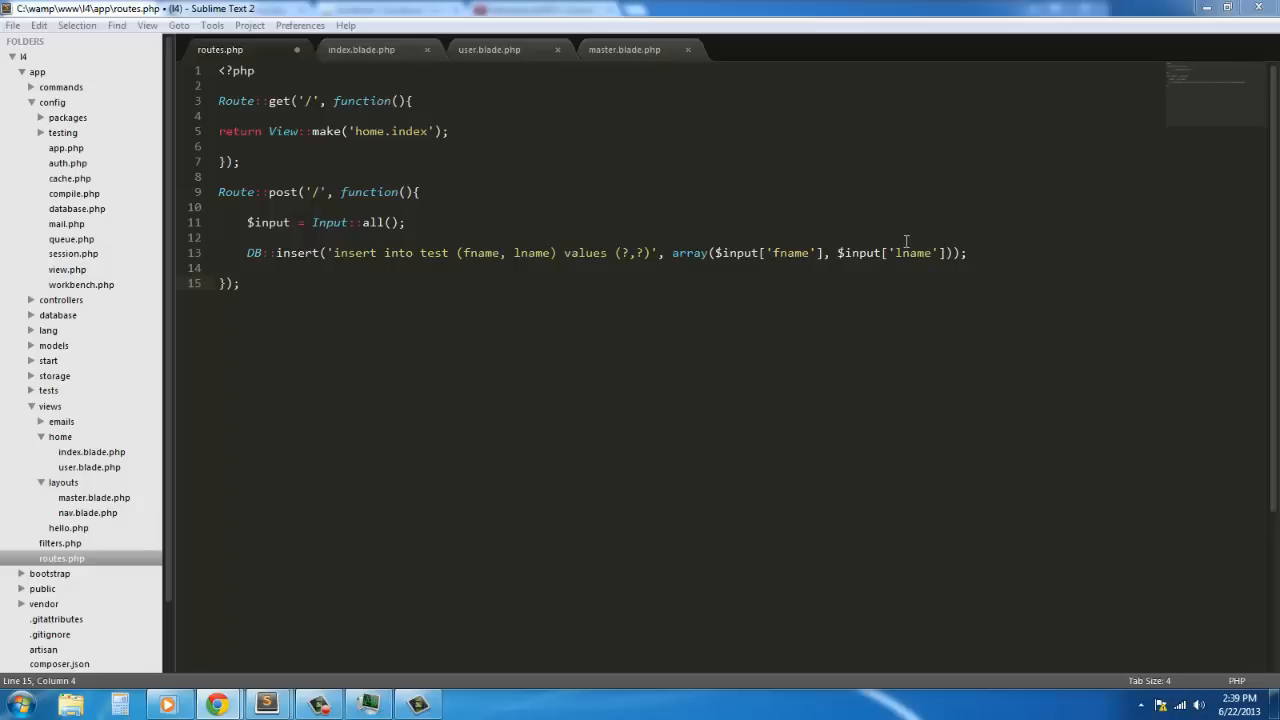
mouse_move(742, 252)
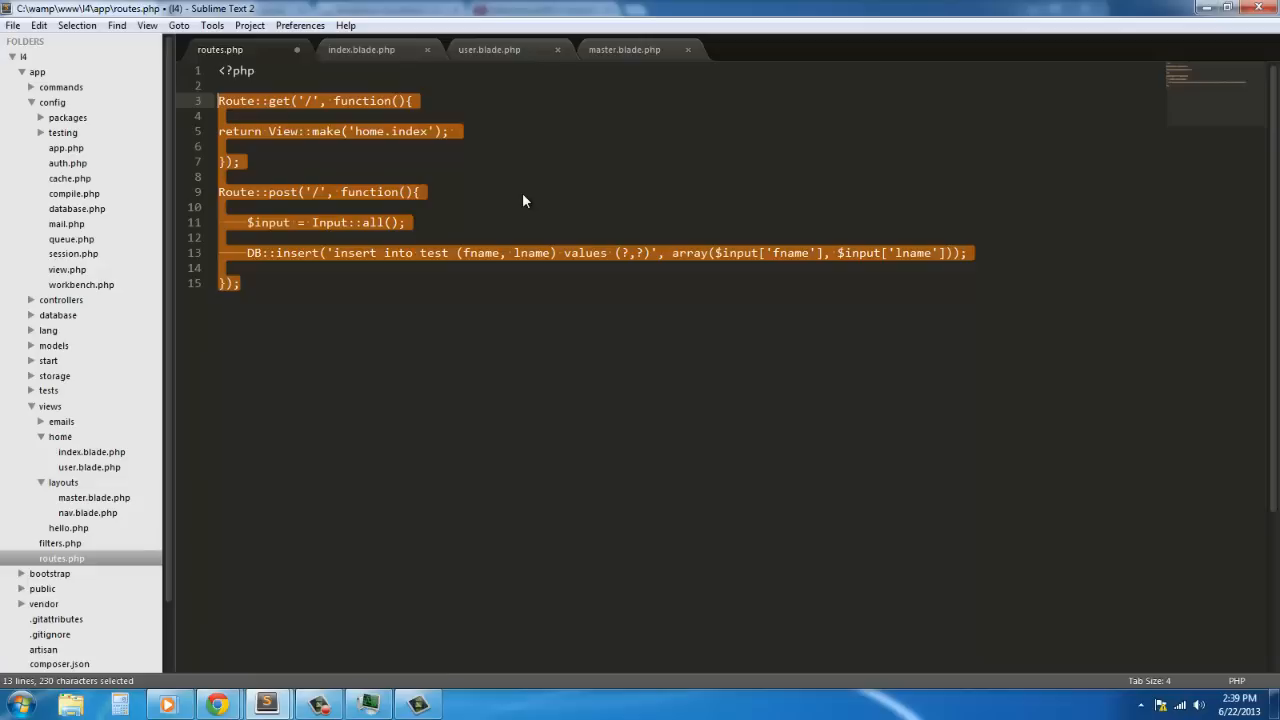
Step: Comment out the old routes and add an empty Route::get('/', function(){}) closure above them
key(ctrl+/)
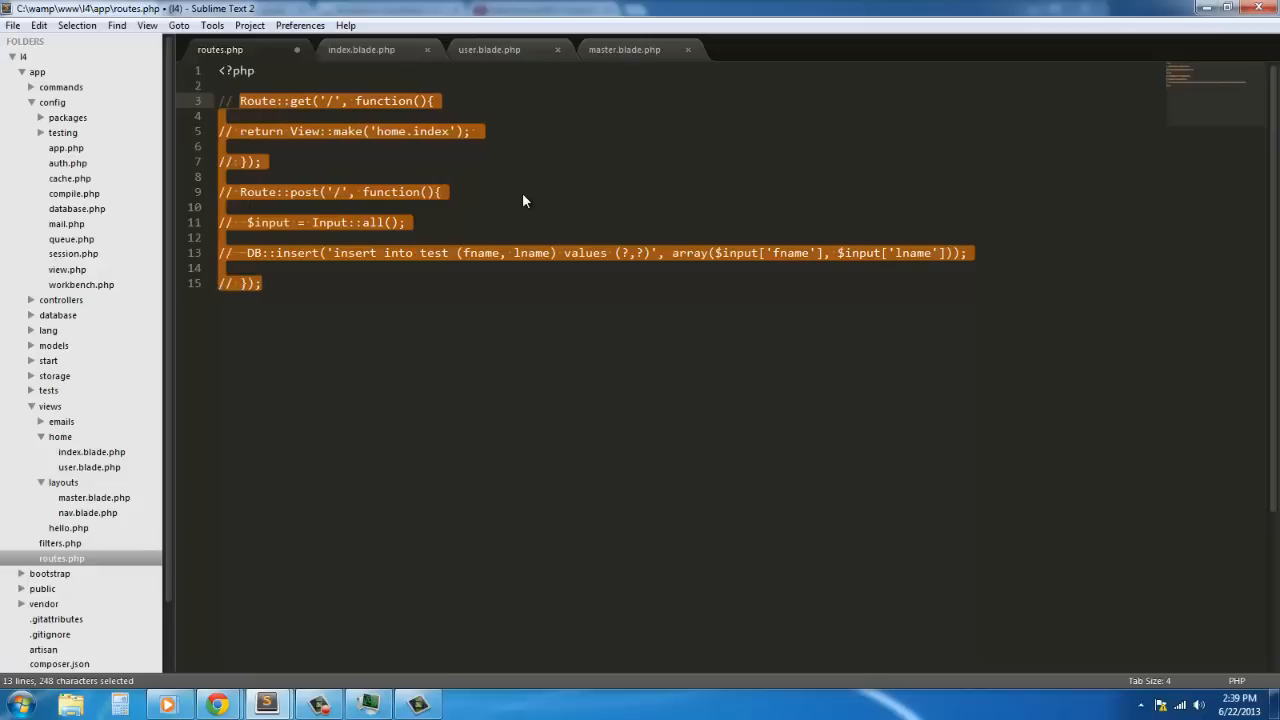
mouse_move(485, 298)
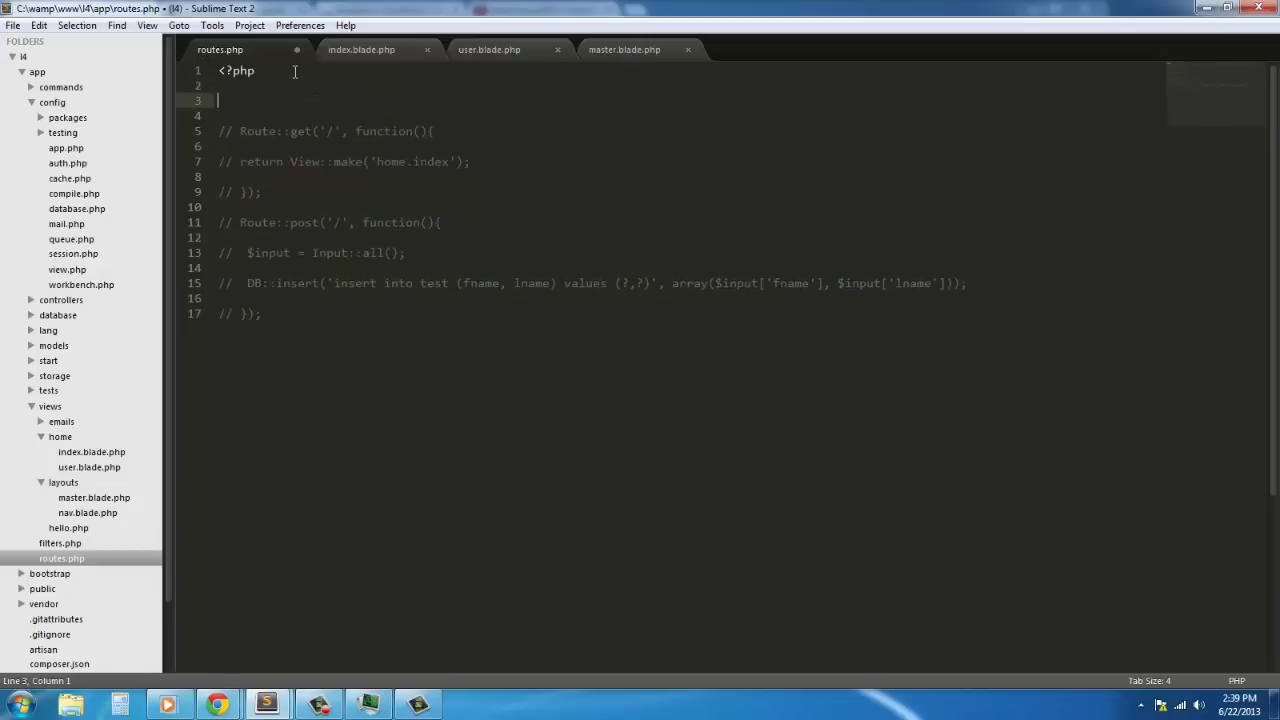
text(ro)
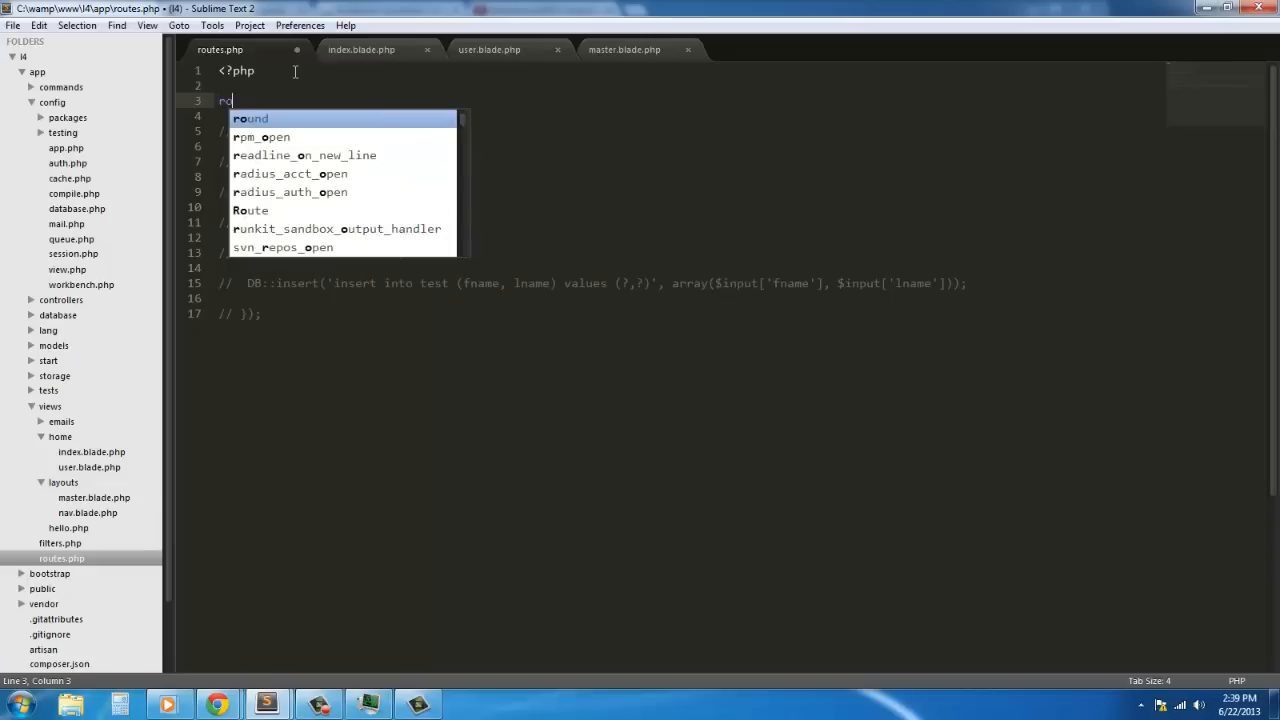
key(backspace)
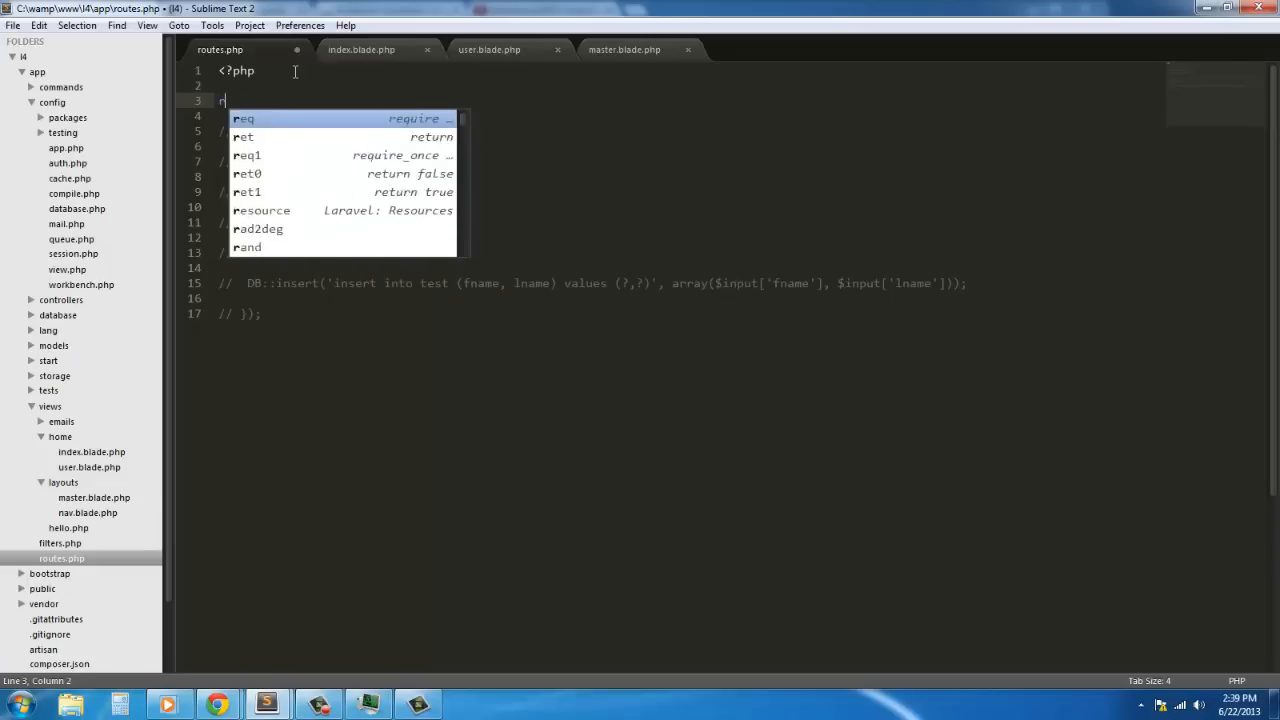
text(Route::get('/)
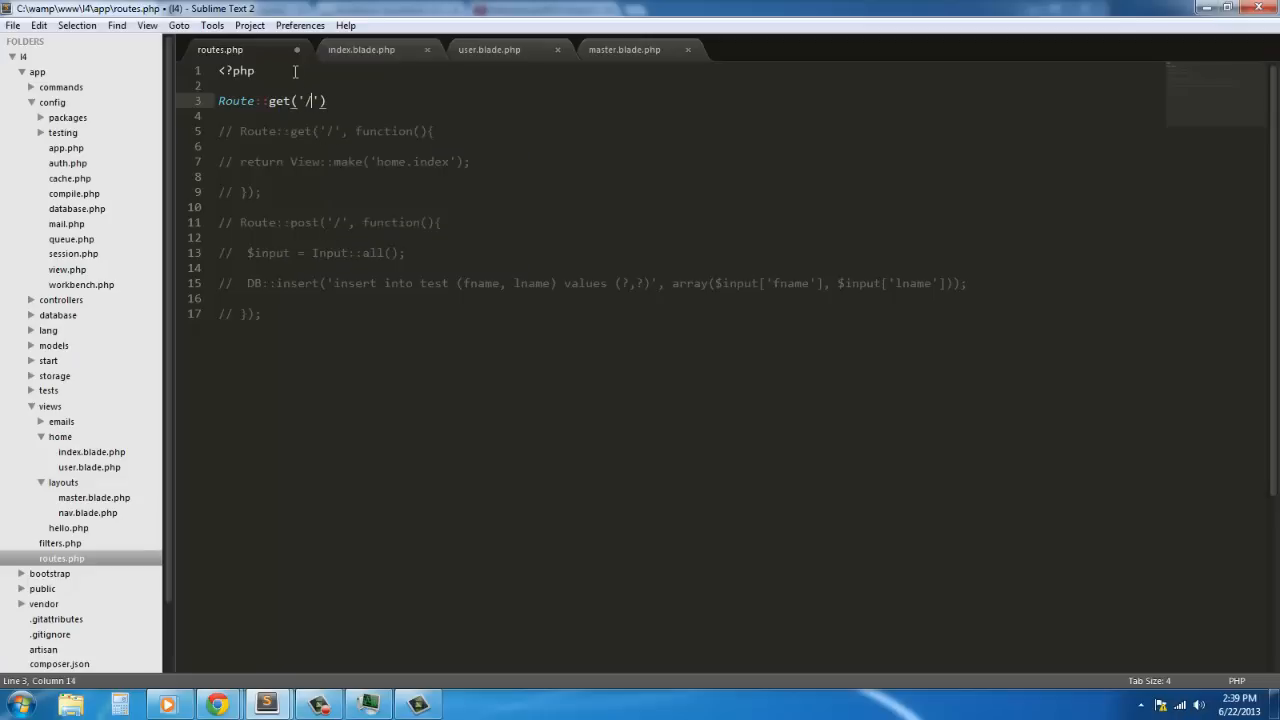
text(,)
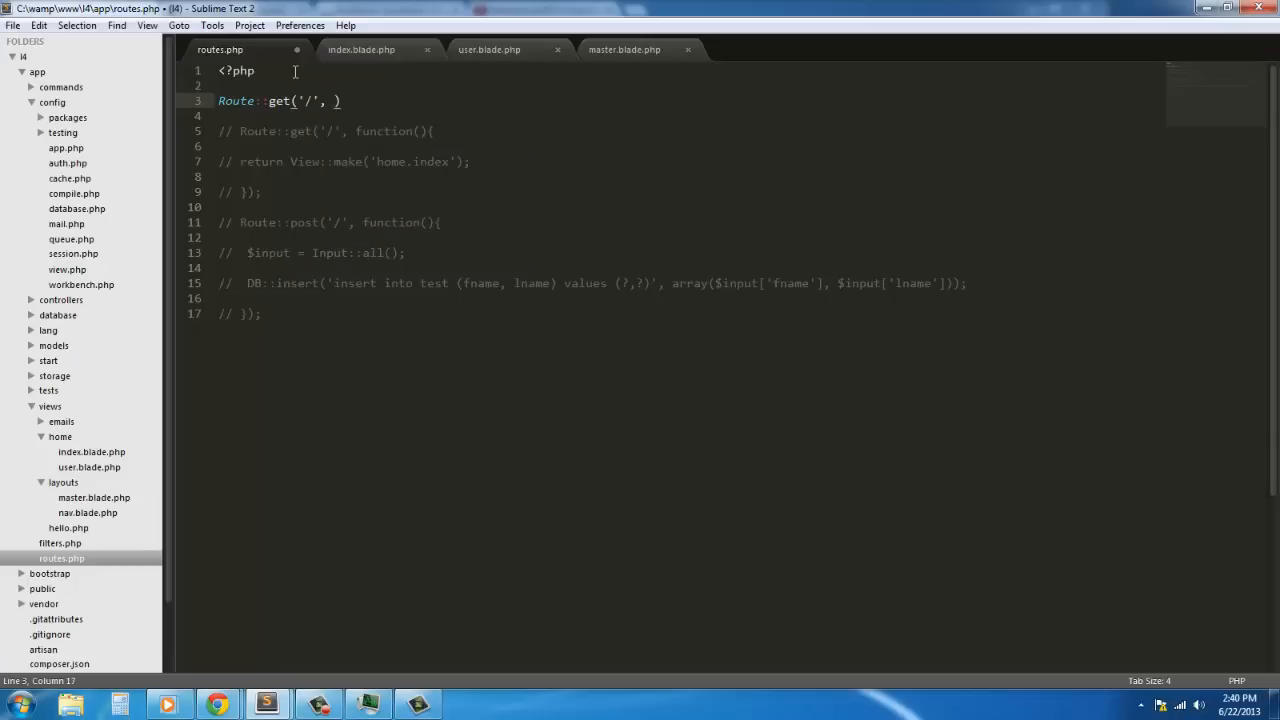
text(function())
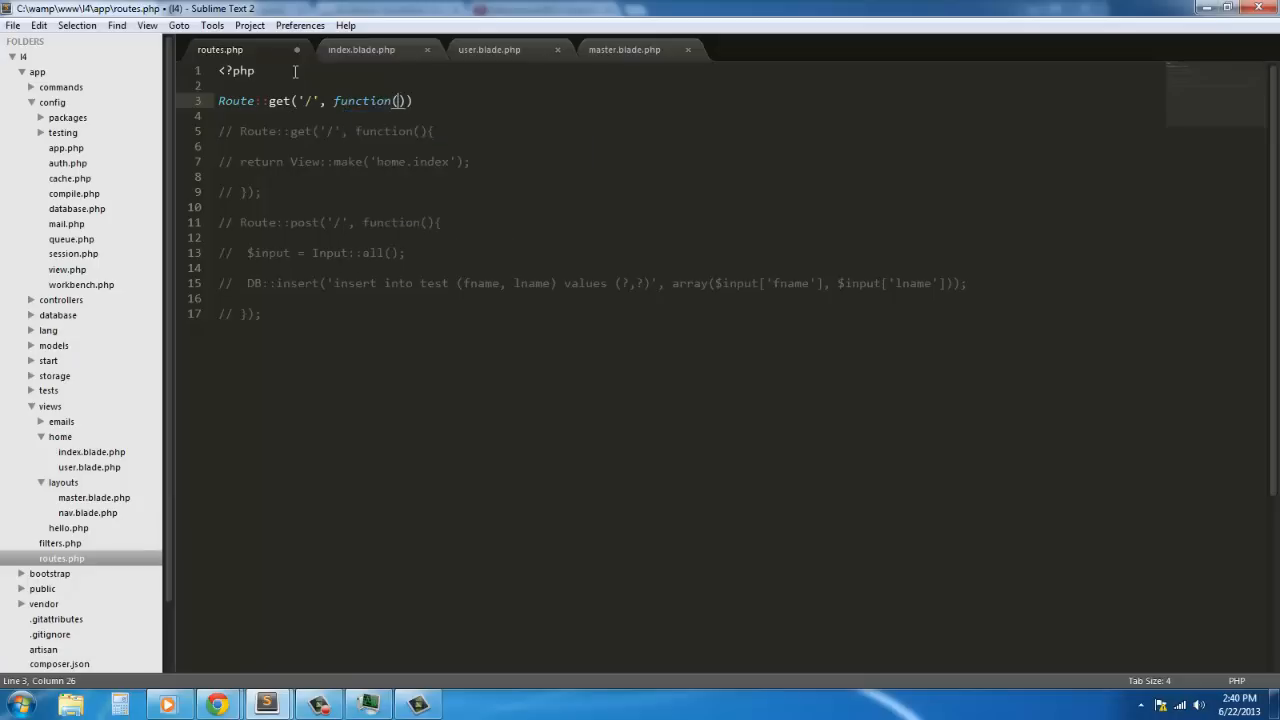
text({})
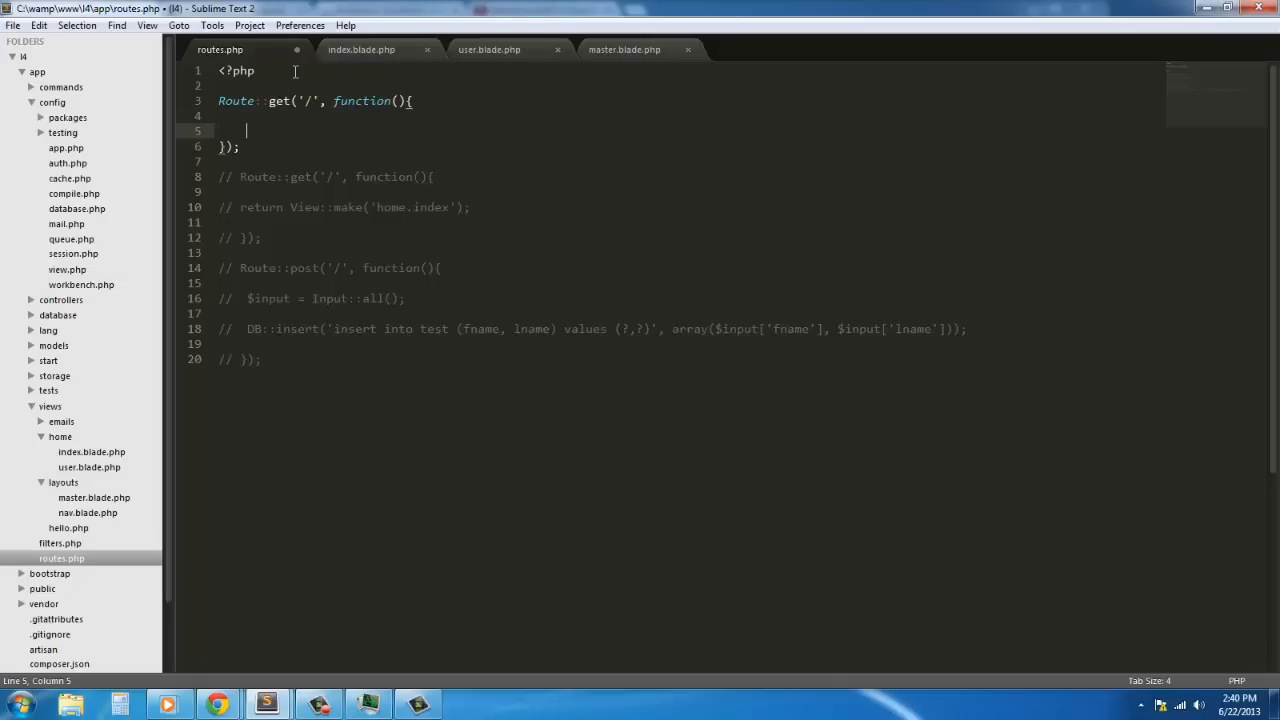
Step: Inside the '/' closure, write $user = DB::table('employees')->get();
text(DB)
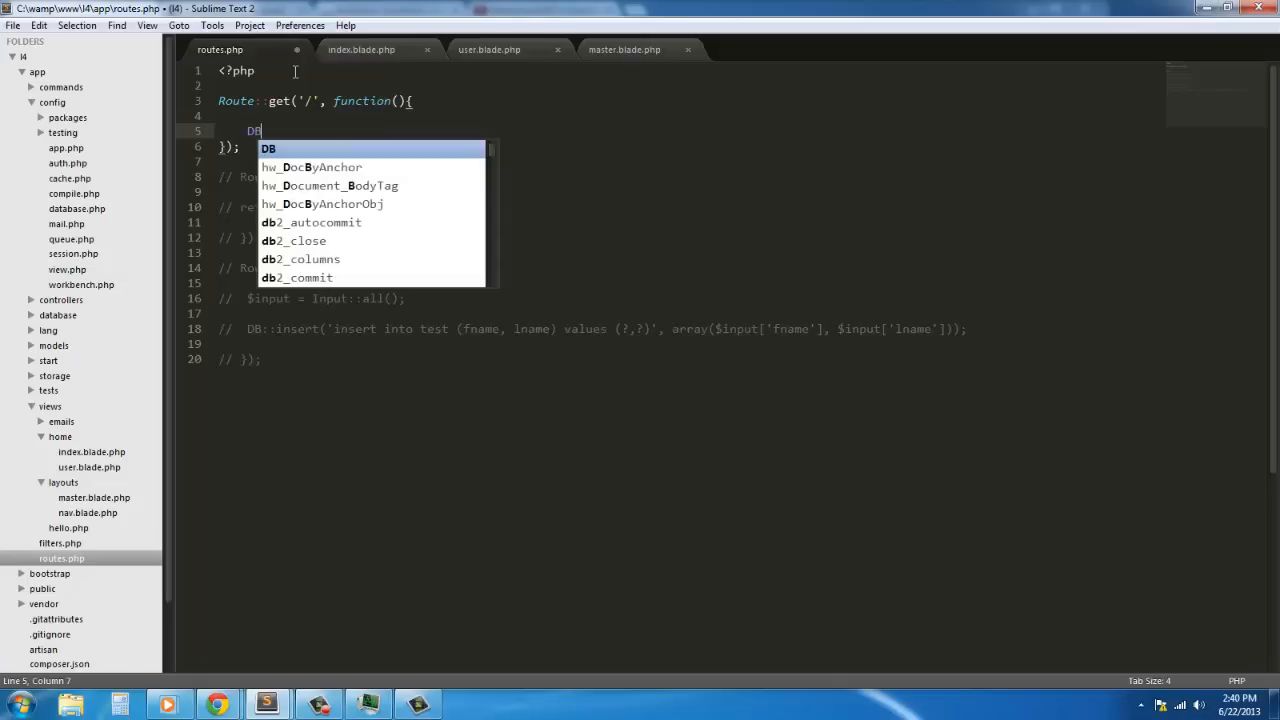
text(::secle)
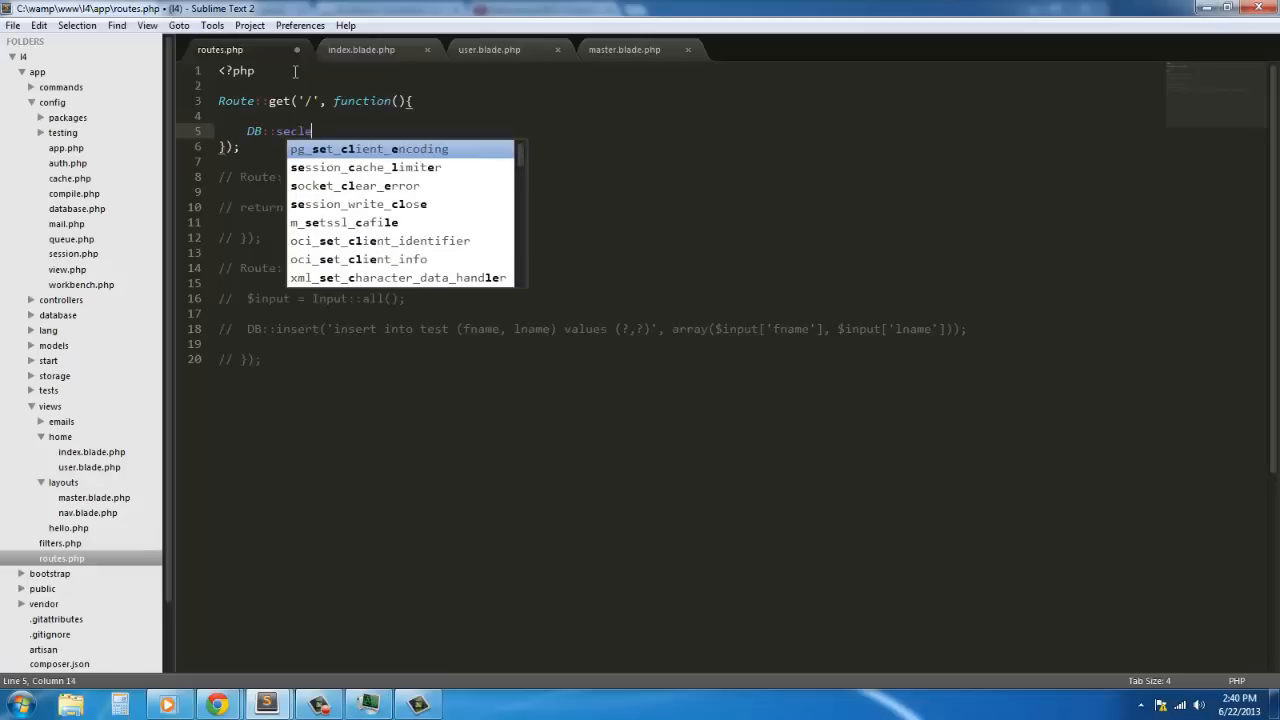
text(ct()
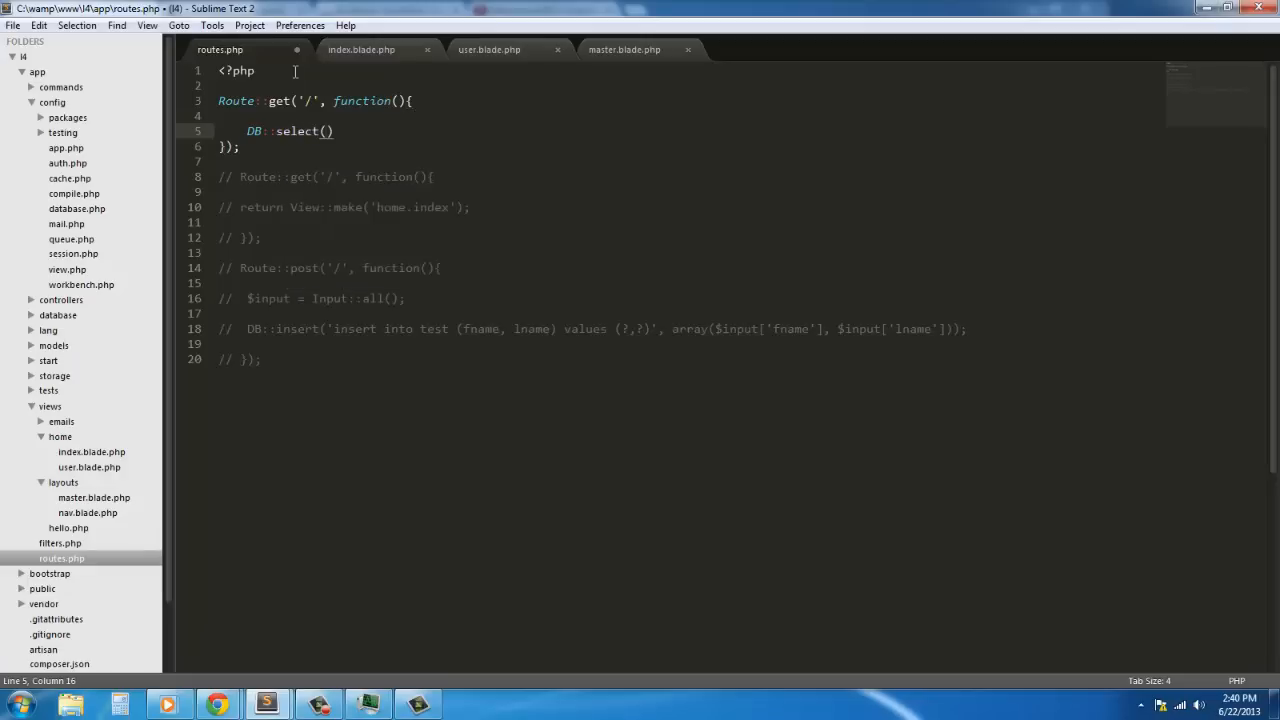
key(BackSpace)
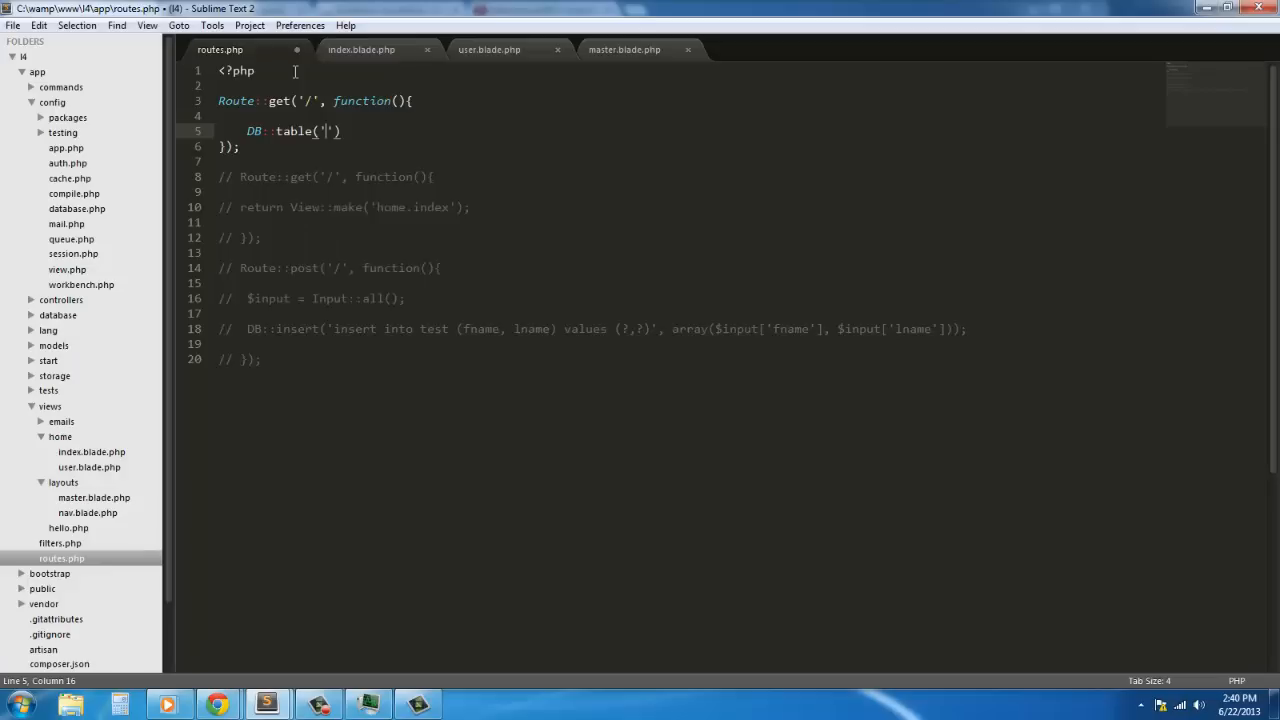
text(emply)
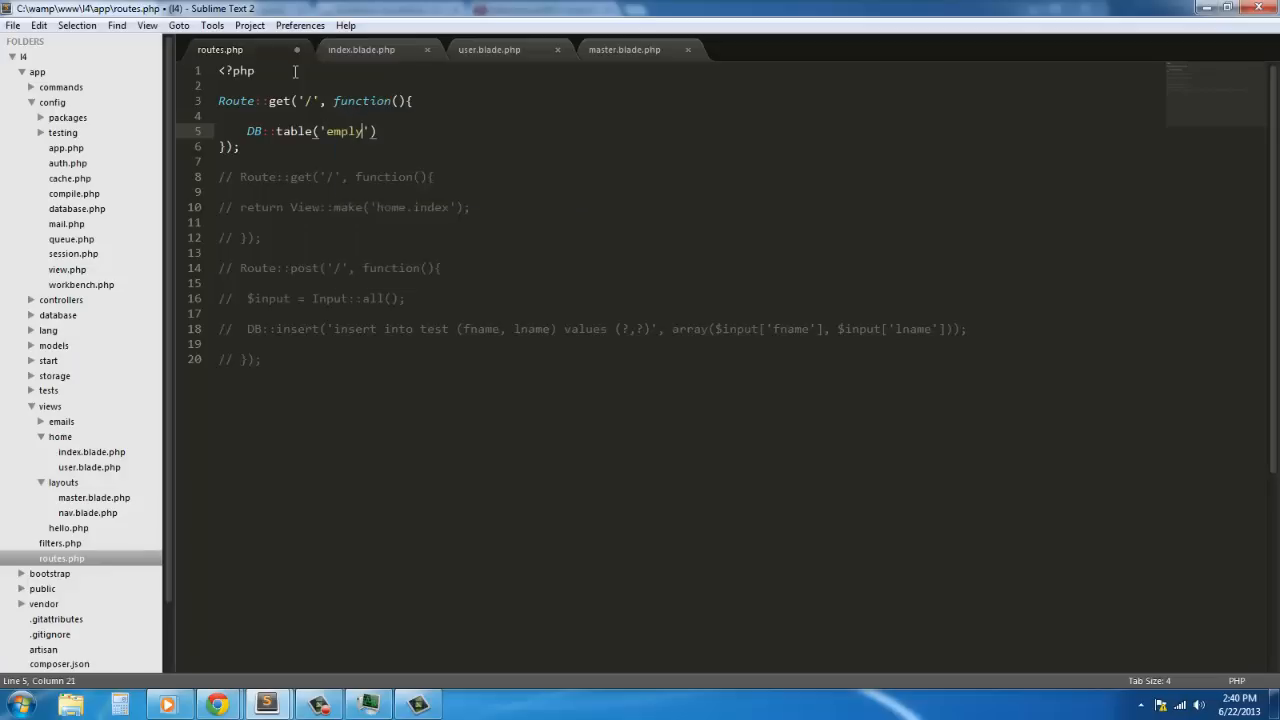
text(o)
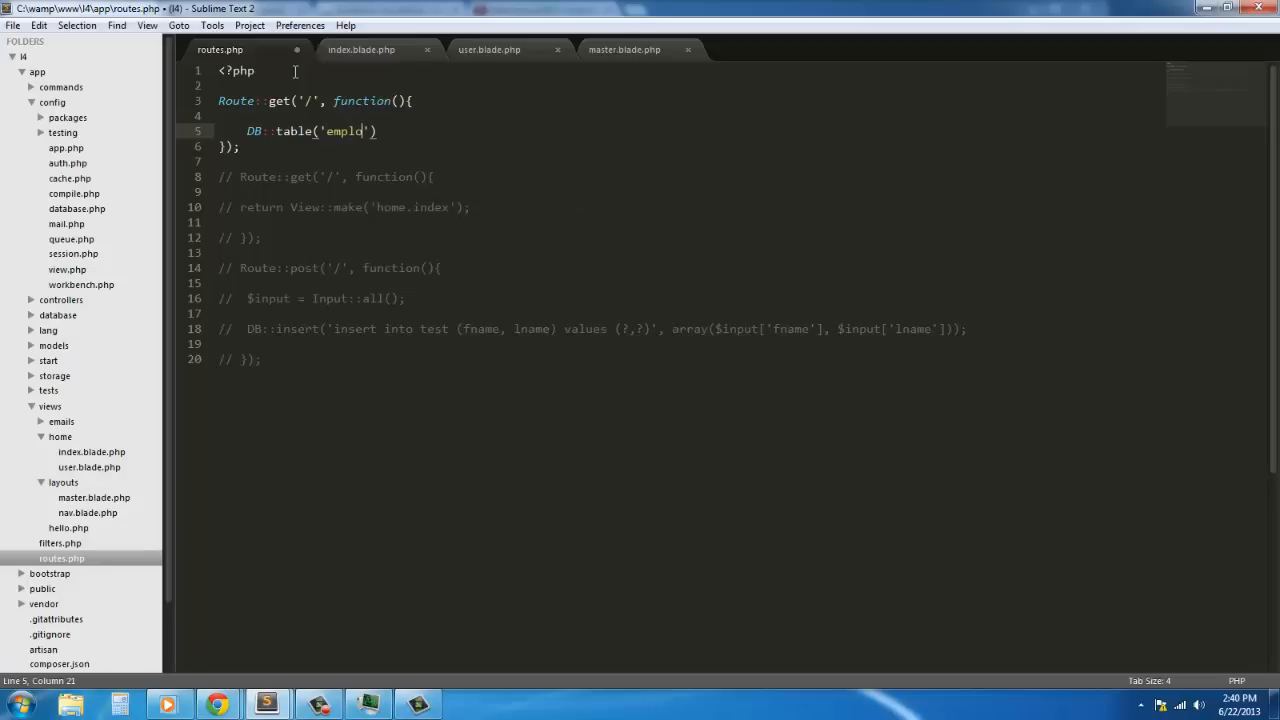
text(yees)
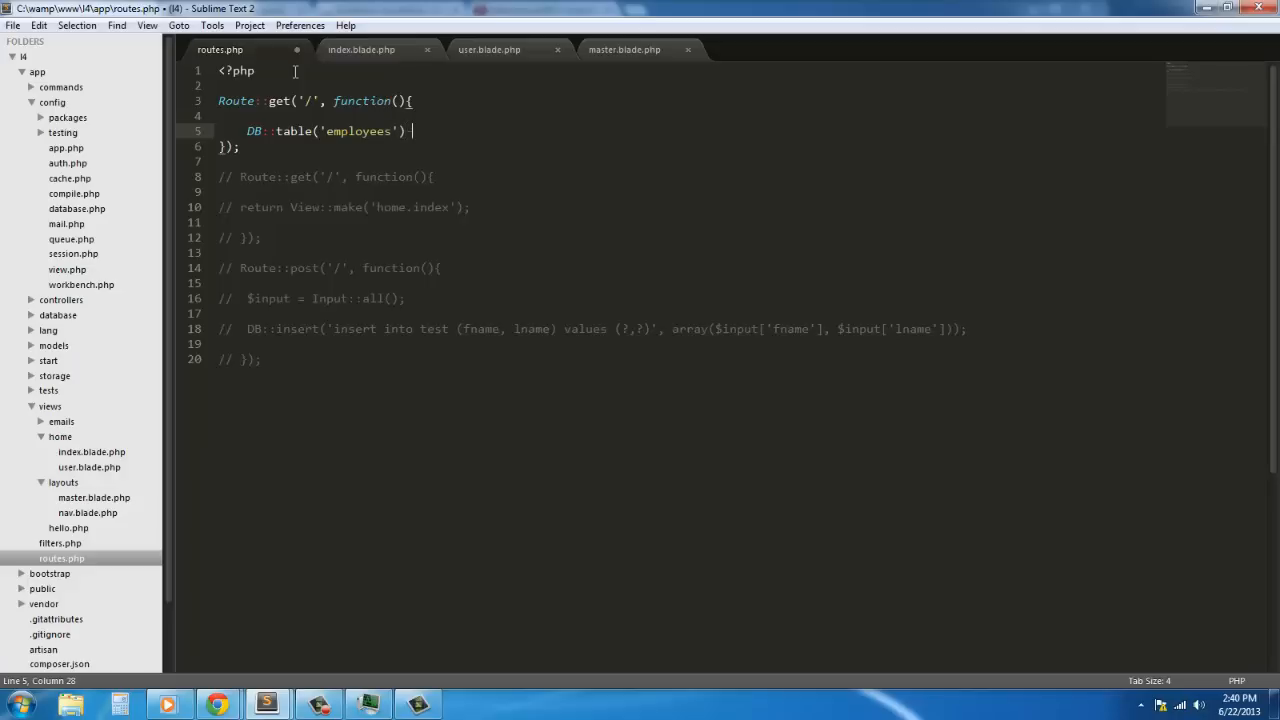
text(->get())
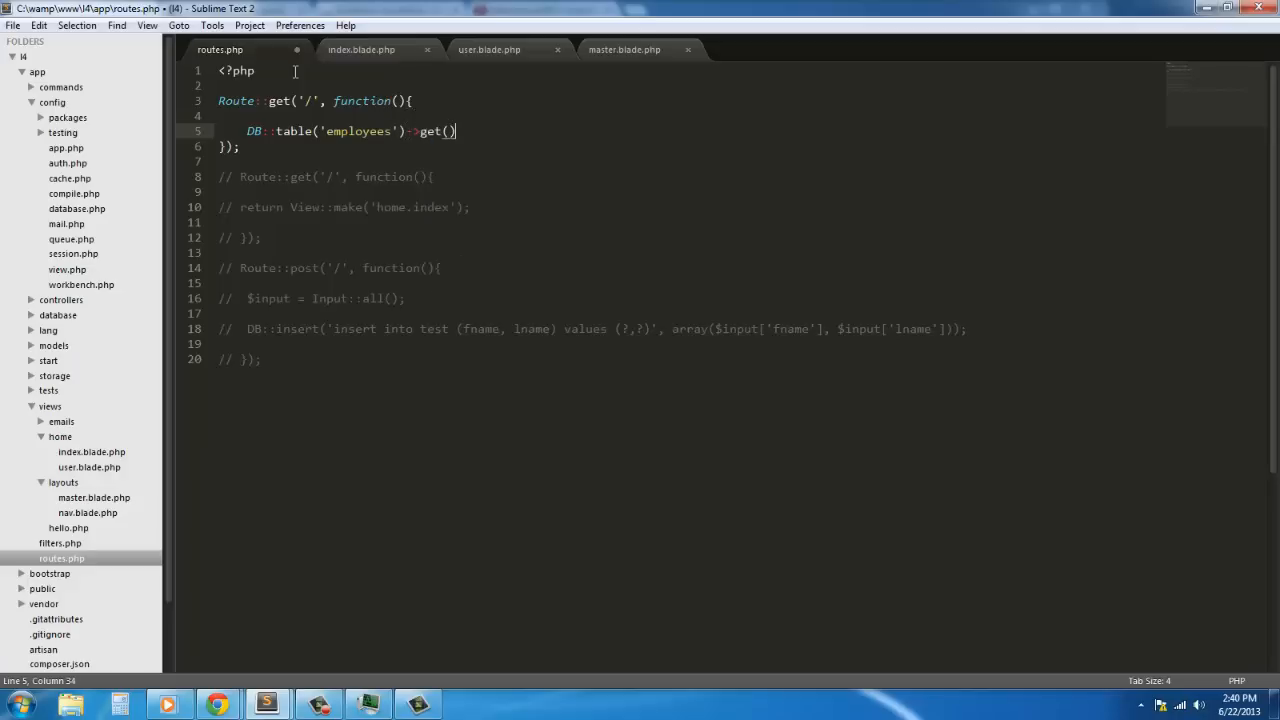
text(;)
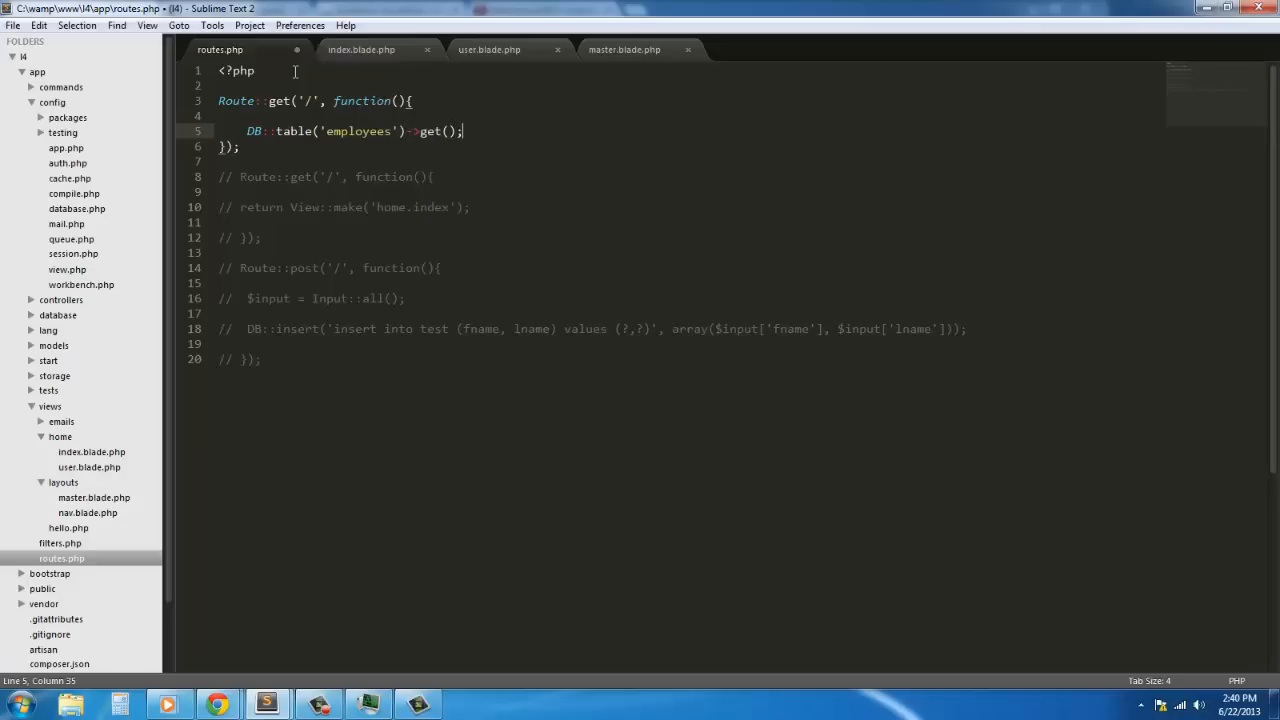
Step: Add var_dump($user) on a new line below the employees query
key(enter)
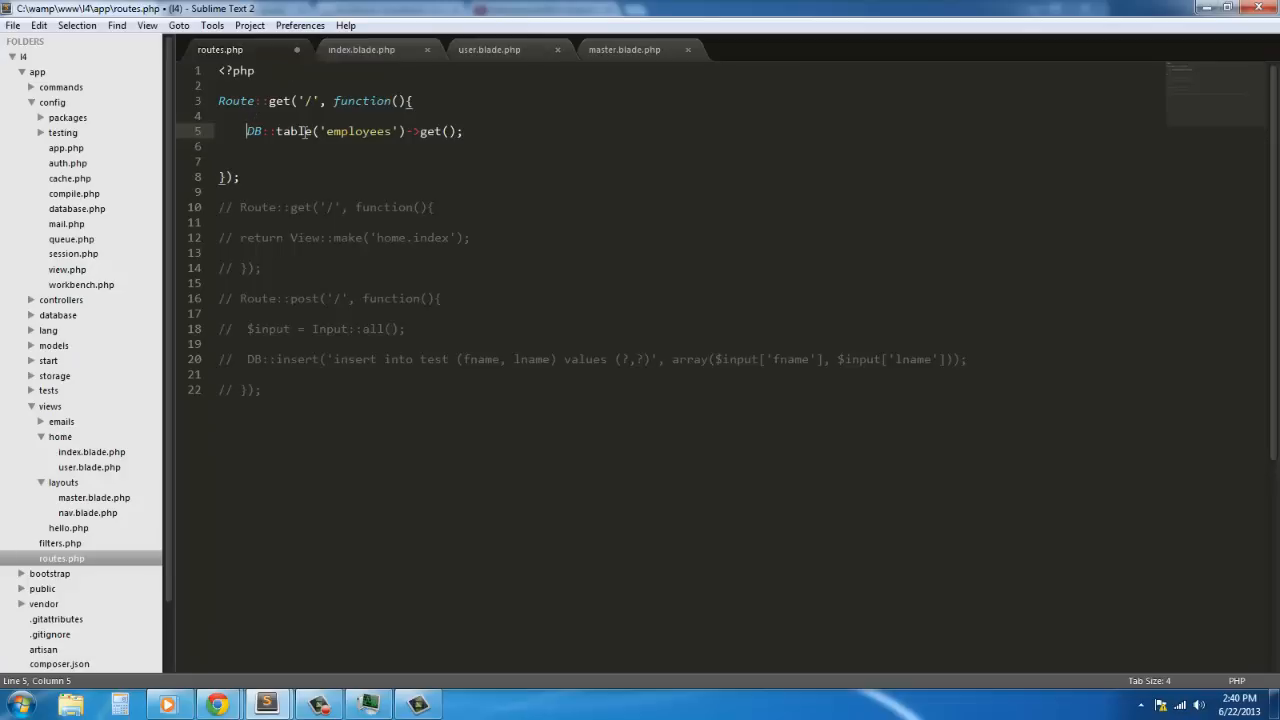
text($)
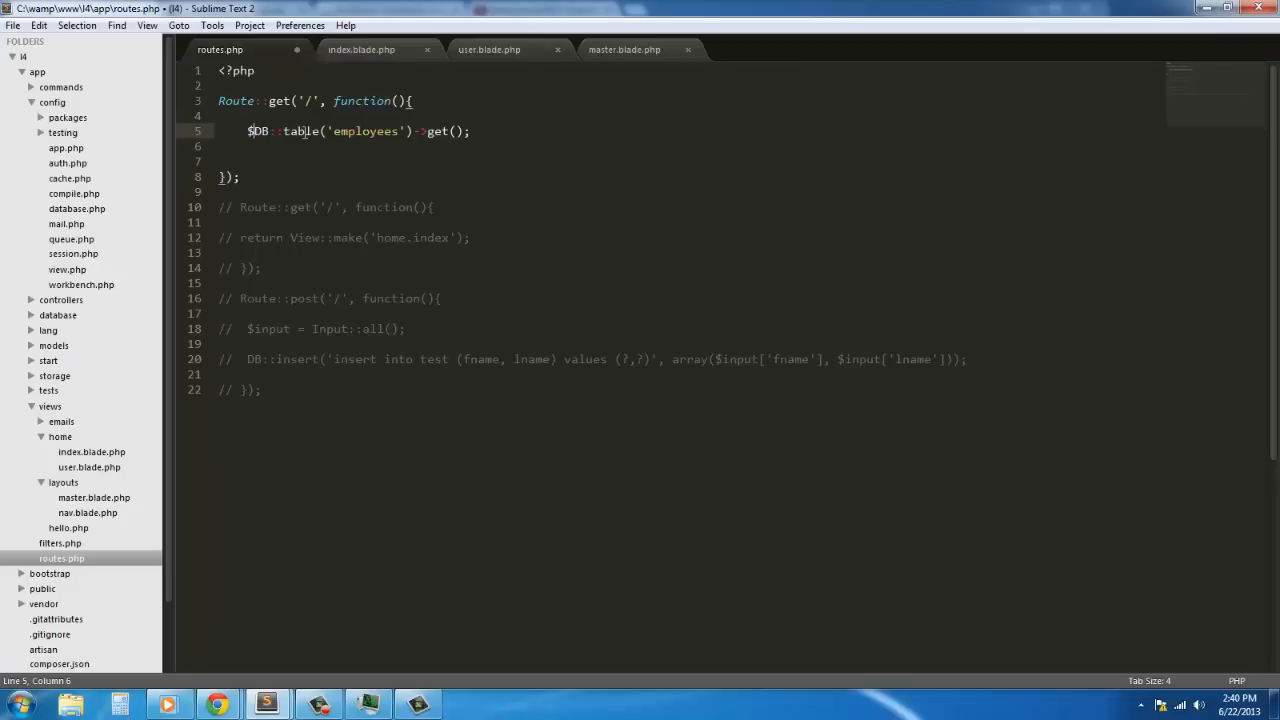
text(user =)
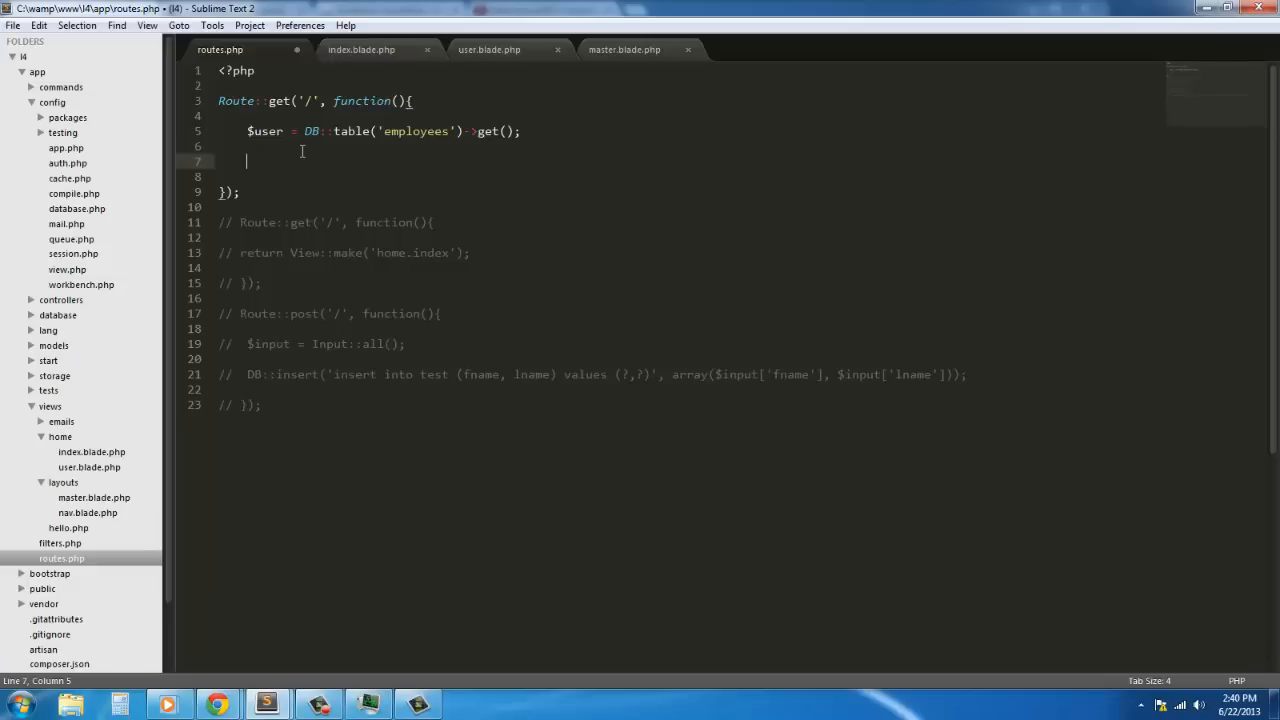
text(r_dump(expression)
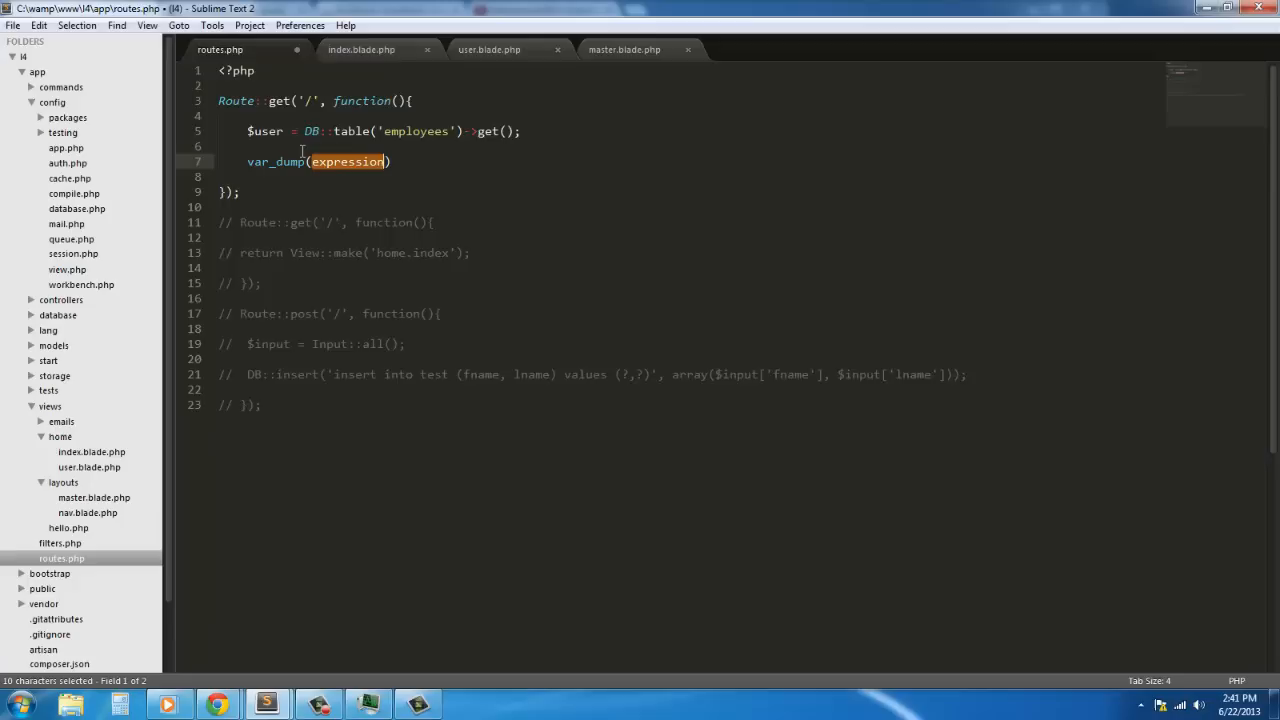
text($user)
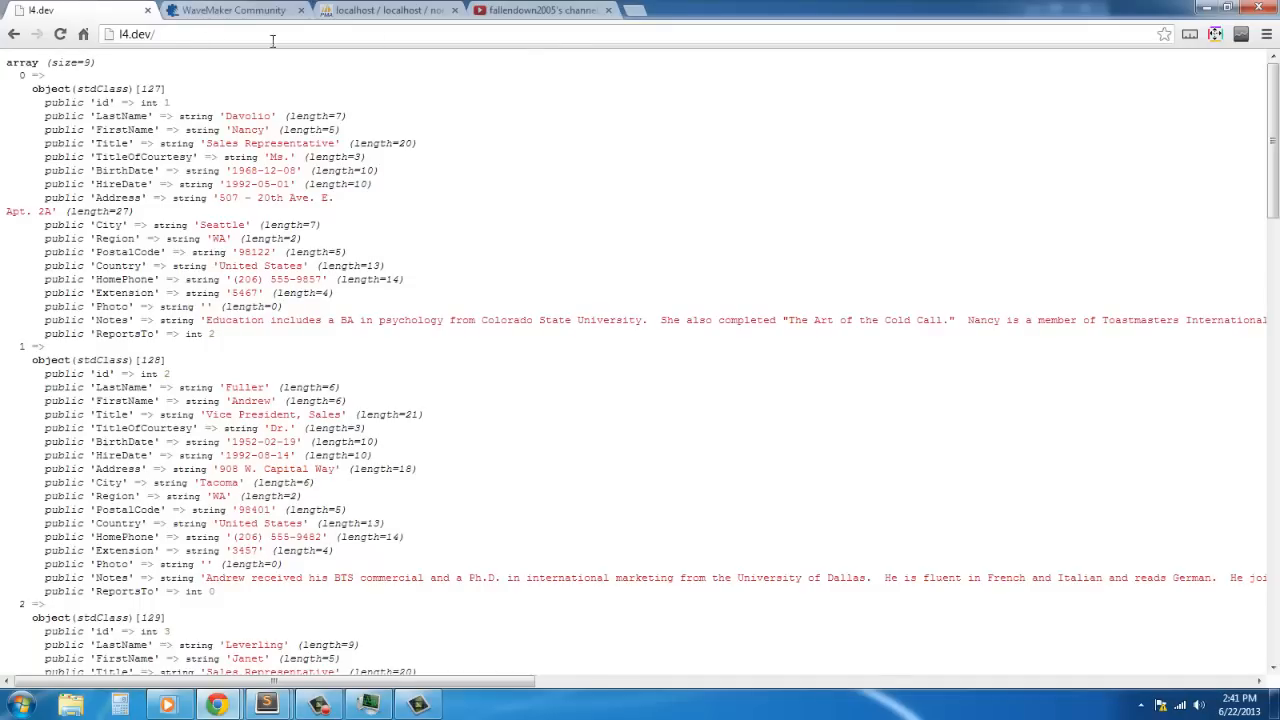
click(608, 10)
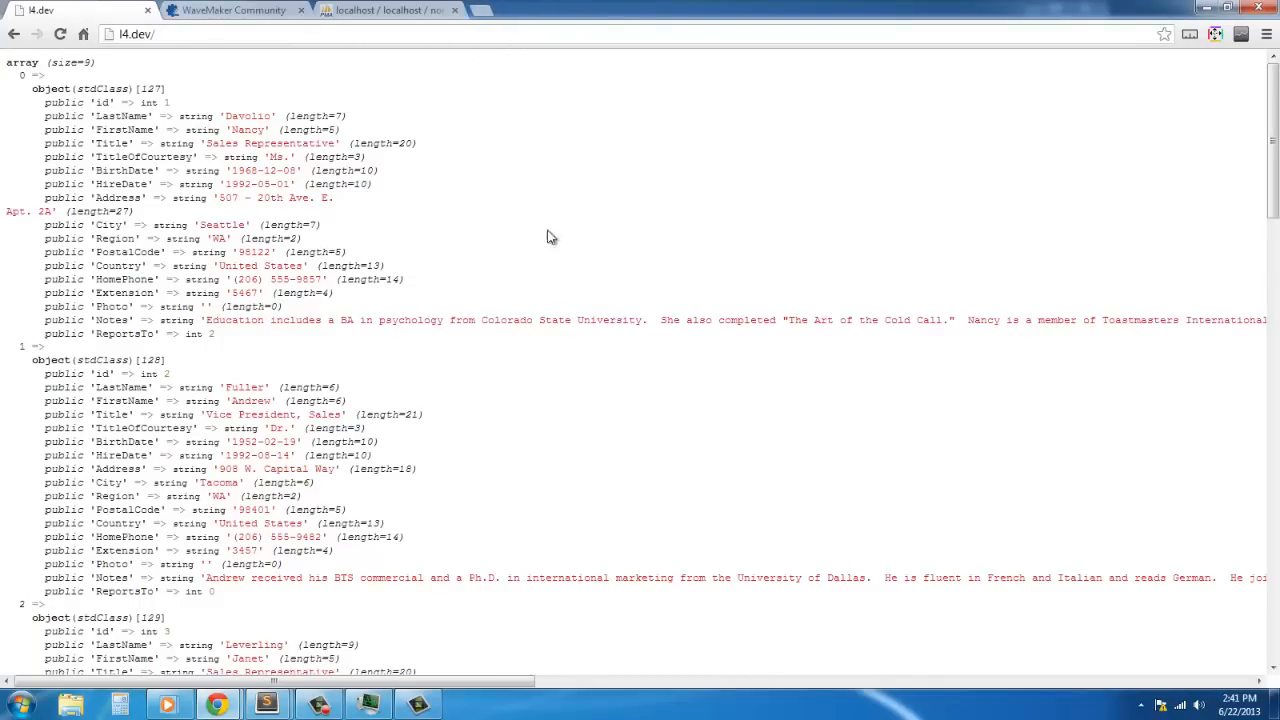
scroll(down, 3)
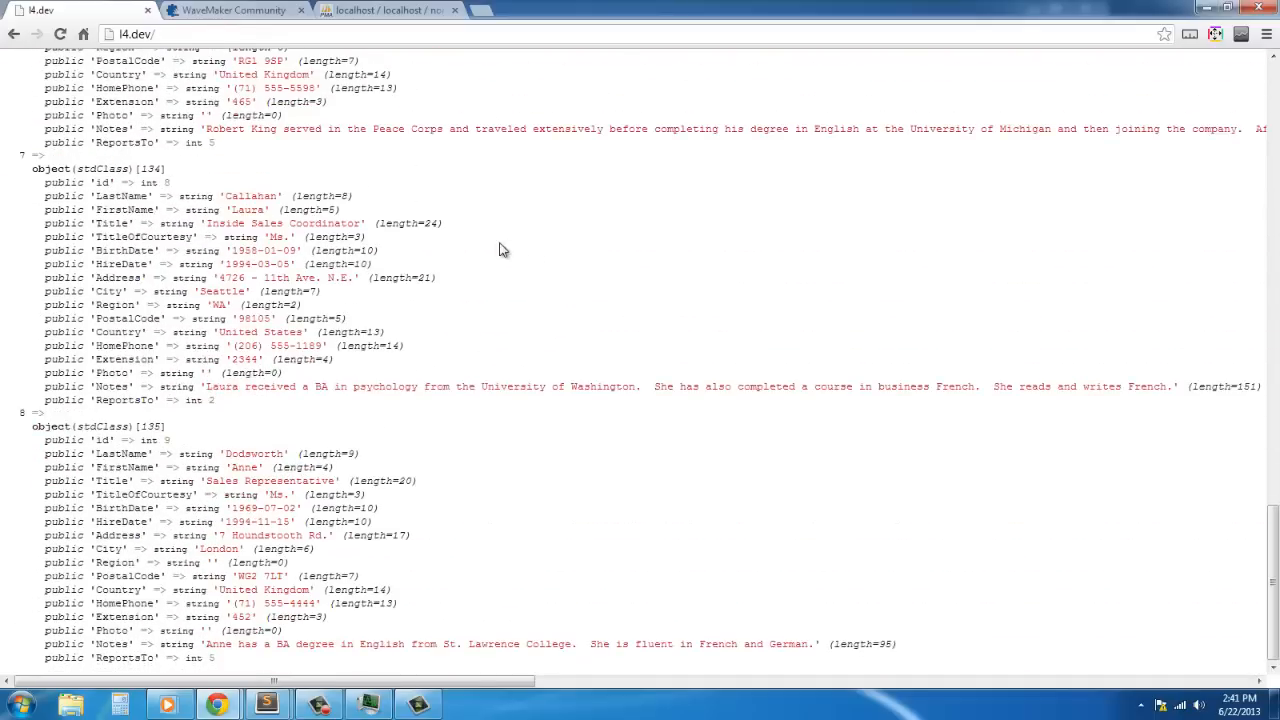
scroll(up, 3)
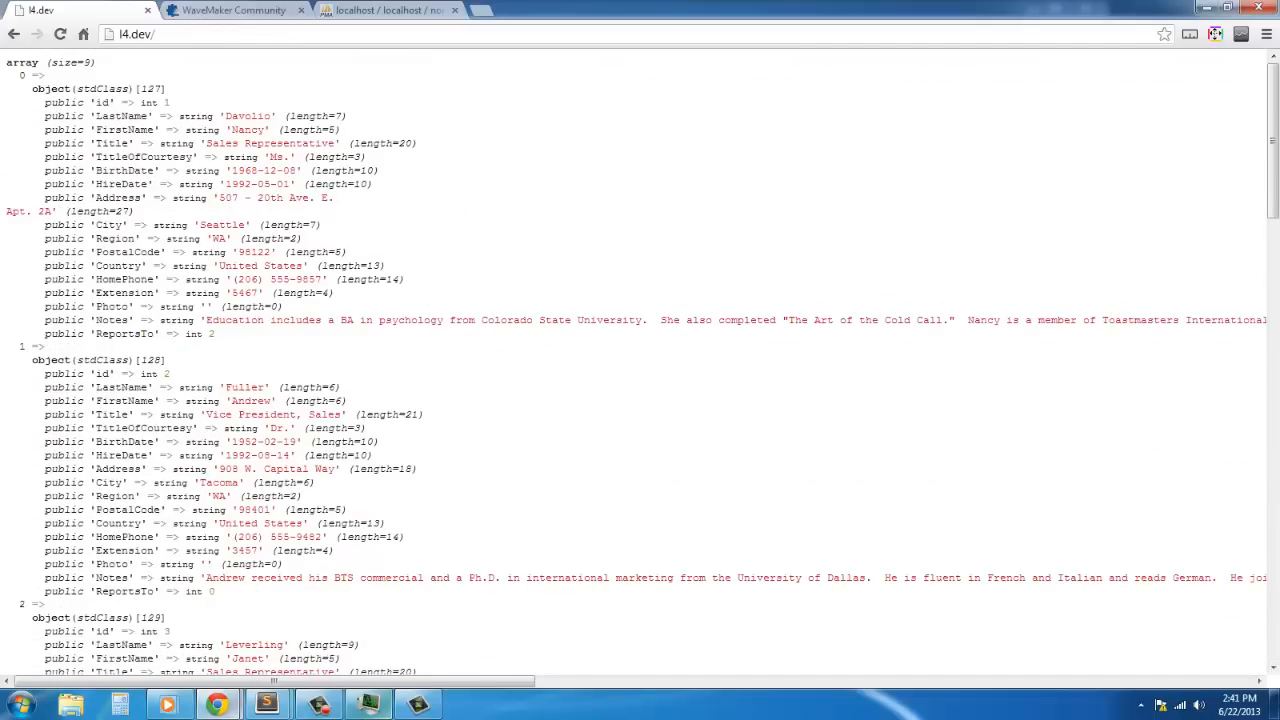
mouse_move(267, 704)
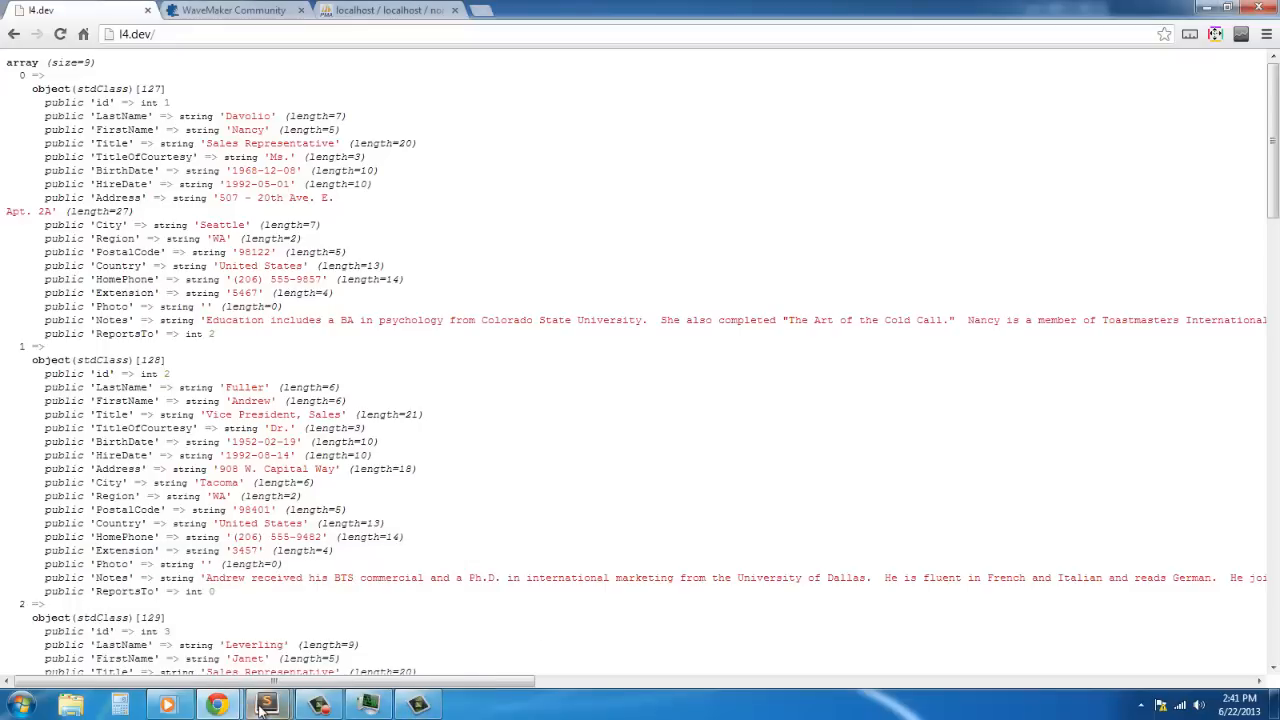
Step: Insert ->where('Country', '=', 'United Kingdom') before ->get() on line 5 and save routes.php
click(267, 704)
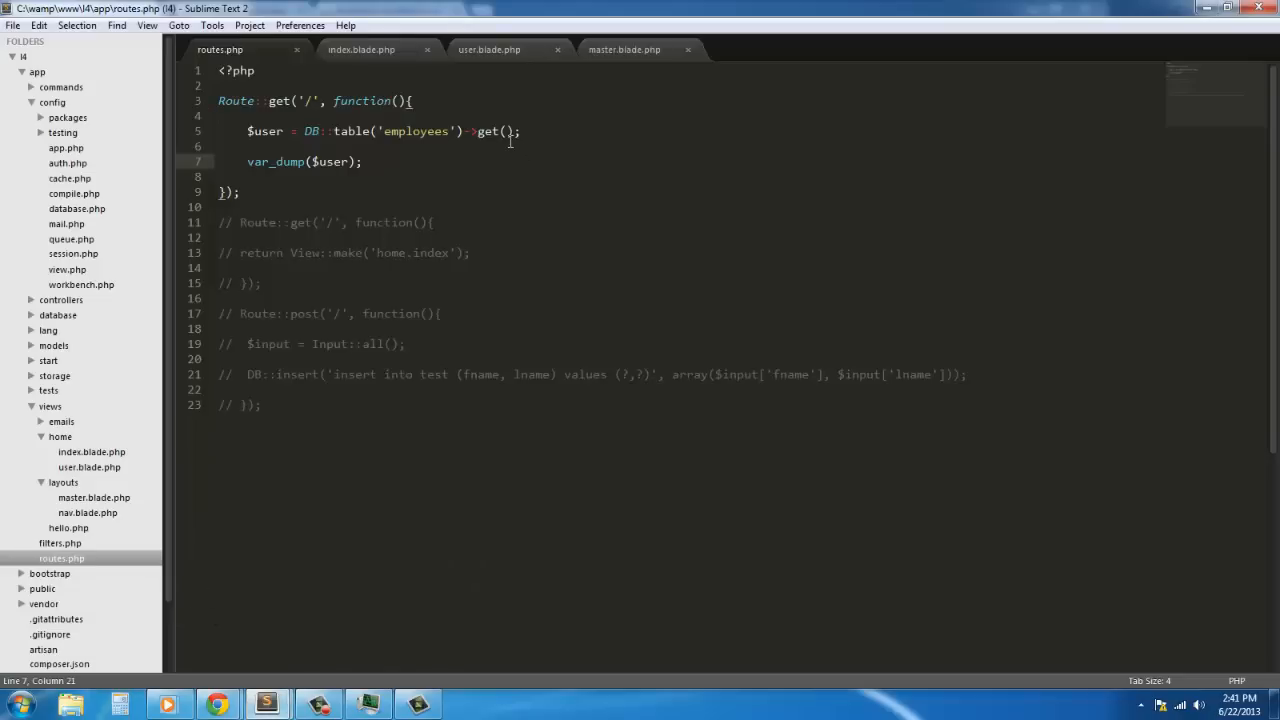
double_click(488, 131)
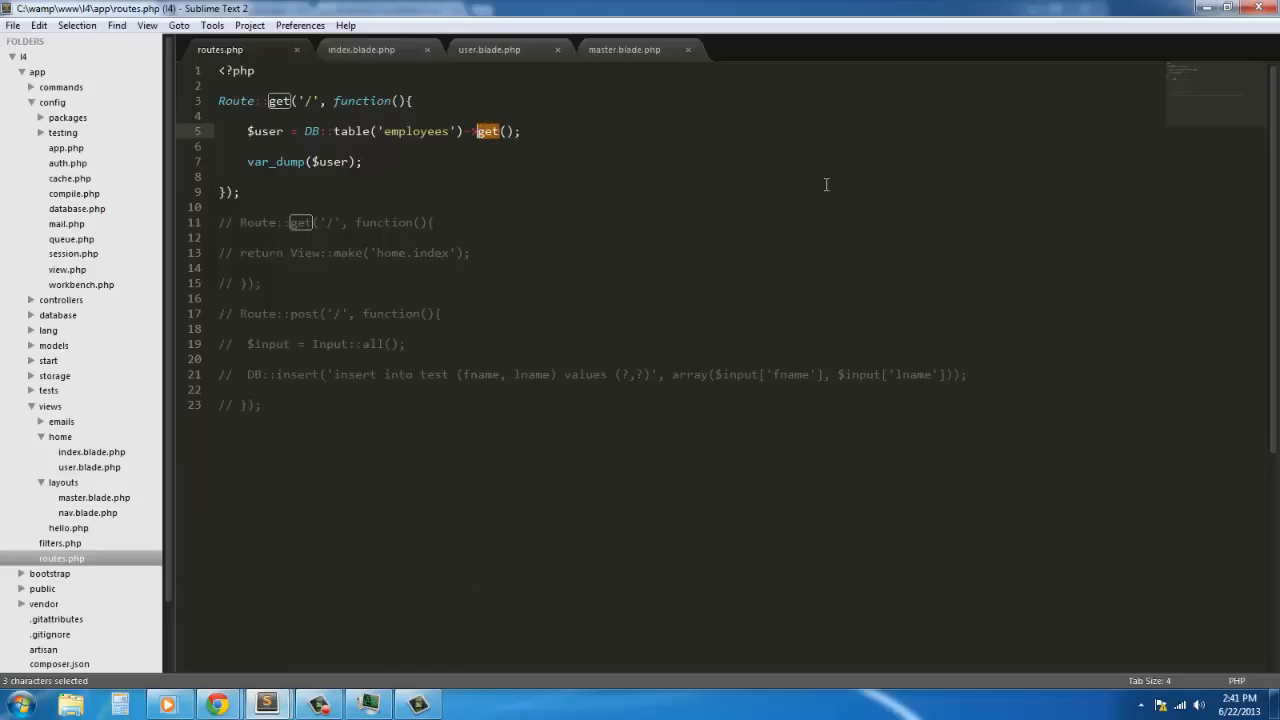
click(477, 131)
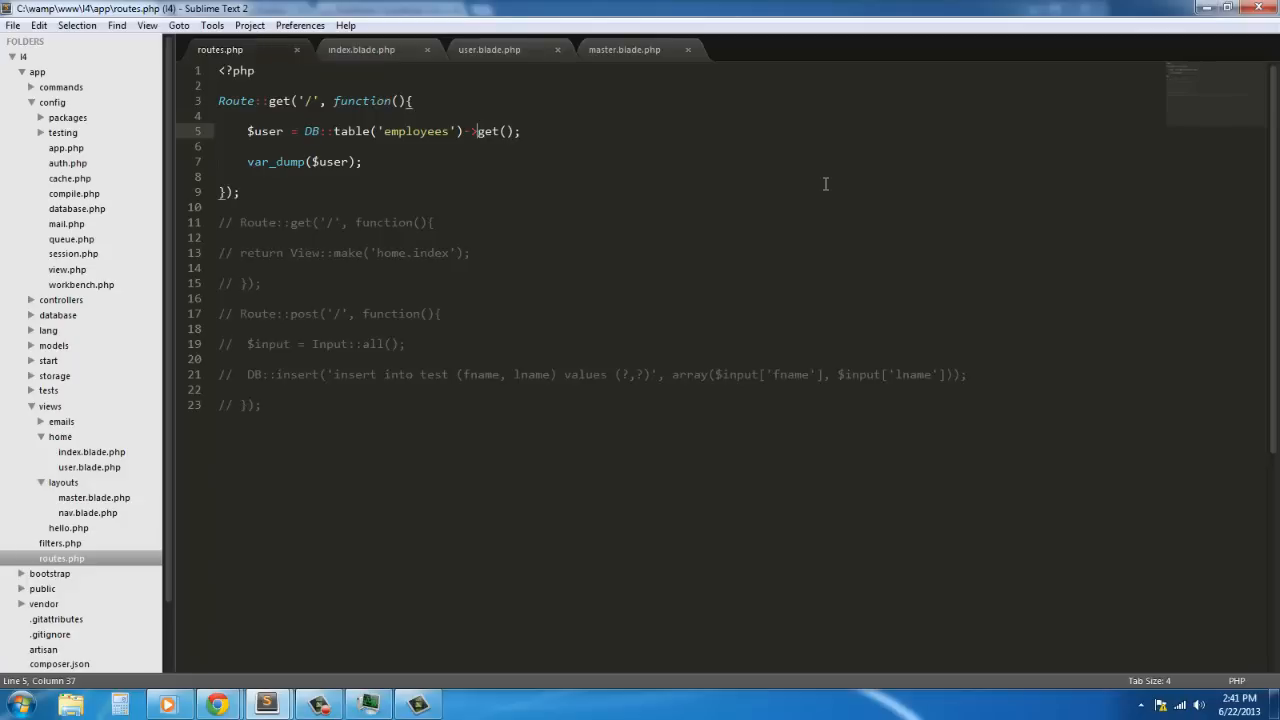
text(where()
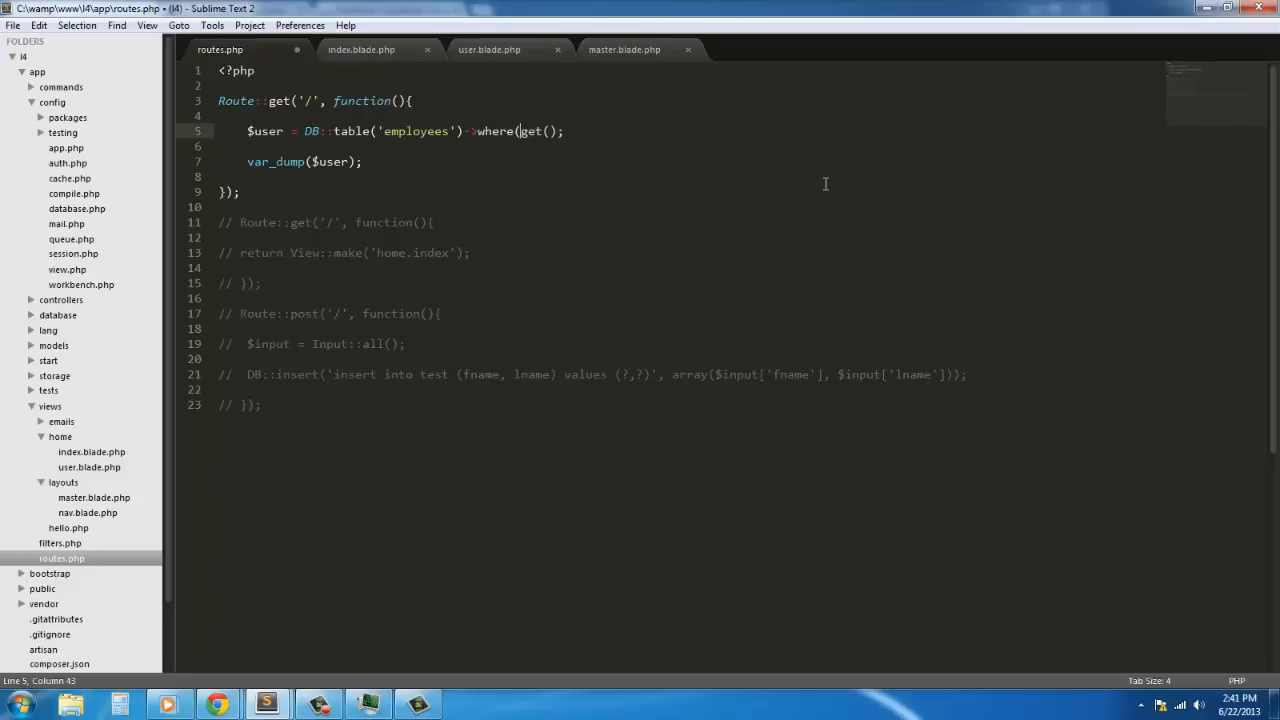
text('Country', )->)
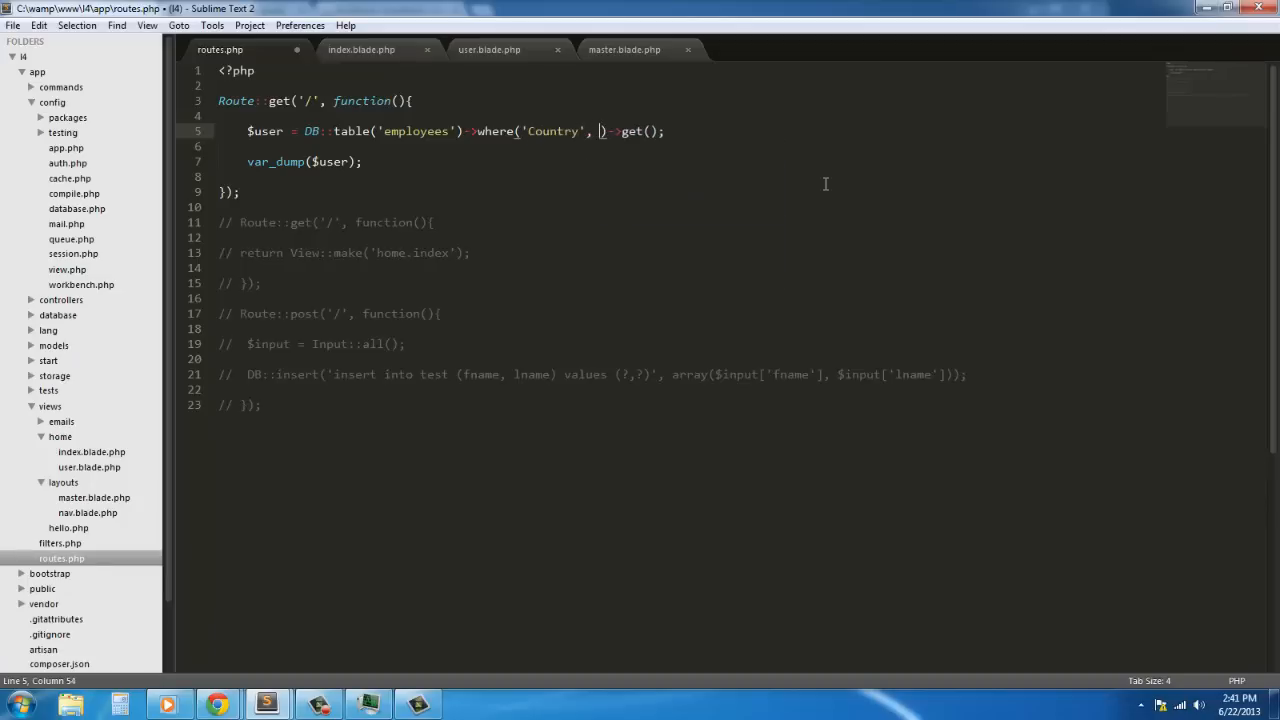
text('=', 'Uni')
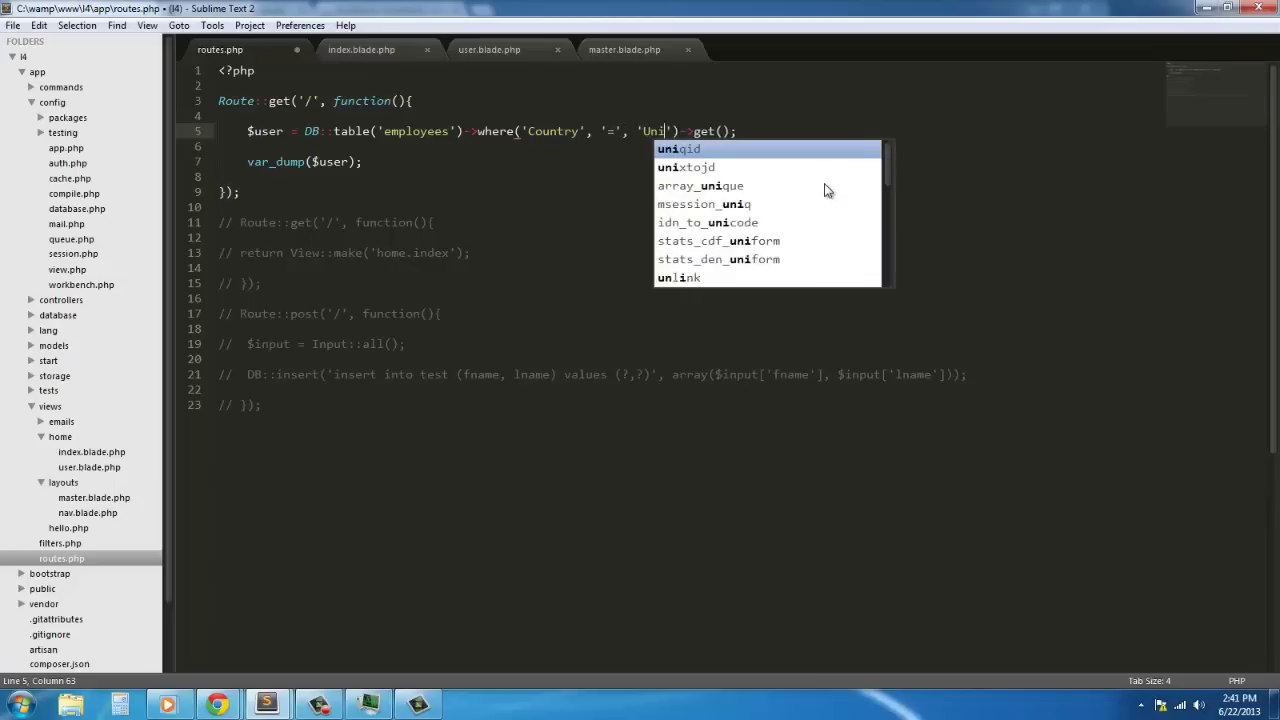
text(ted Kingdom)
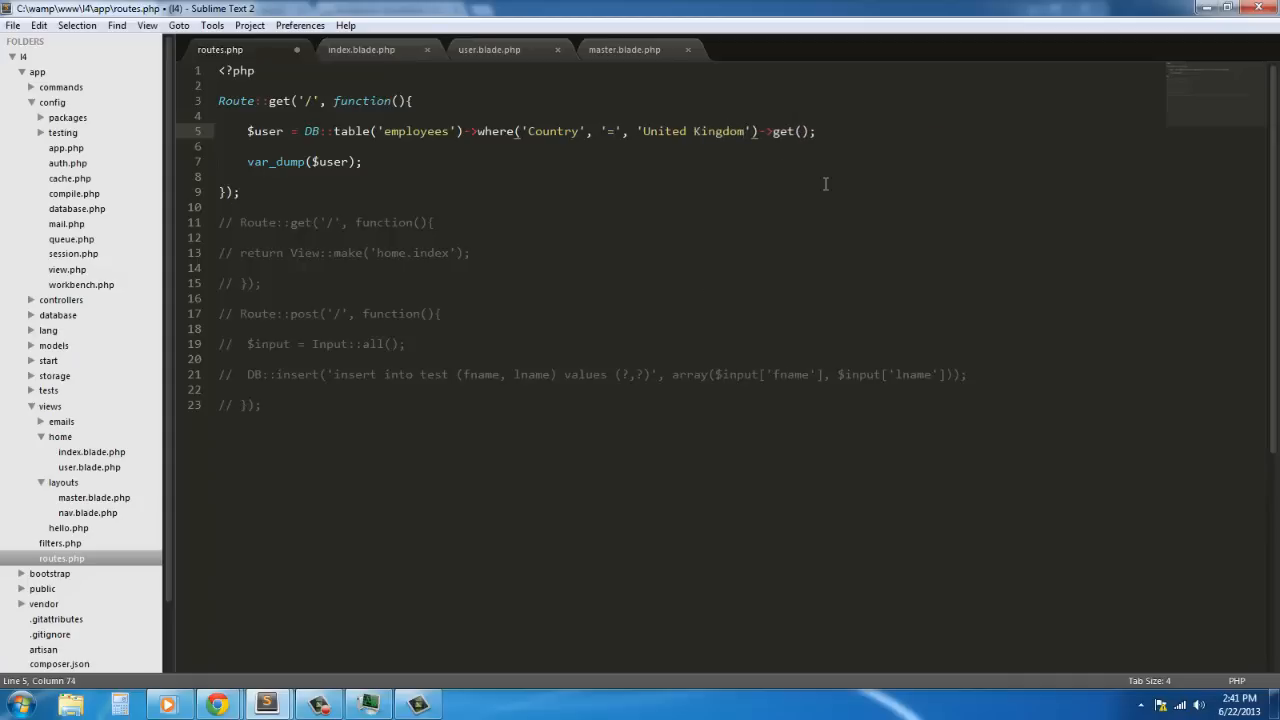
key(ctrl+s)
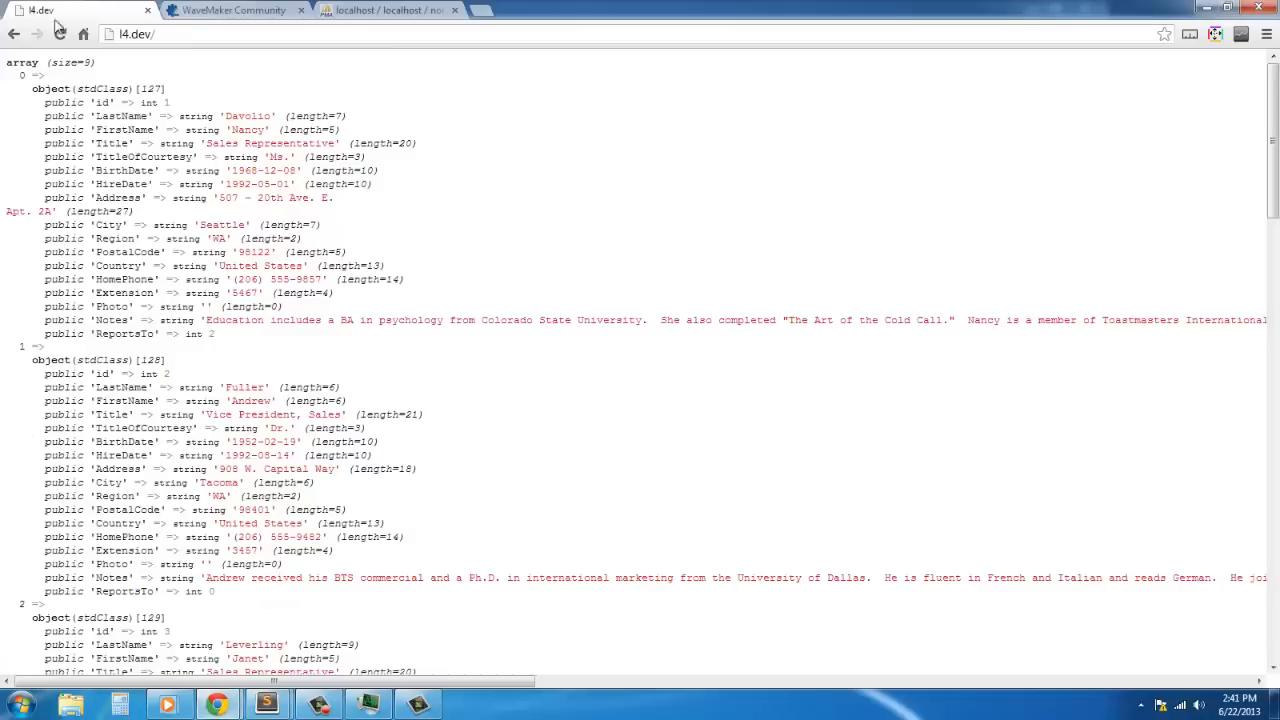
Step: Reload l4.dev, resubmit the form, and scroll through the four United Kingdom employees
click(59, 34)
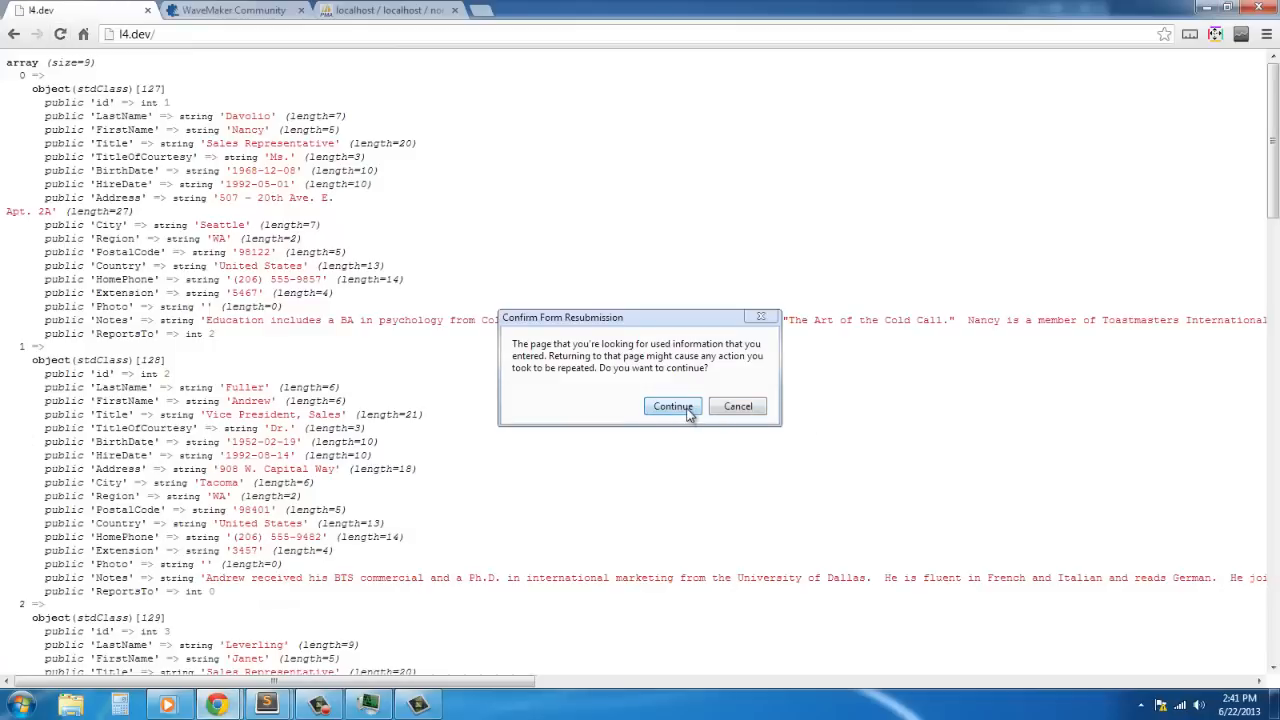
click(672, 406)
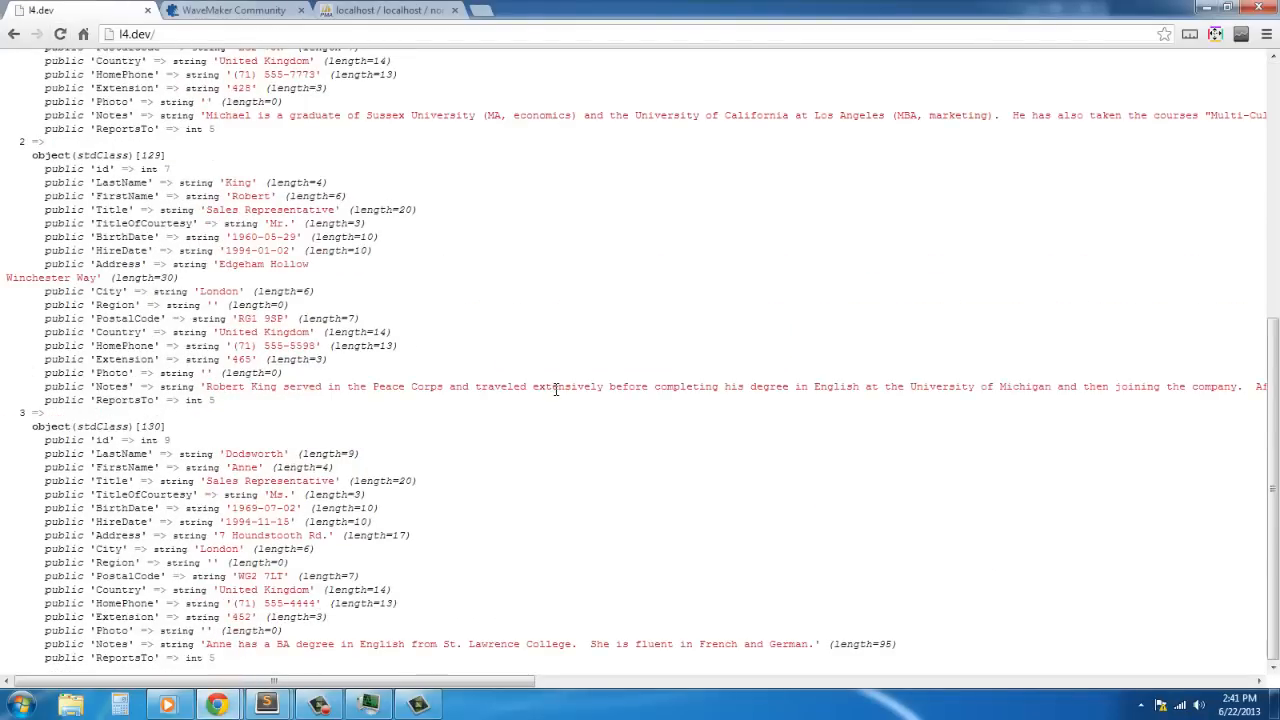
scroll(up, 3)
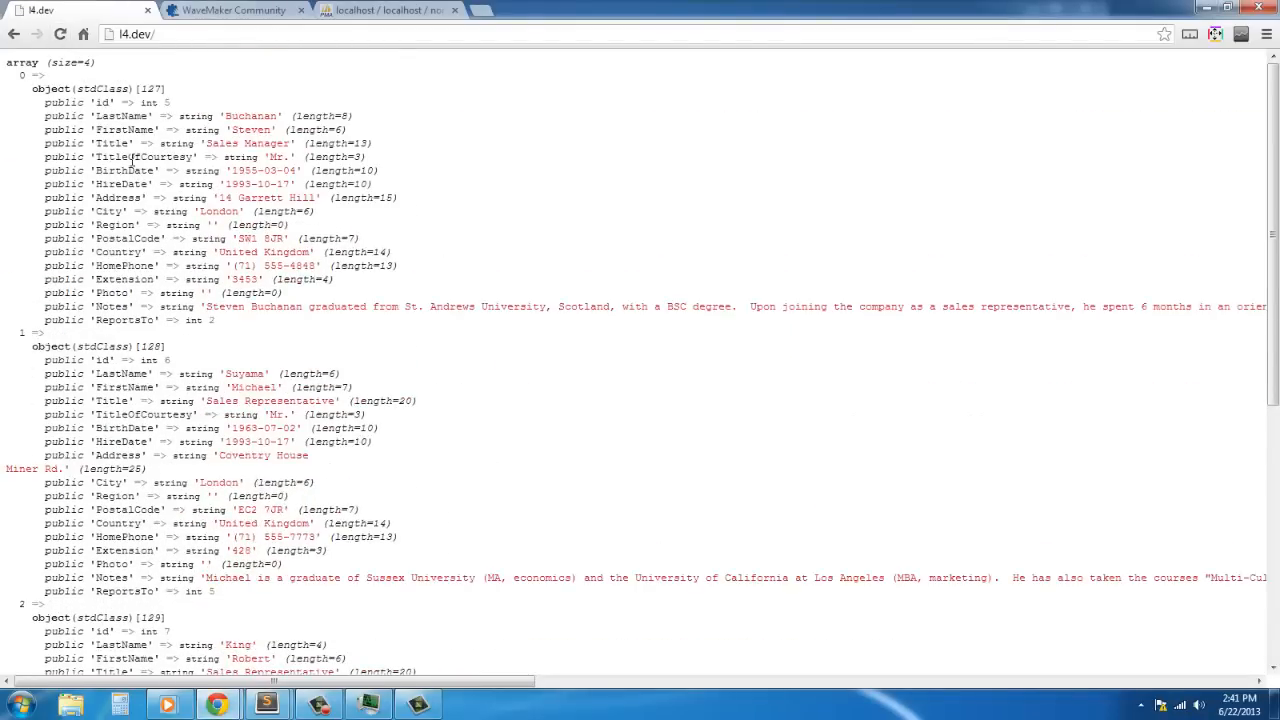
scroll(down, 3)
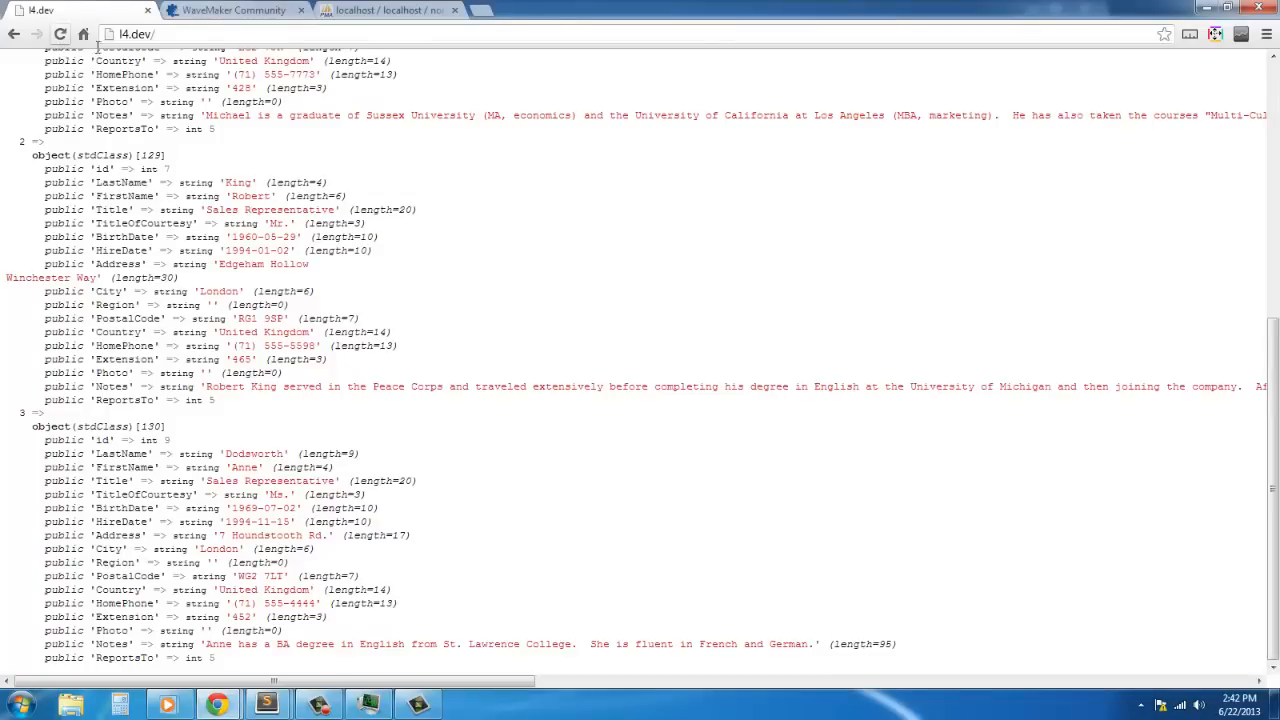
scroll(up, 3)
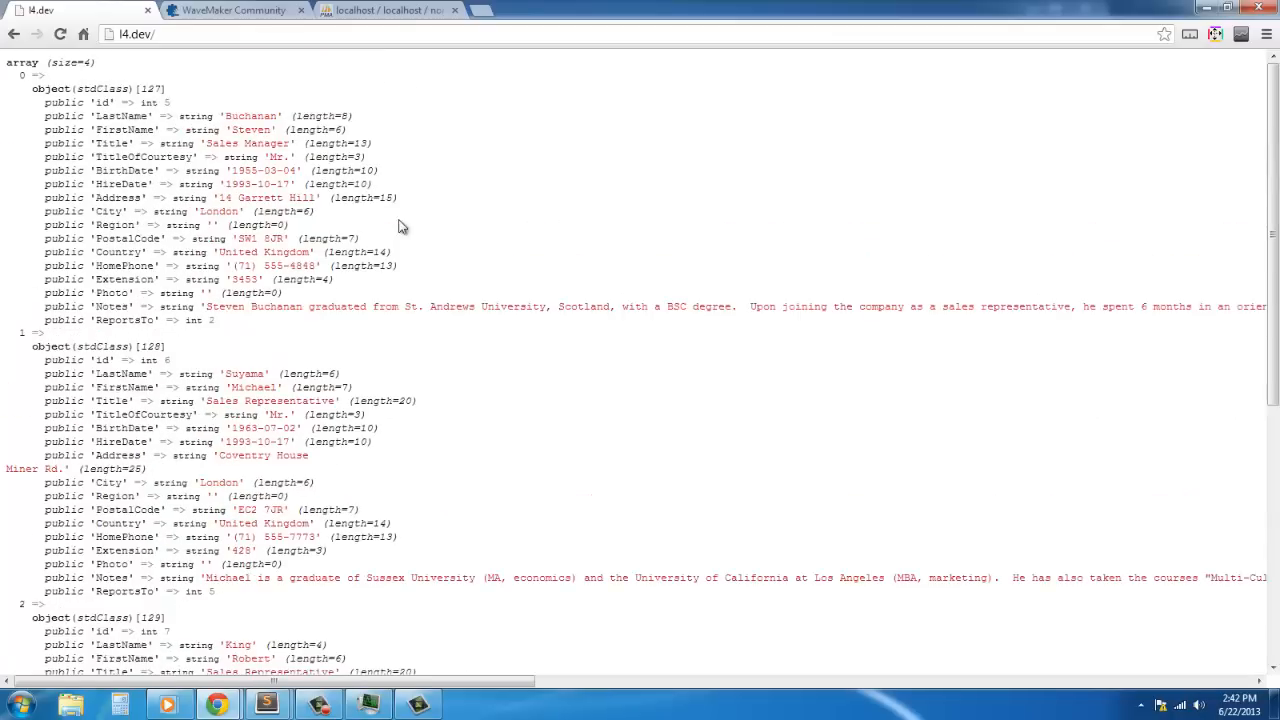
scroll(down, 3)
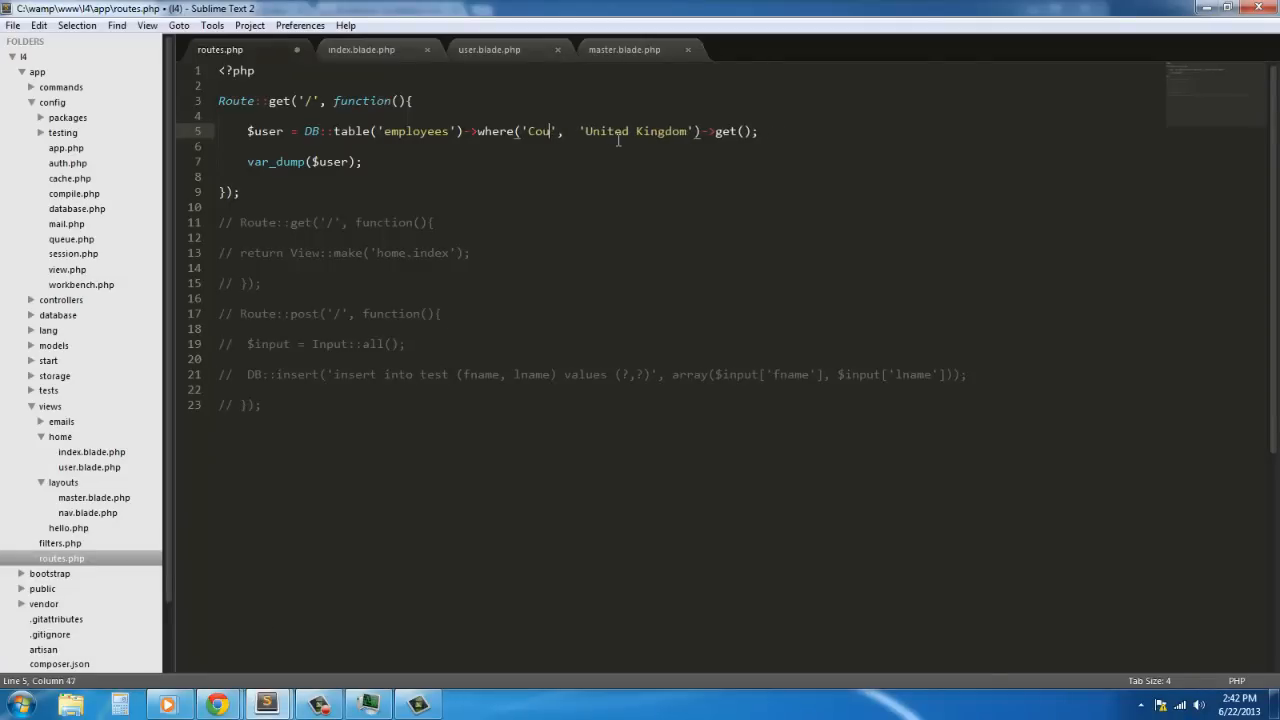
Step: Rewrite the where clause as 'id', '<' and select 'United Kingdom' for replacement with '4'
text(id)
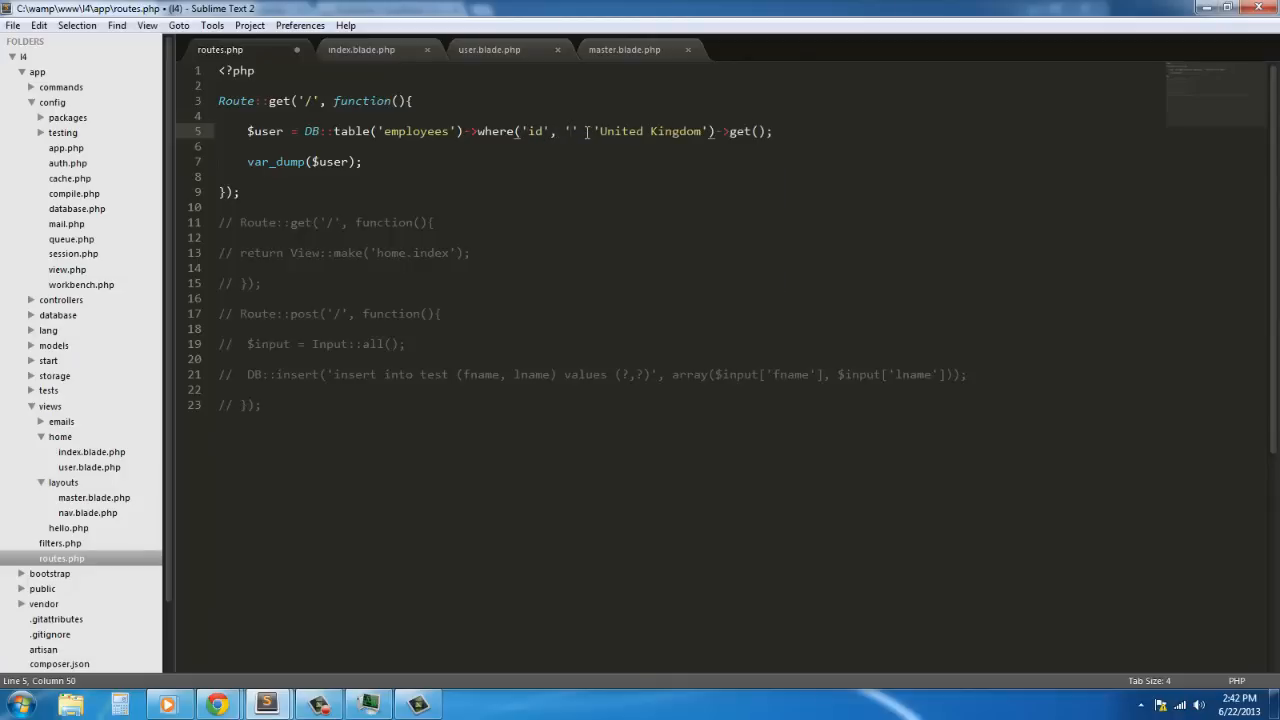
text(<)
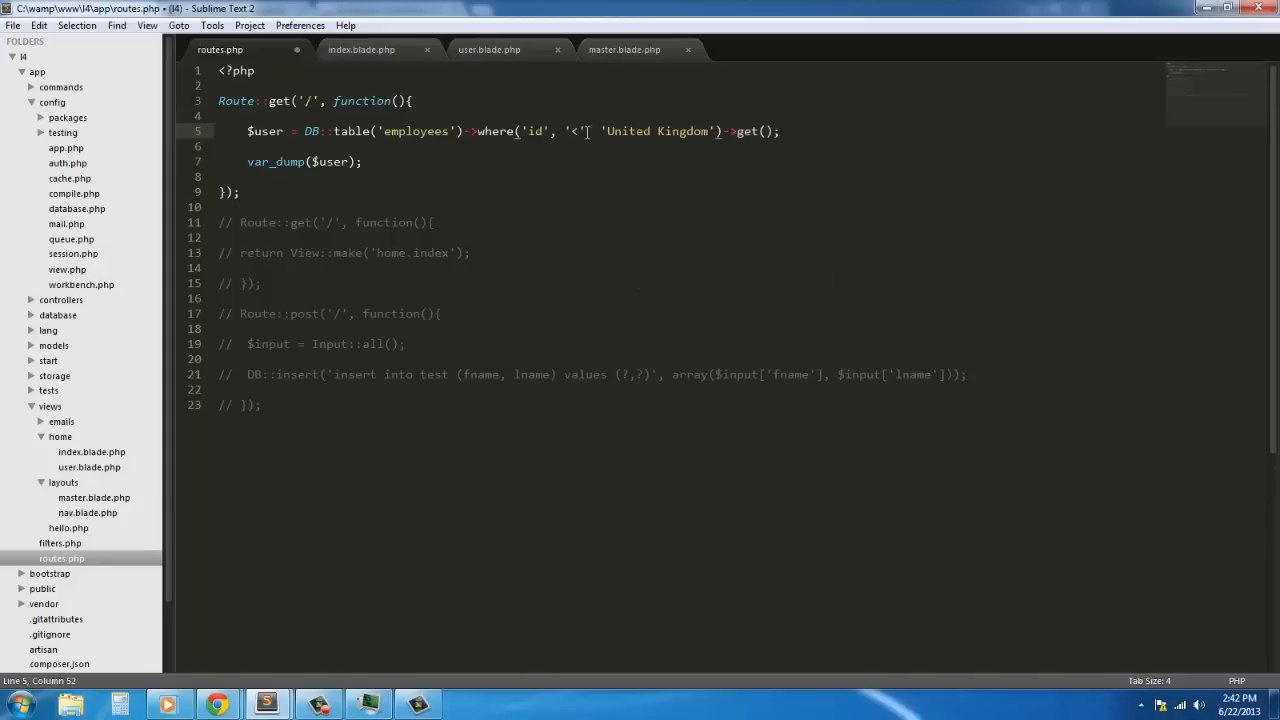
double_click(657, 131)
text(4)
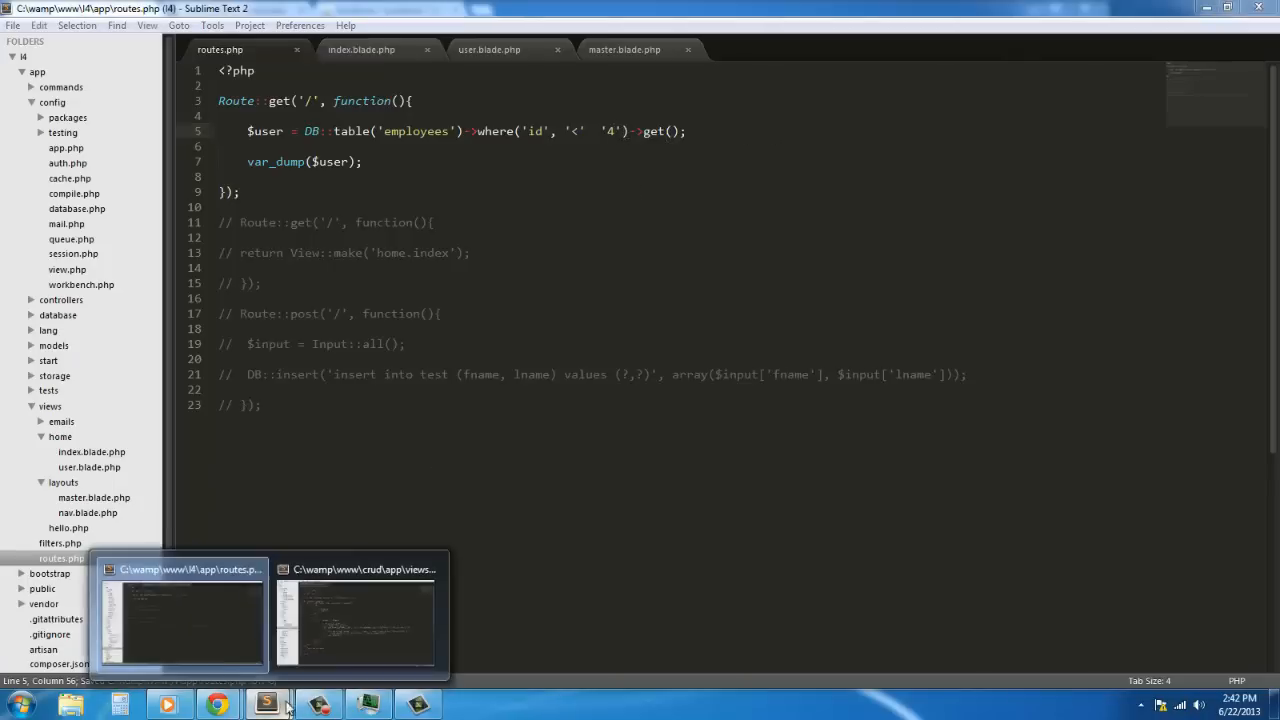
click(217, 705)
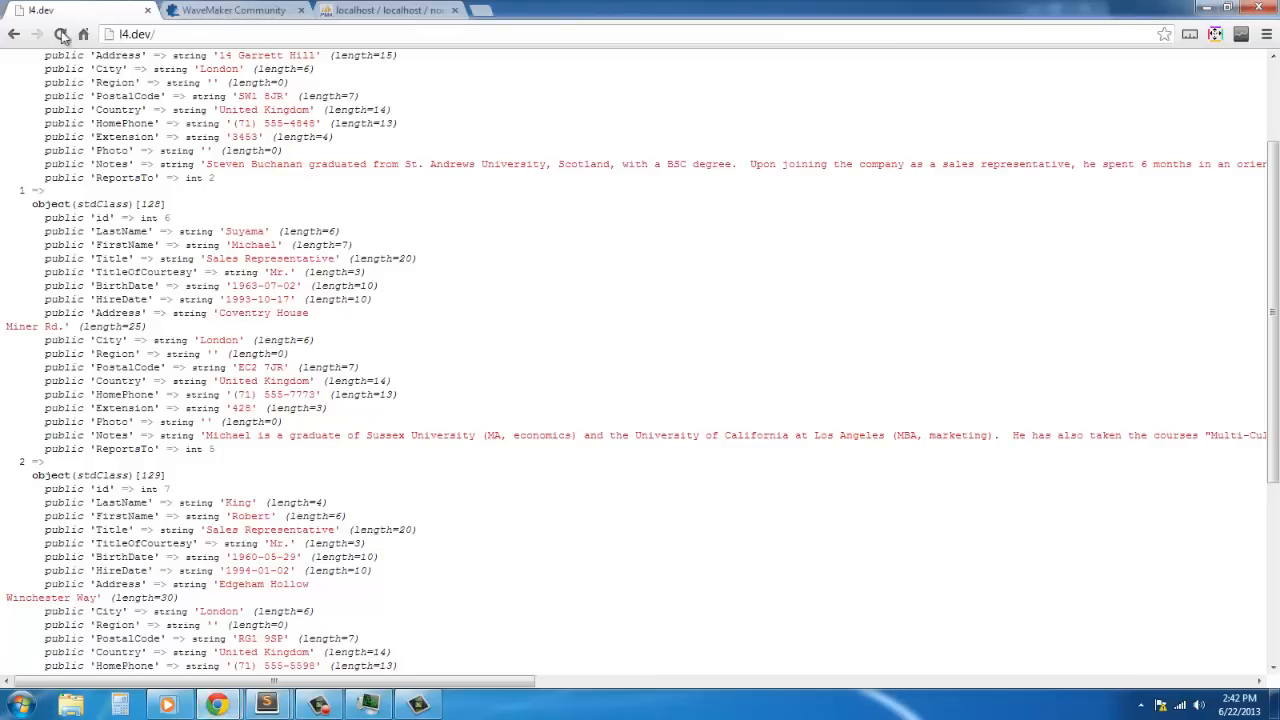
Step: Reload l4.dev to test the id filter, which shows a syntax error about '4'
click(60, 33)
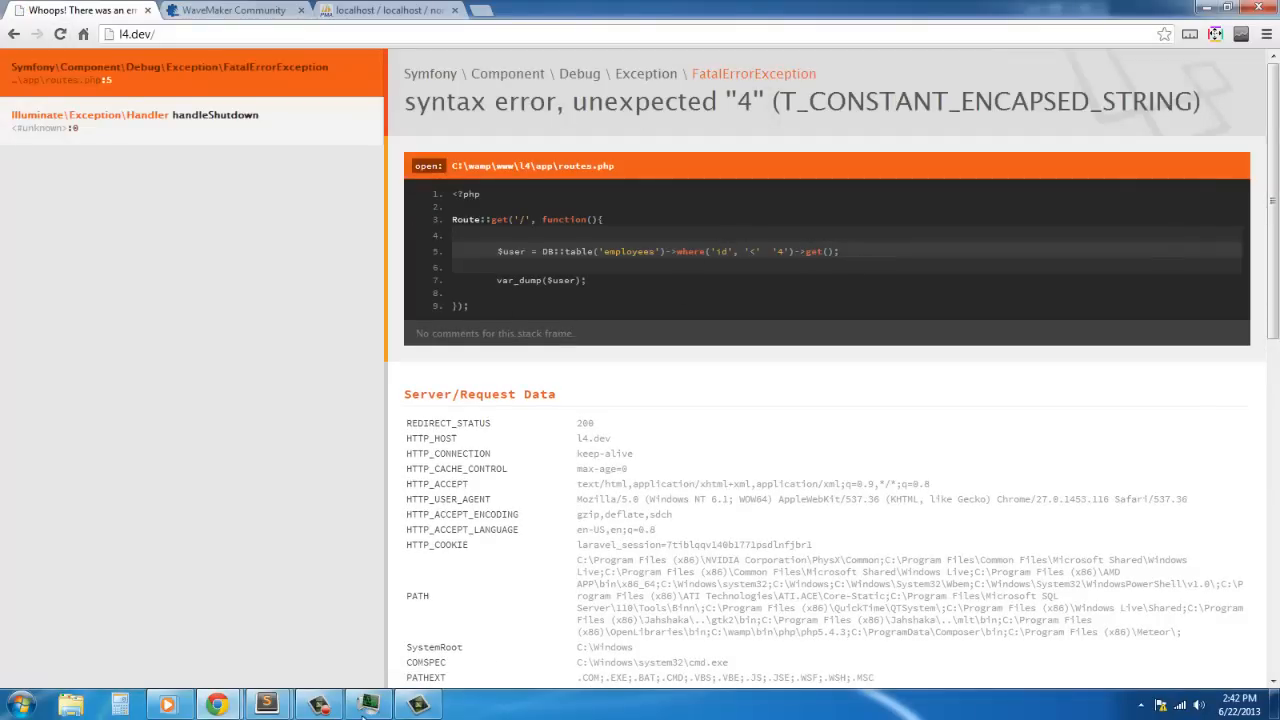
click(266, 704)
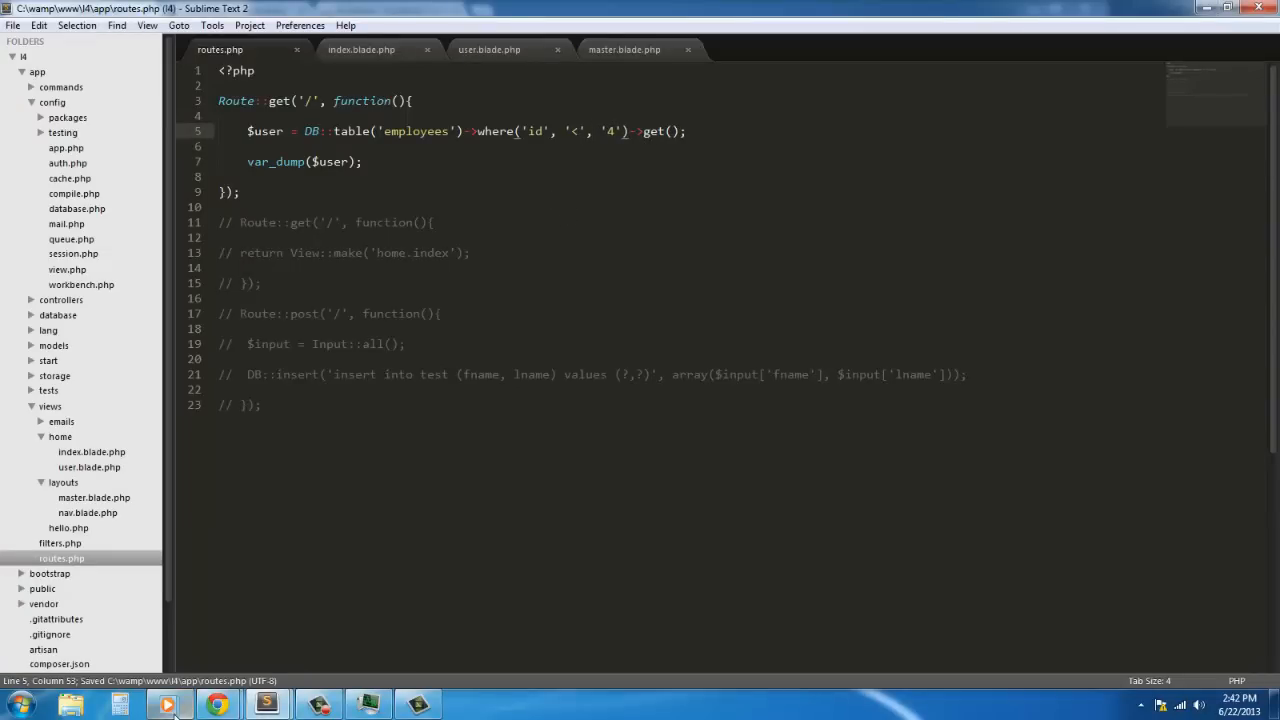
Step: With the comma fix saved, put away the media player and return to Chrome
click(167, 704)
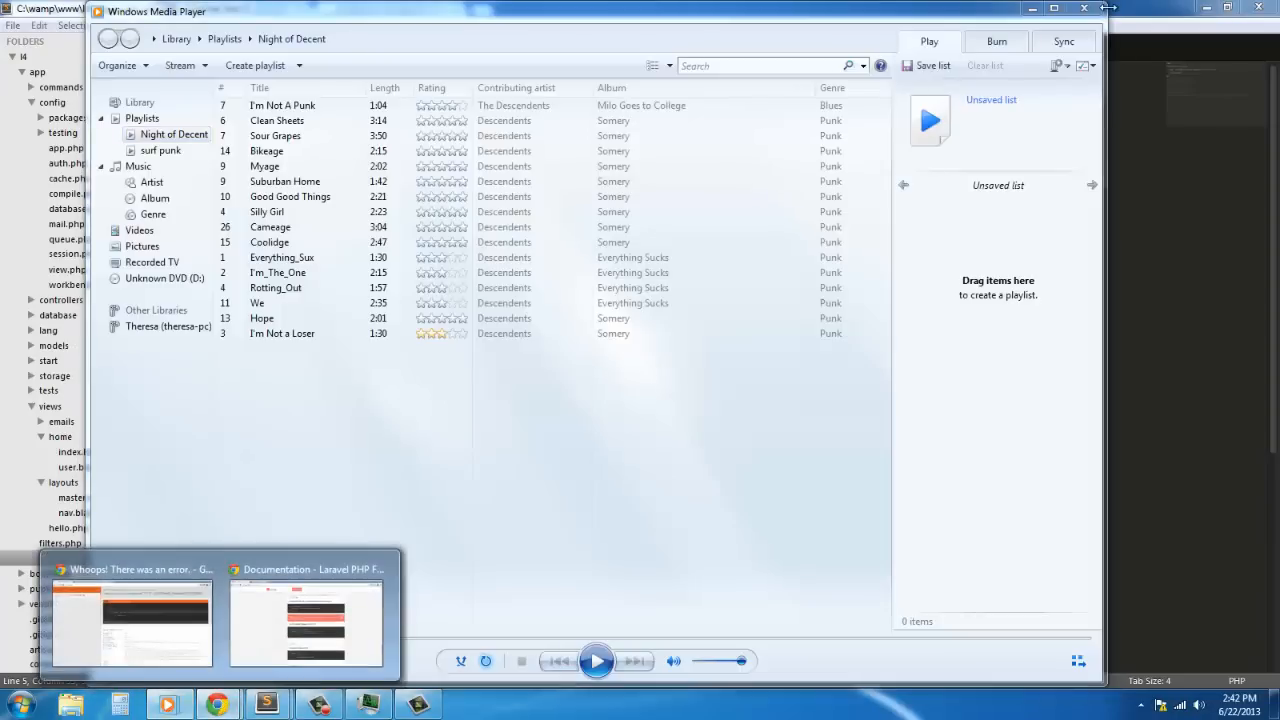
click(265, 705)
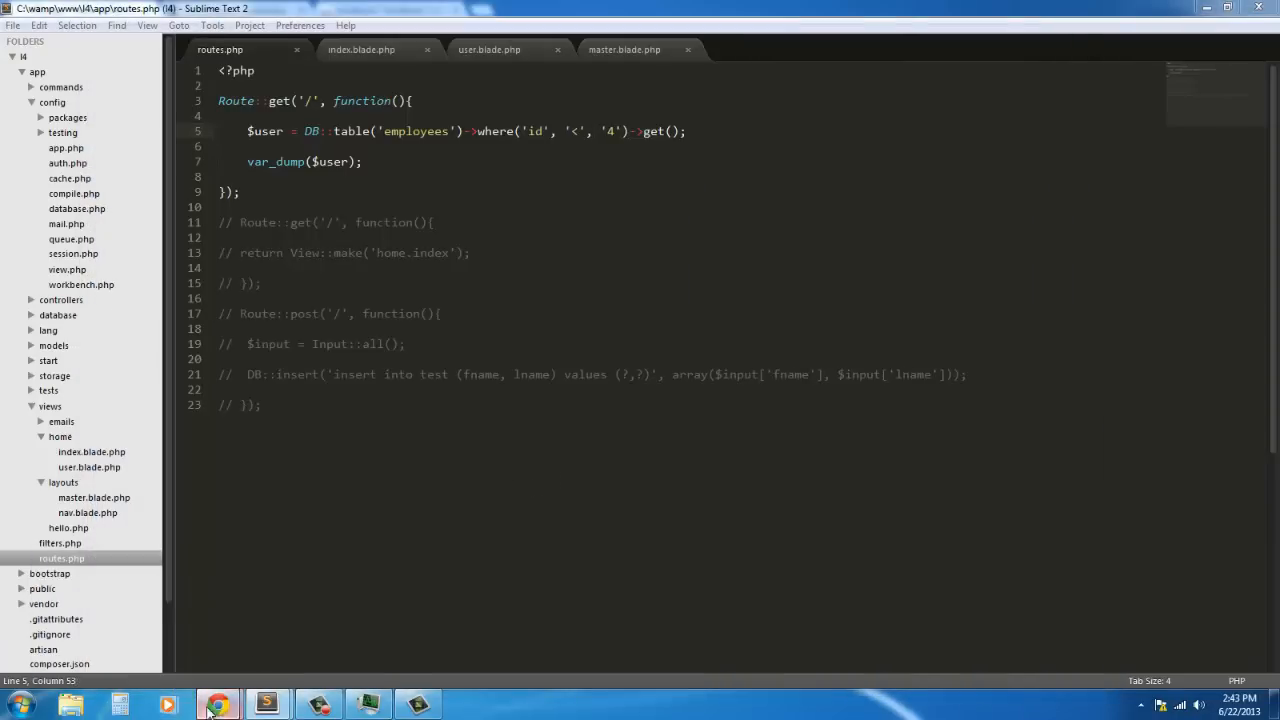
click(217, 705)
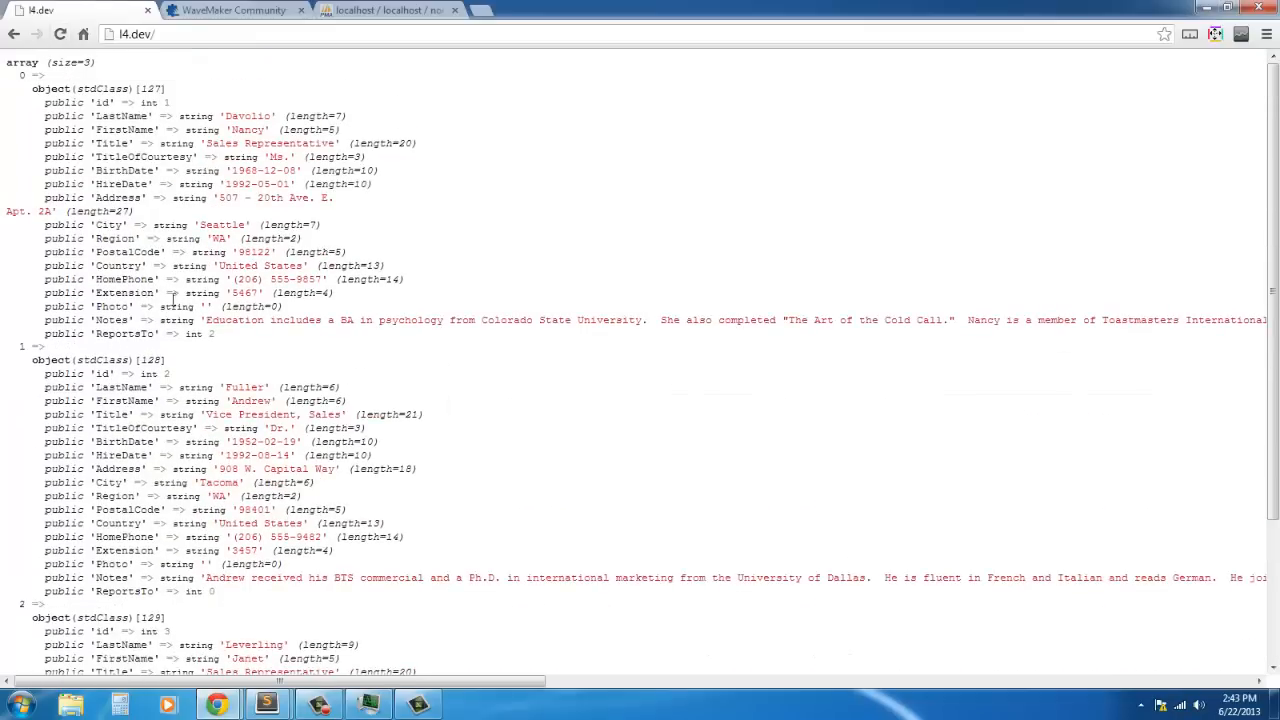
Step: Scroll through the three dumped records with ids 1–3, then return to routes.php
scroll(down, 3)
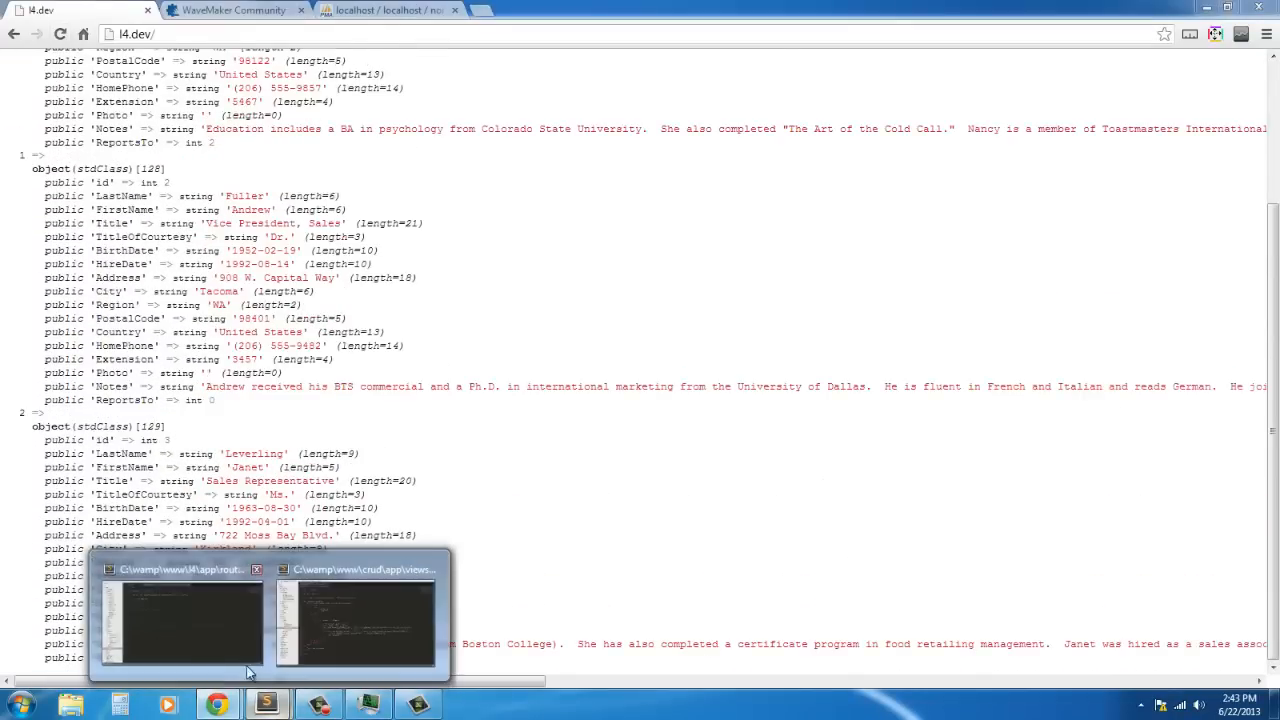
click(180, 615)
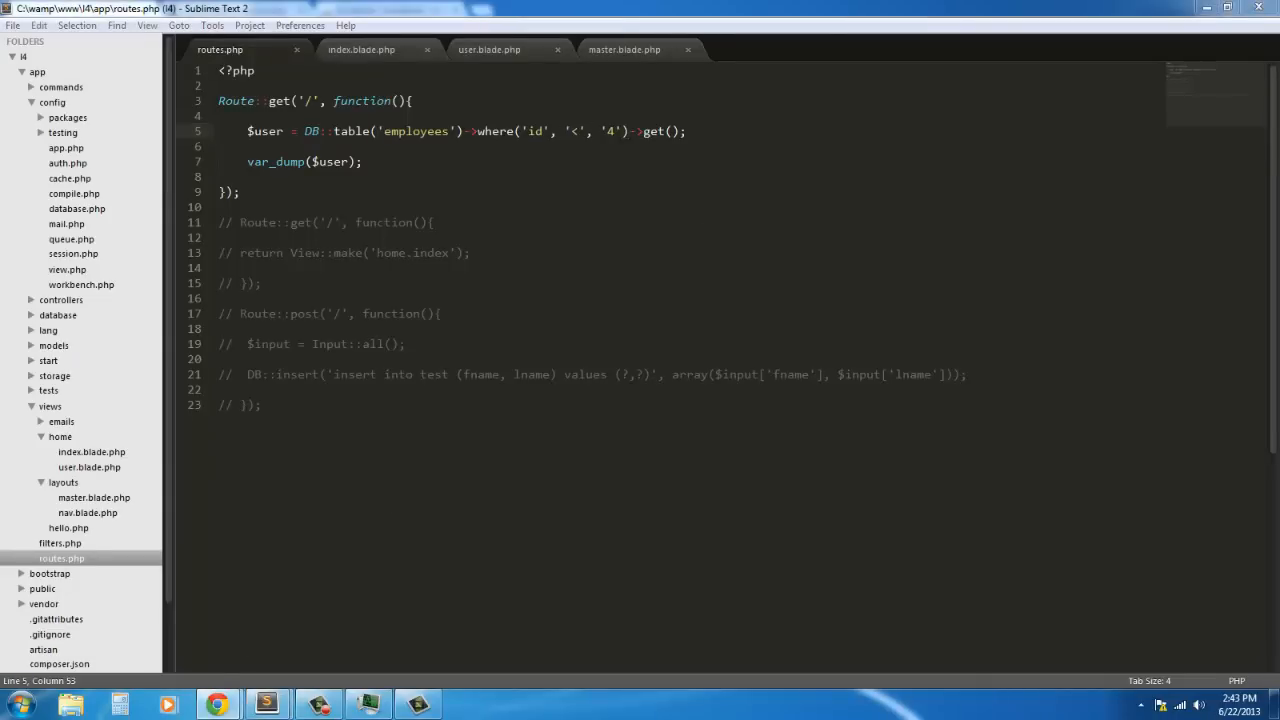
mouse_move(887, 187)
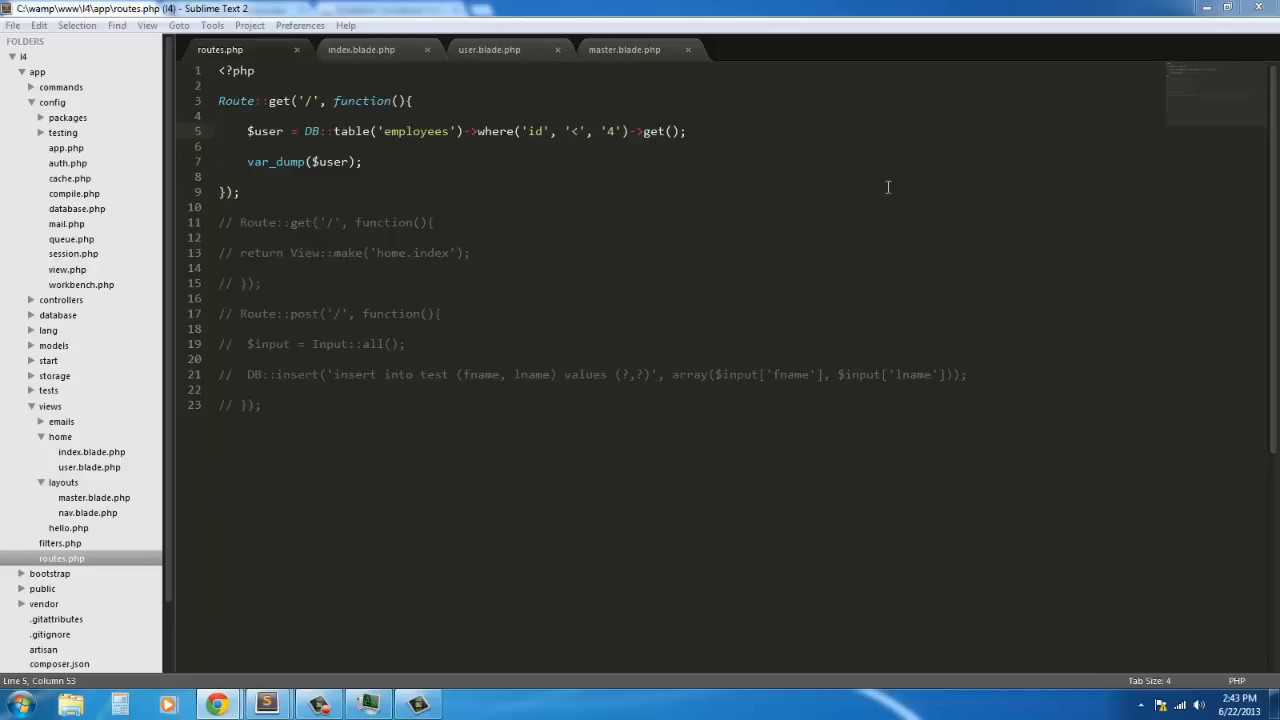
mouse_move(643, 131)
text(orWhere)
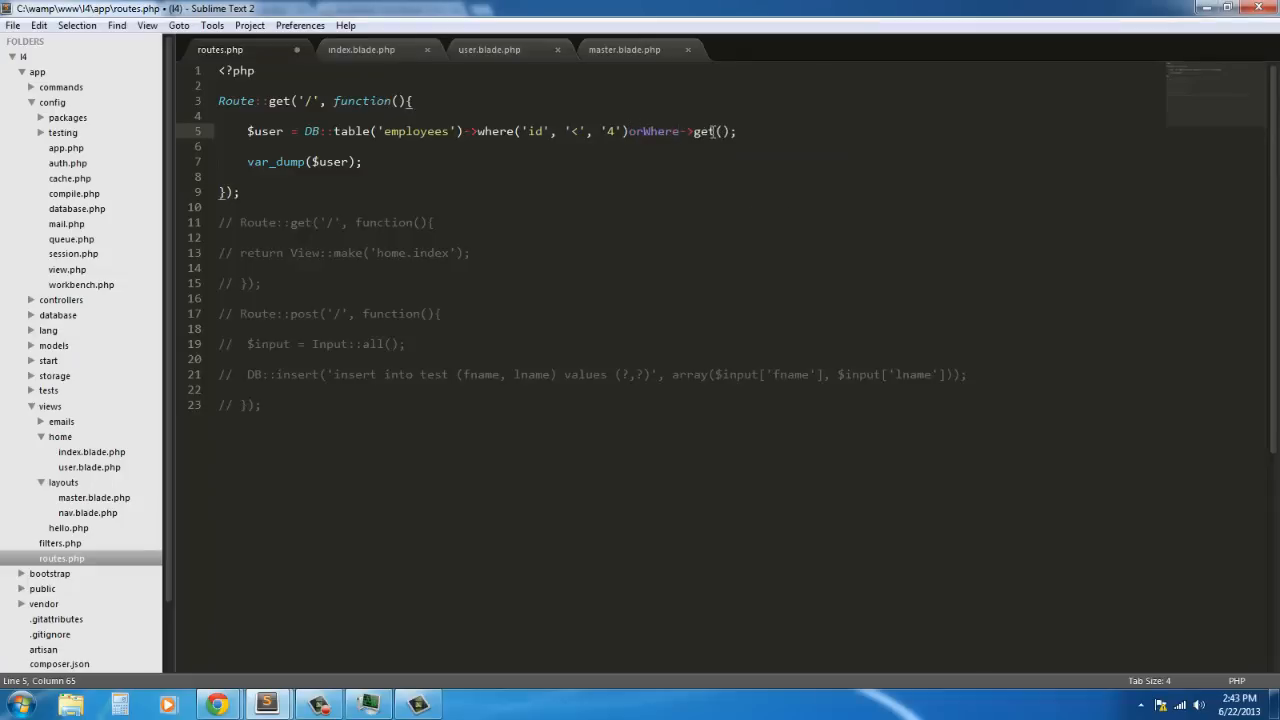
Step: Raise the id limit to '5' and add an orWhere() call after the where clause
key(BackSpace)
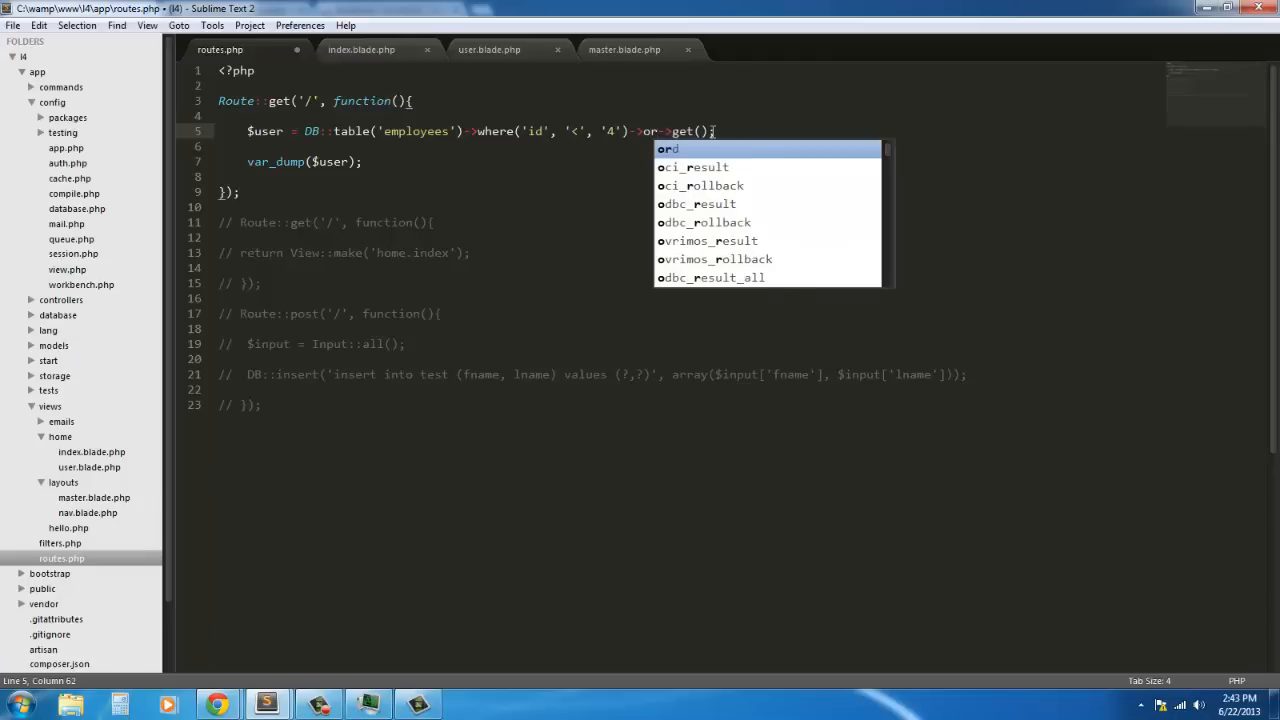
text(Where)
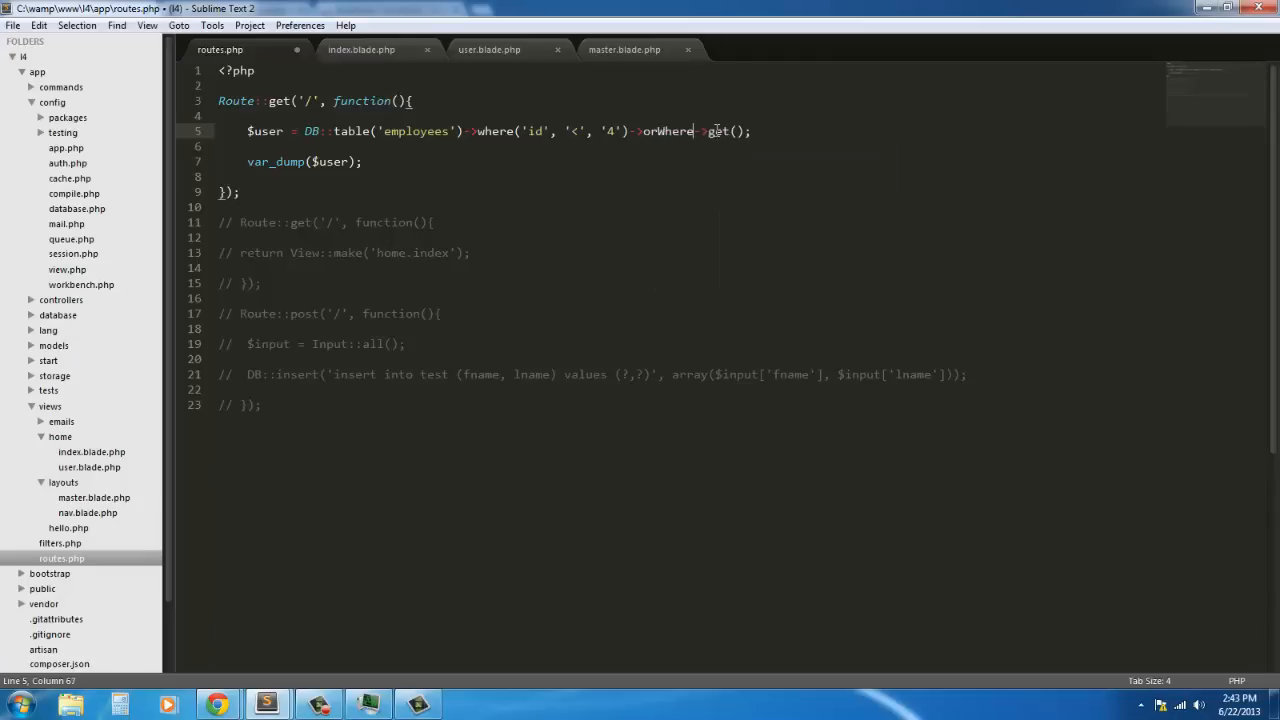
double_click(671, 131)
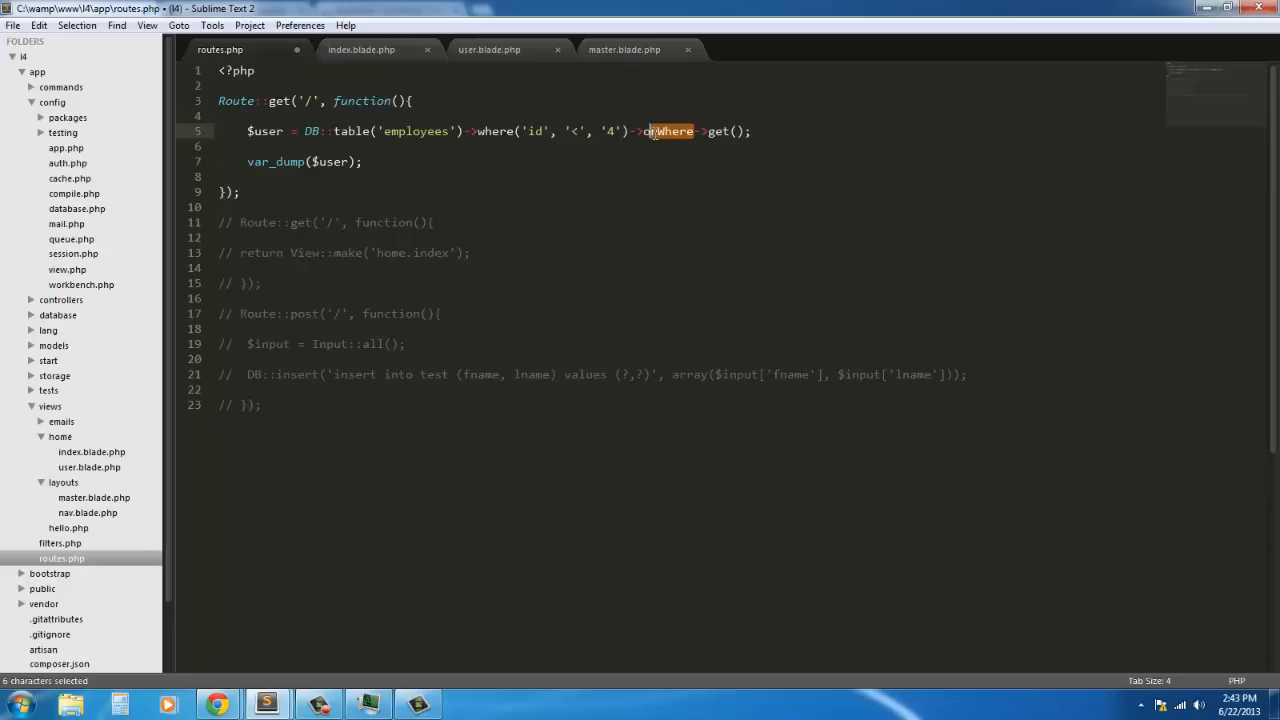
text(or_wh)
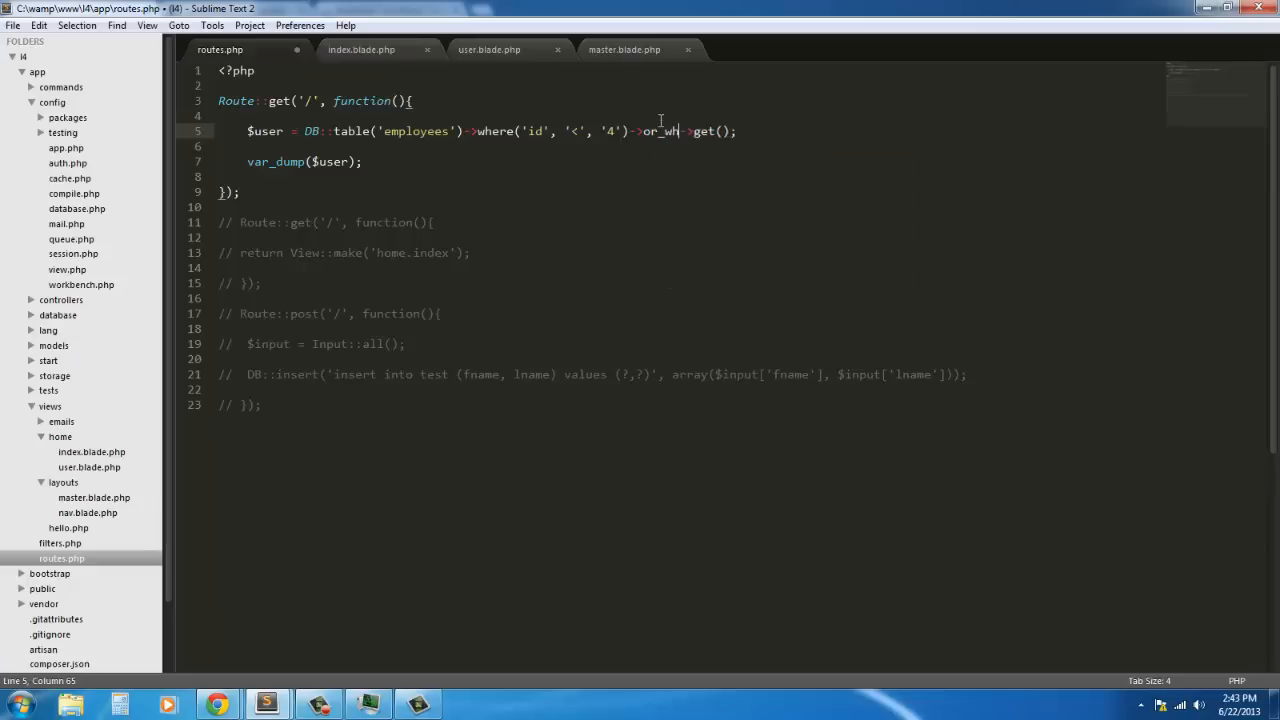
text(ere())
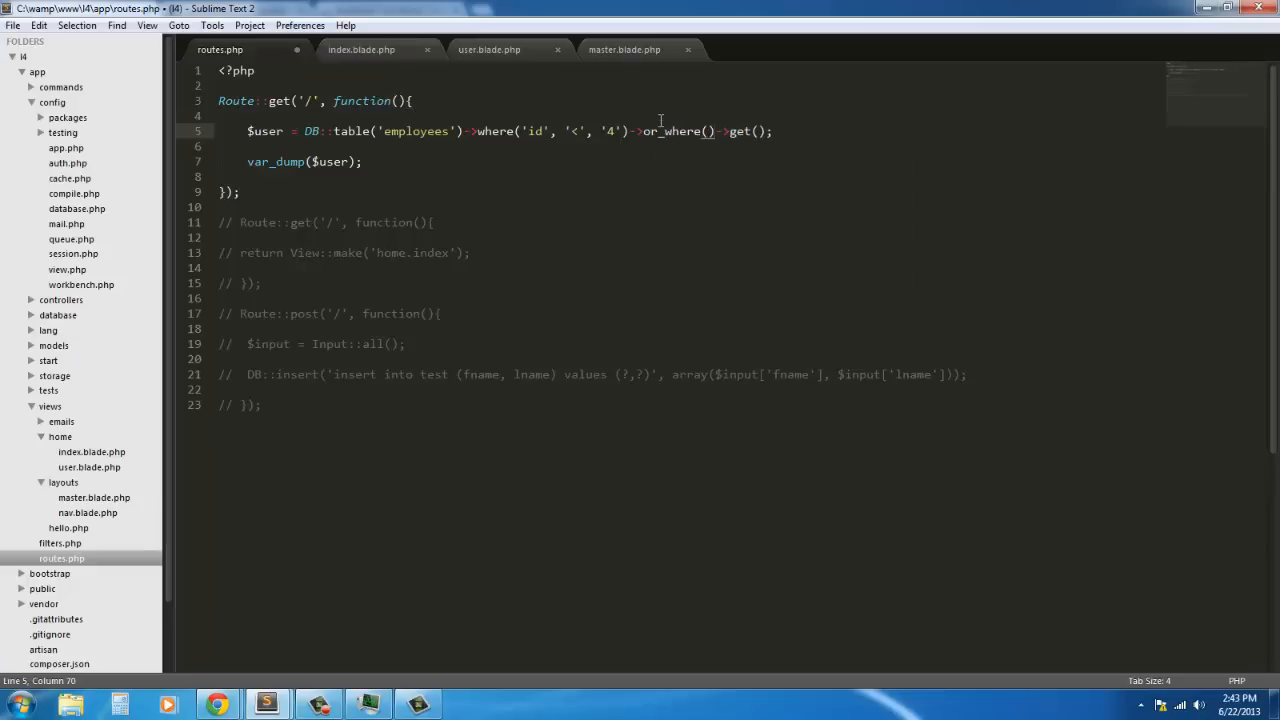
click(662, 131)
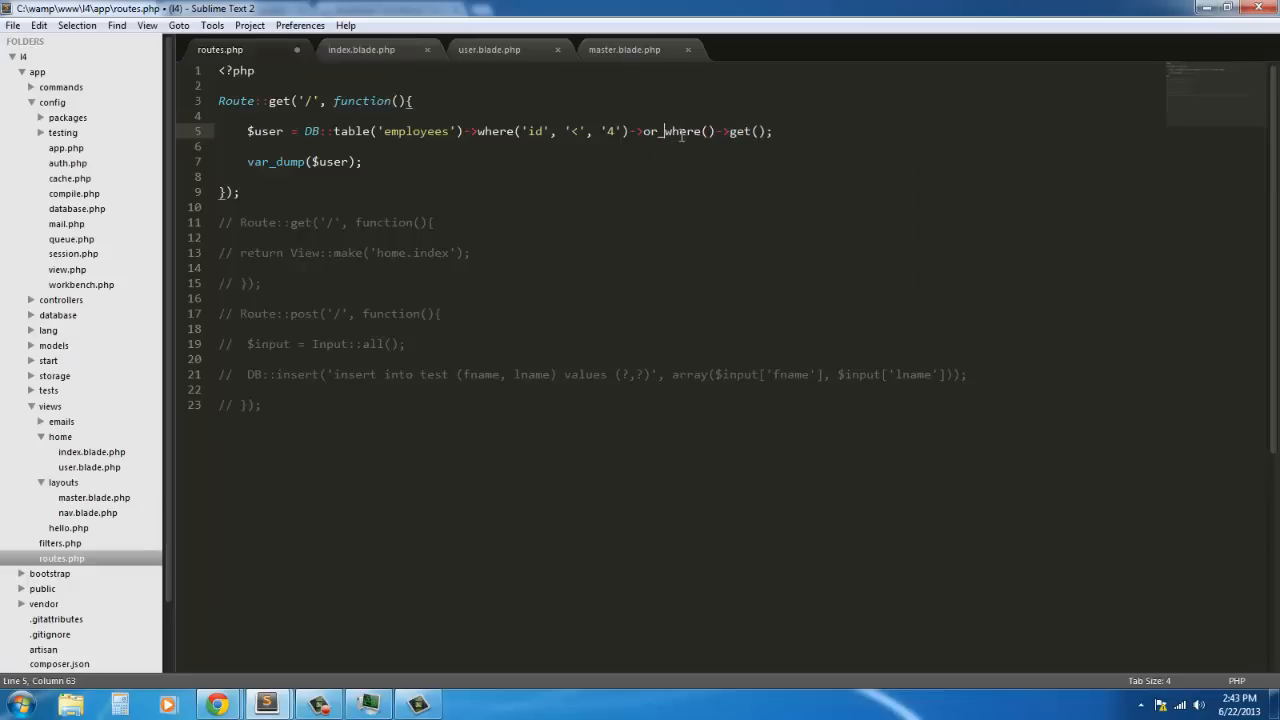
key(Backspace)
text(W)
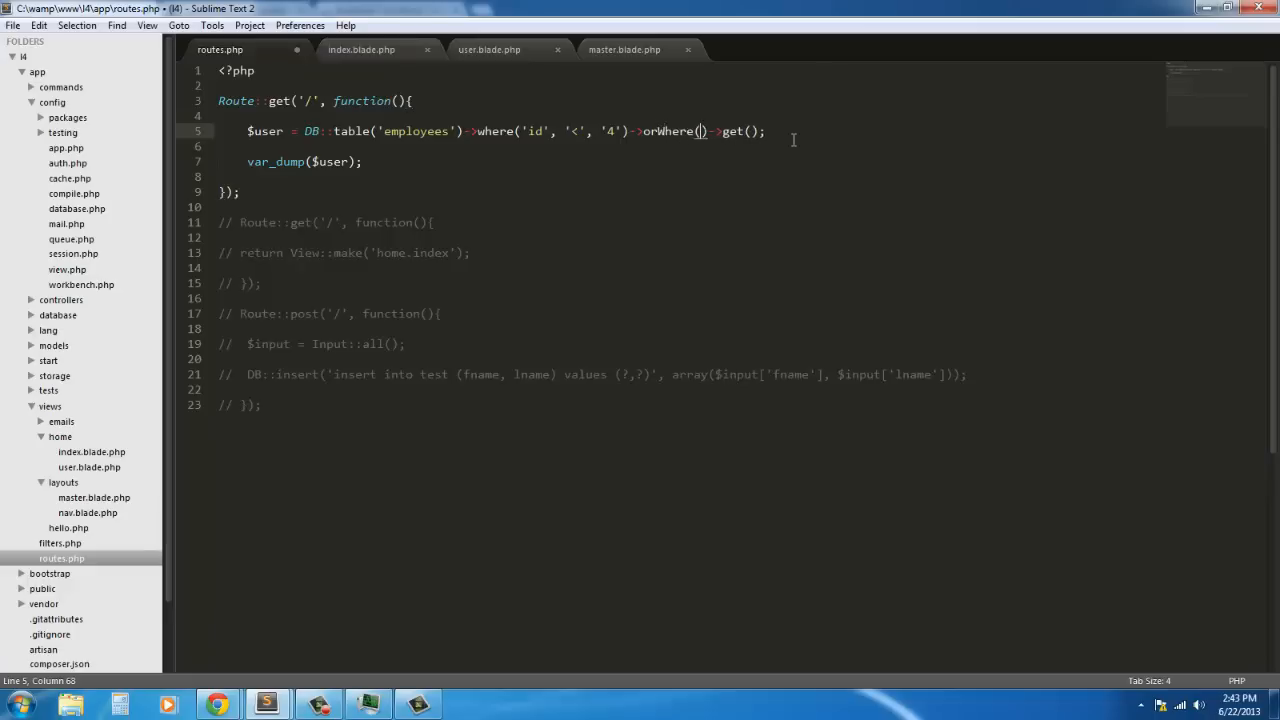
Step: Fill orWhere with 'Country', 'United Kingdom' and save routes.php
text(')
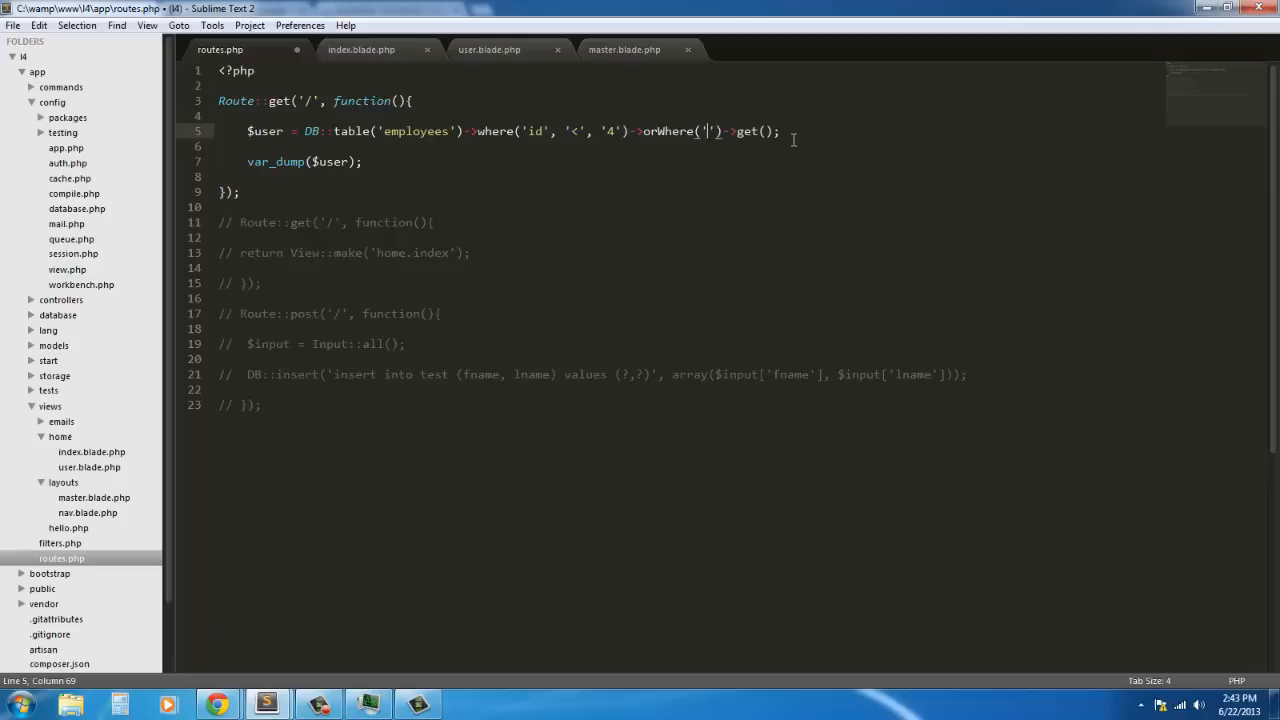
text(countrty)
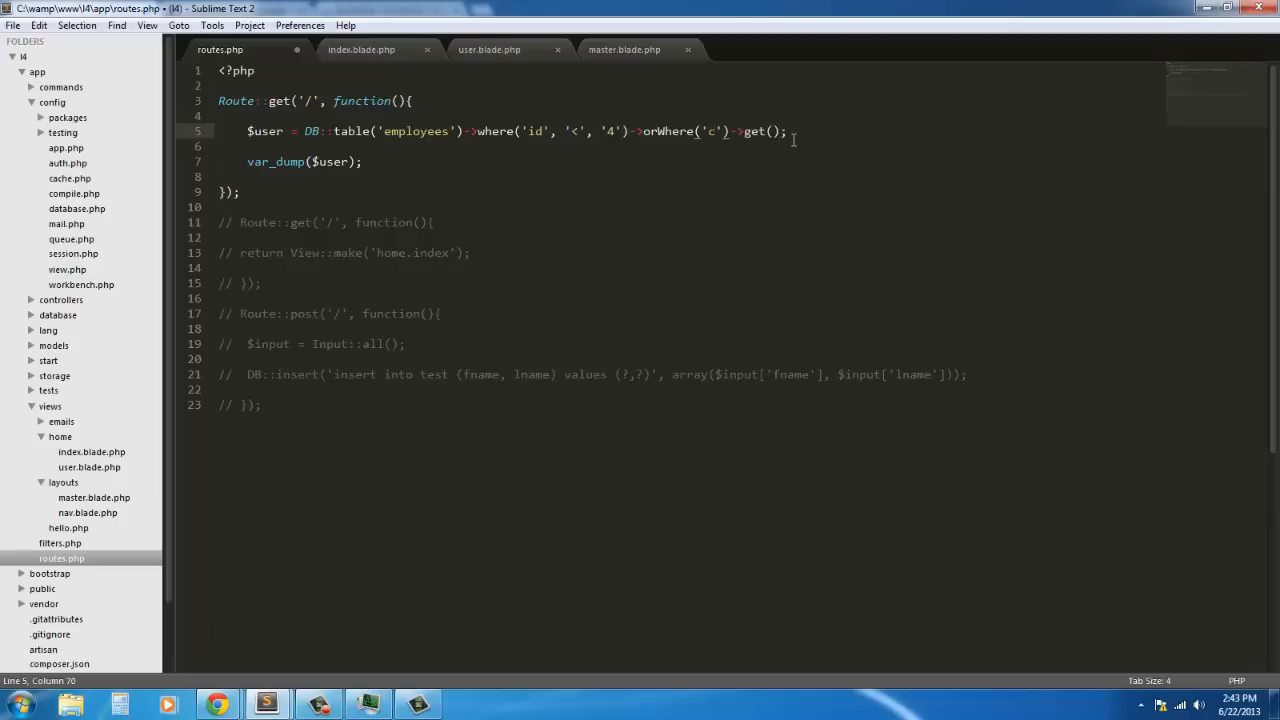
key(BackSpace)
text(5)
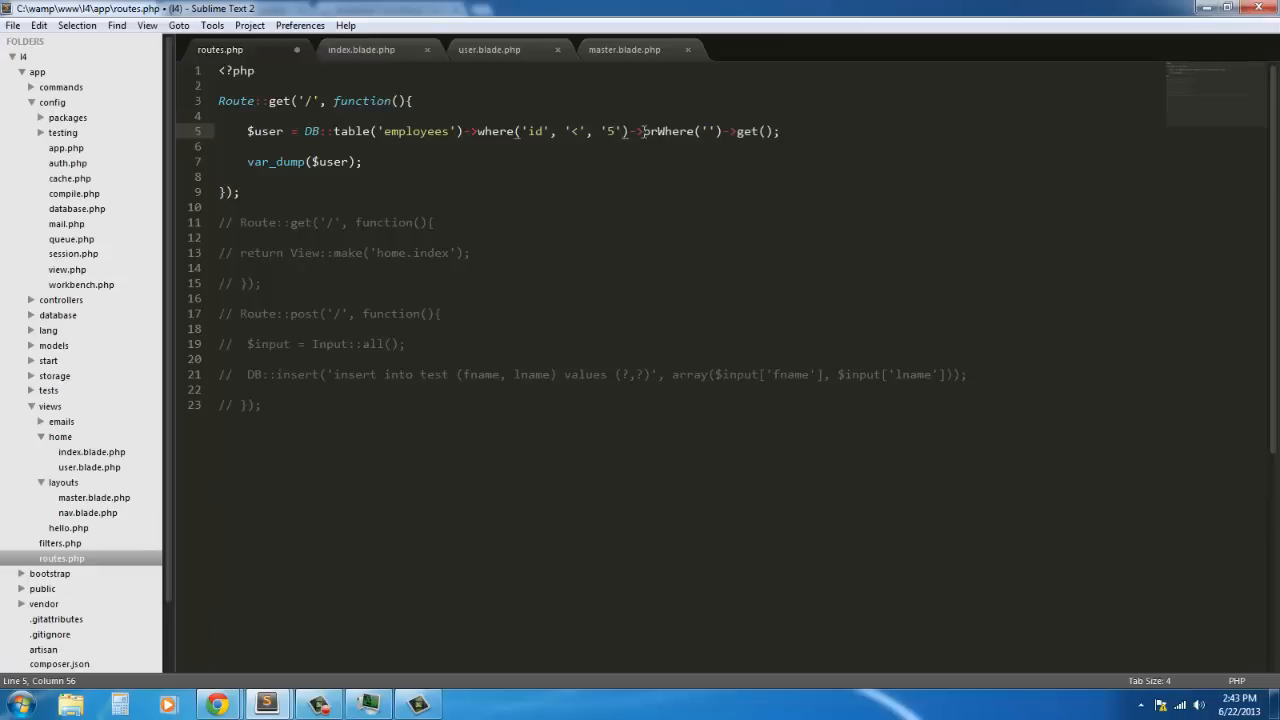
text(orWhere)
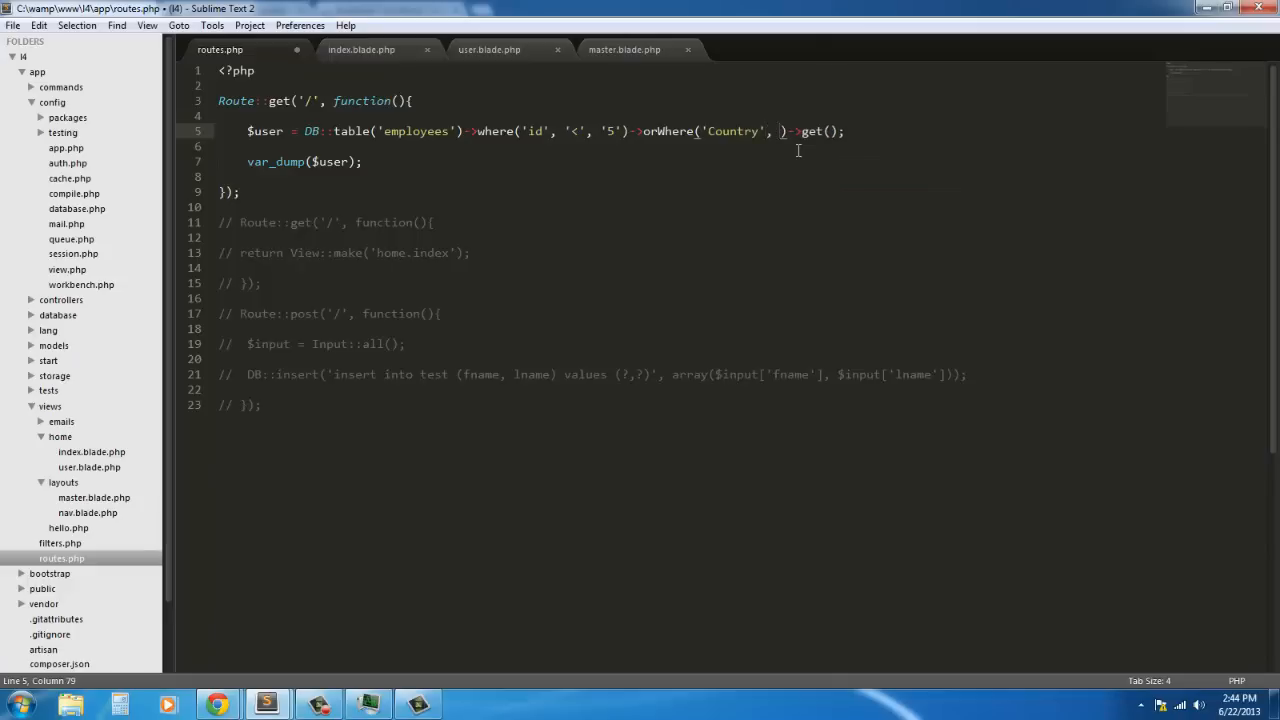
text(United K')
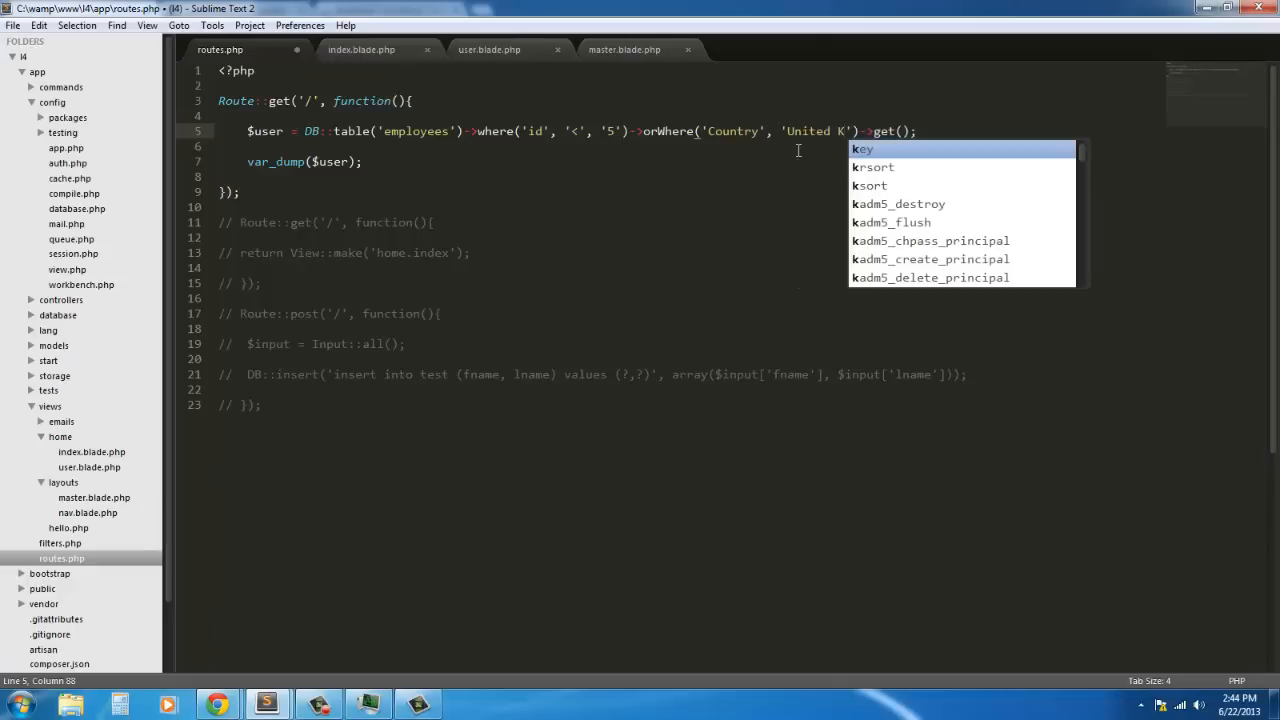
text(ingdom)
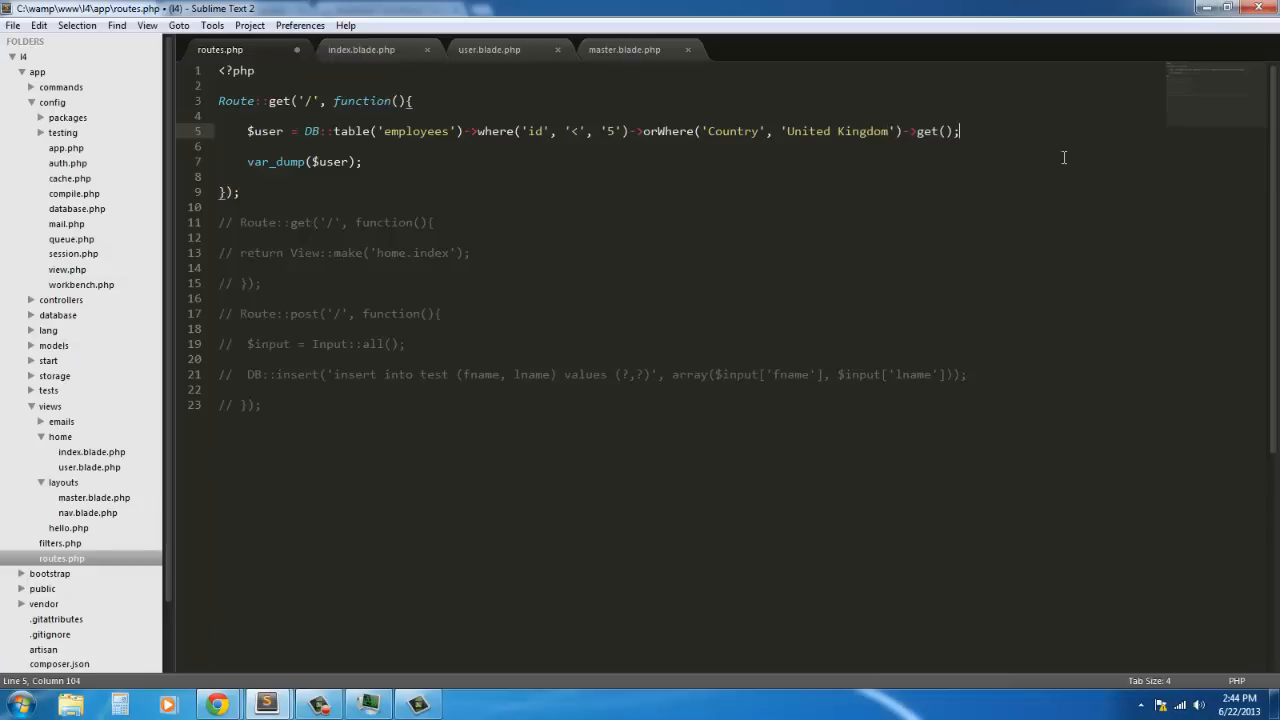
key(ctrl+s)
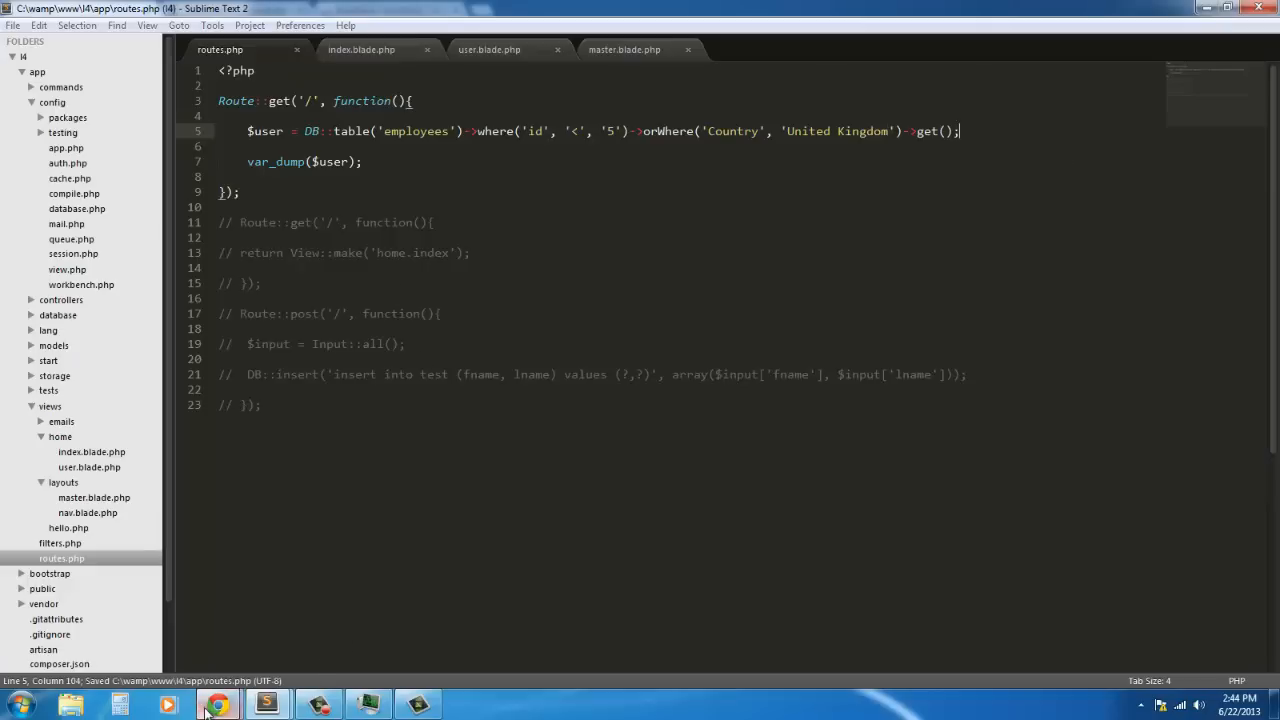
Step: Reload l4.dev and scroll through the eight dumped employees: ids 1–5 plus UK staff
click(217, 705)
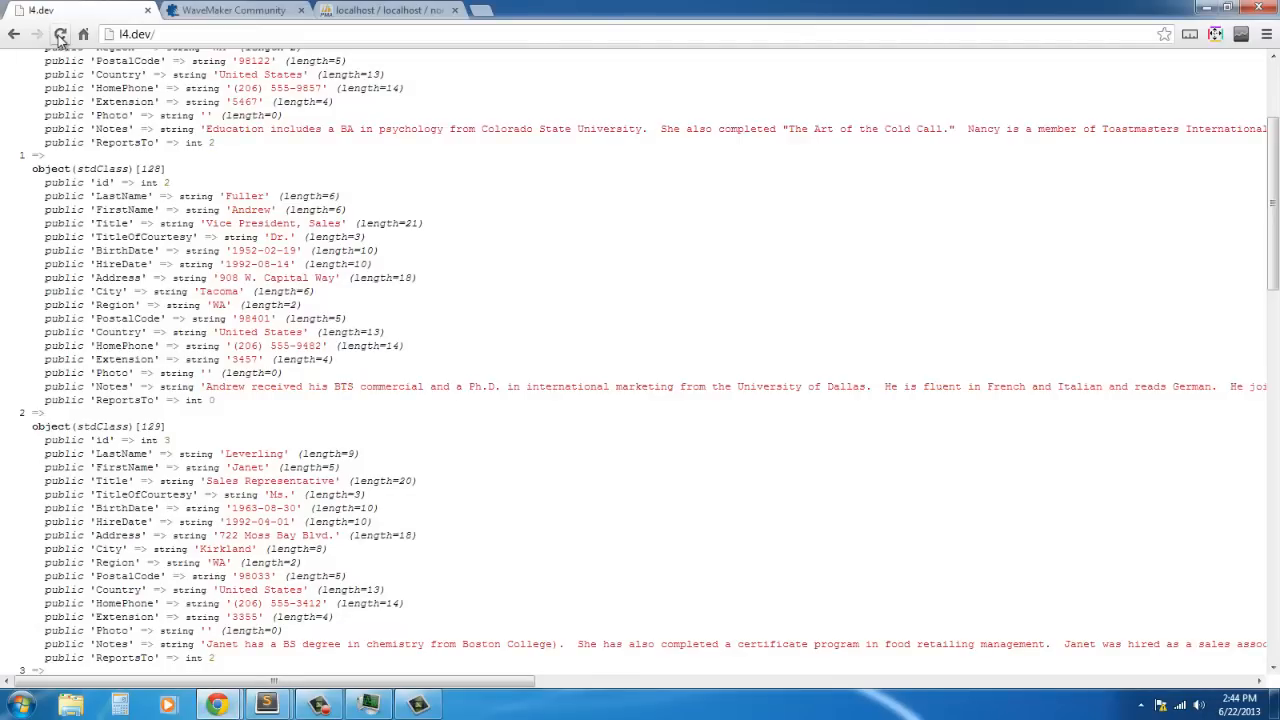
scroll(down, 3)
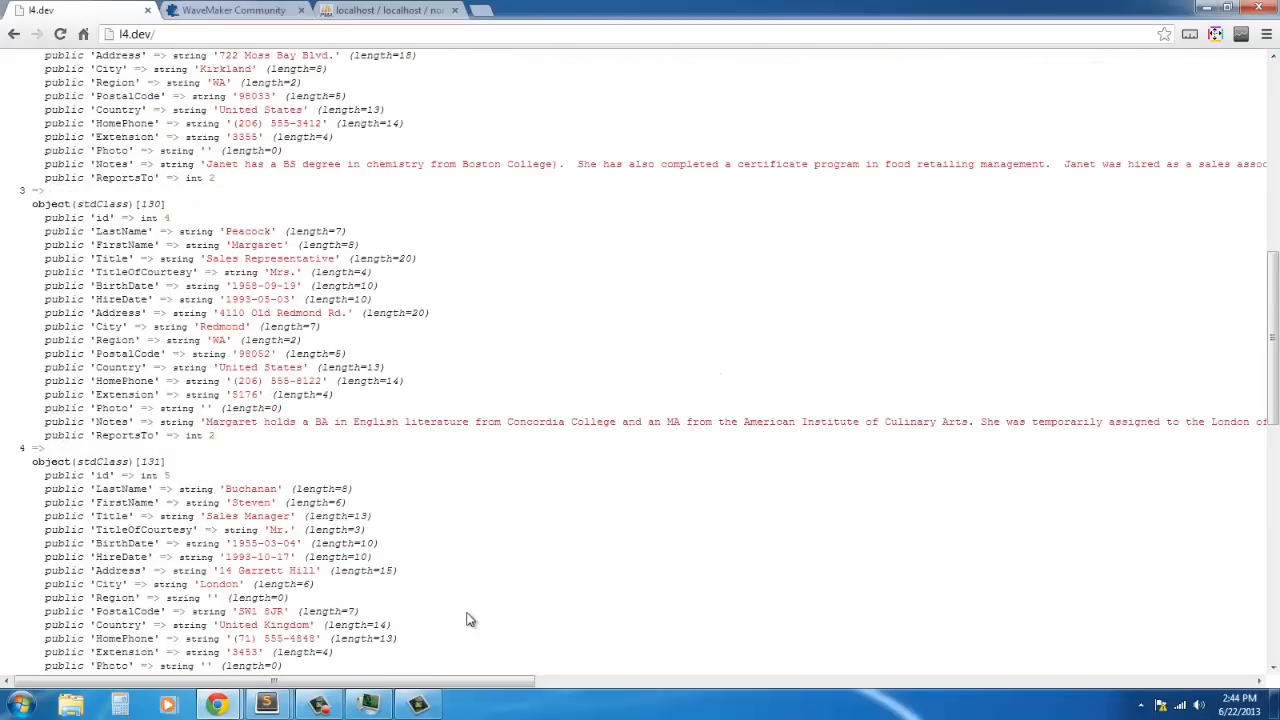
scroll(up, 3)
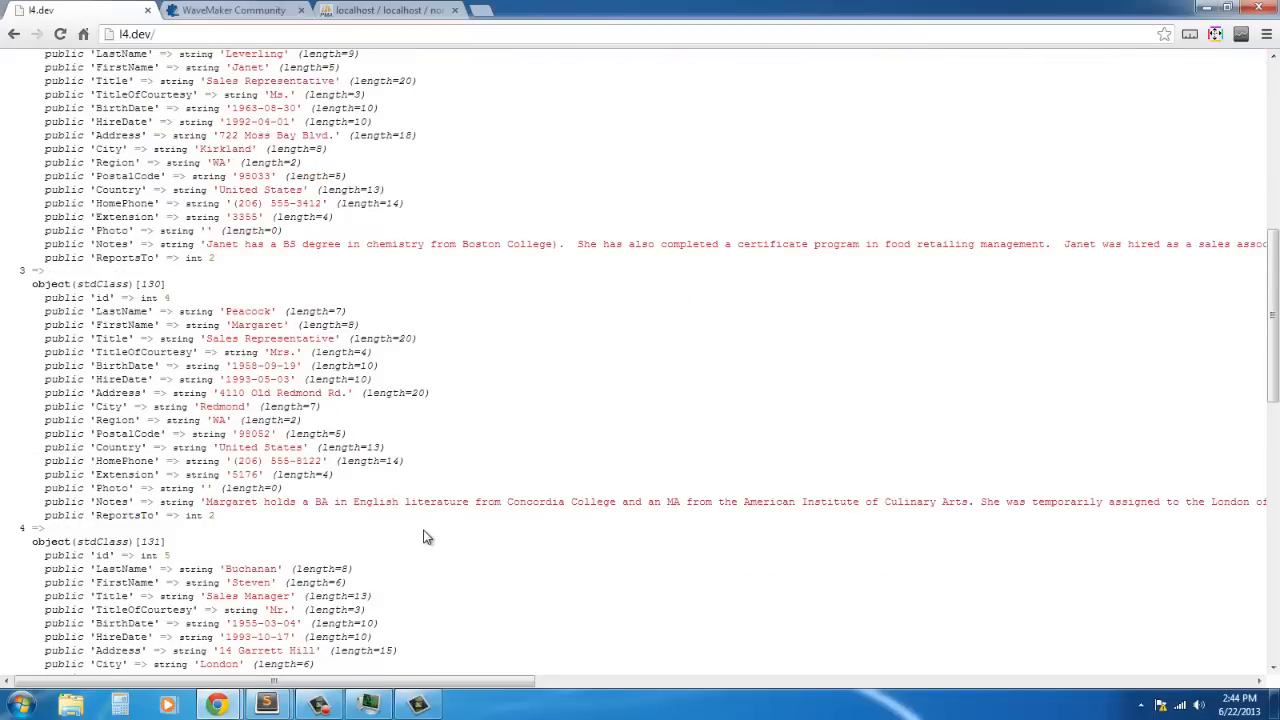
scroll(up, 3)
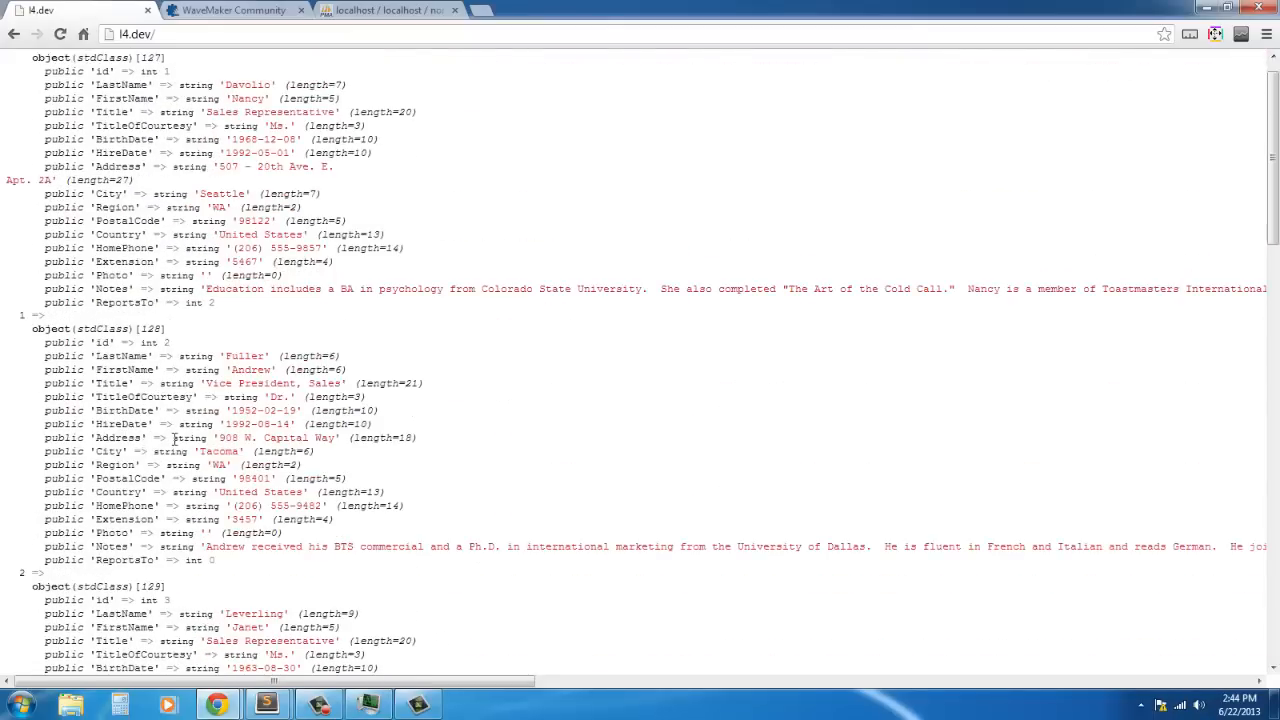
scroll(down, 3)
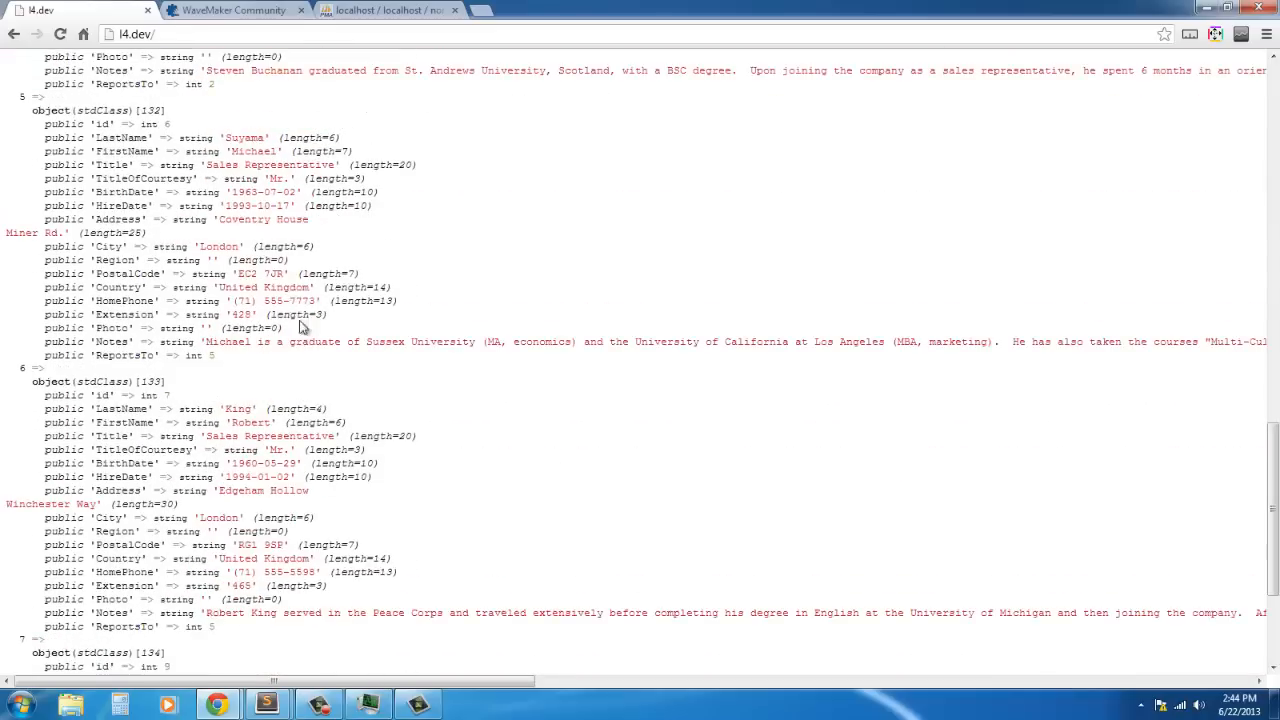
scroll(down, 3)
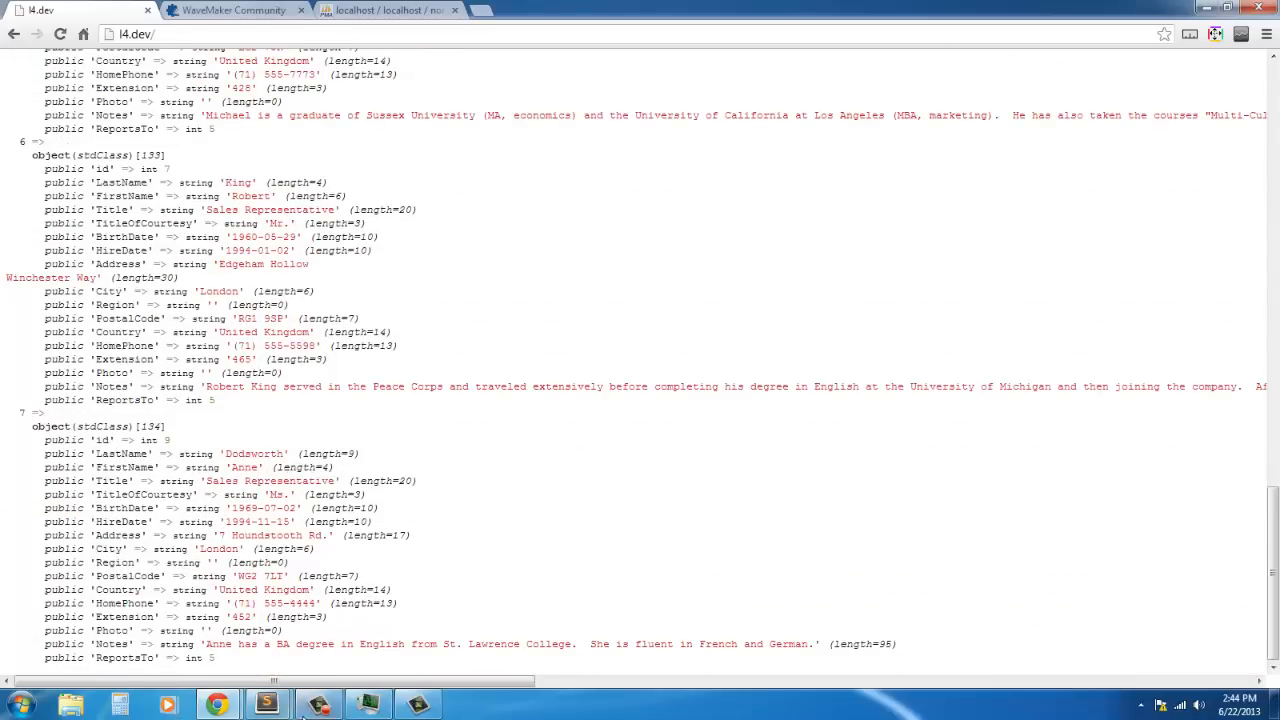
click(266, 705)
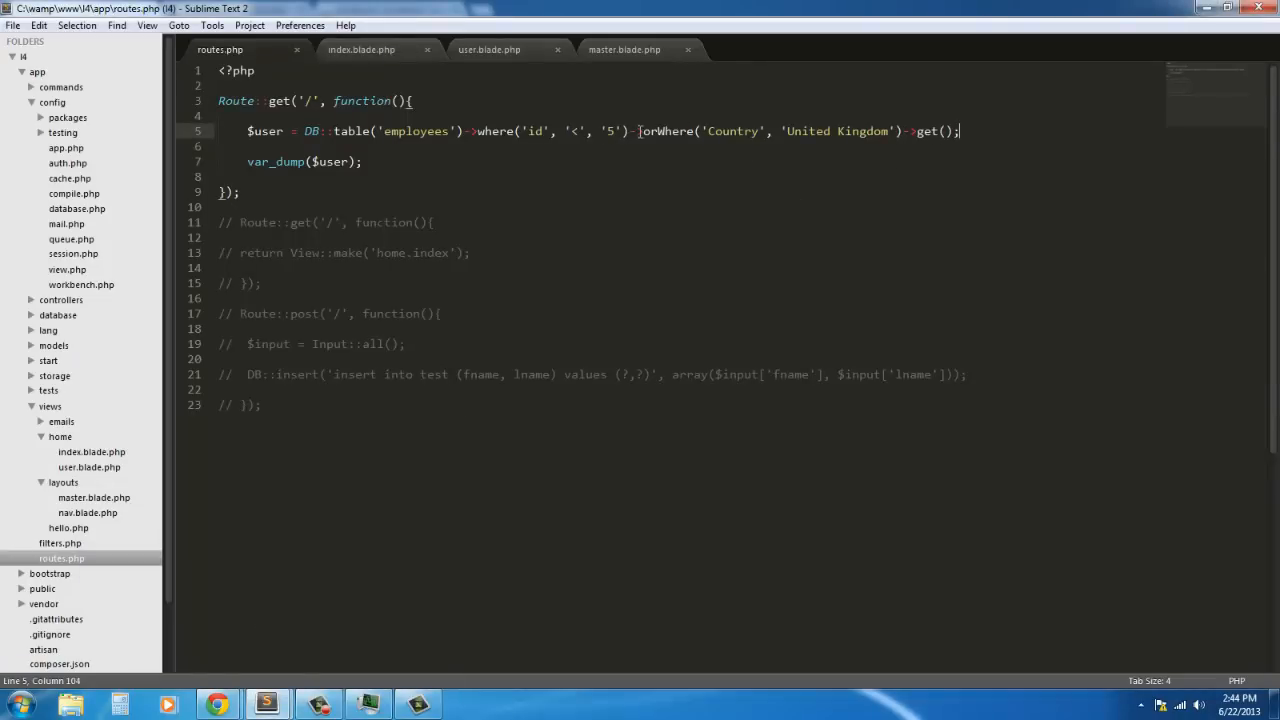
click(688, 131)
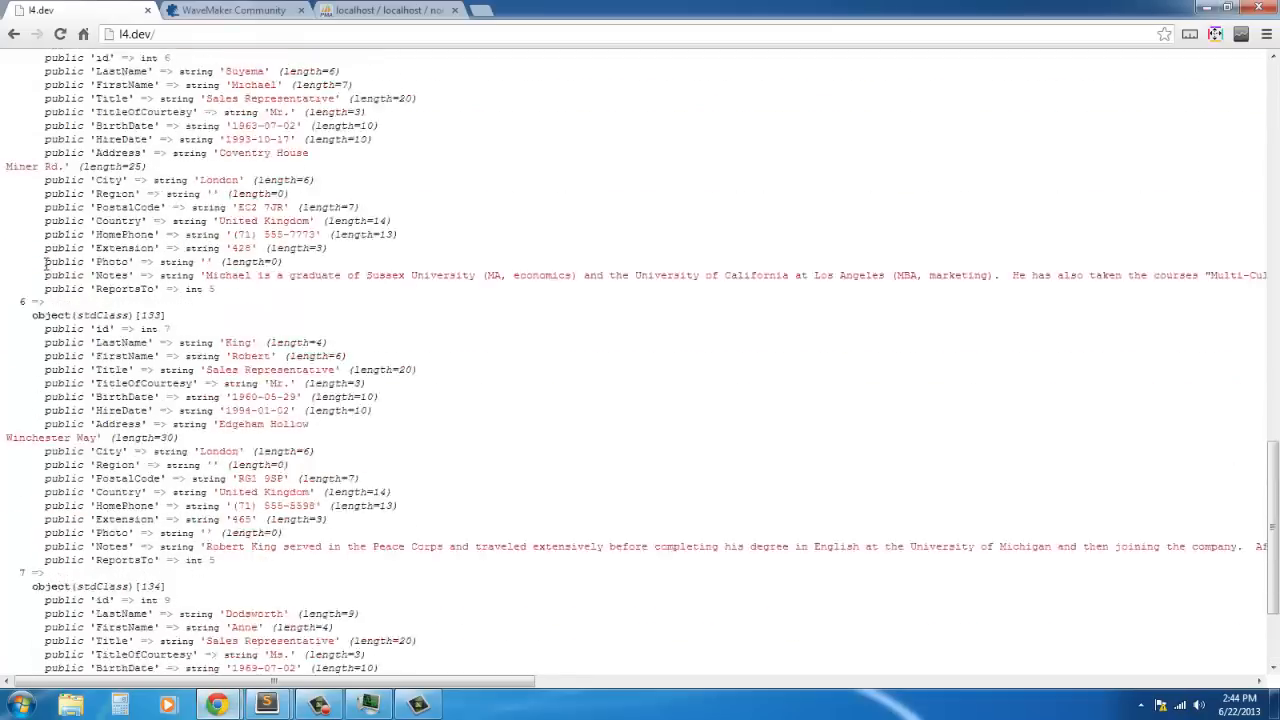
scroll(down, 3)
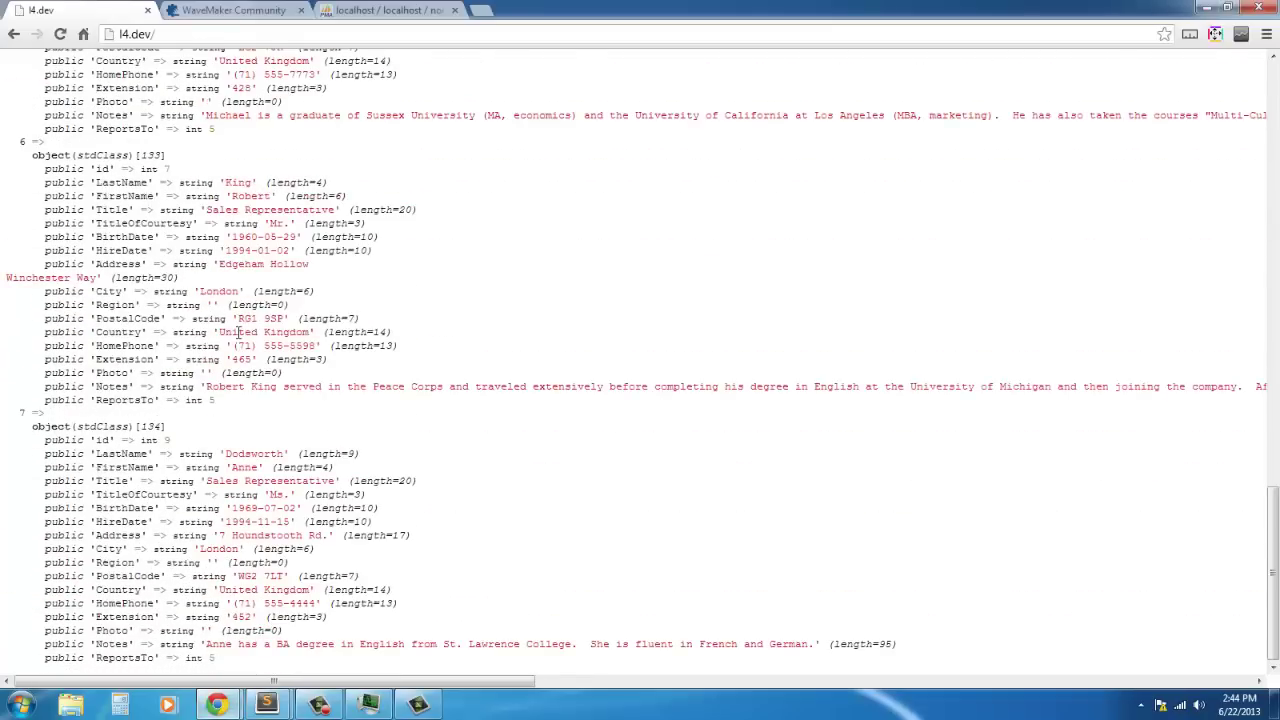
scroll(up, 3)
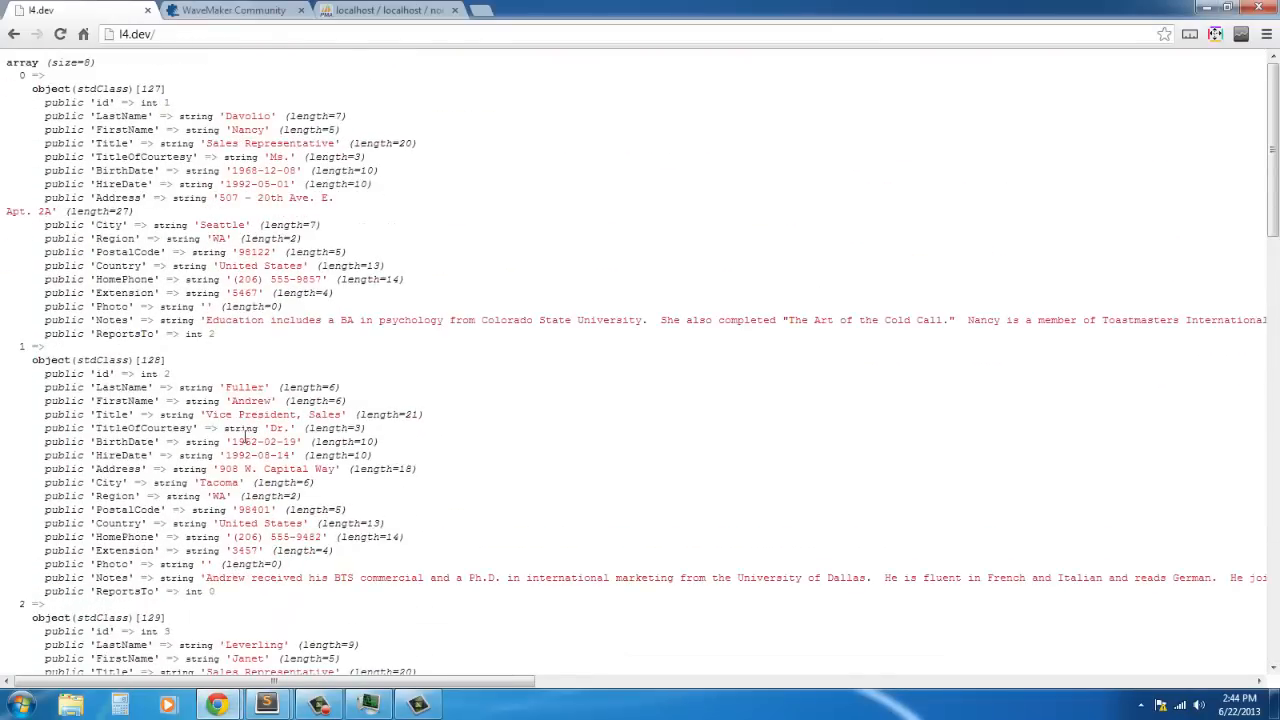
scroll(down, 3)
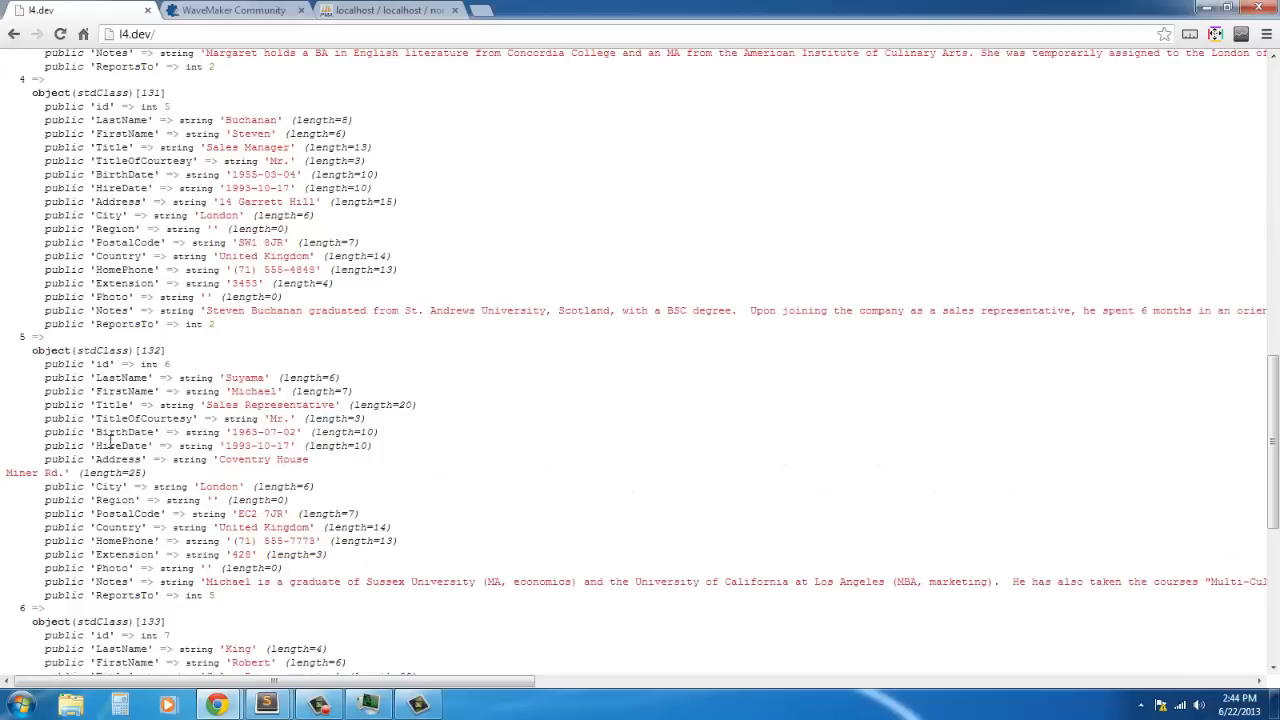
scroll(down, 3)
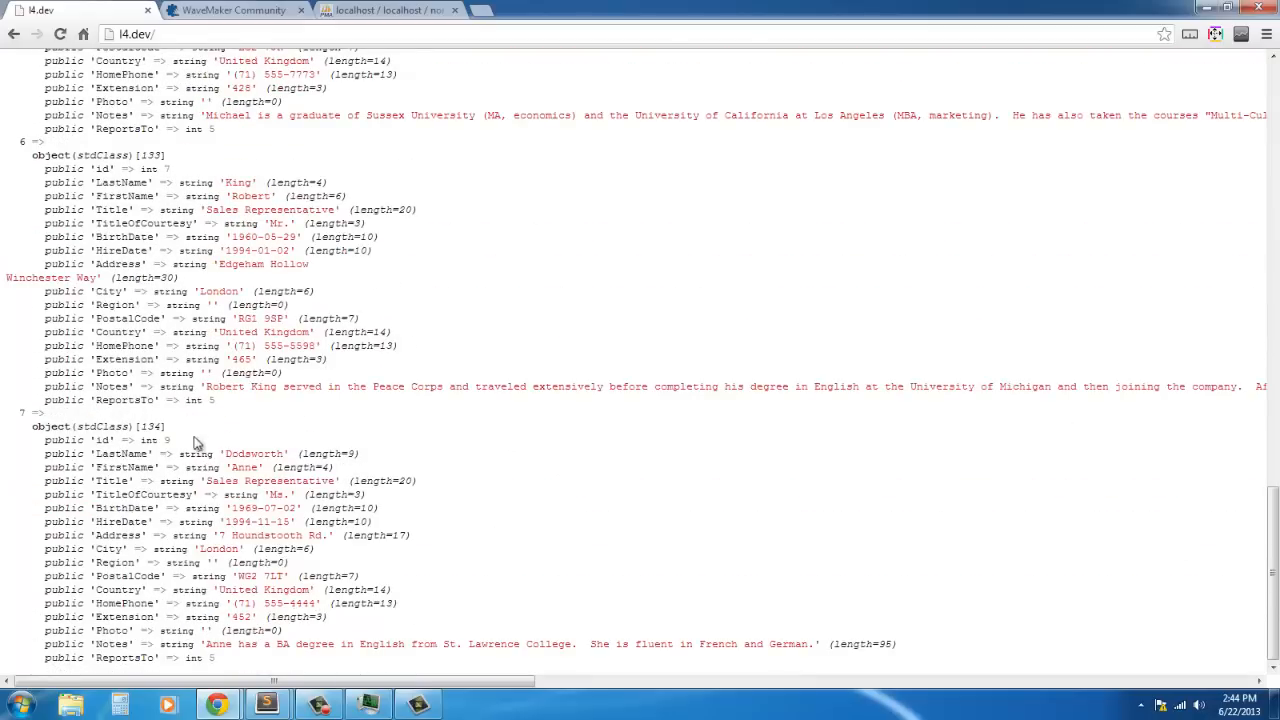
scroll(up, 3)
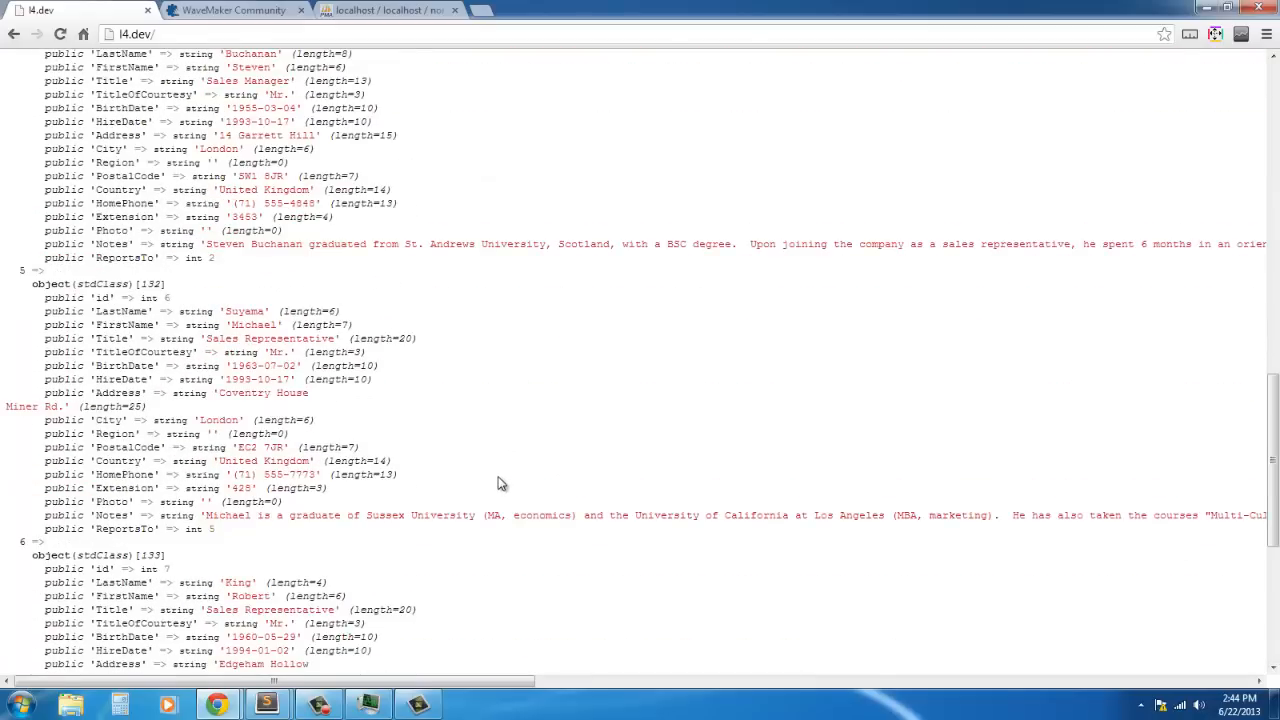
scroll(up, 3)
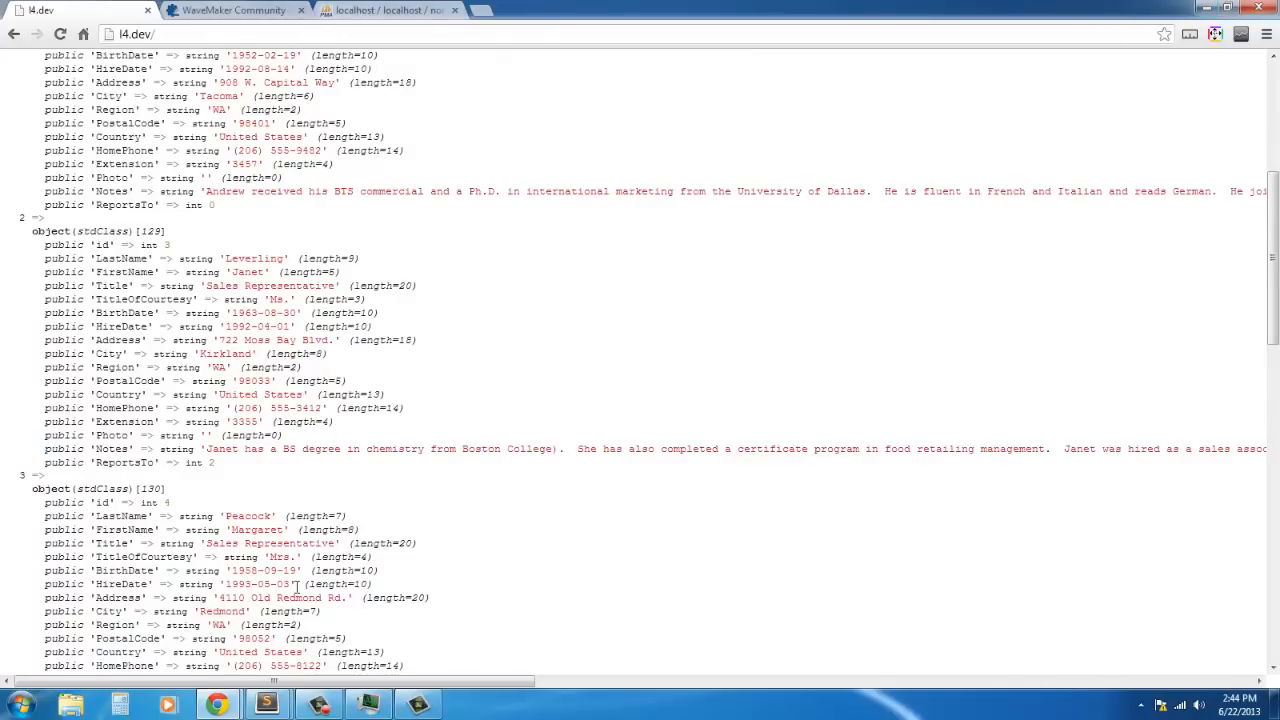
click(265, 705)
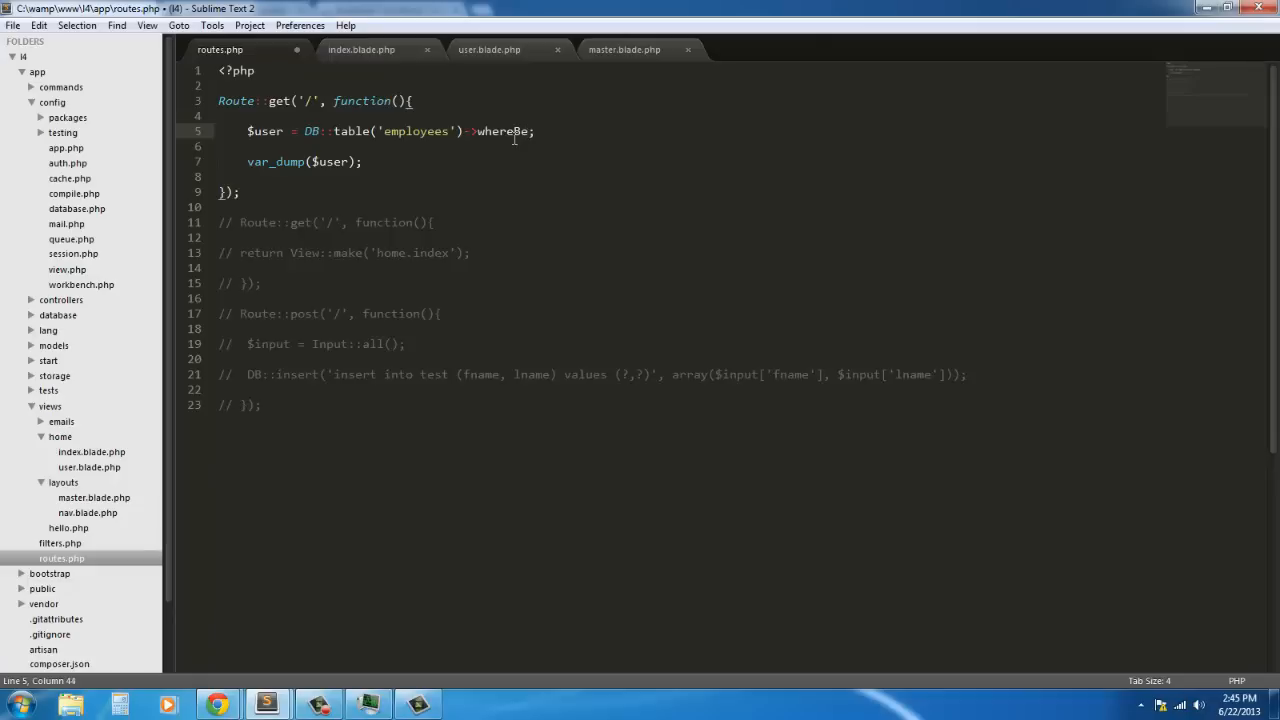
Step: Filter the employees query with whereBetween('id', array('3', '5')) and append ->get()
text(tween()
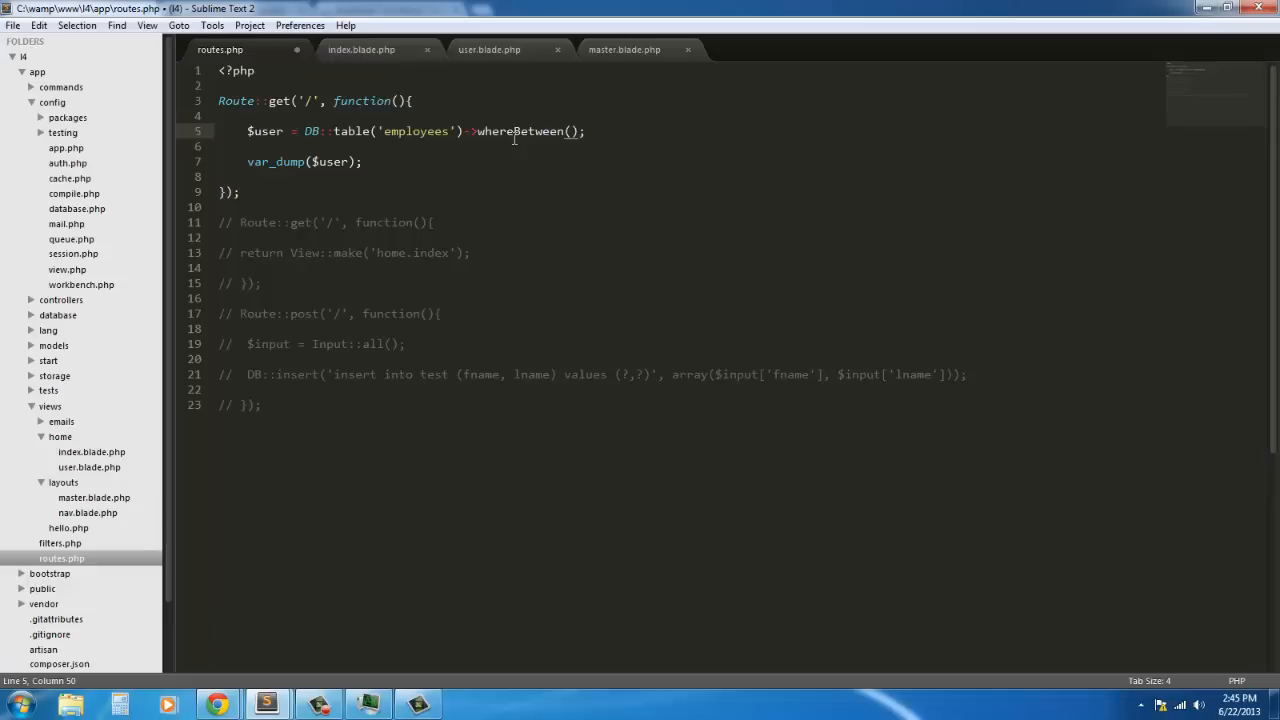
text(id',)
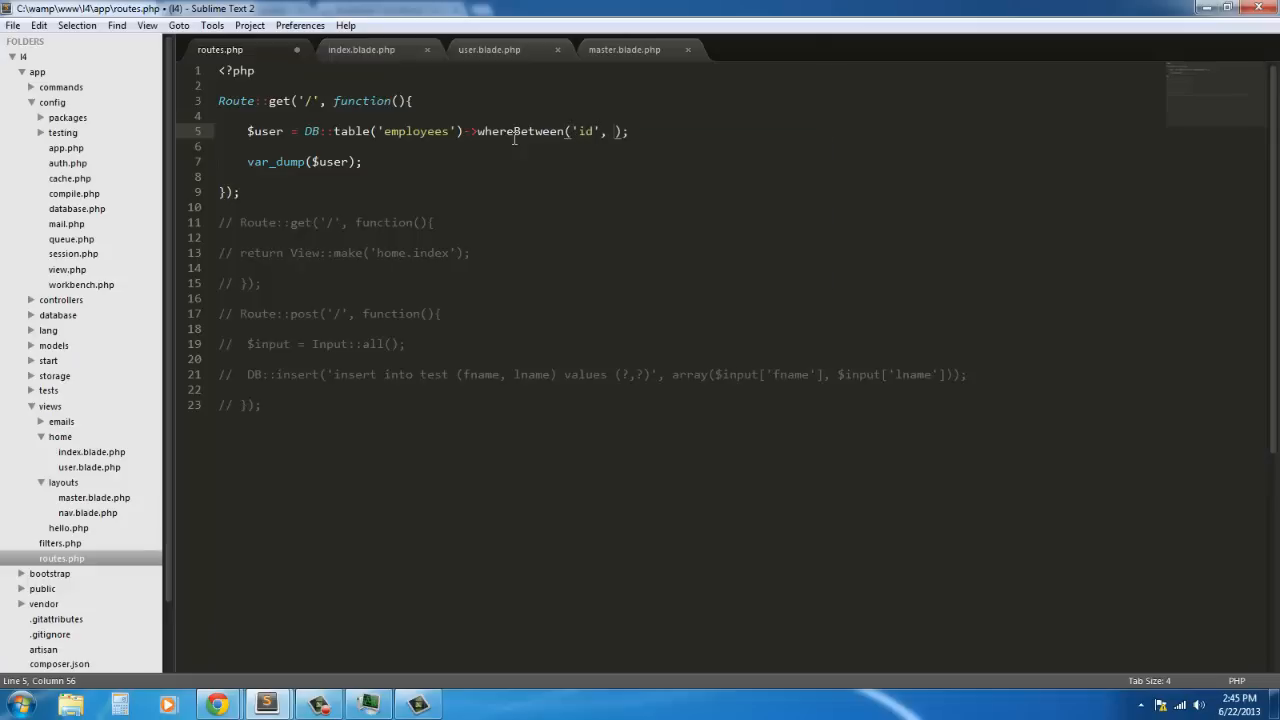
text(array()
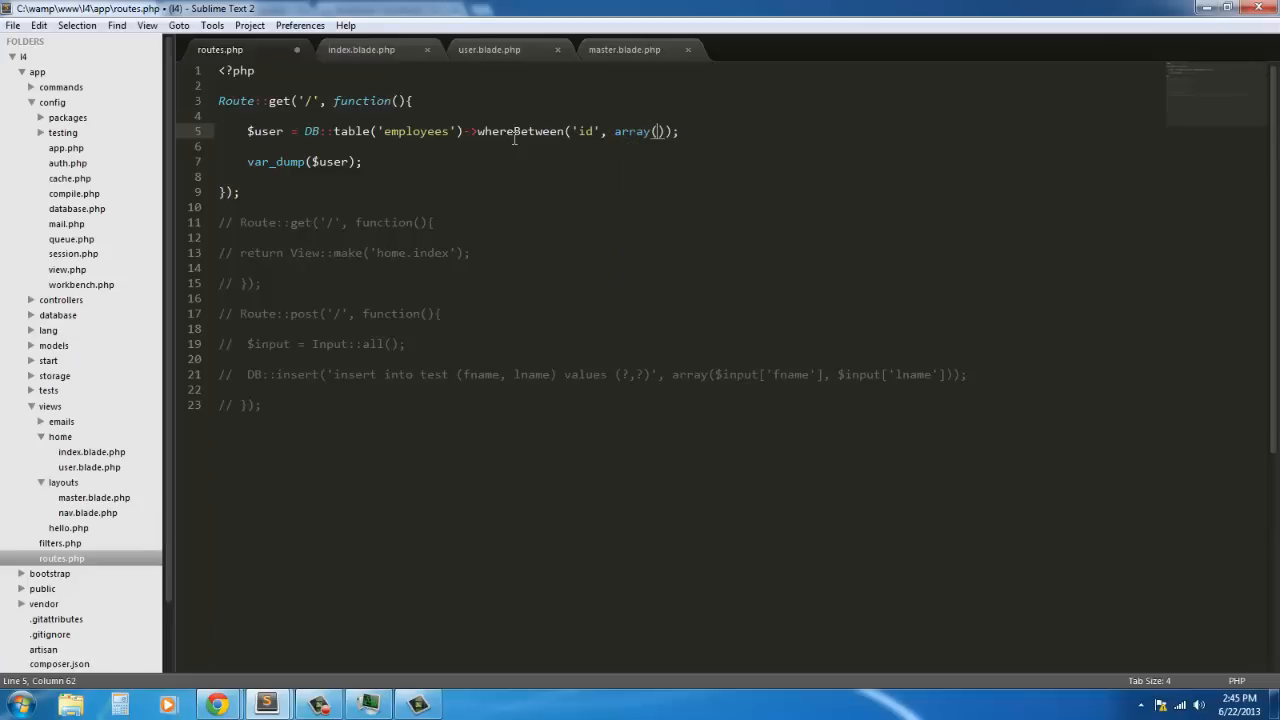
text(')
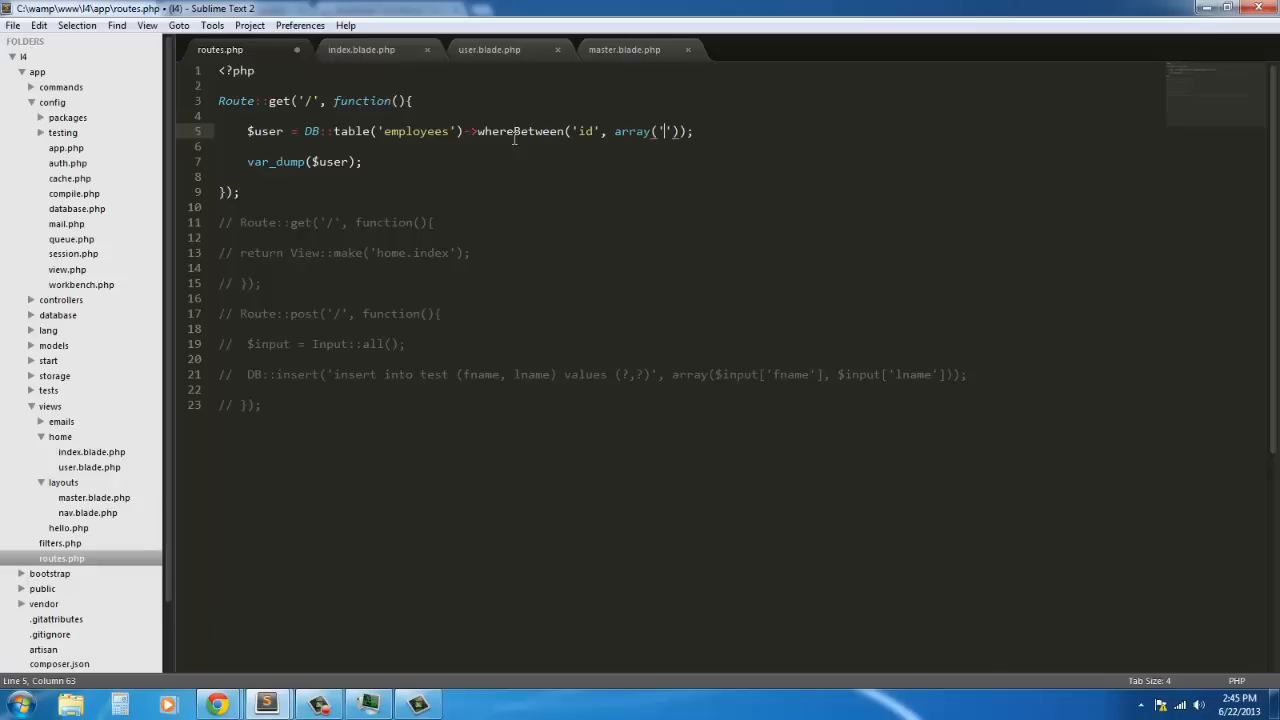
text(5)
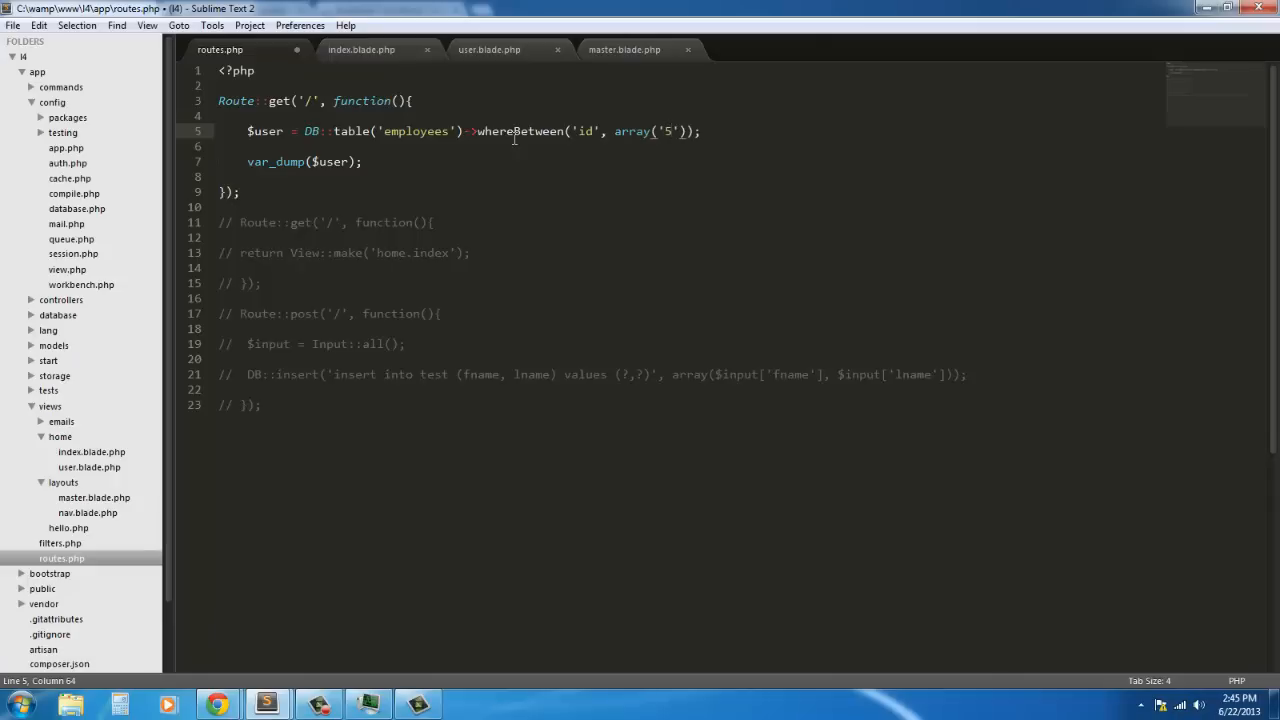
text(3', ')
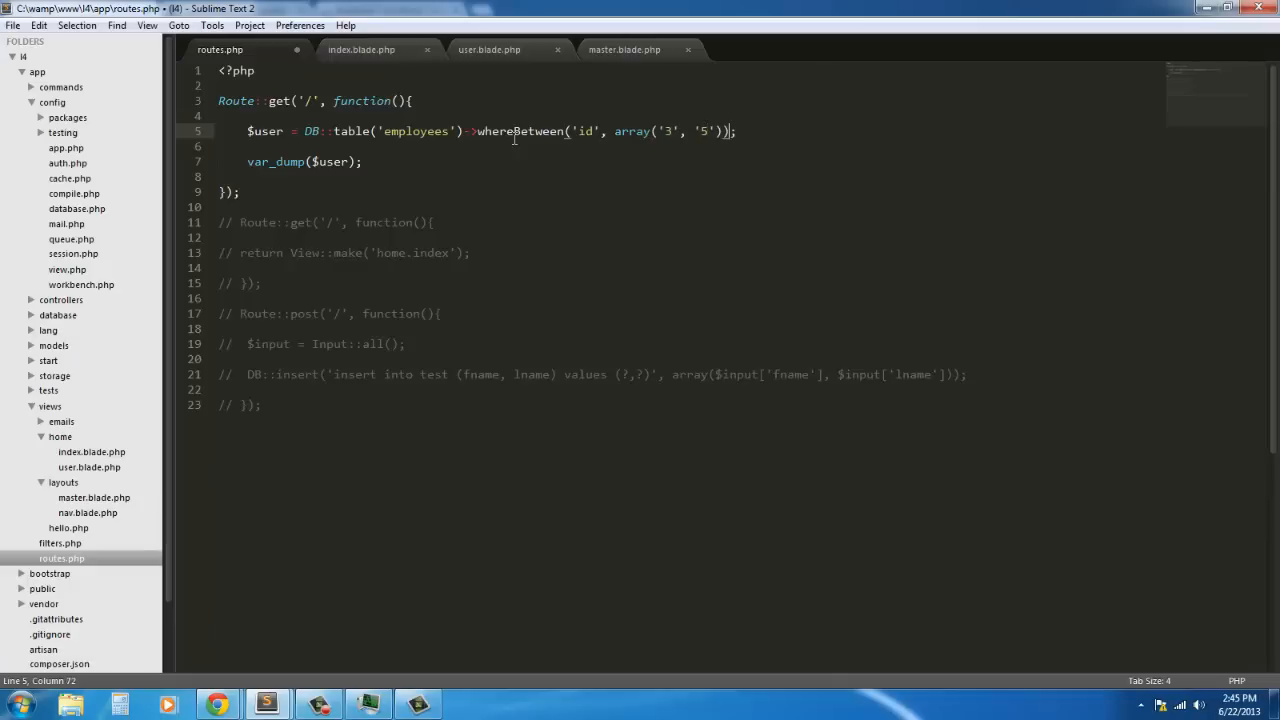
text(->ge)
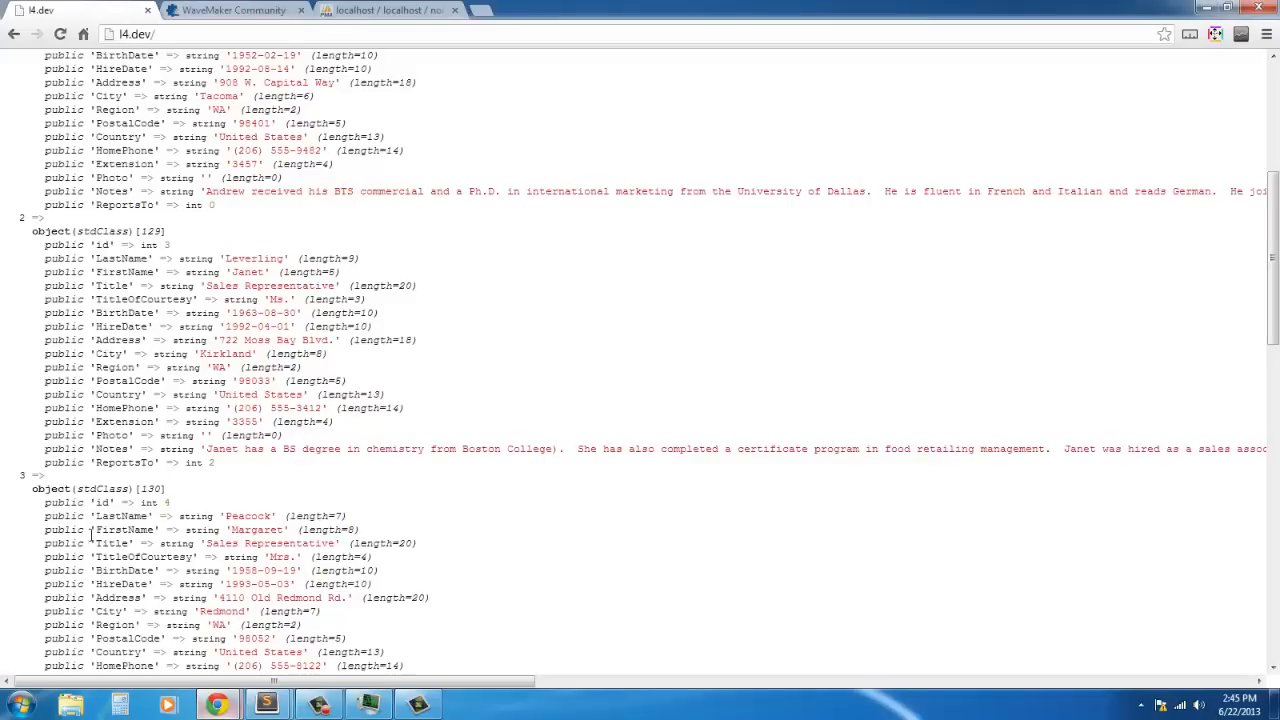
Step: Scroll through the l4.dev dump of employees 3 to 5, then return to routes.php
scroll(down, 3)
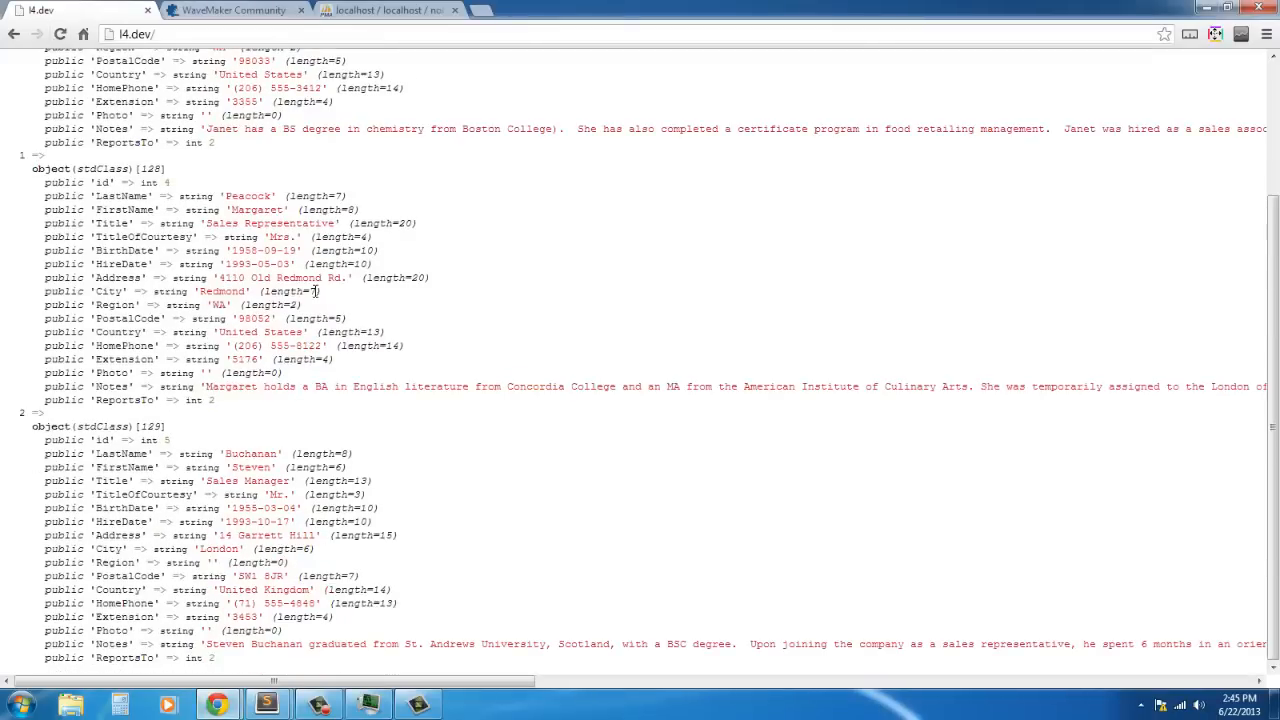
scroll(up, 3)
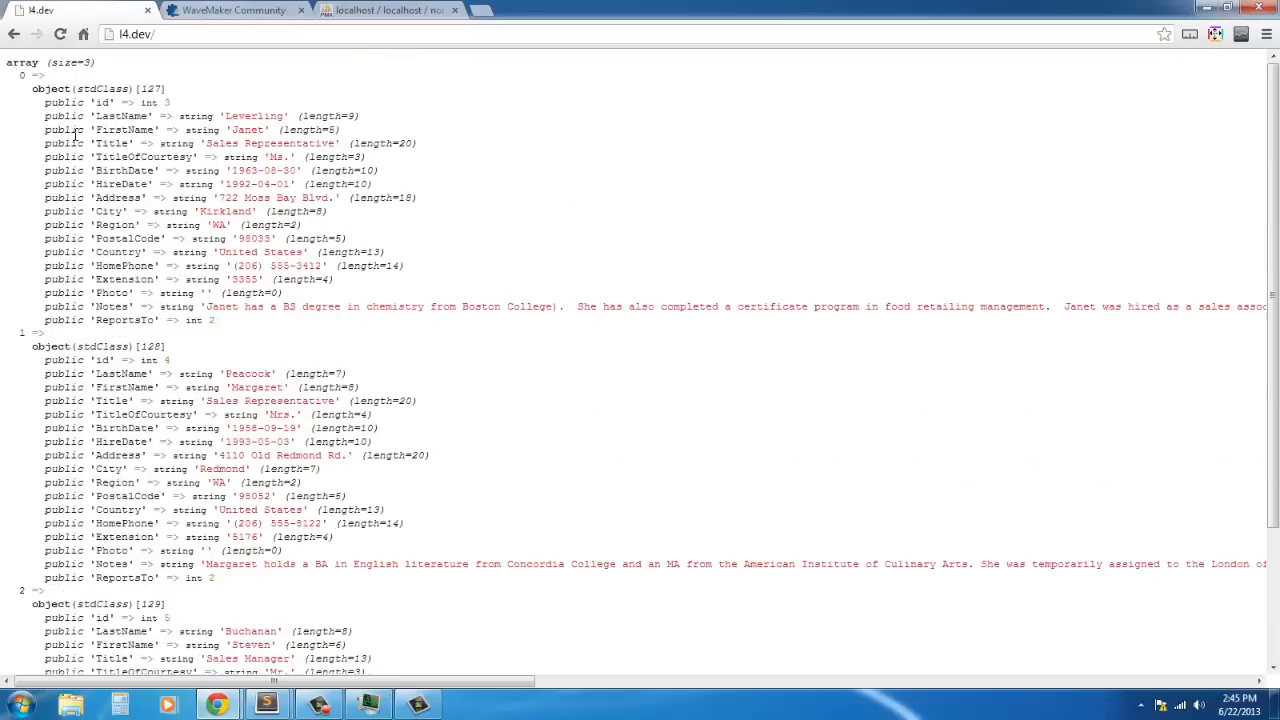
mouse_move(168, 103)
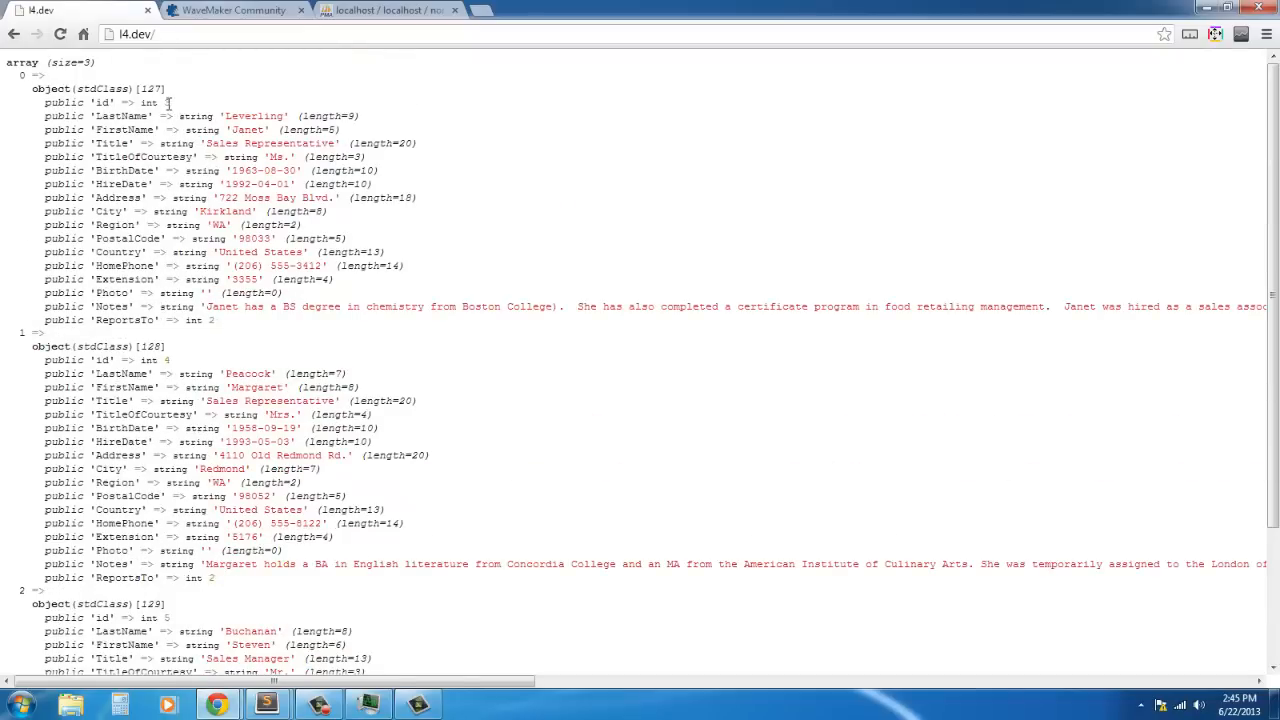
scroll(down, 3)
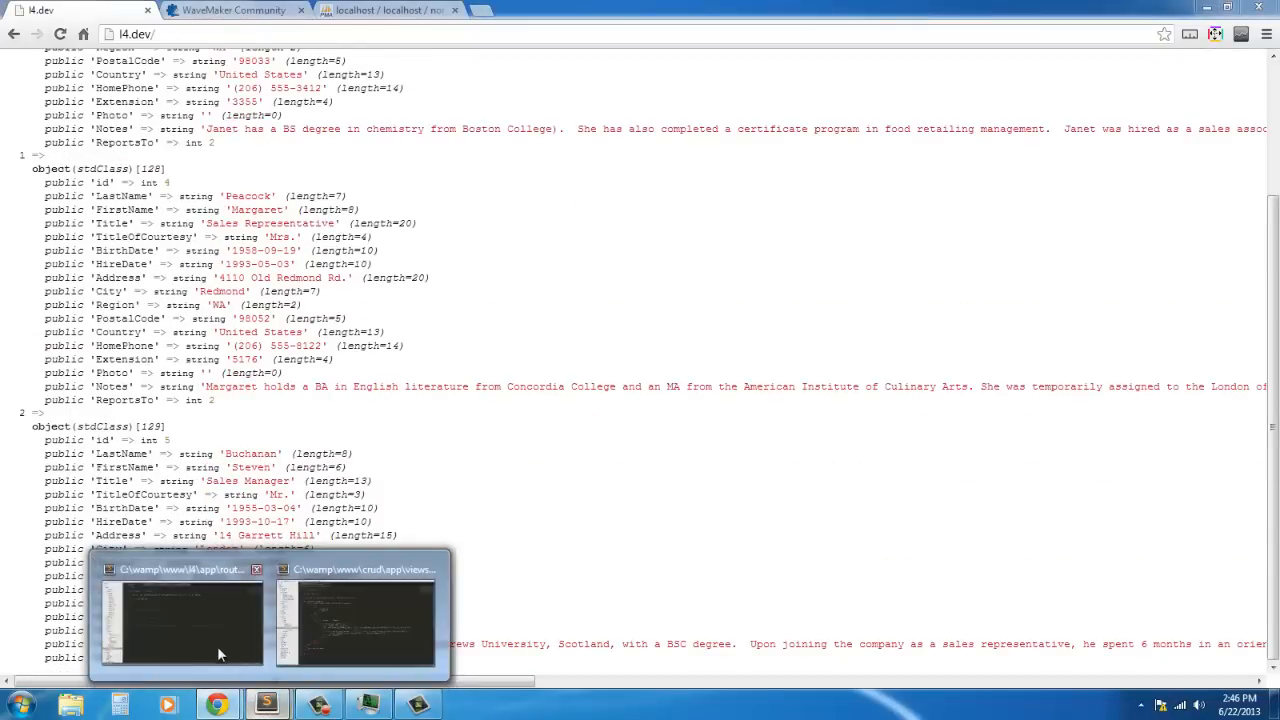
click(180, 620)
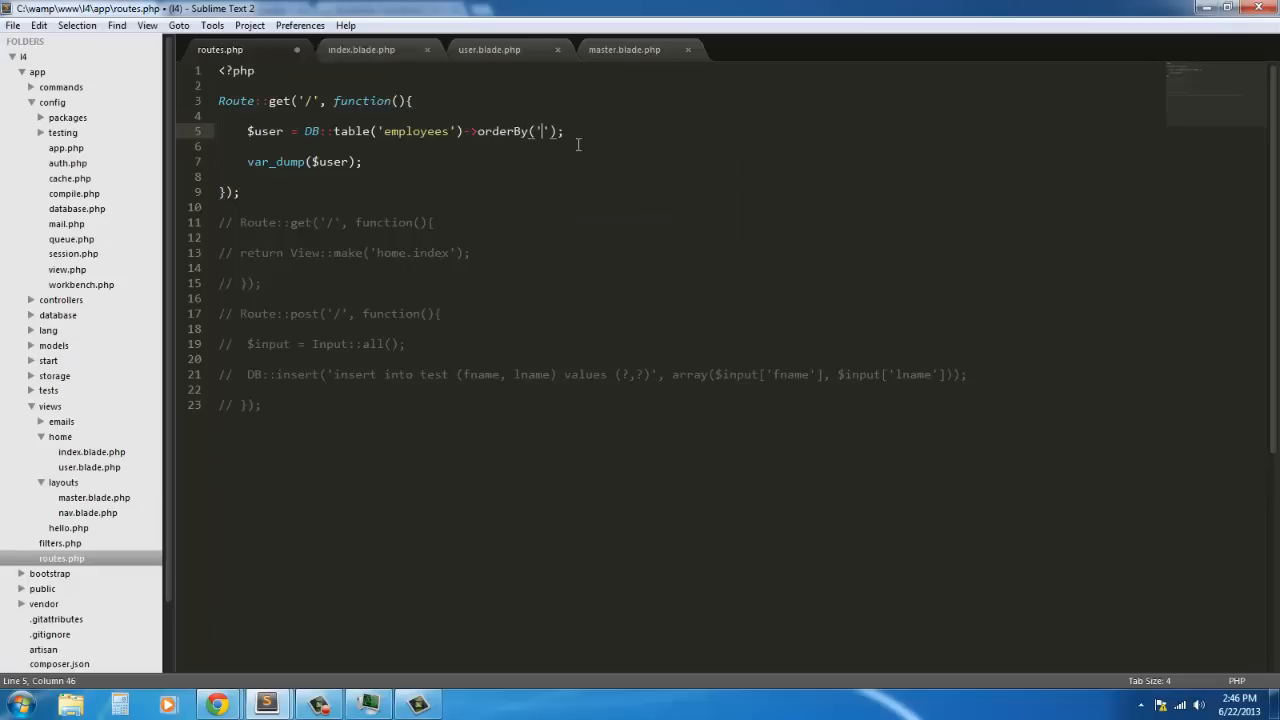
mouse_move(415, 651)
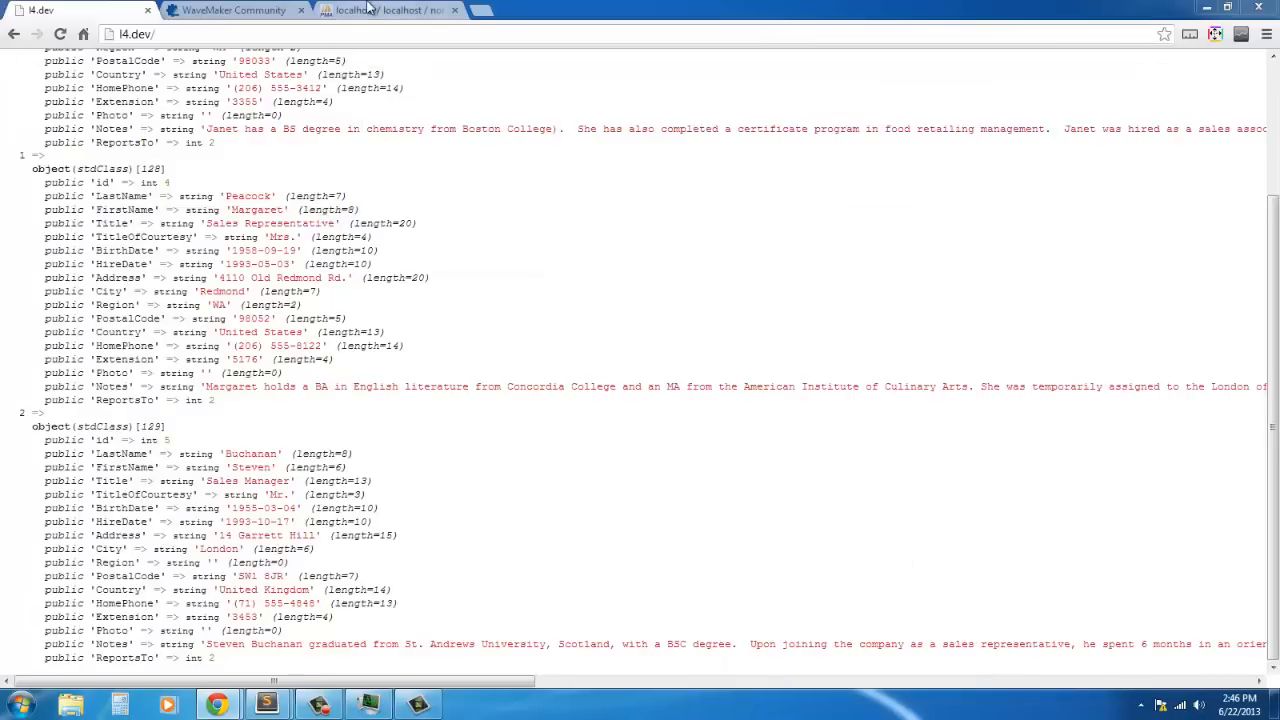
Step: Switch to the phpMyAdmin tab showing the north database
click(385, 10)
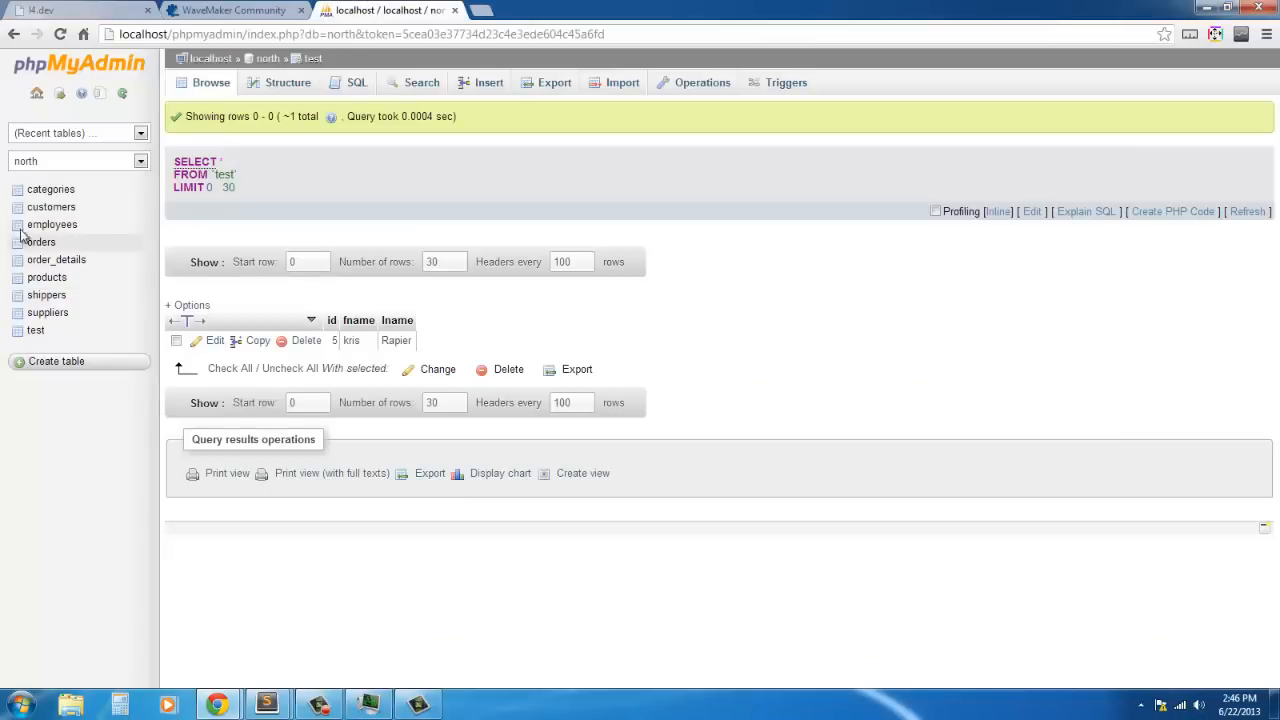
Step: Browse the employees table's nine rows and column names, then return to routes.php
click(52, 224)
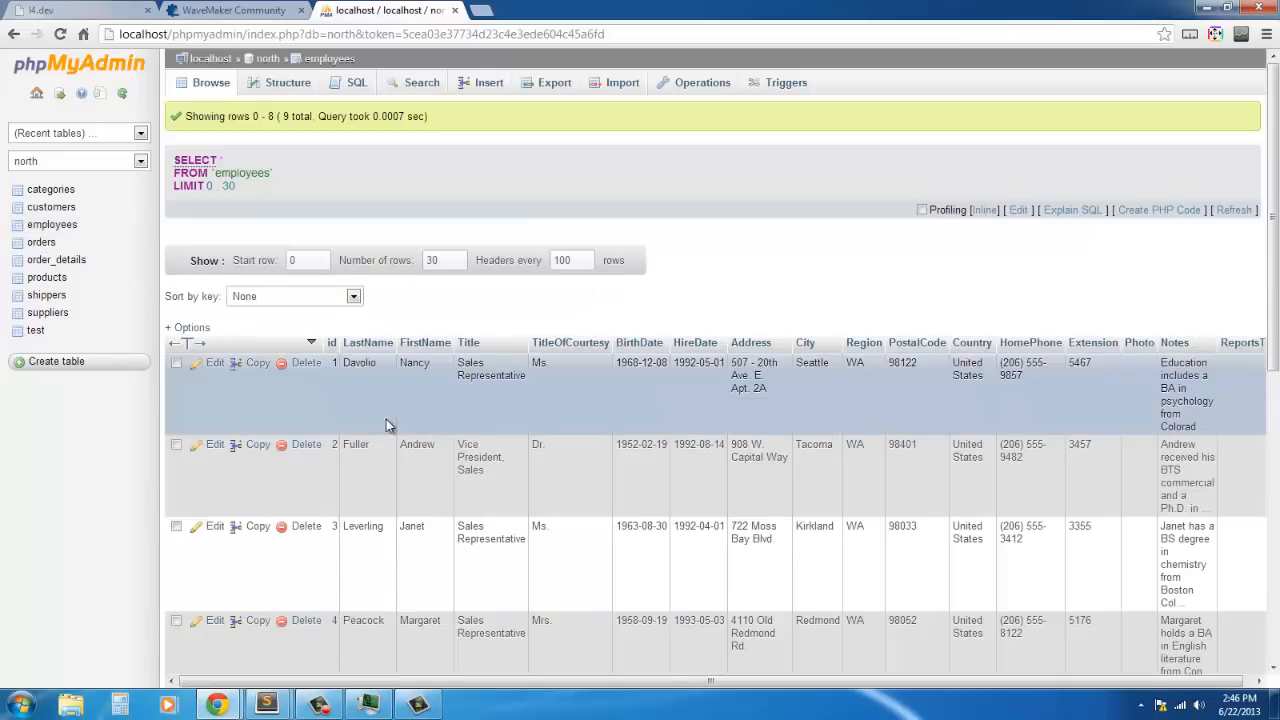
mouse_move(361, 328)
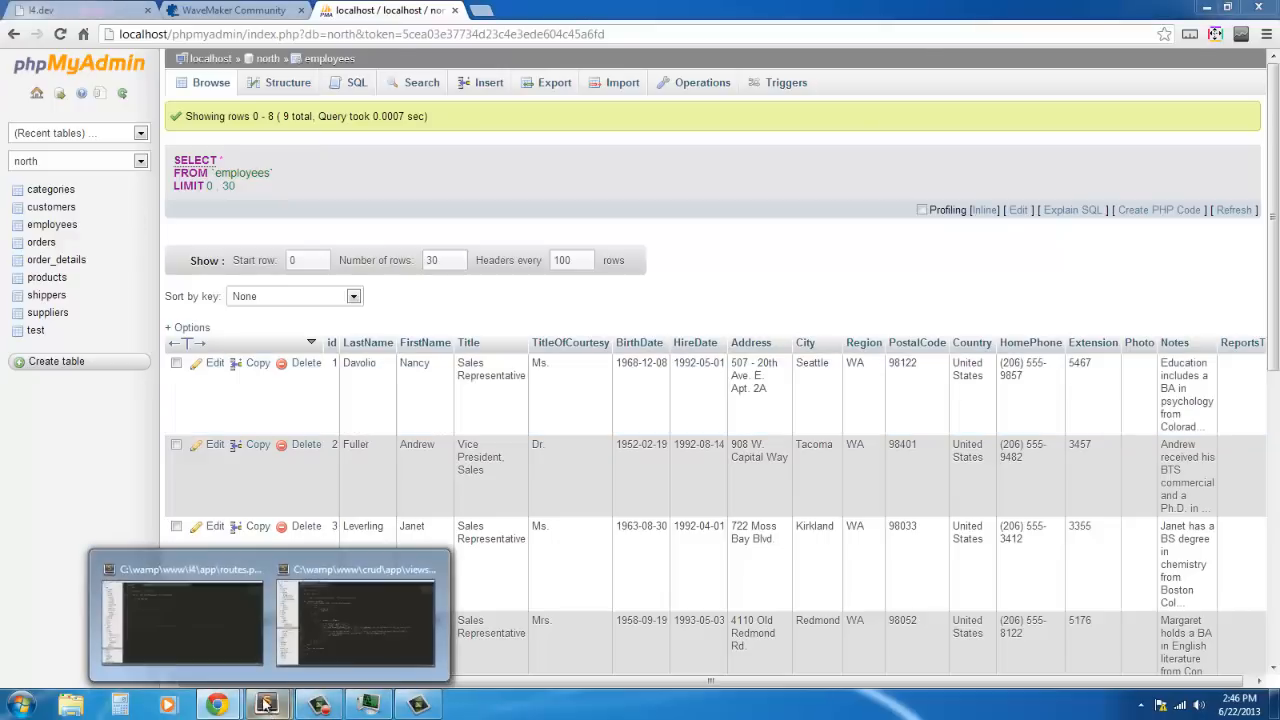
click(183, 615)
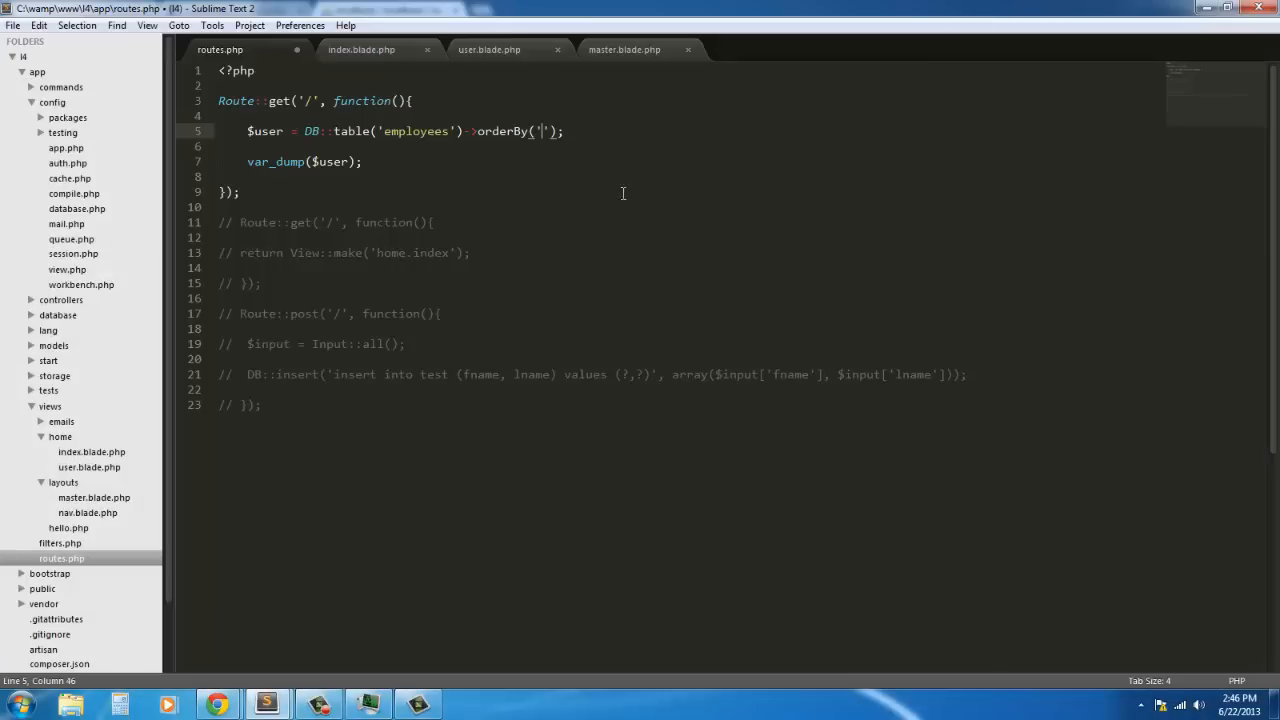
Step: Complete orderBy('LastName', 'asc')->get(), save routes.php, and switch back to Chrome
text(Last)
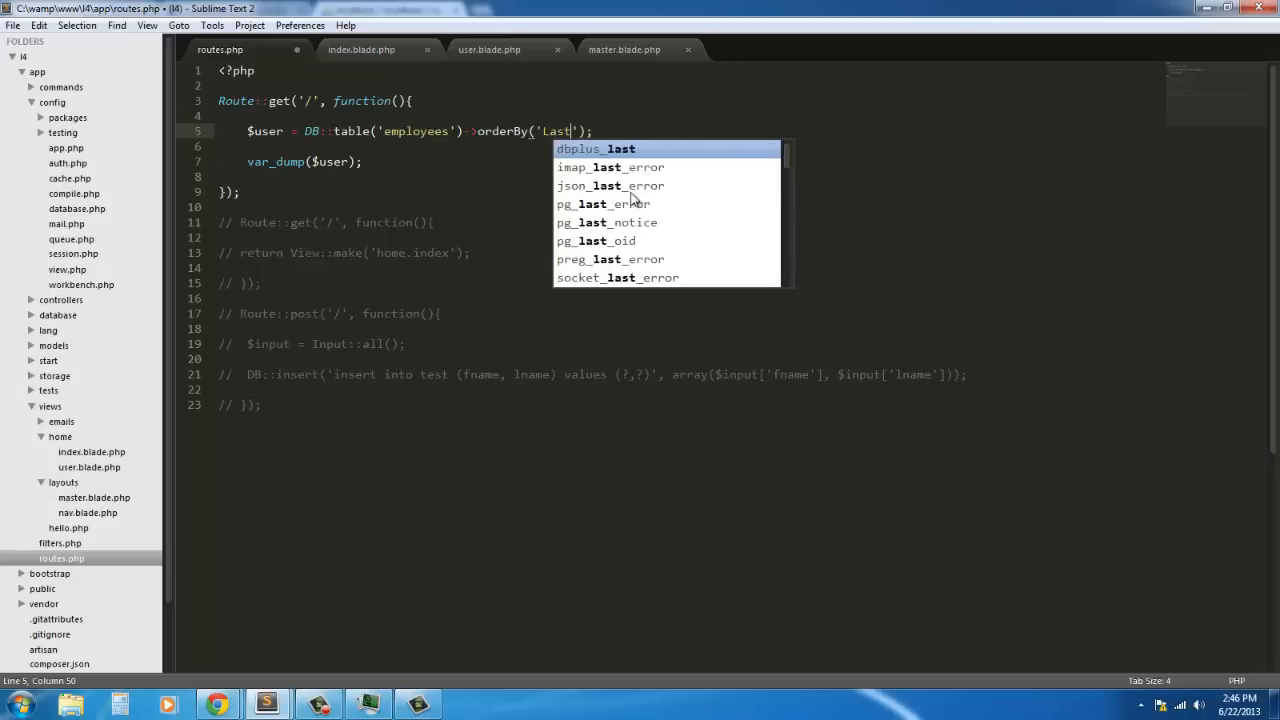
text(Name)
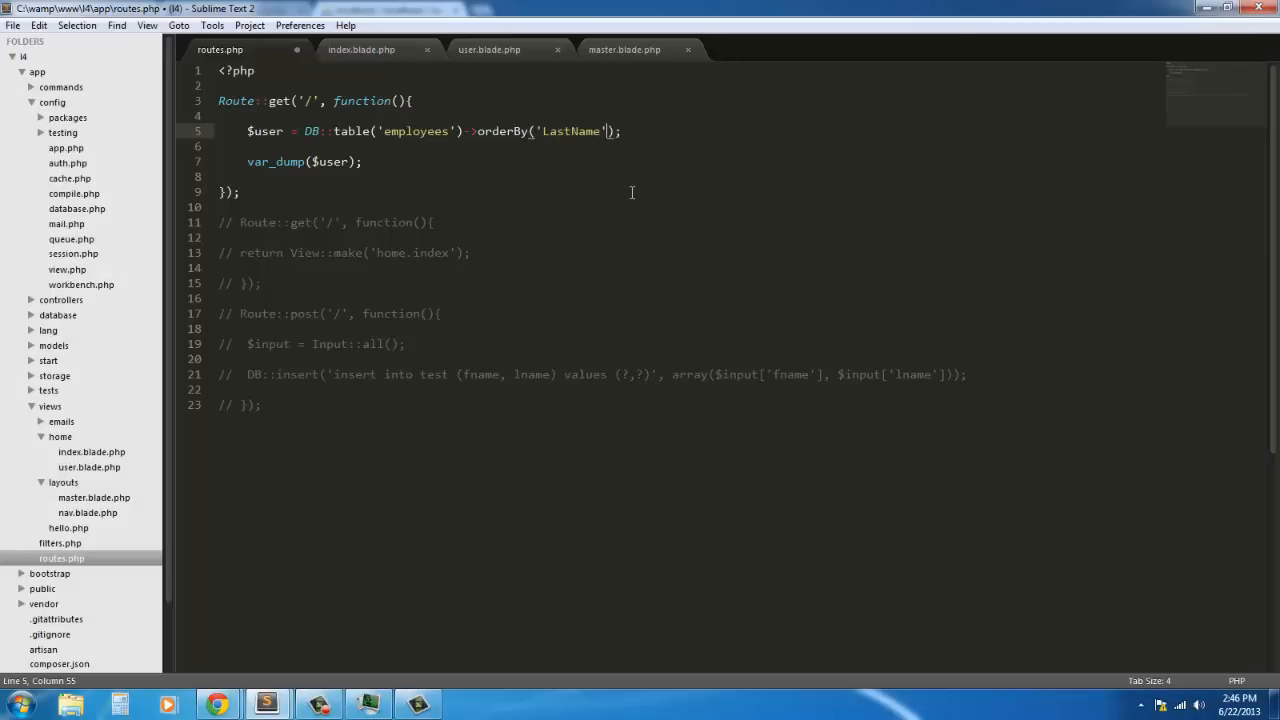
text(, 'asc)
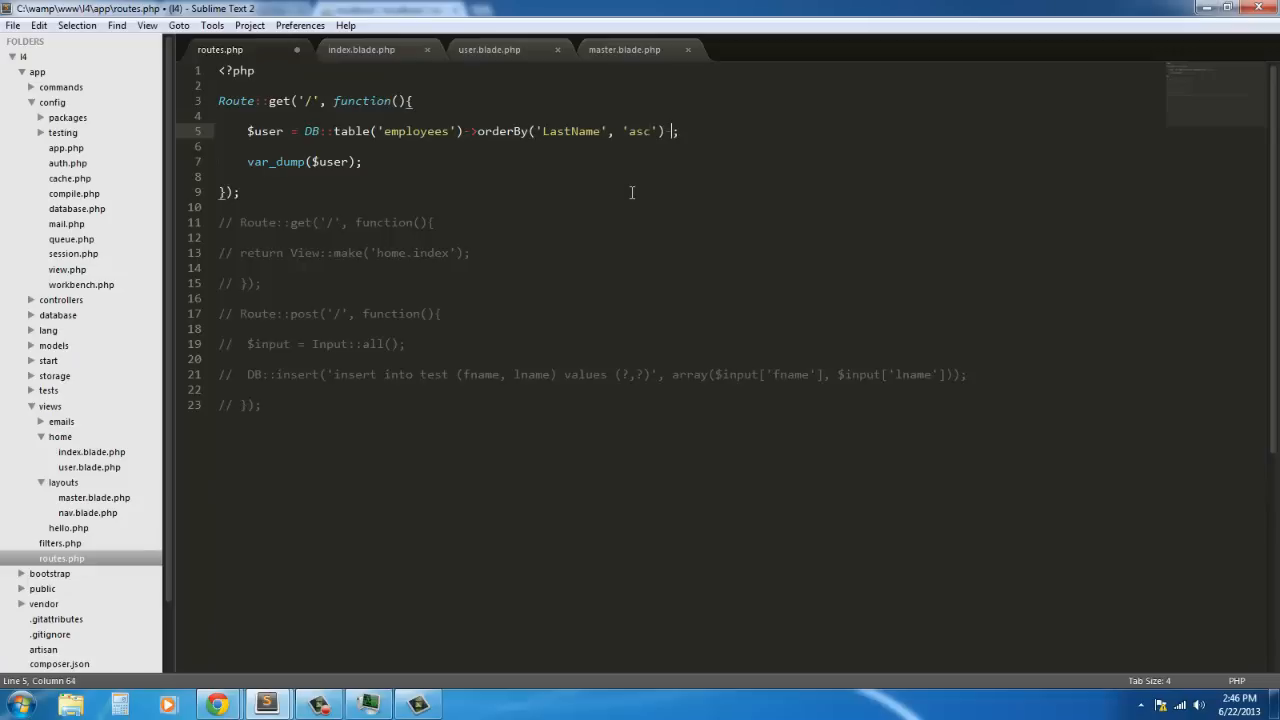
text(->get()
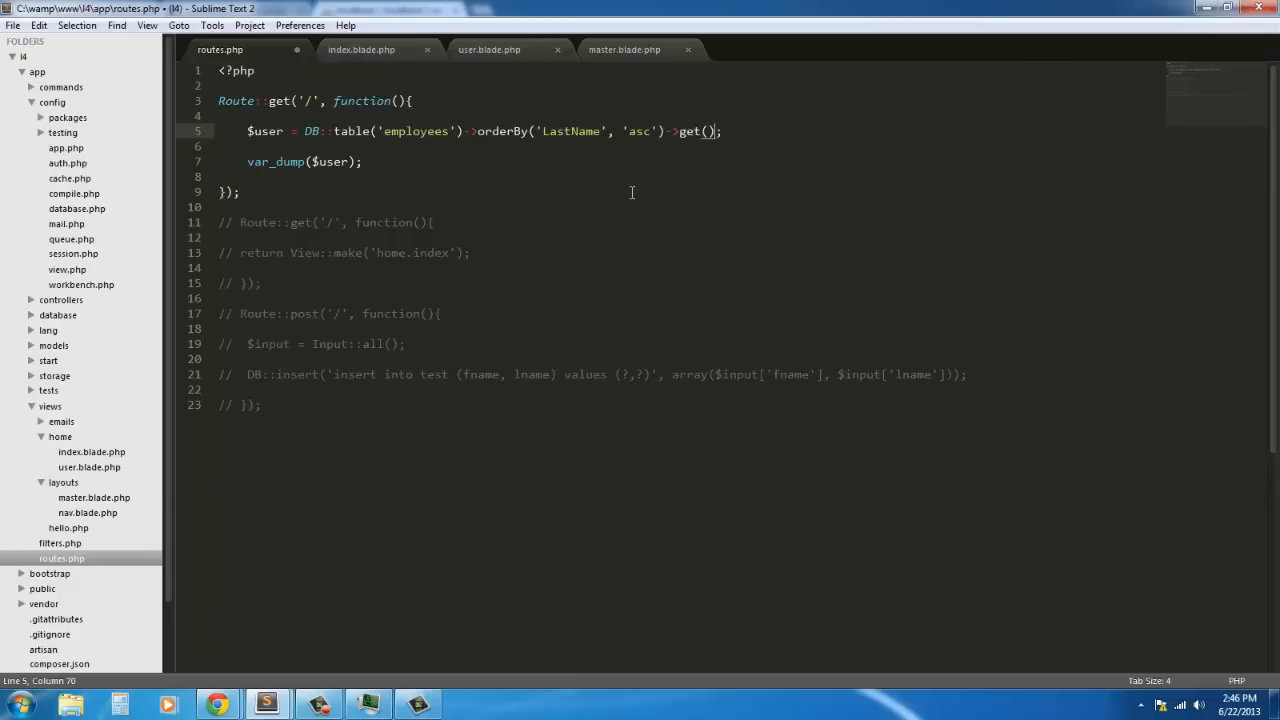
mouse_move(217, 705)
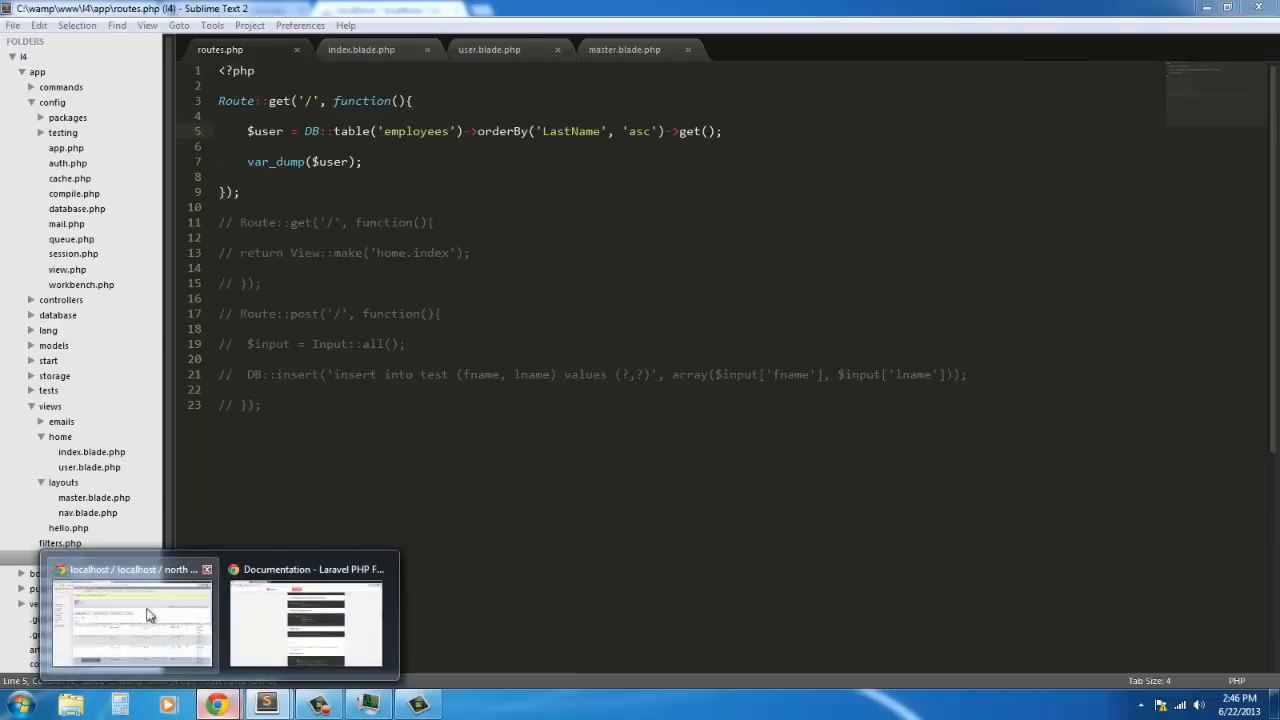
click(130, 615)
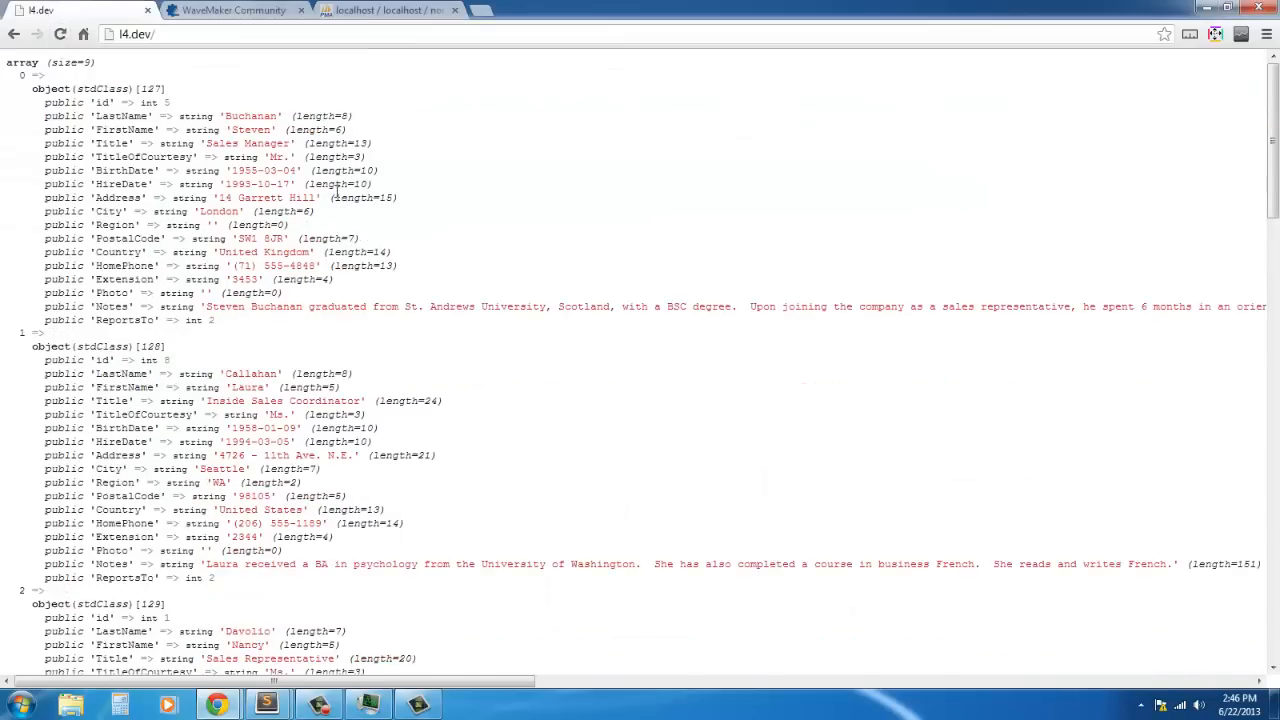
Step: Scroll the dump to confirm Dodsworth, Fuller and King follow alphabetically, then return to the editor
scroll(down, 3)
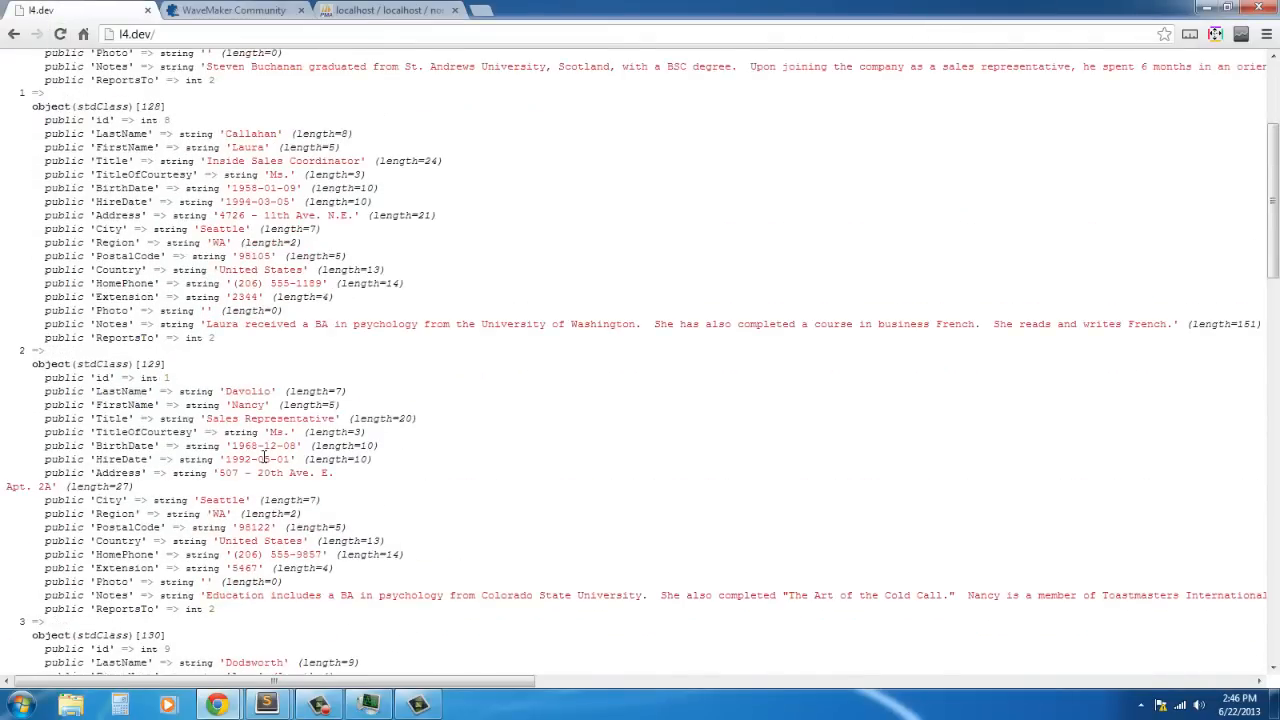
scroll(down, 3)
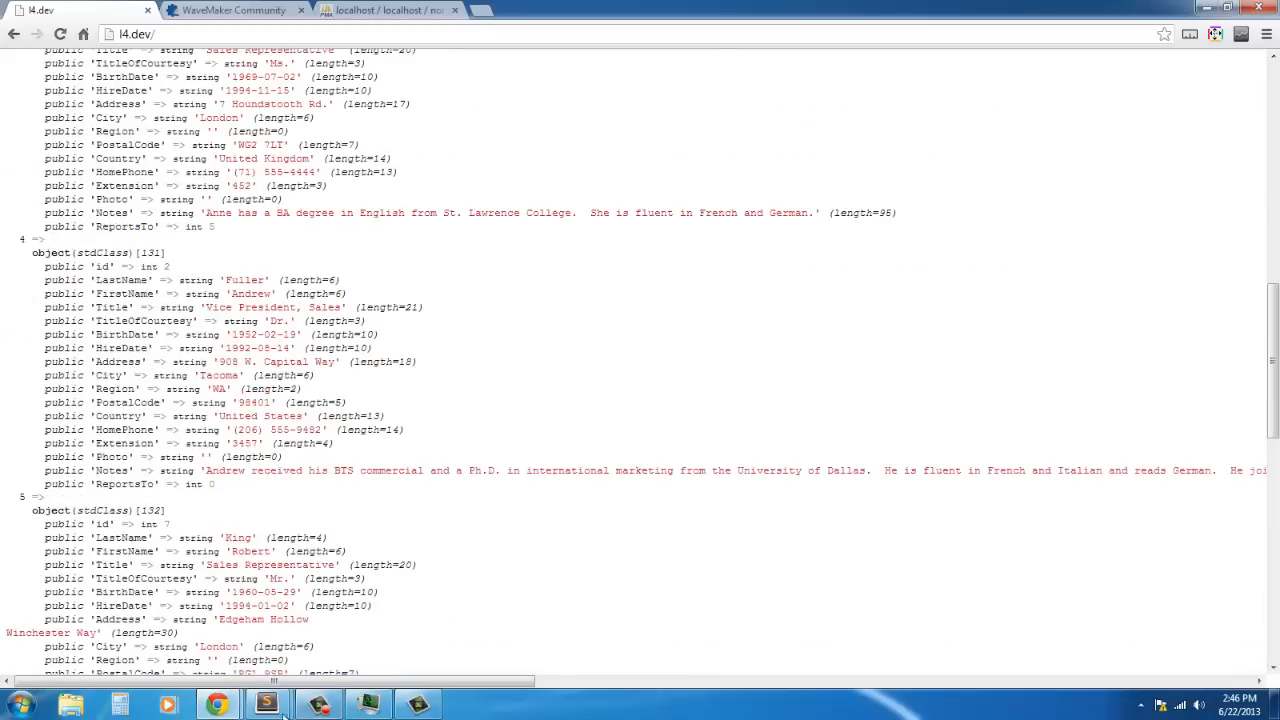
click(267, 704)
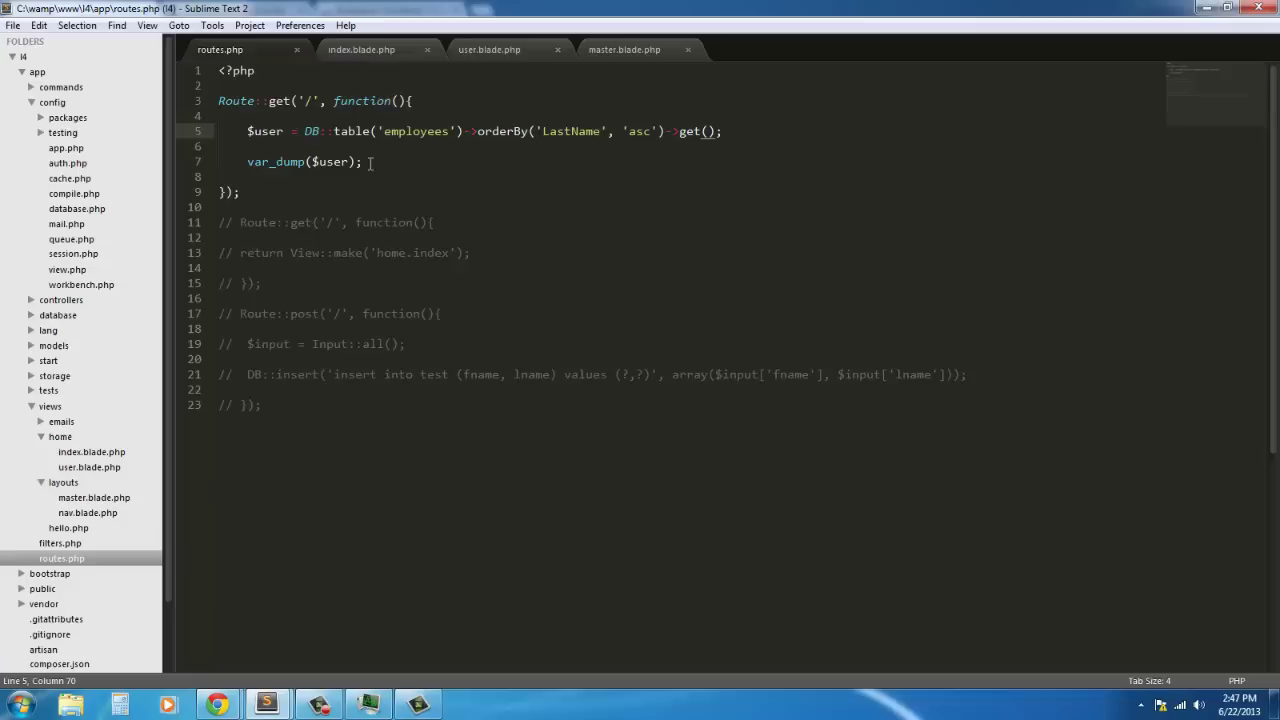
Step: Move the var_dump statement inside the foreach loop over $user
right_click(275, 161)
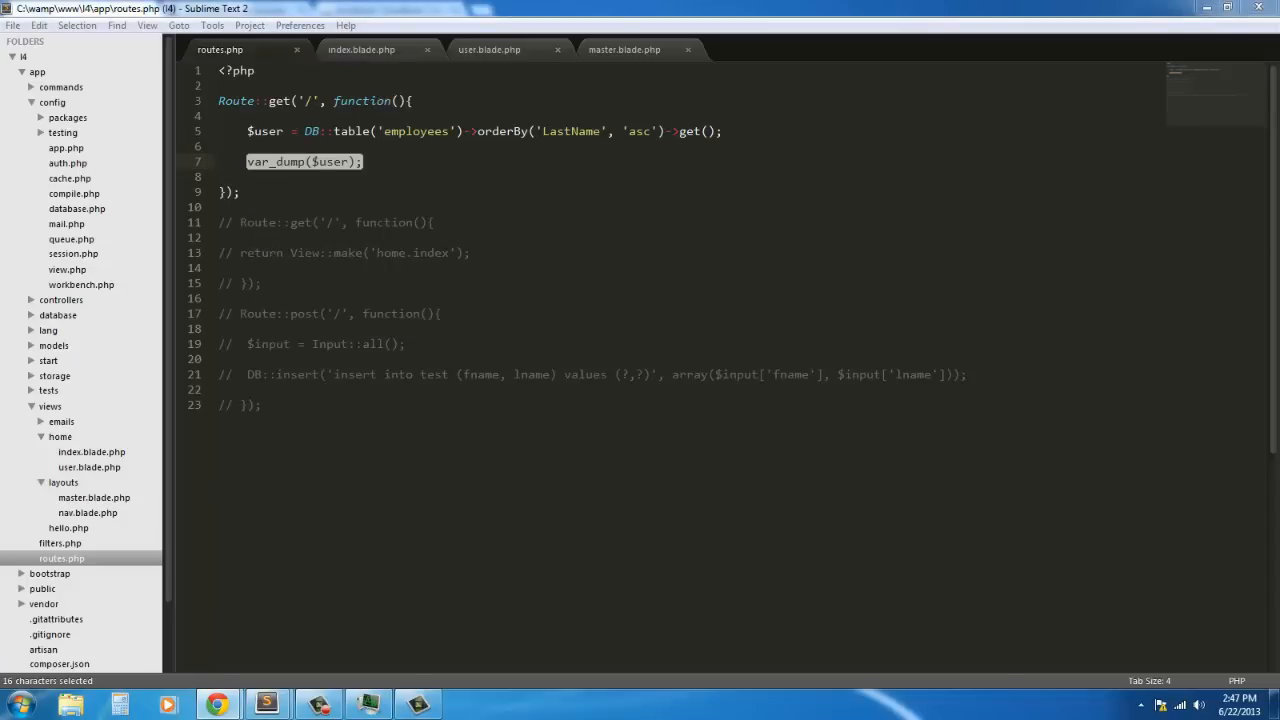
mouse_move(368, 162)
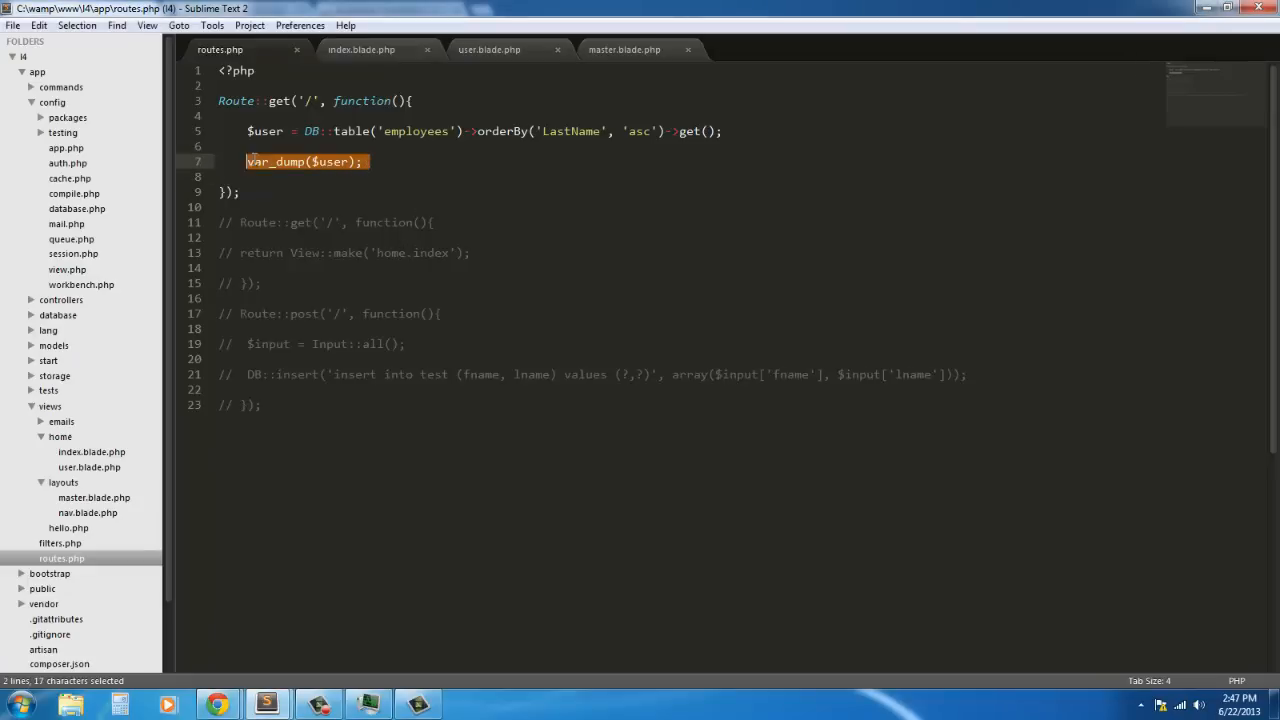
right_click(305, 161)
text(foreach()
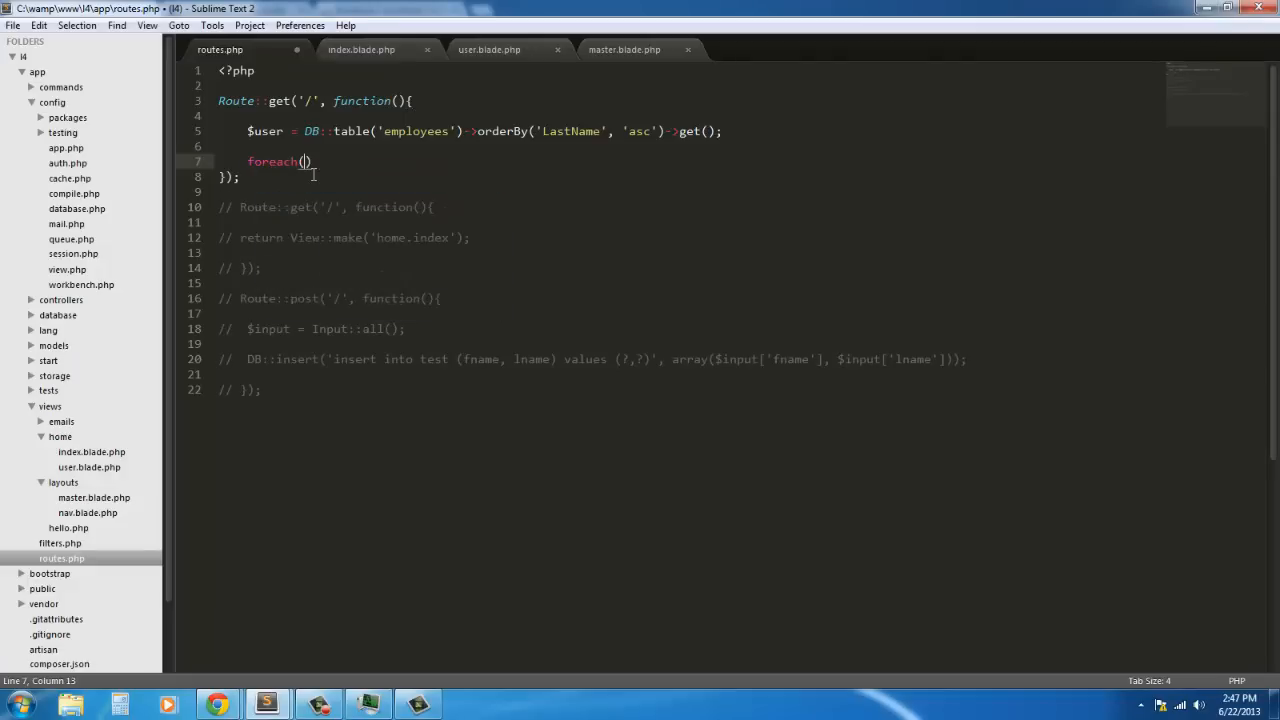
text($user as $u)
text({)
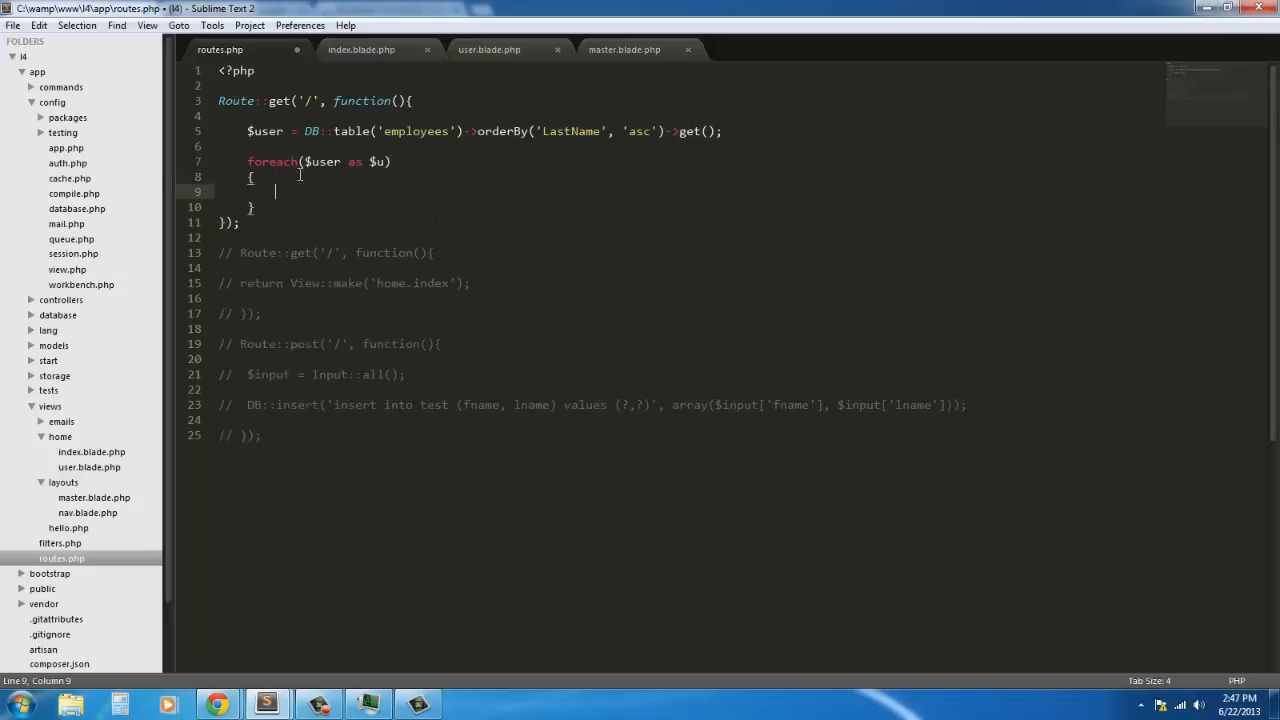
right_click(290, 191)
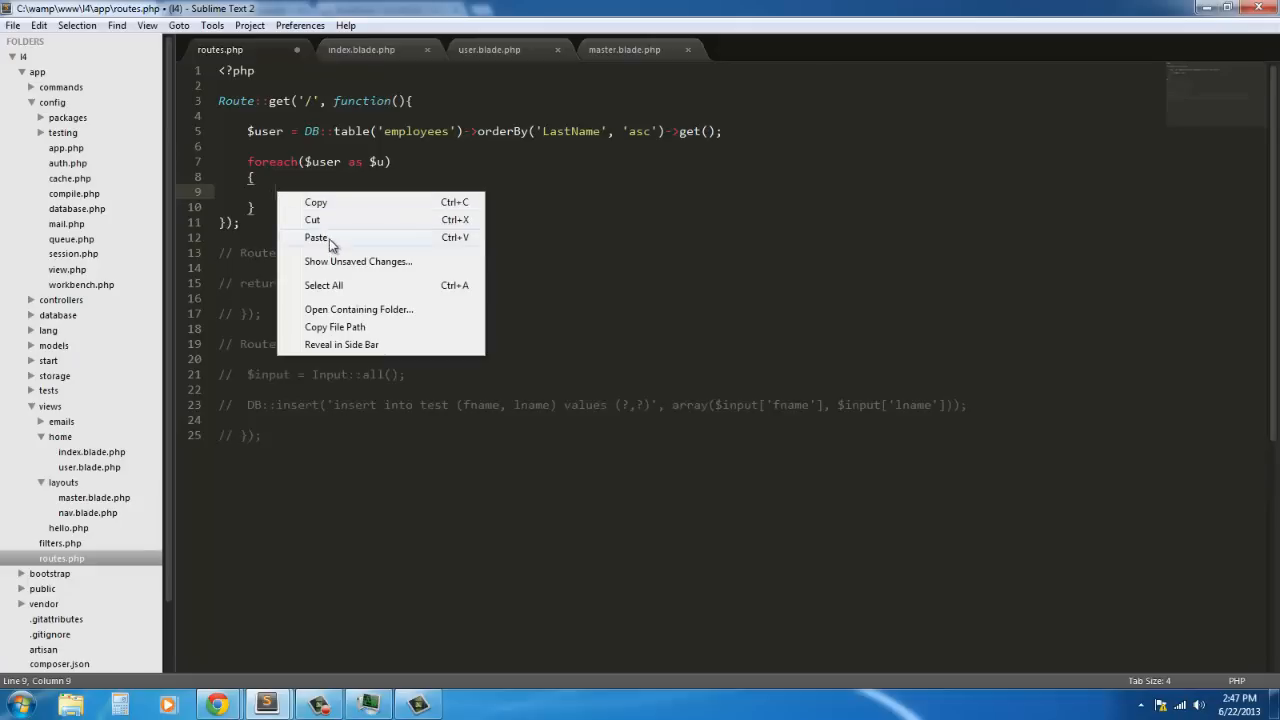
Step: Dump each user's ->LastName instead of the whole row and save routes.php
click(316, 237)
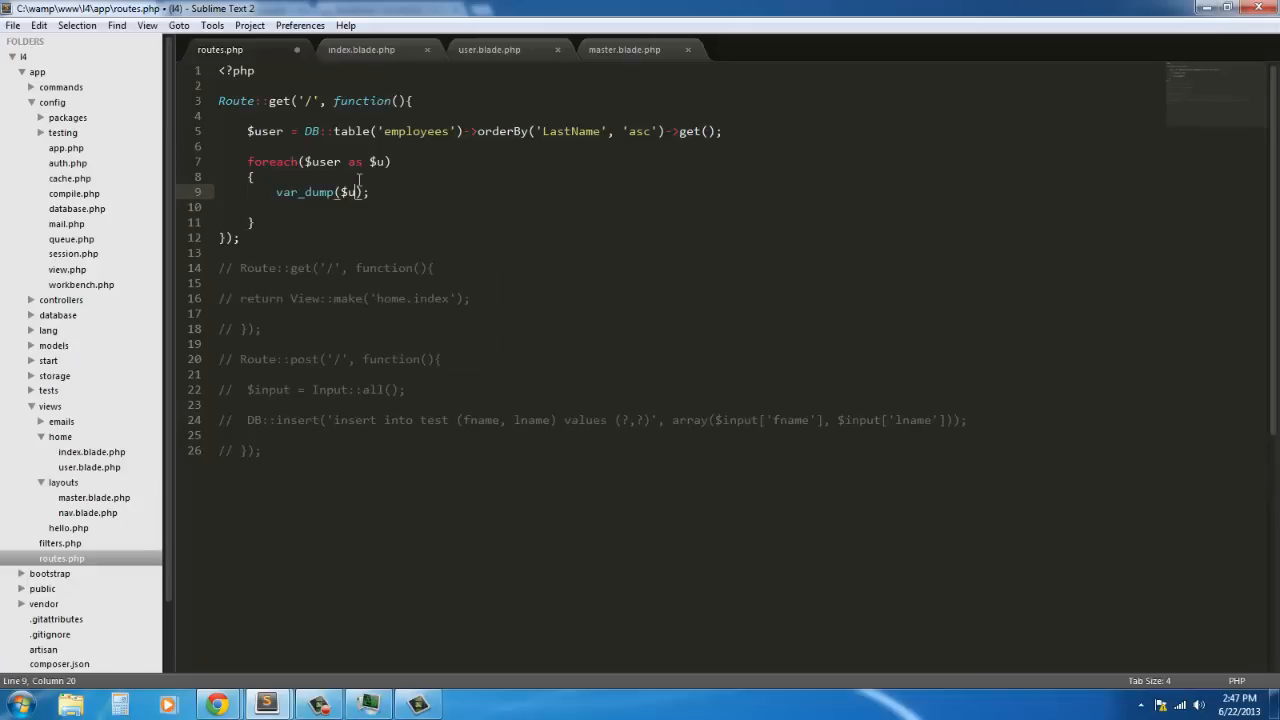
text(->)
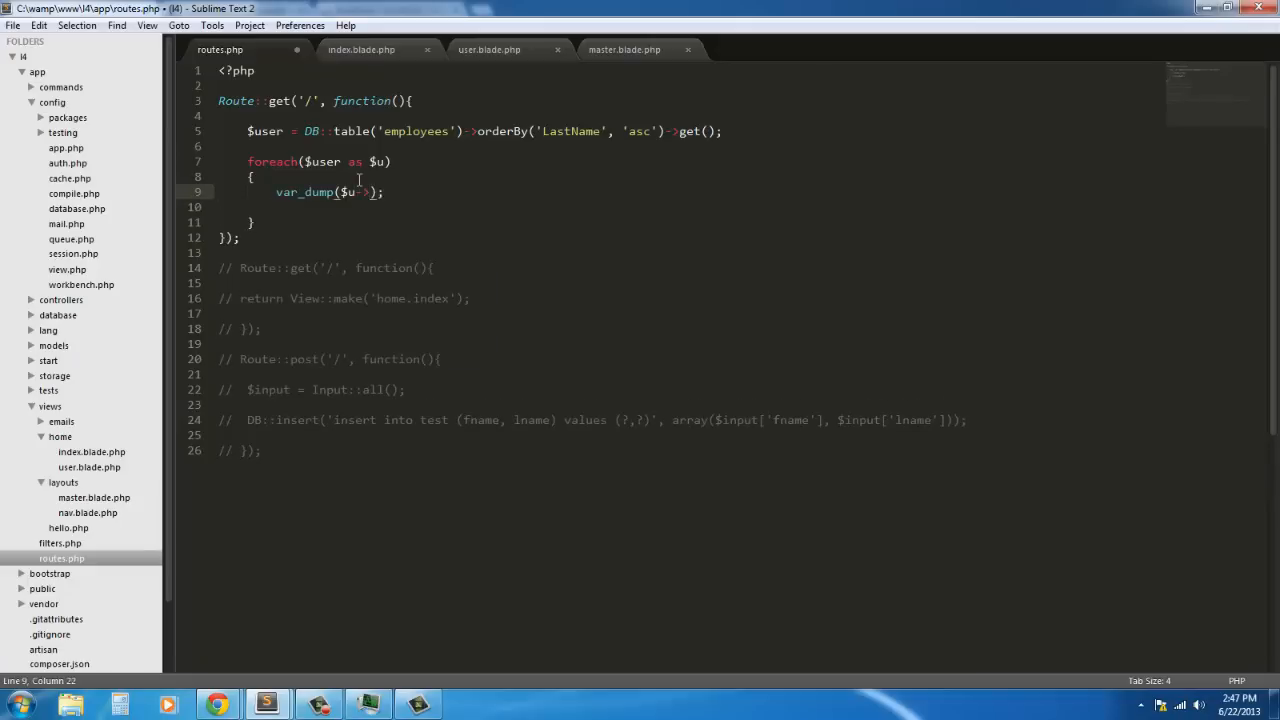
text(last)
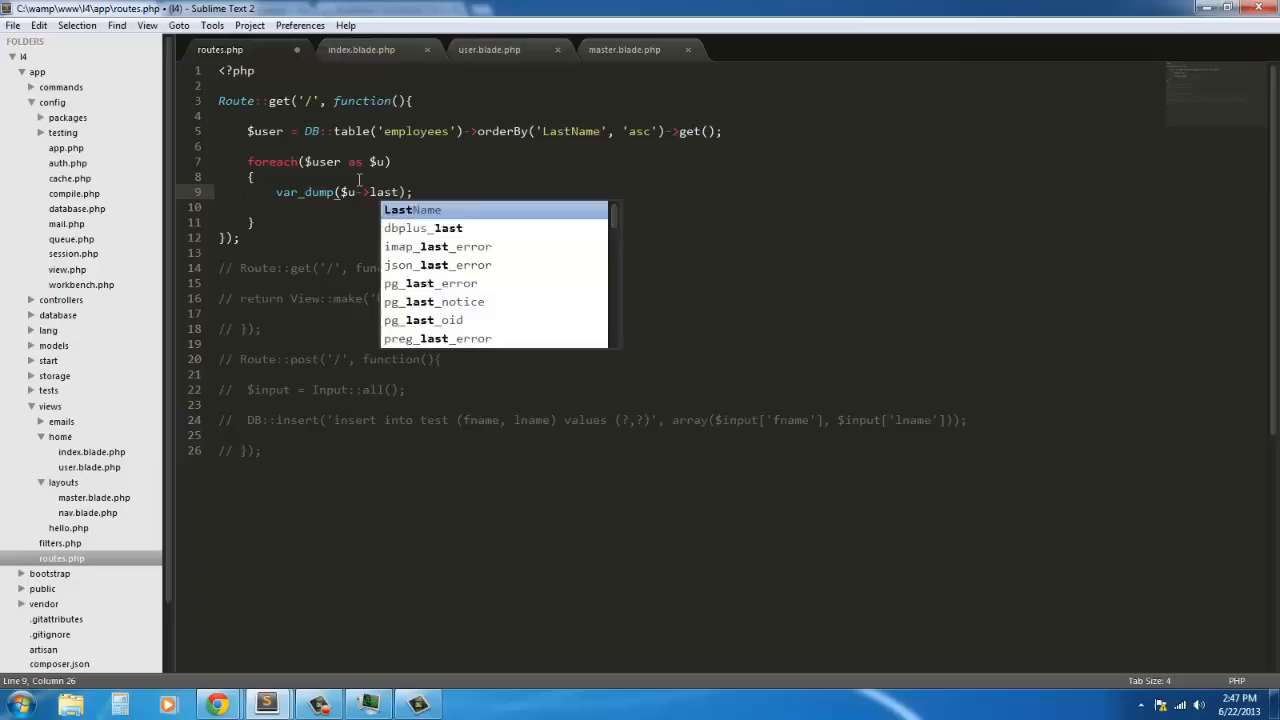
key(Backspace)
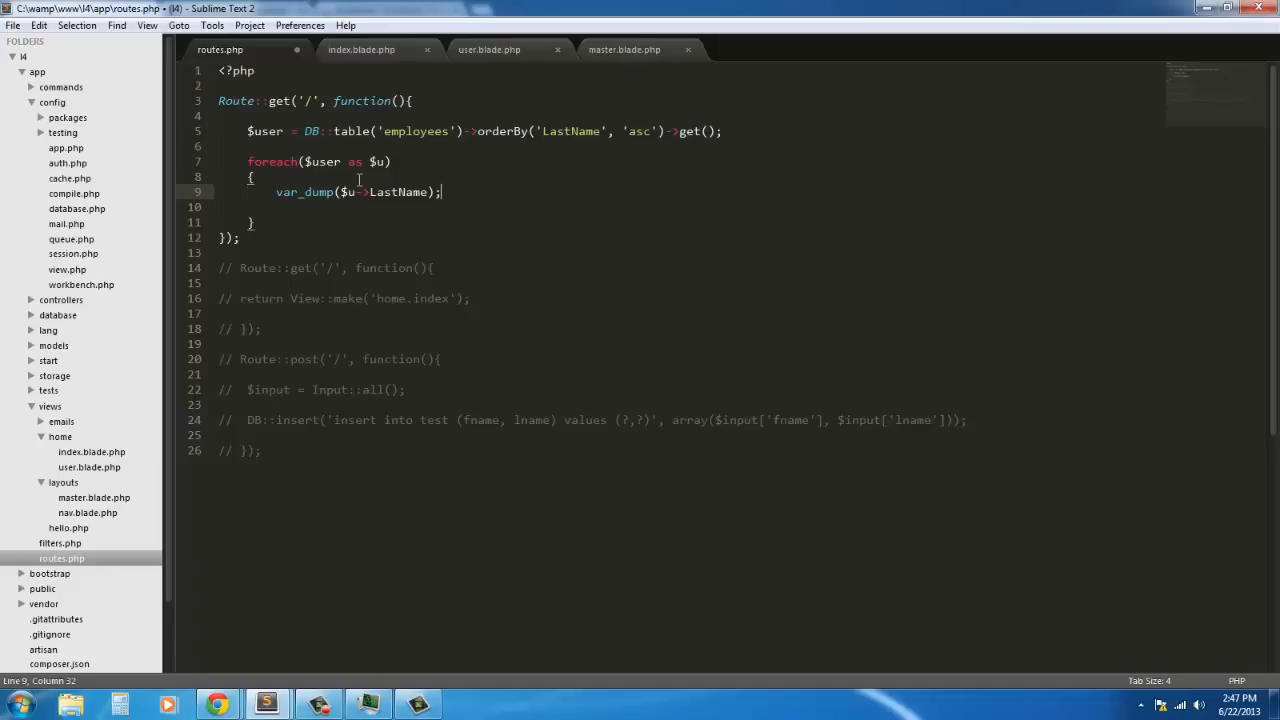
key(ctrl+s)
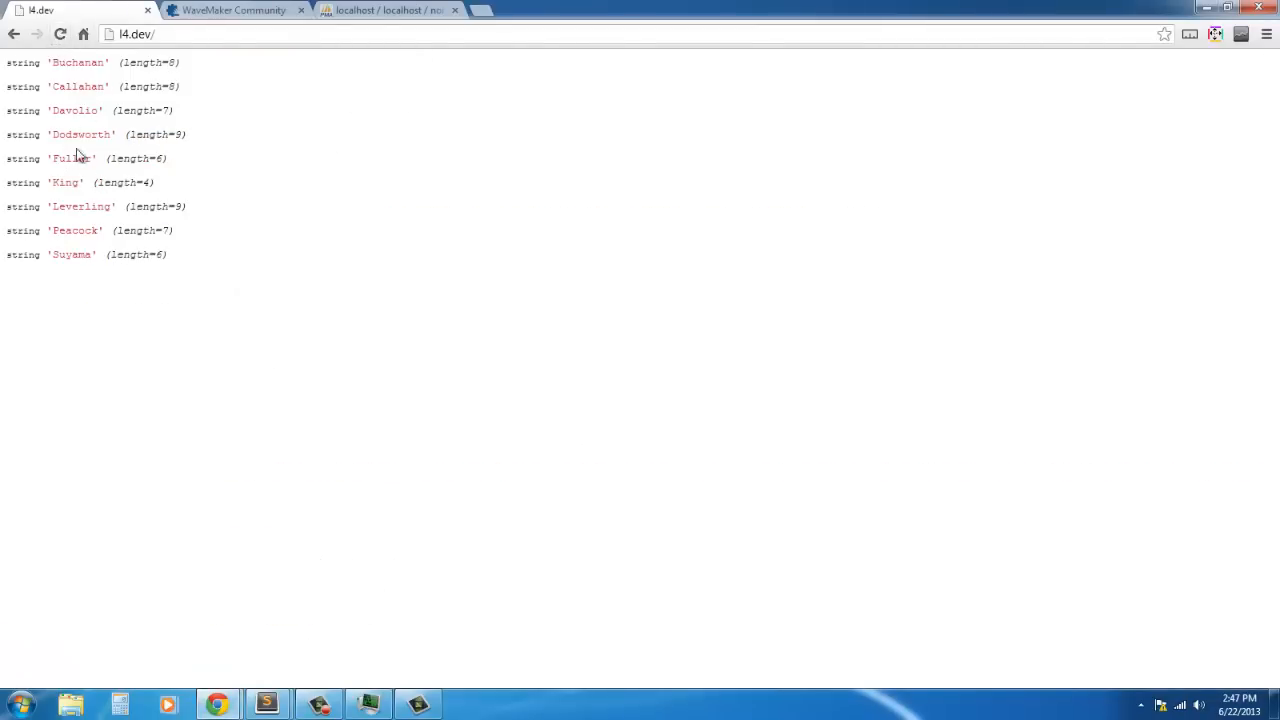
mouse_move(72, 106)
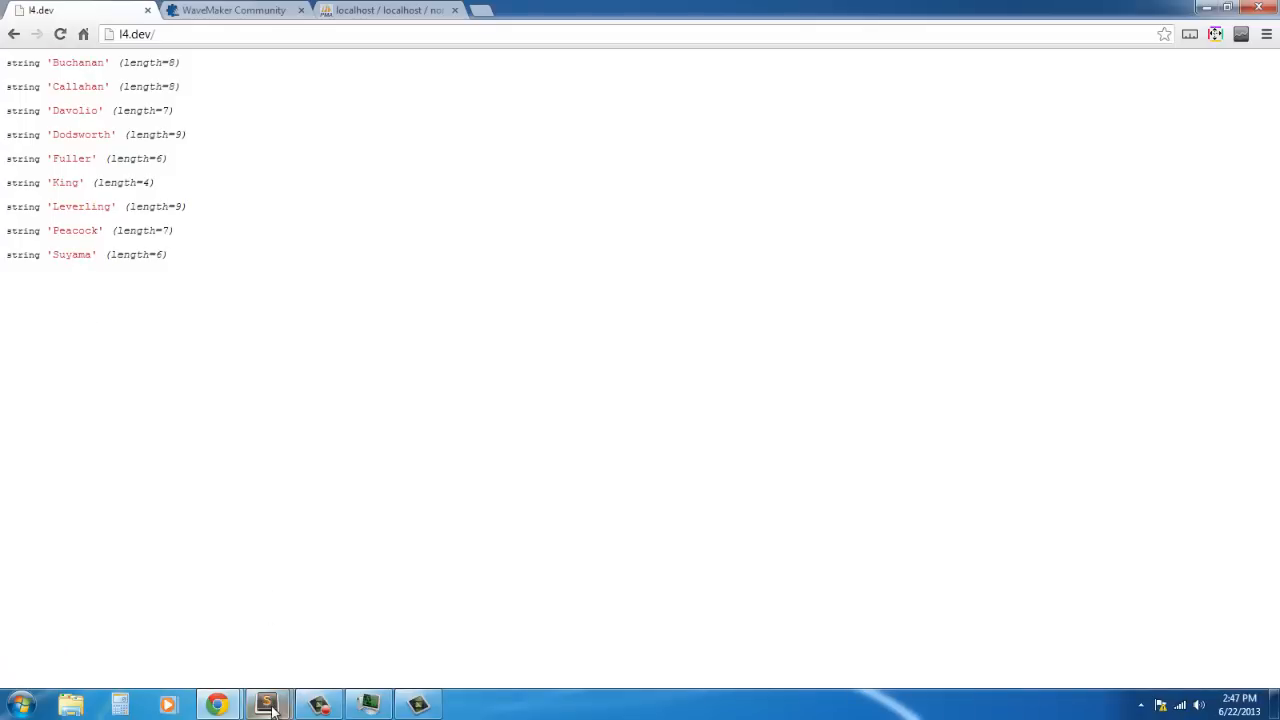
Step: Return to routes.php after reviewing the last names and select the foreach block
click(267, 704)
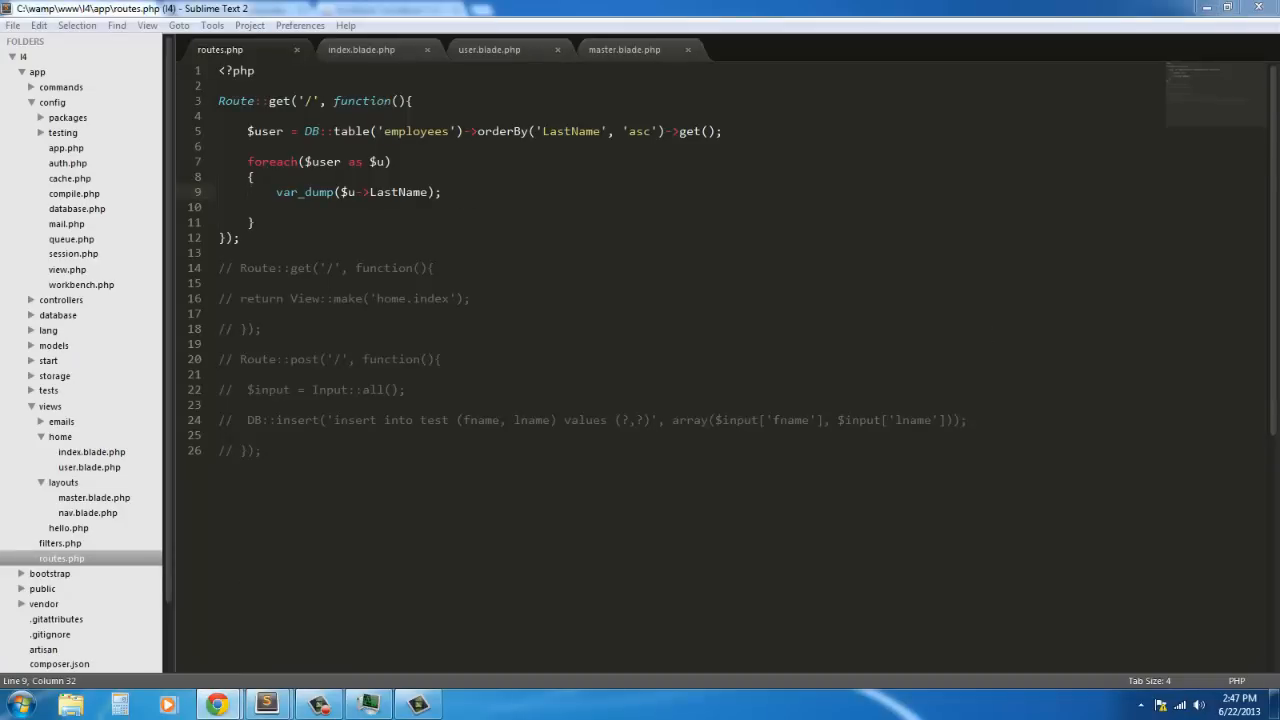
mouse_move(451, 198)
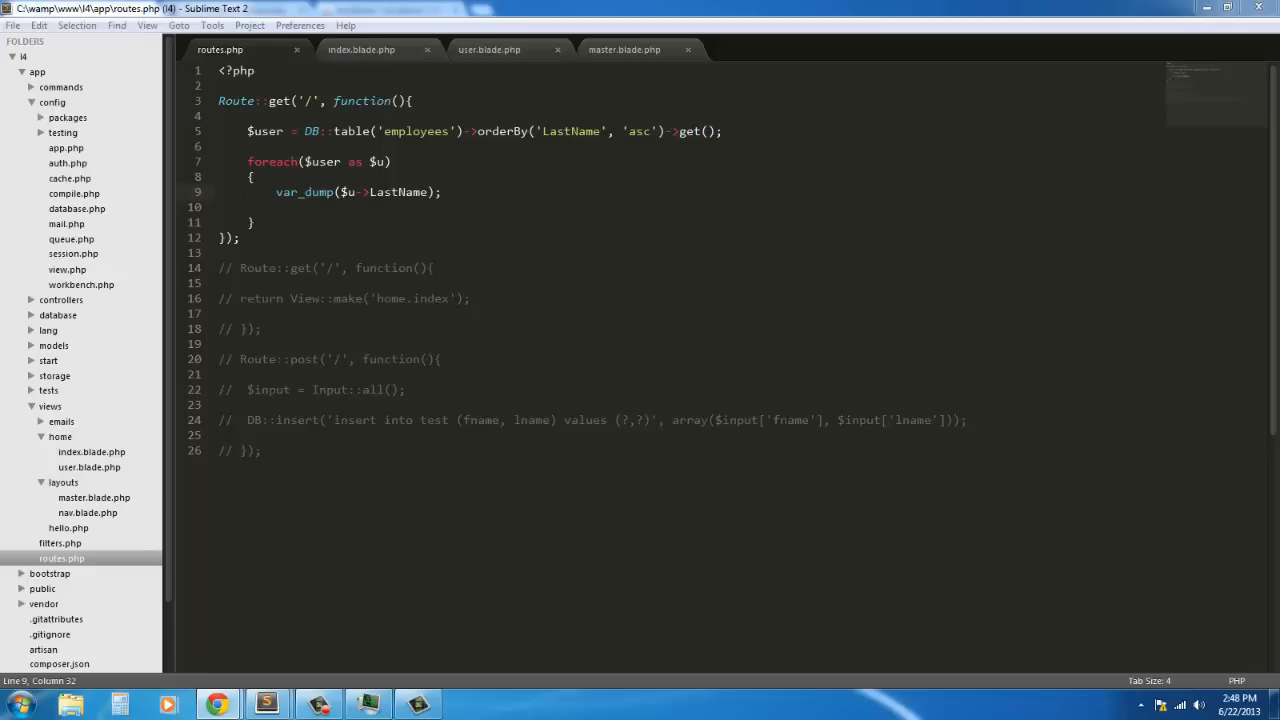
drag(247, 161, 255, 221)
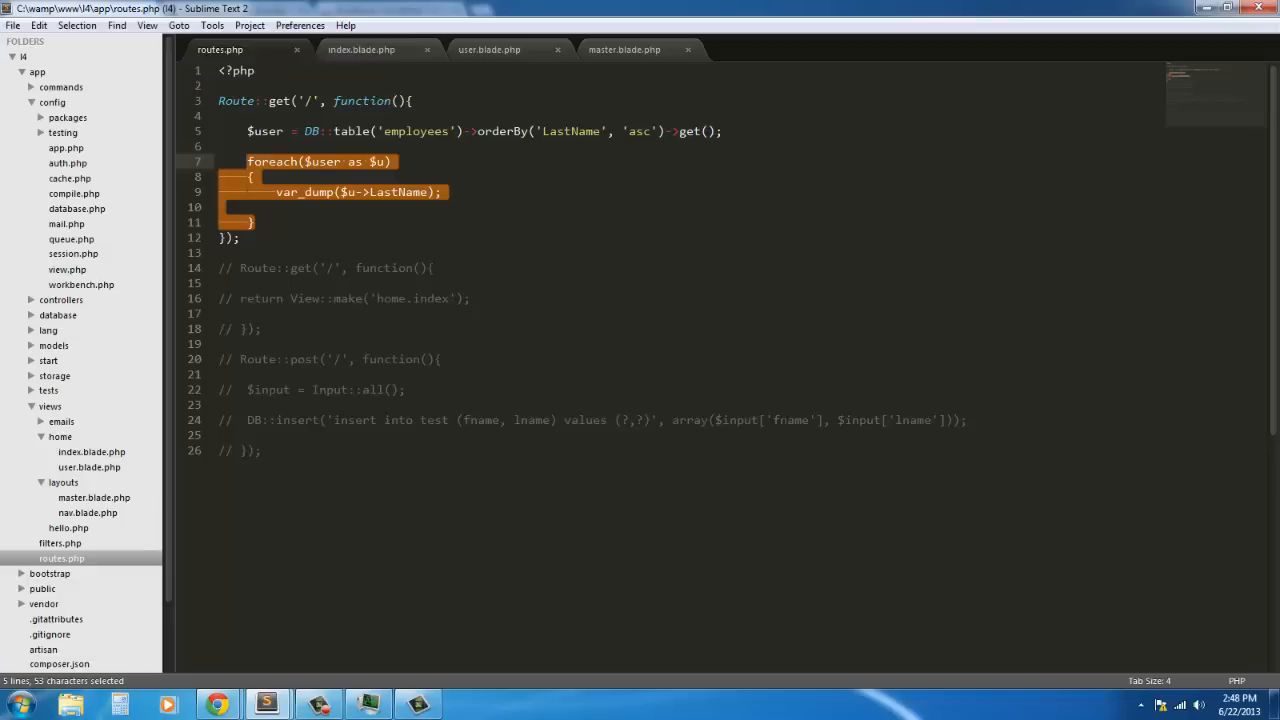
mouse_move(676, 279)
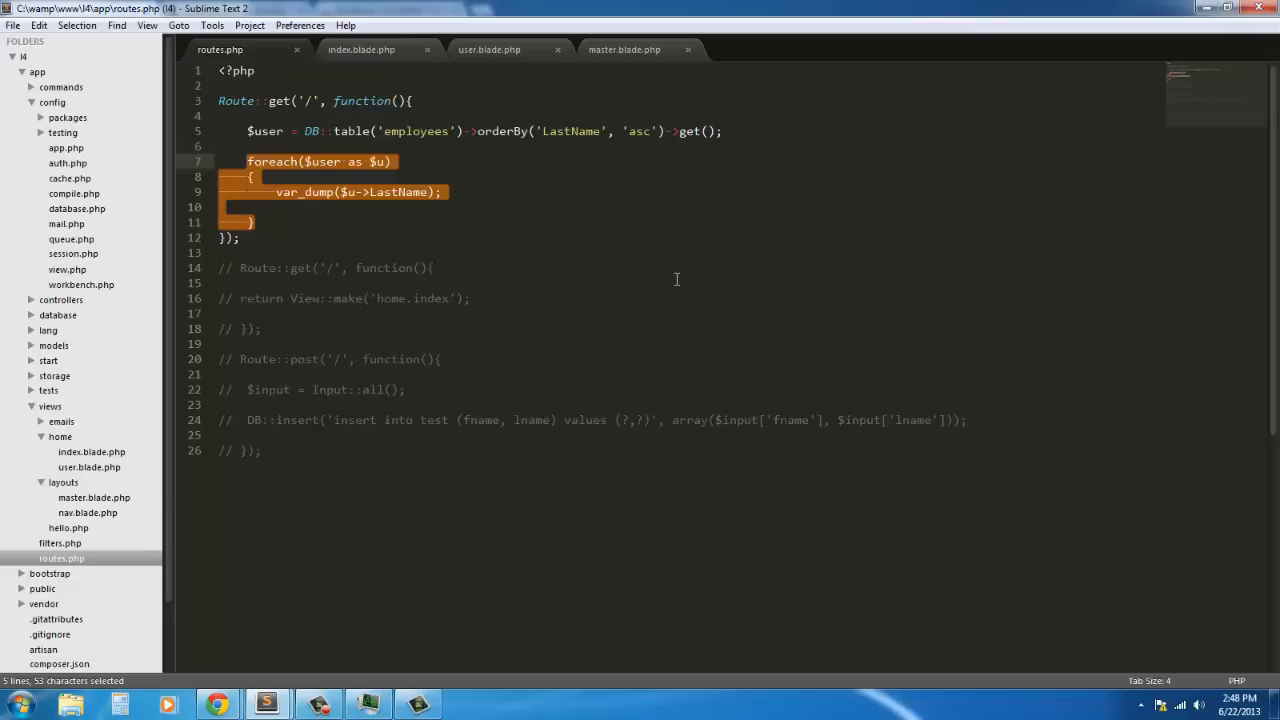
mouse_move(475, 200)
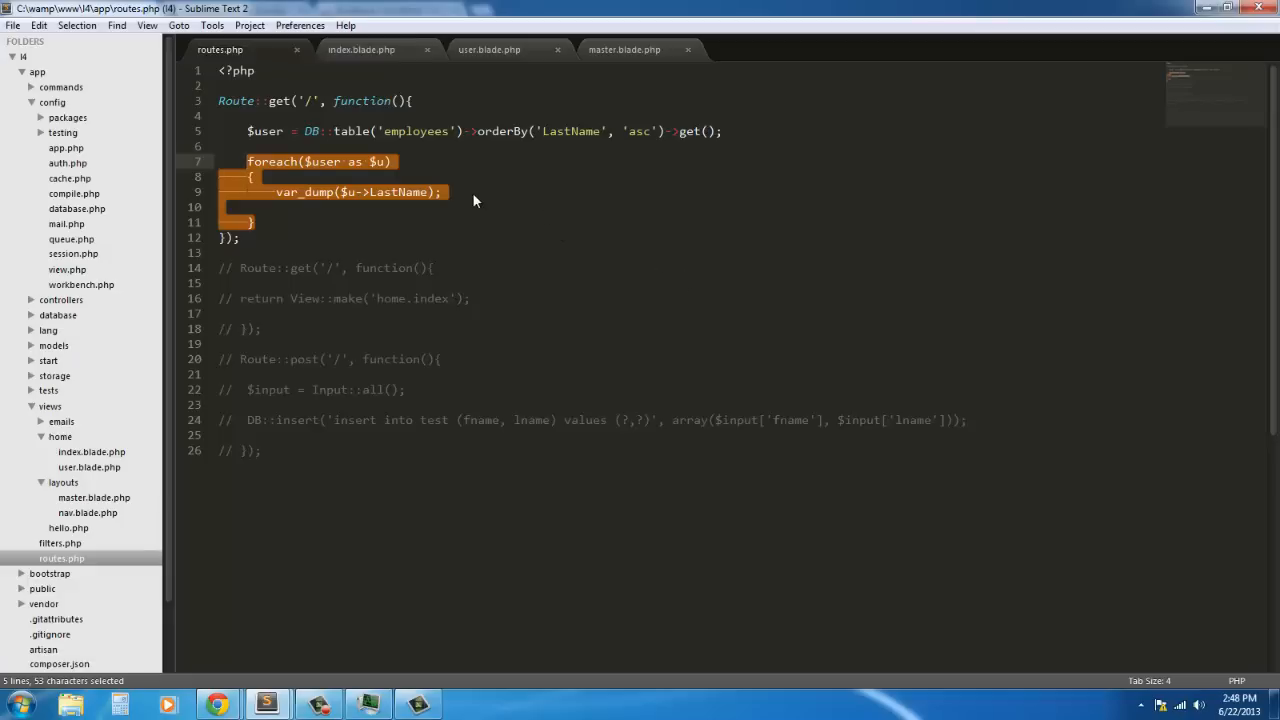
Step: Delete the foreach loop and change the query to select('FirstName')->get();
key(Delete)
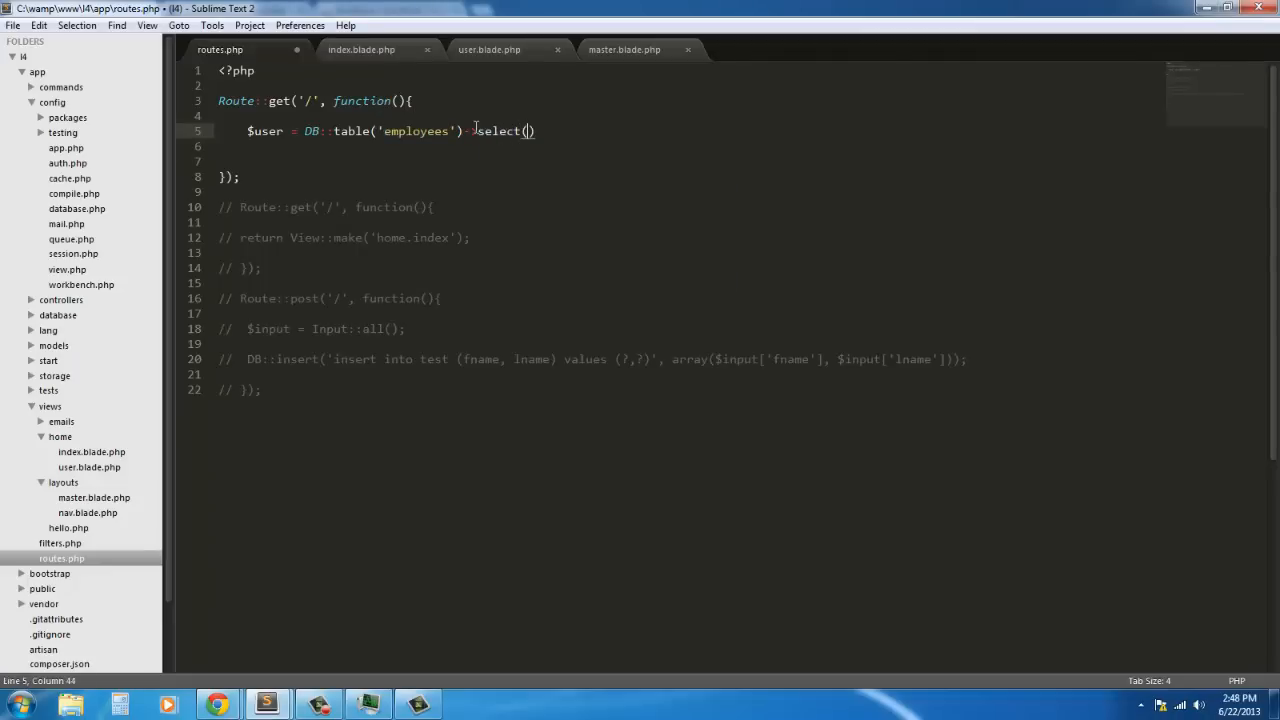
text('')
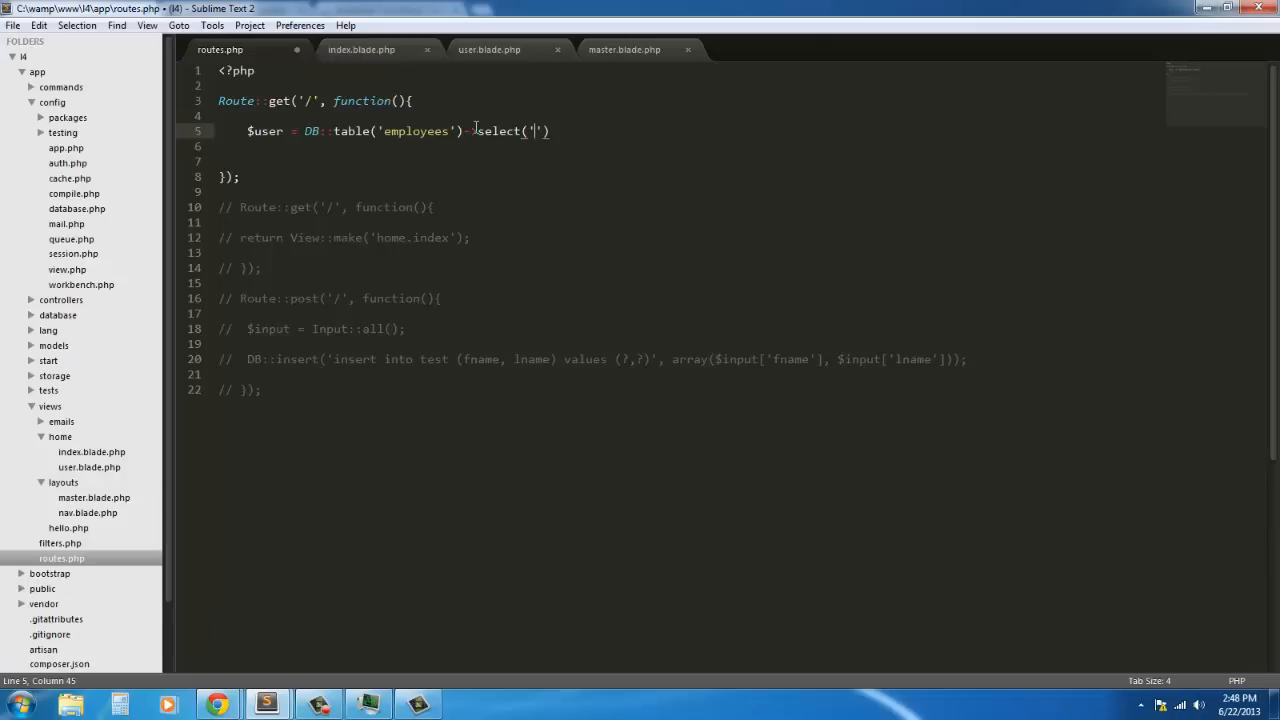
text(Last)
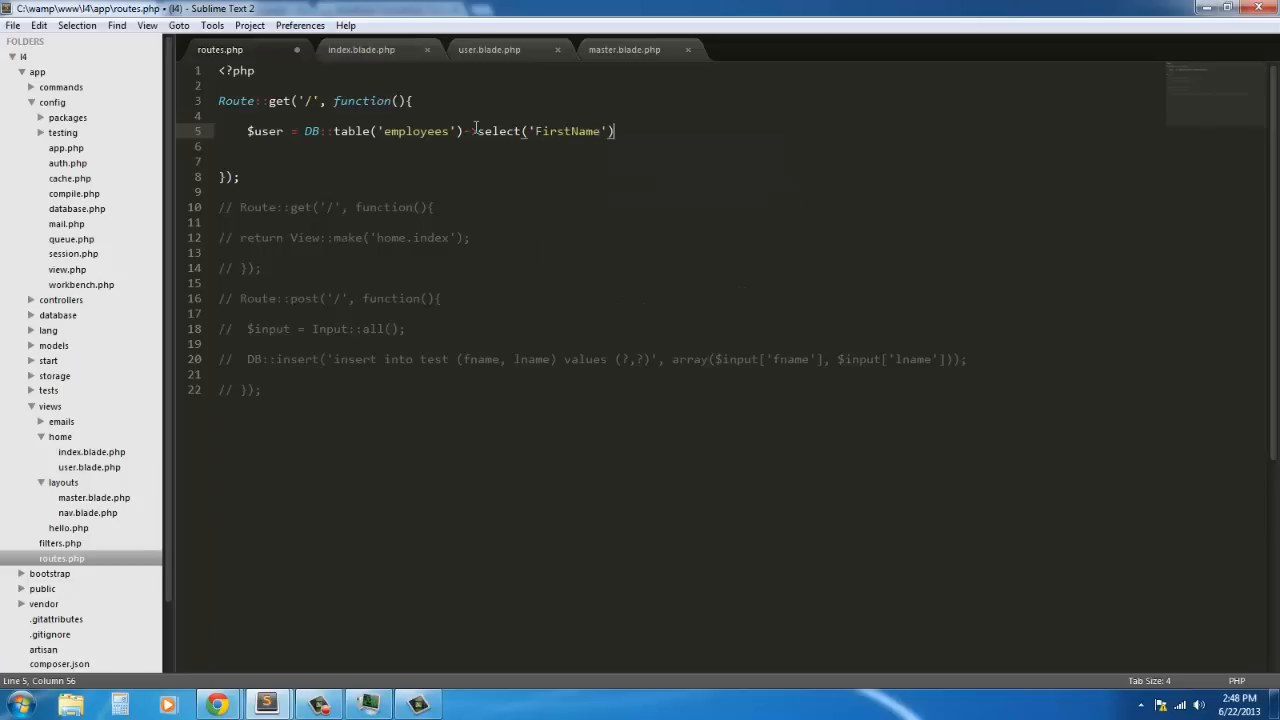
text(->get()
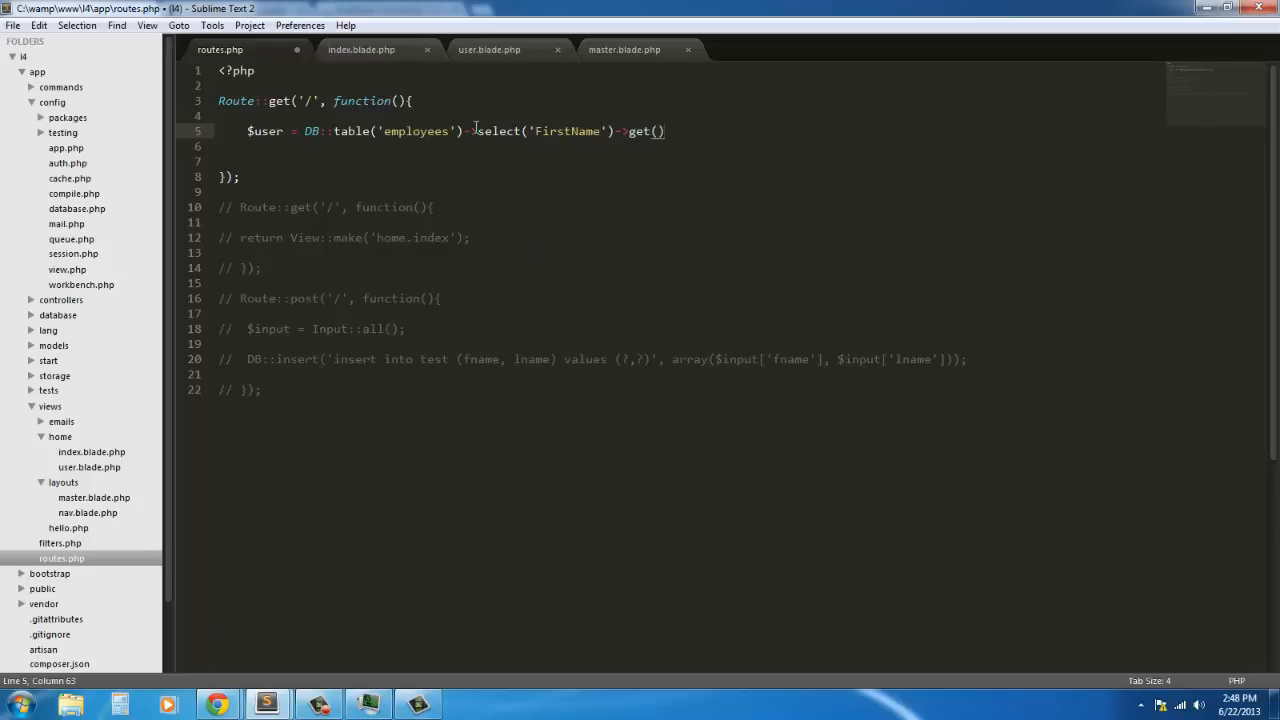
text(;)
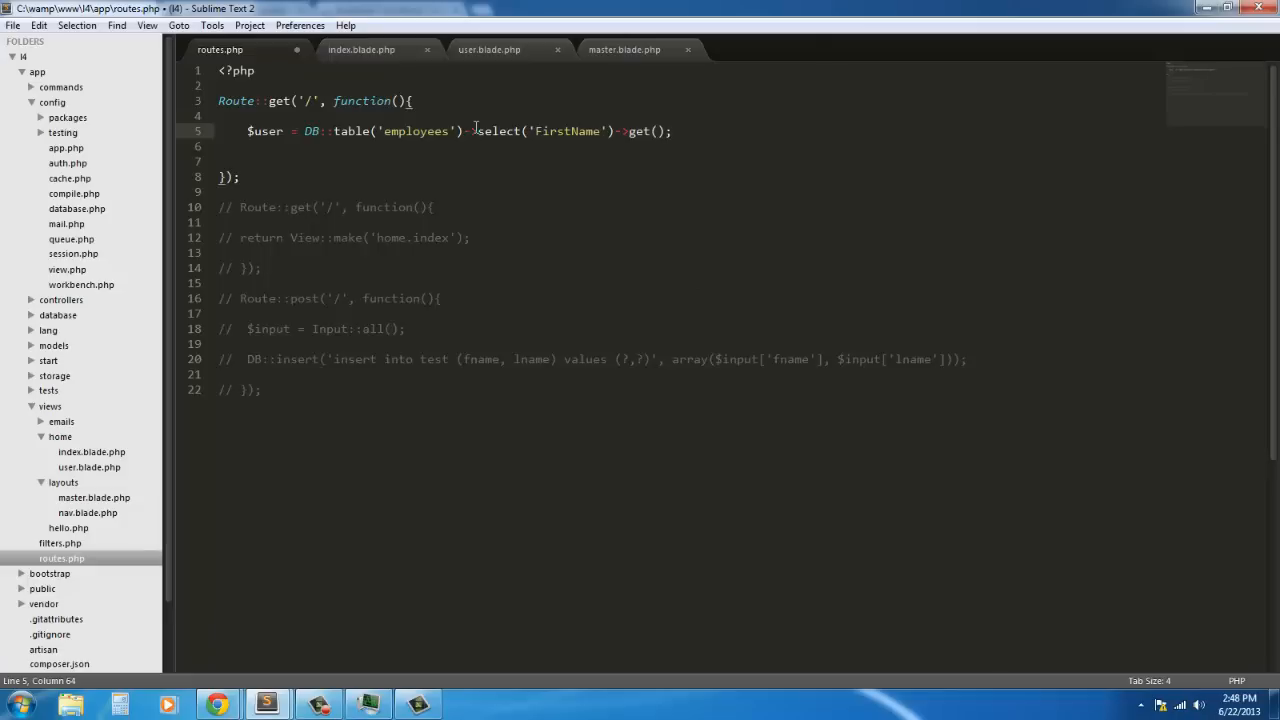
Step: Add a var_dump($user); line below the query
key(enter)
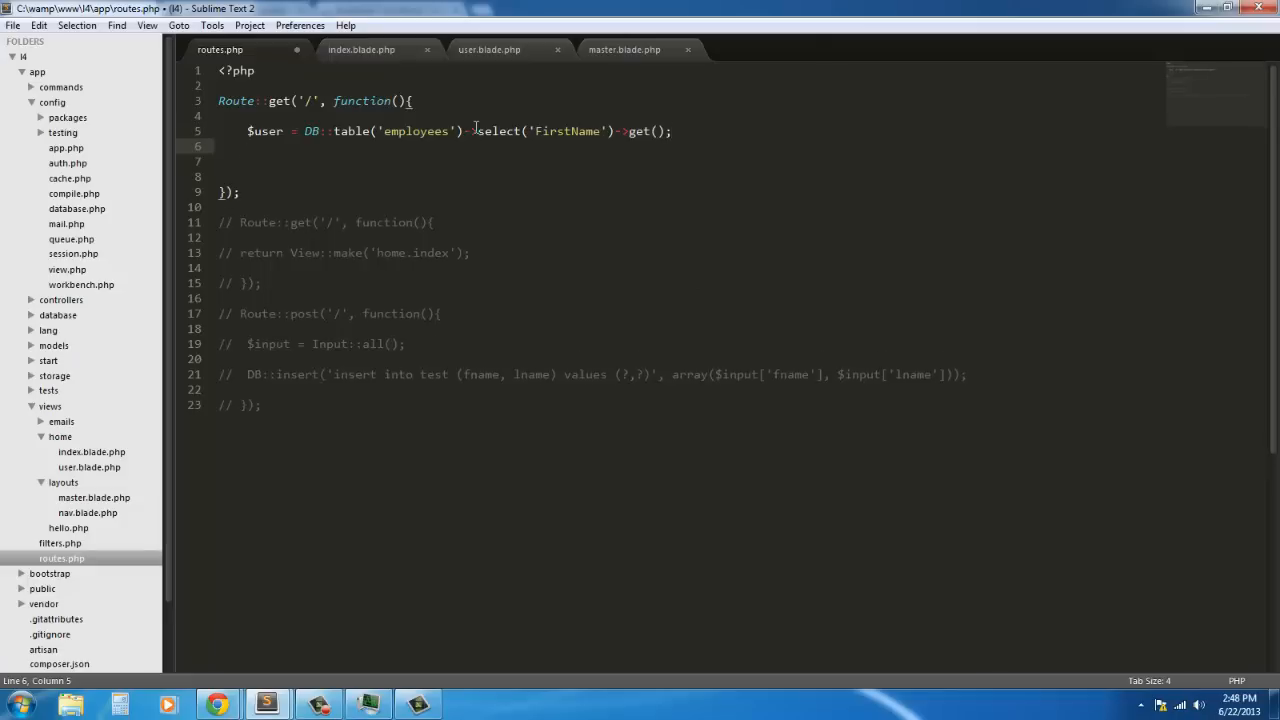
text($user)
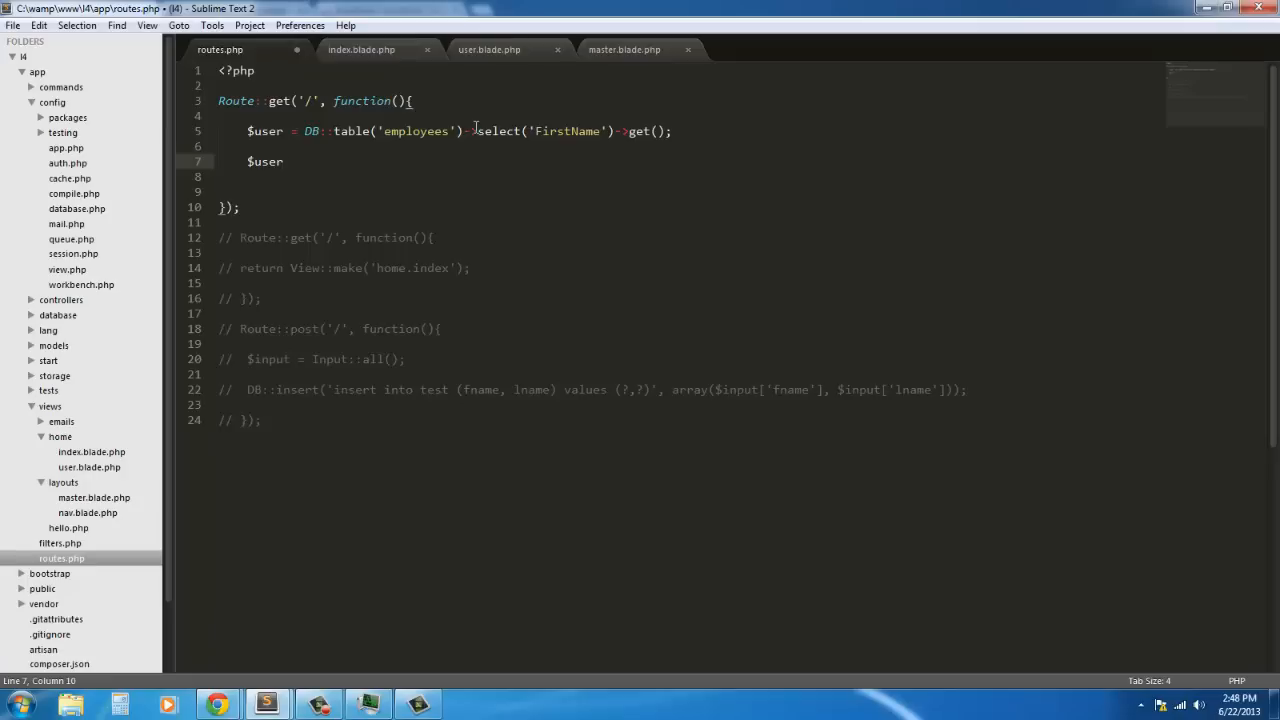
text(var_dump($)
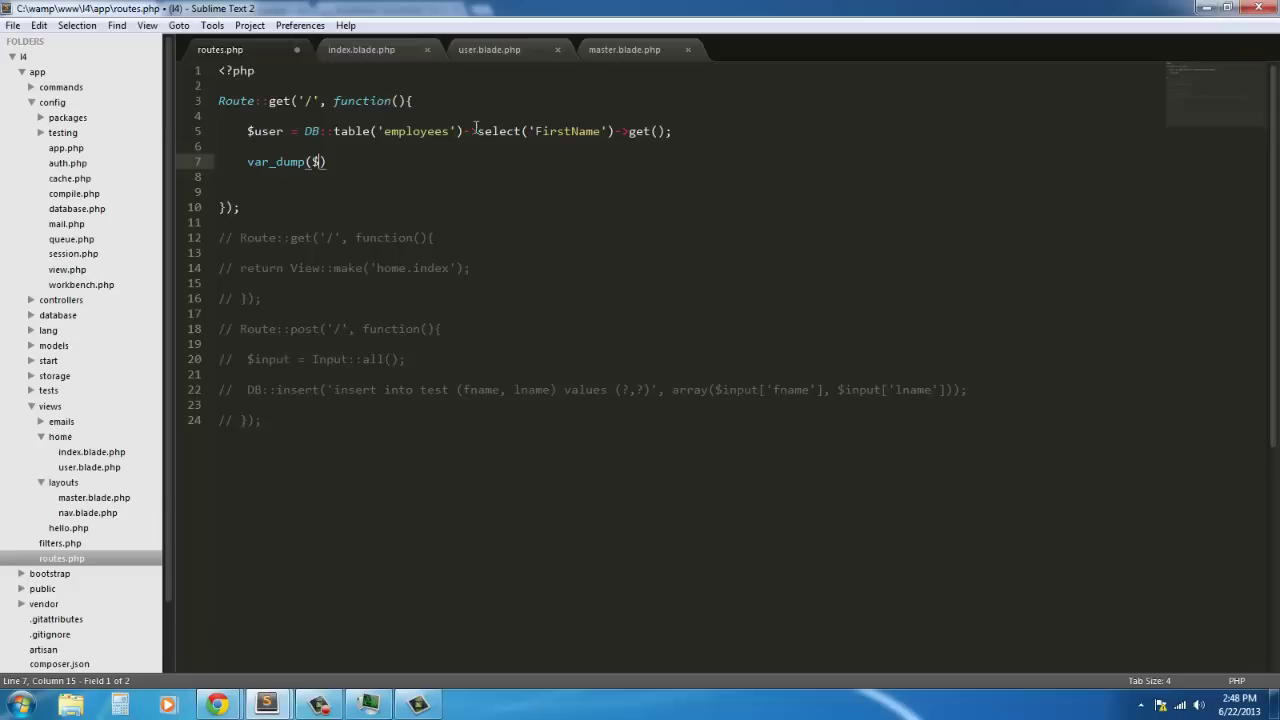
text(user)
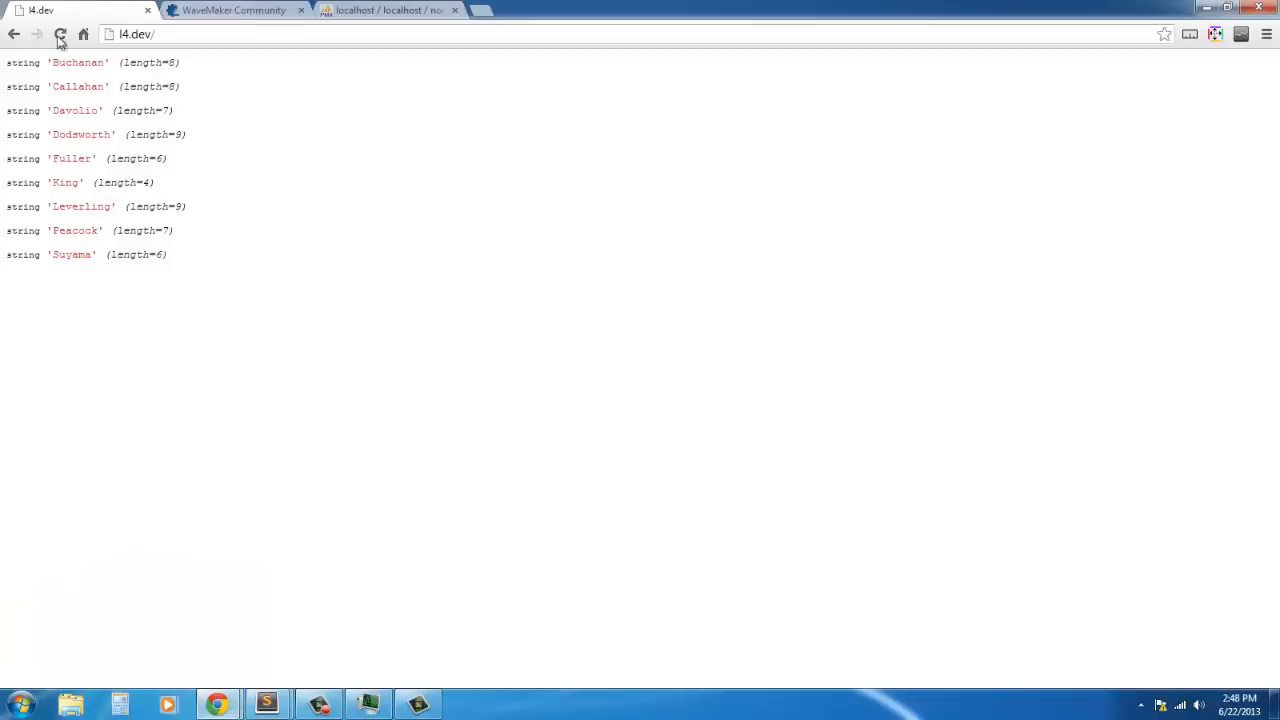
Step: Reload l4.dev to show nine employee objects holding only FirstName, Nancy through Anne
click(60, 34)
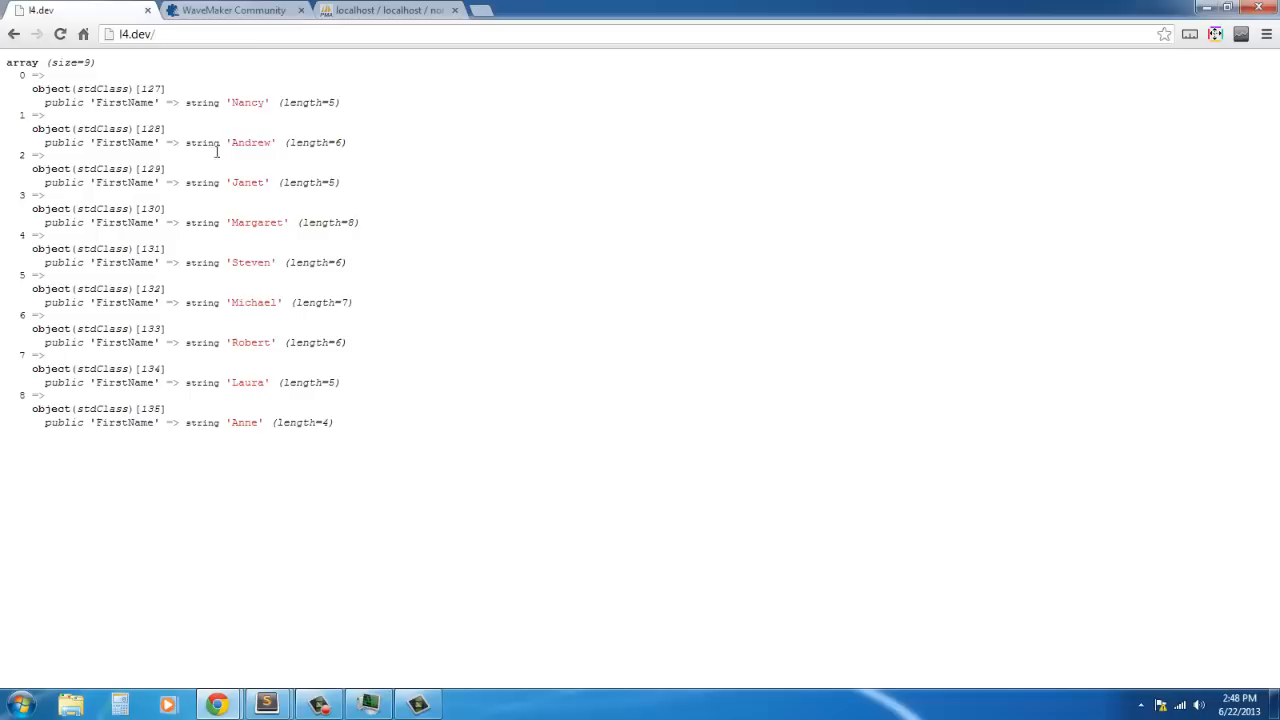
mouse_move(358, 442)
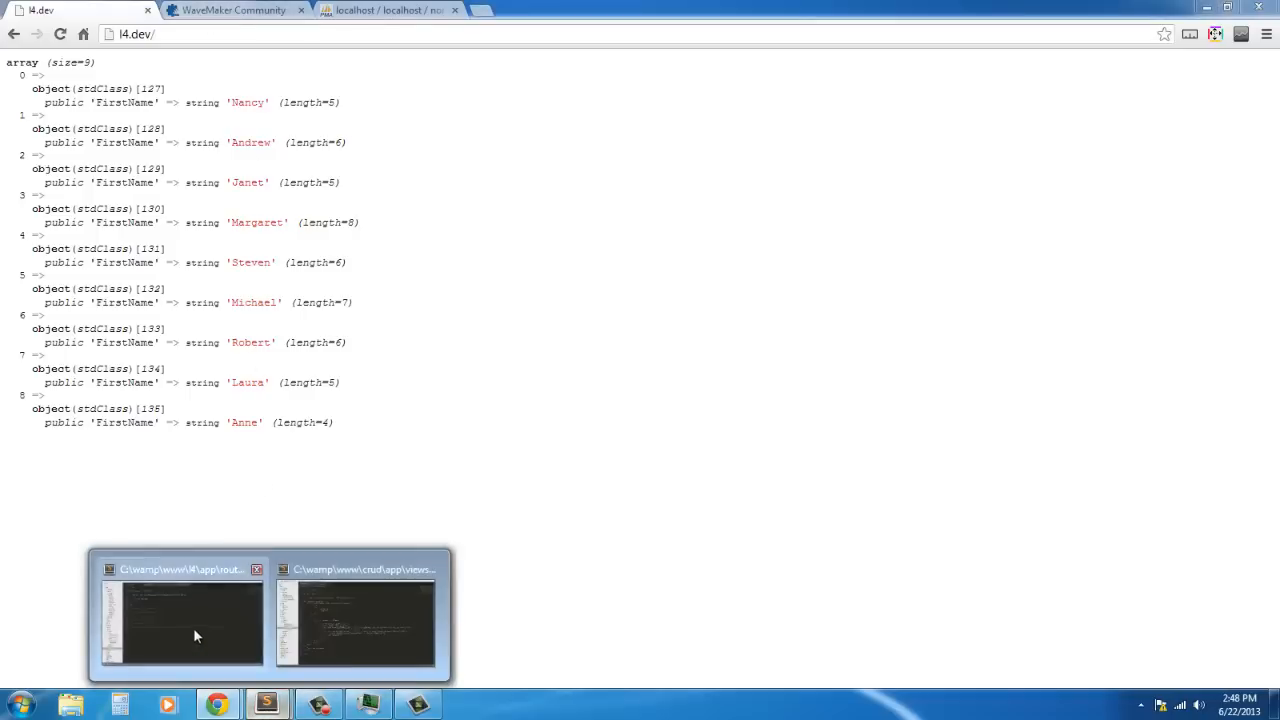
Step: Add 'Country' after 'FirstName' in the employees select() and check the output in Chrome
click(183, 620)
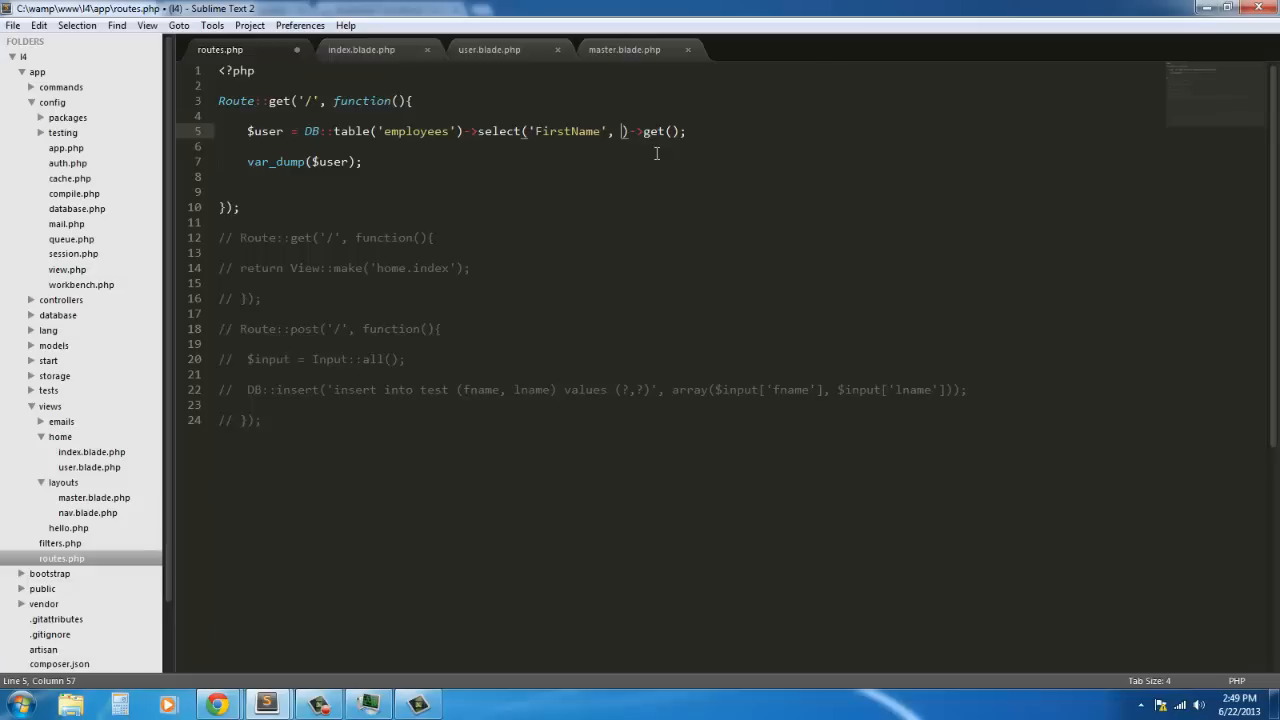
text(Country')
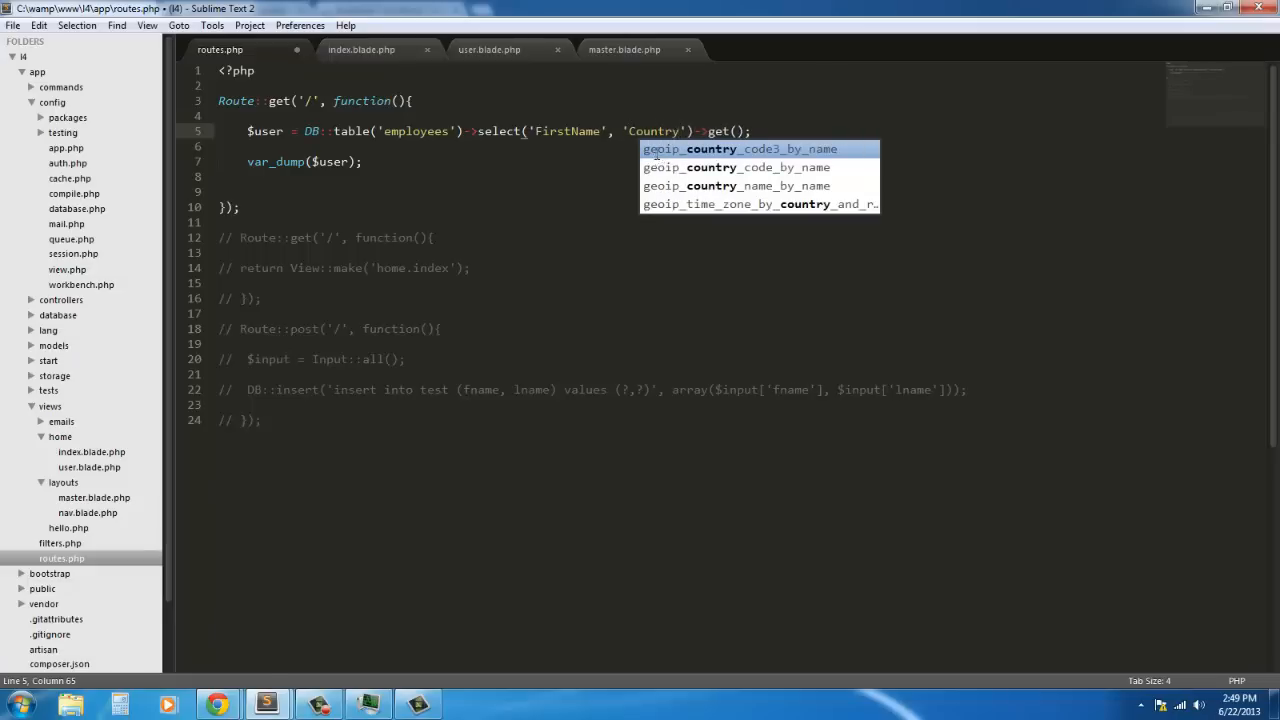
click(216, 704)
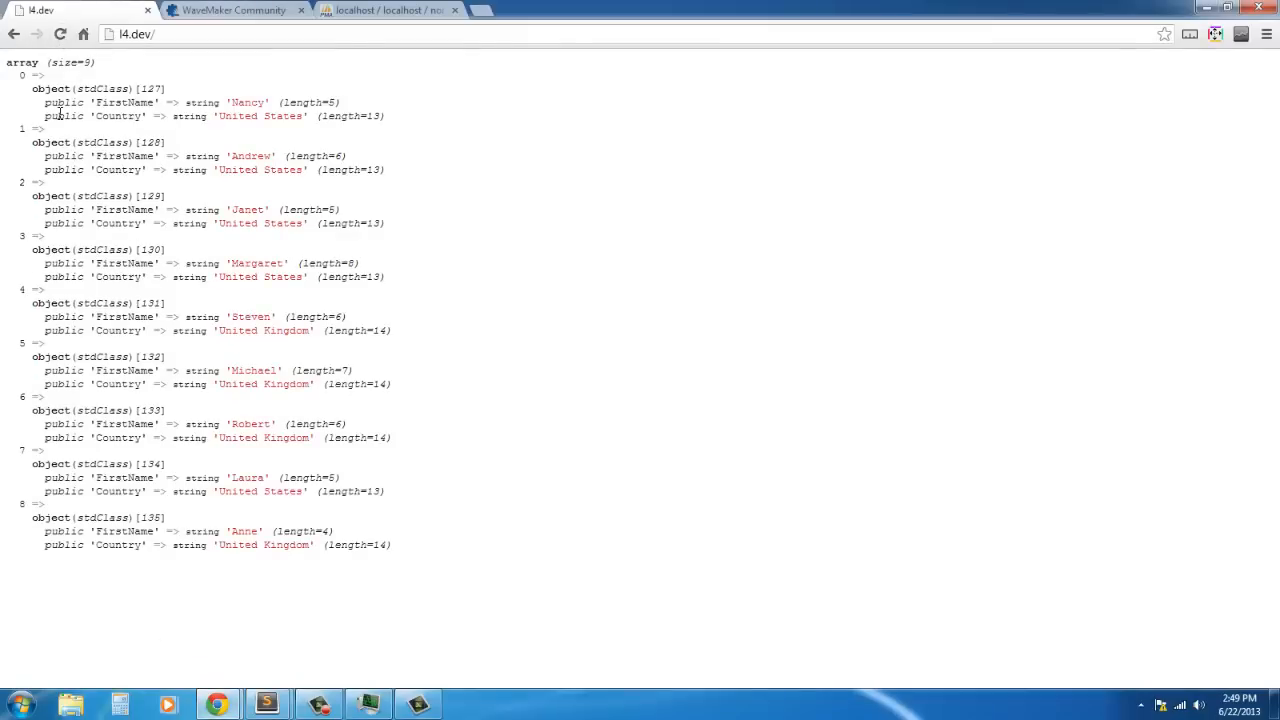
mouse_move(255, 113)
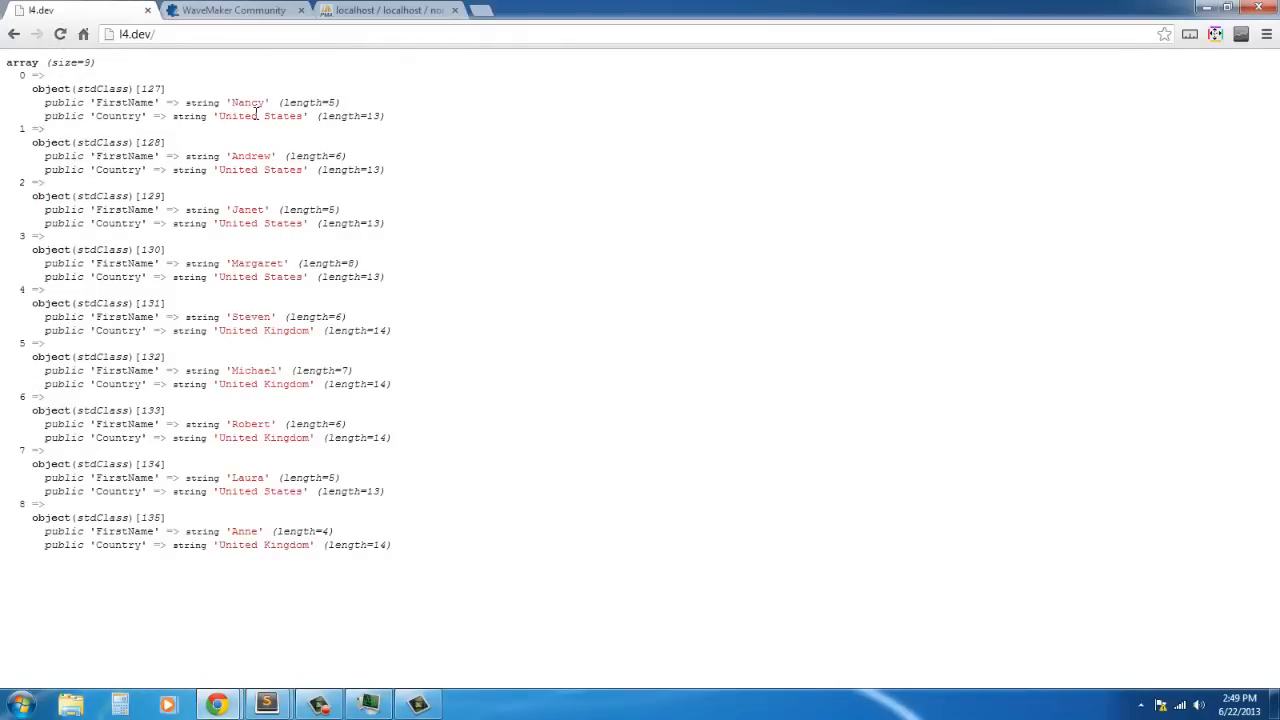
mouse_move(281, 561)
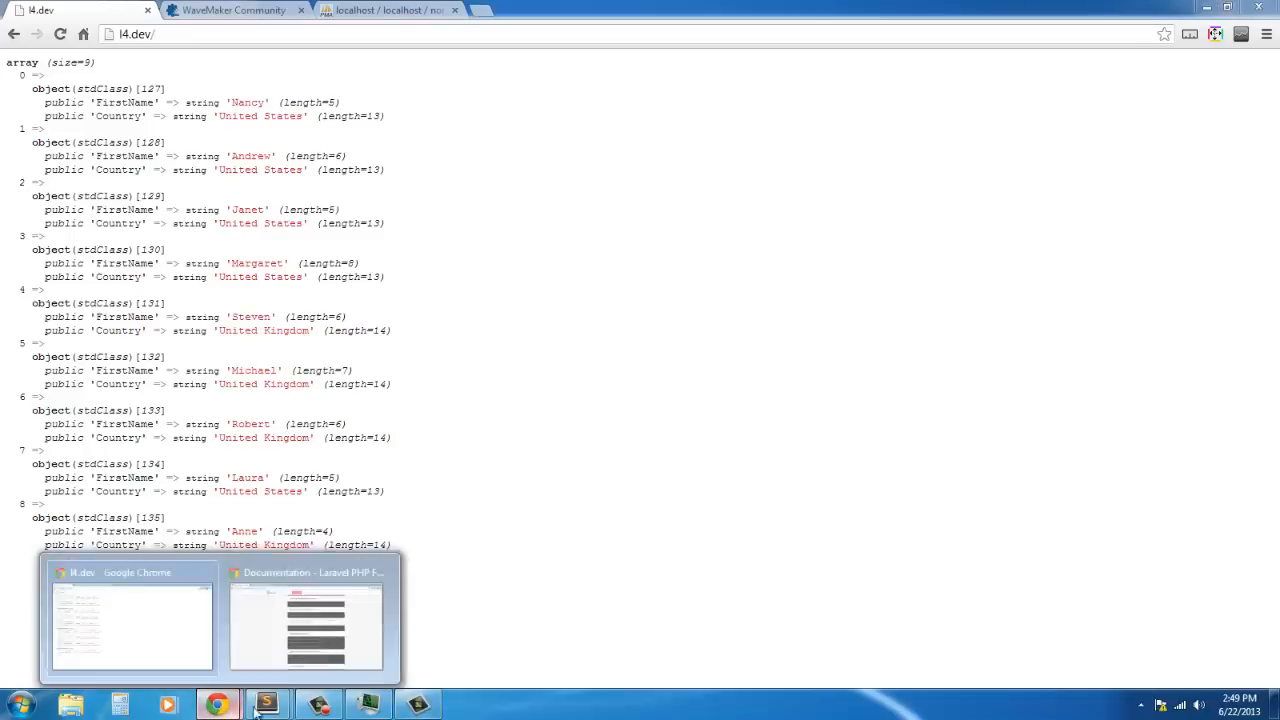
Step: Select the Route::get employees block from line 3 through line 10 in routes.php
click(265, 705)
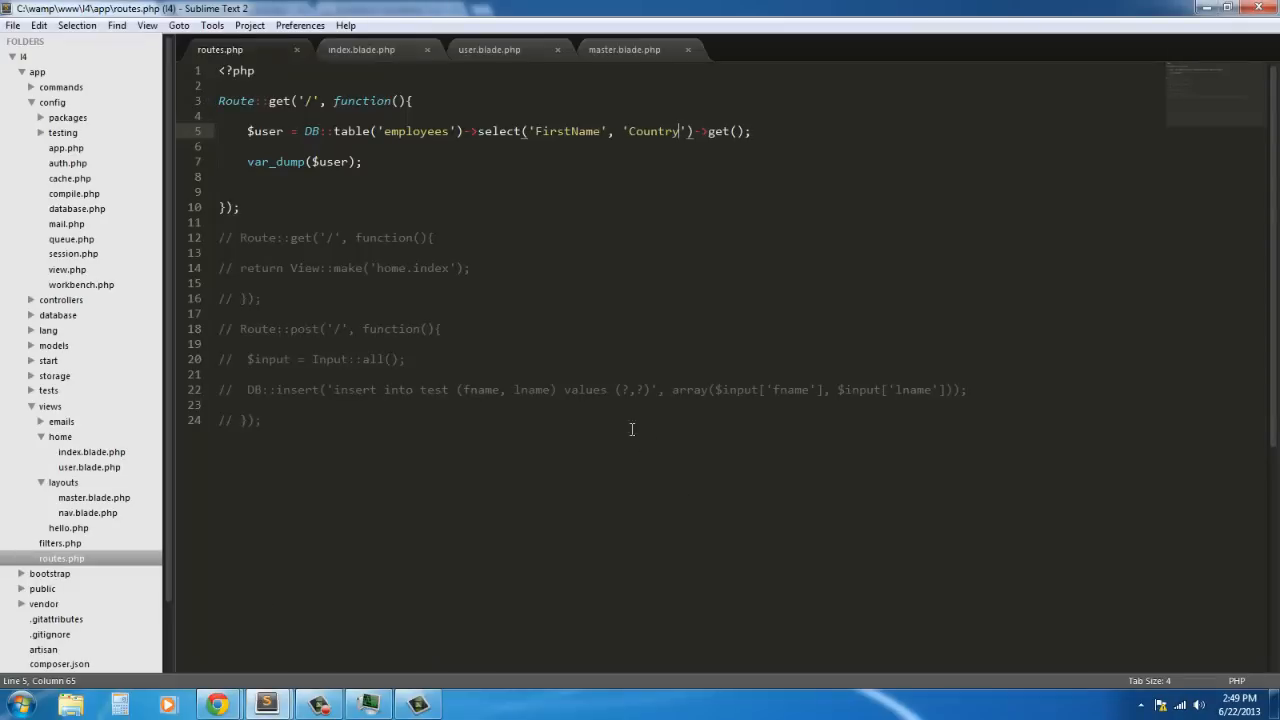
mouse_move(649, 243)
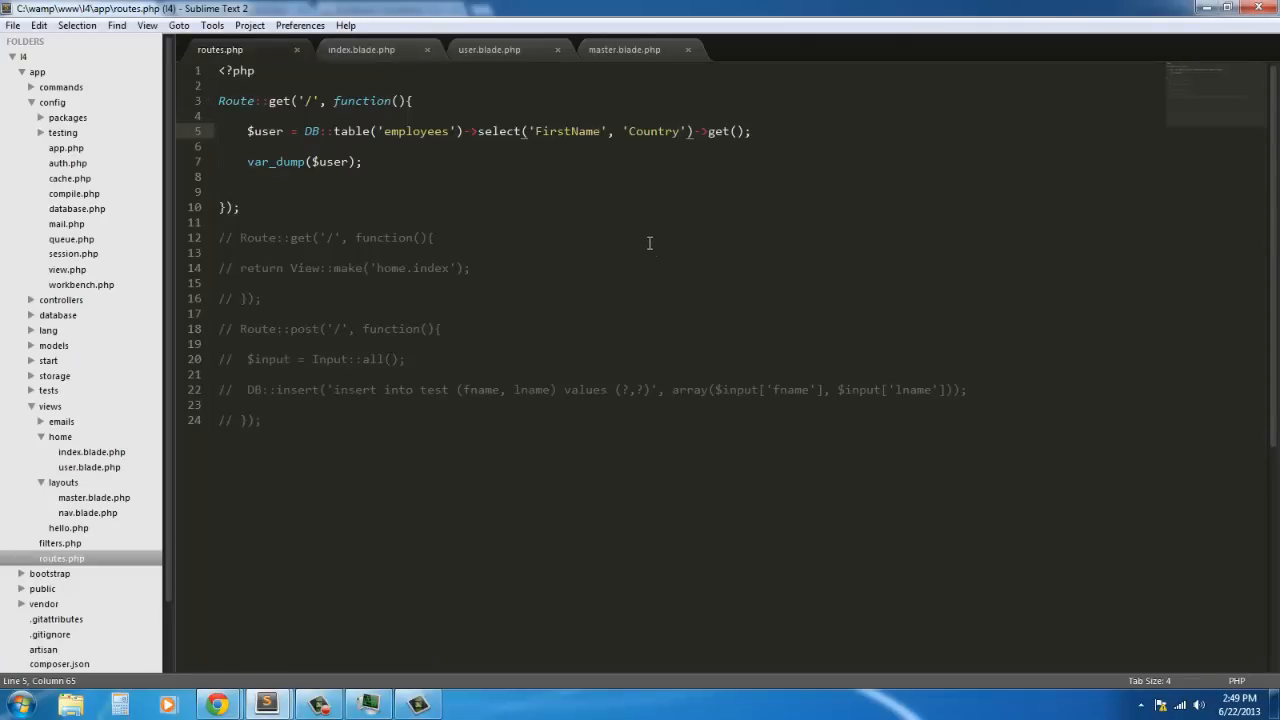
mouse_move(834, 179)
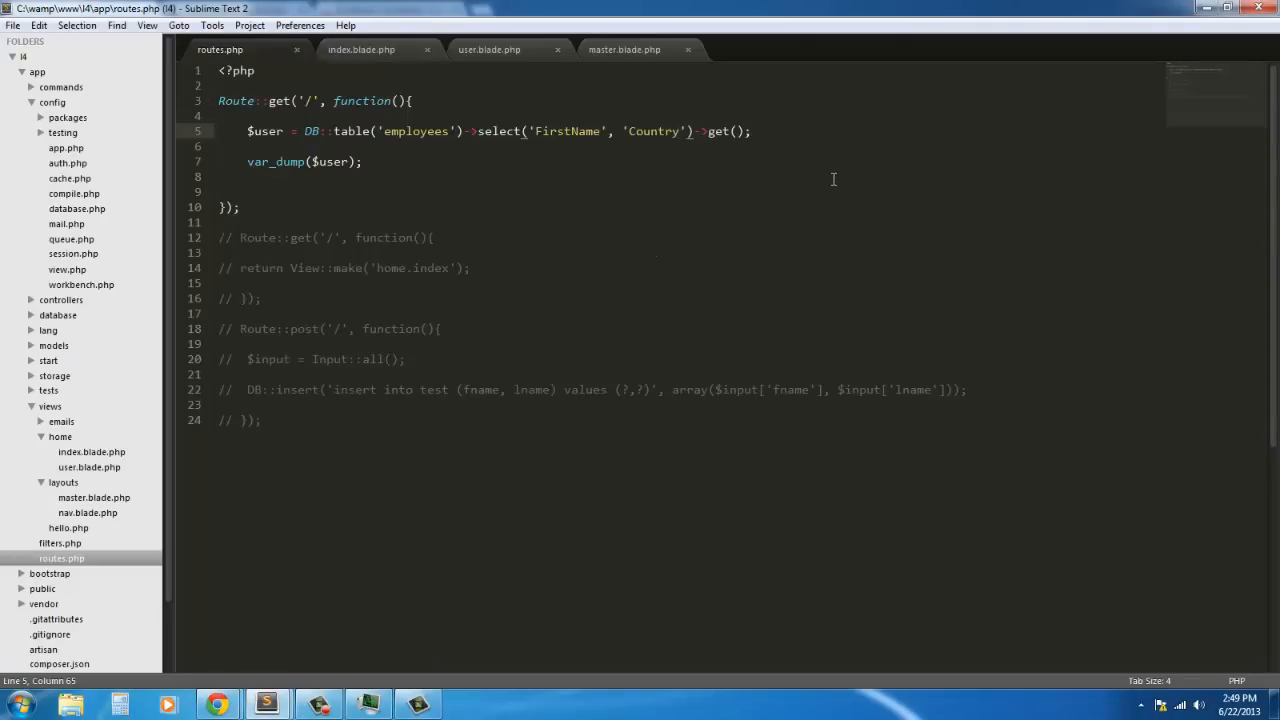
mouse_move(766, 131)
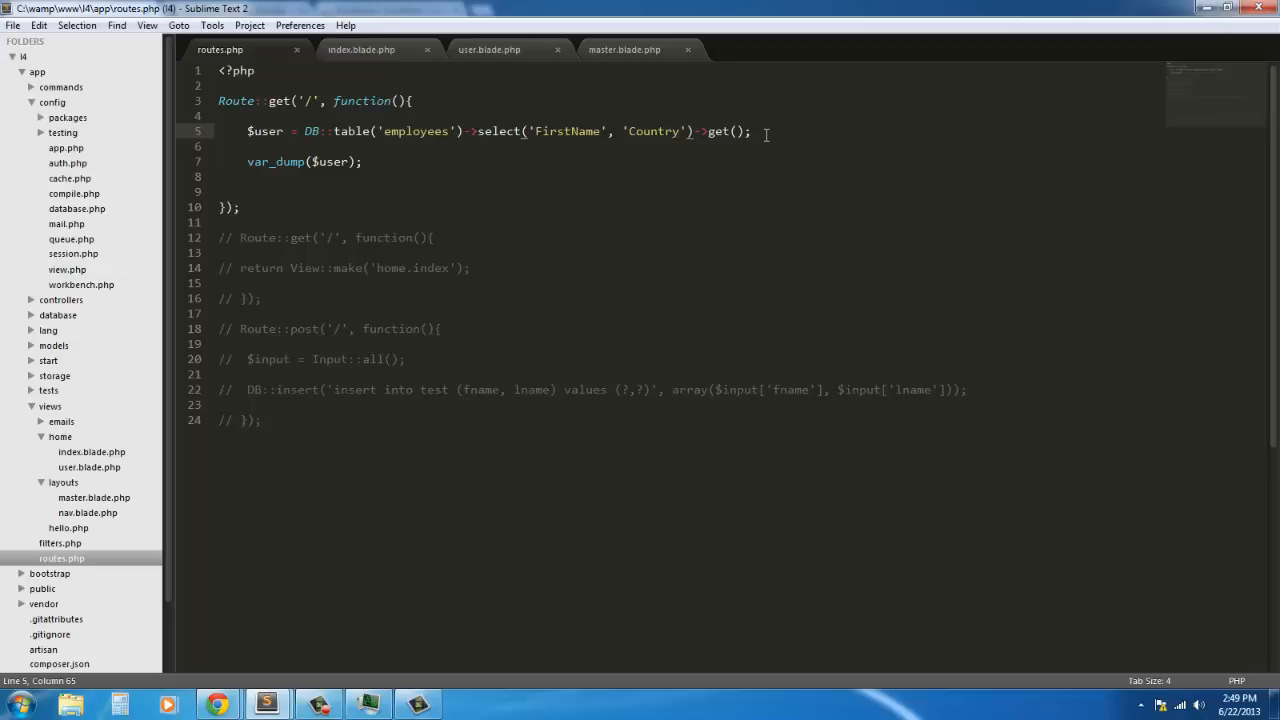
mouse_move(731, 183)
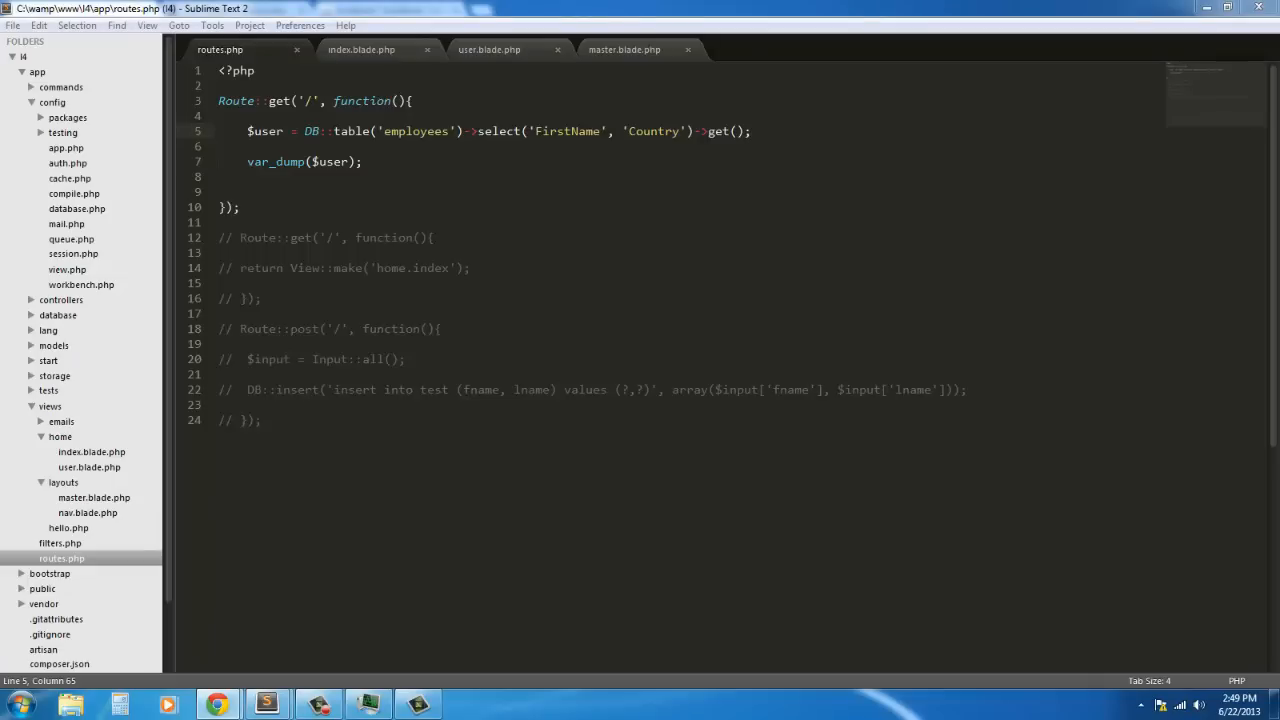
click(220, 176)
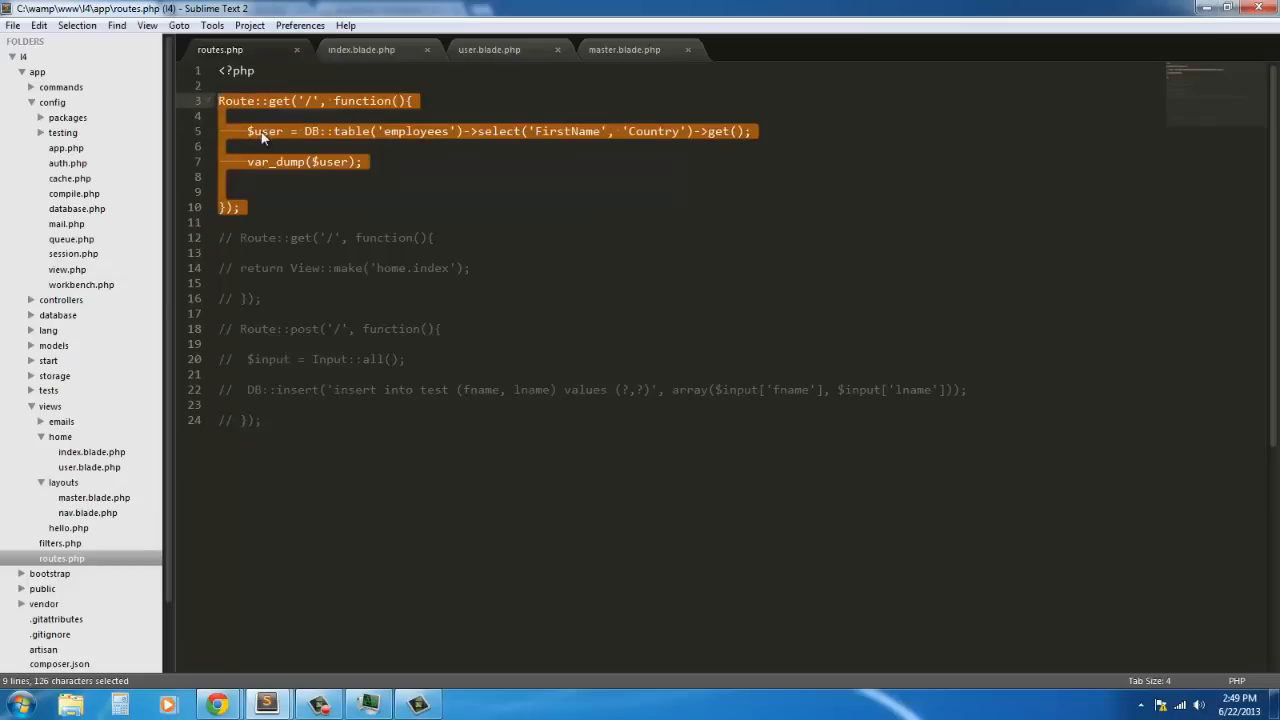
Step: Delete the employees route and replace the raw insert line with DB::table('tests')
key(Delete)
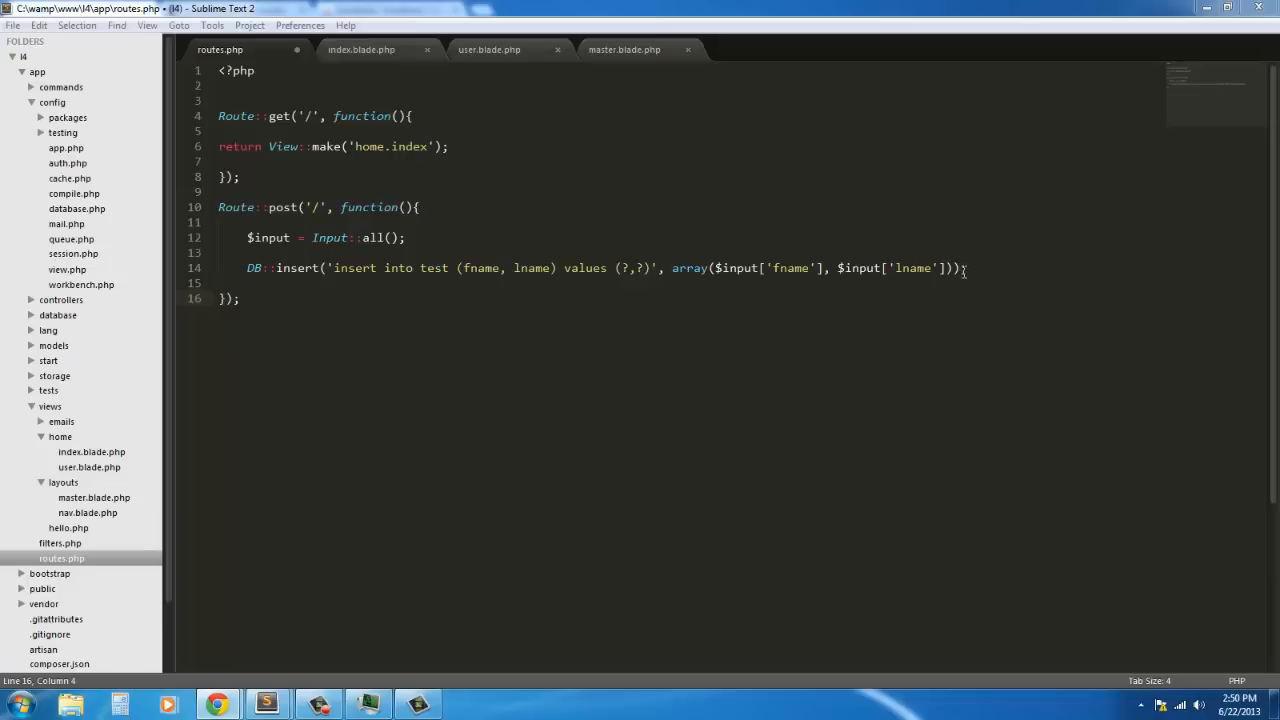
triple_click(600, 268)
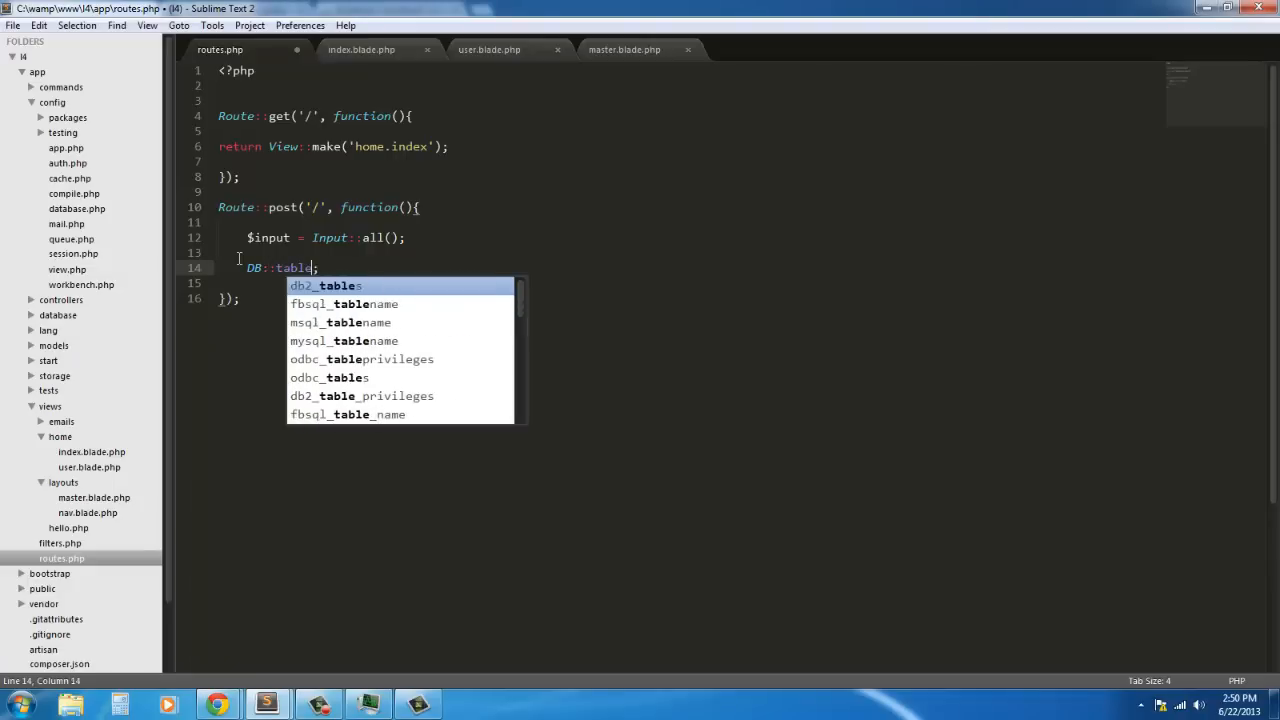
text(('te)
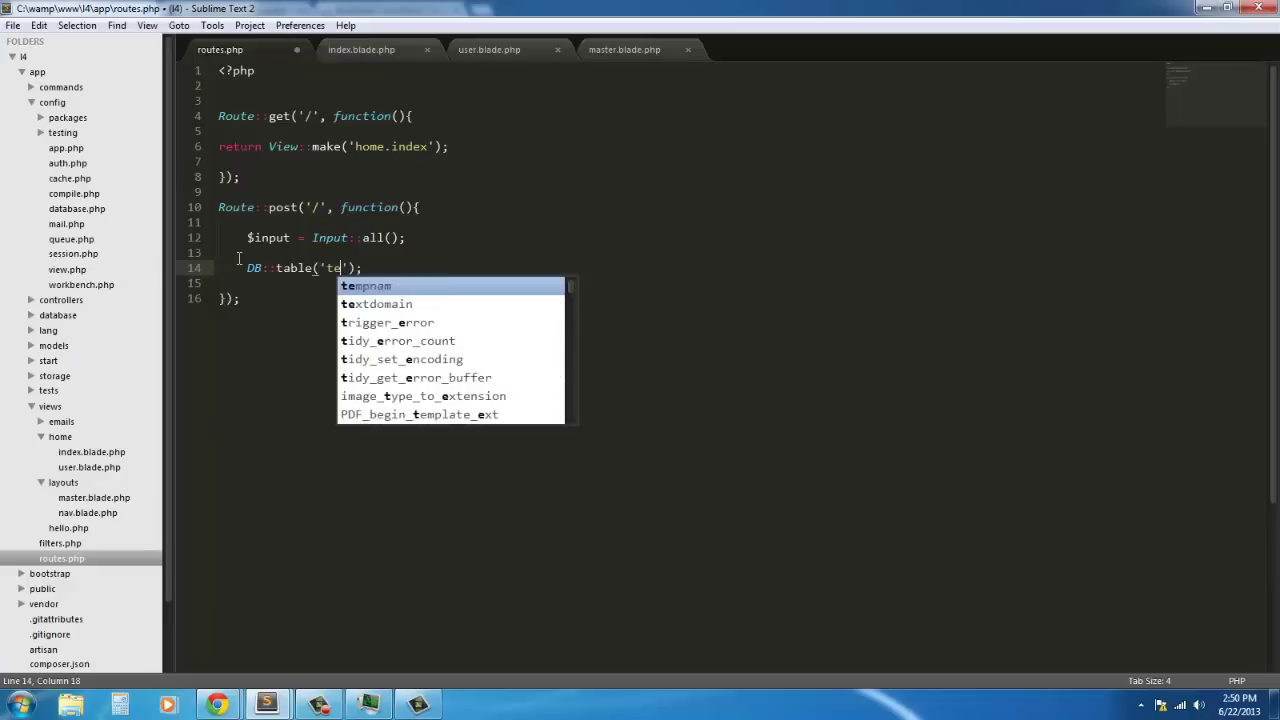
text(sts)
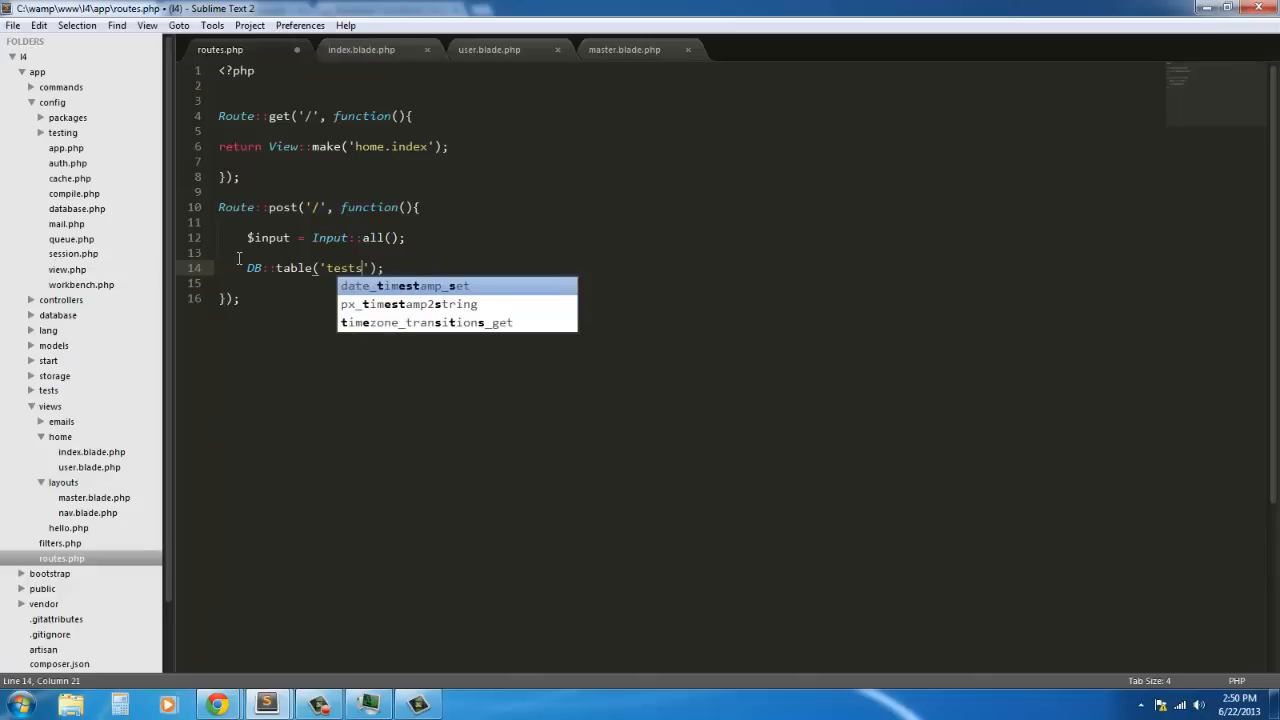
mouse_move(385, 373)
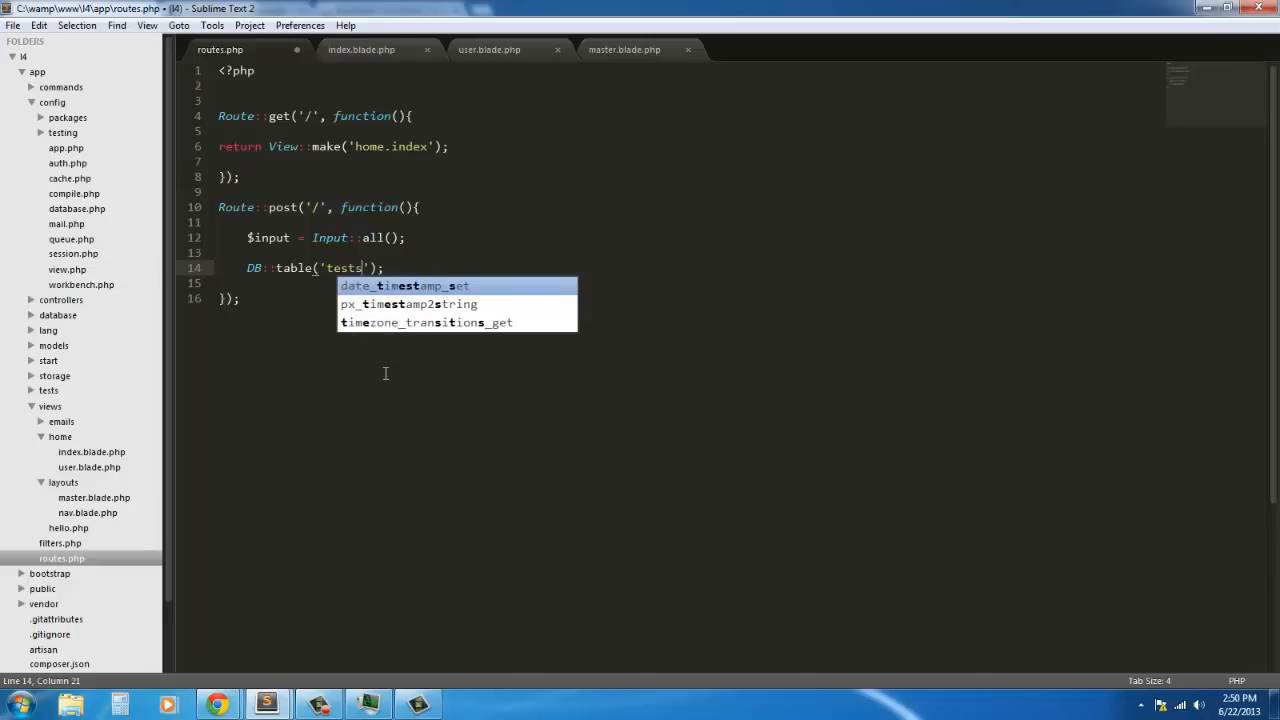
Step: Check the test table's name in phpMyAdmin, then return to the editor
click(390, 10)
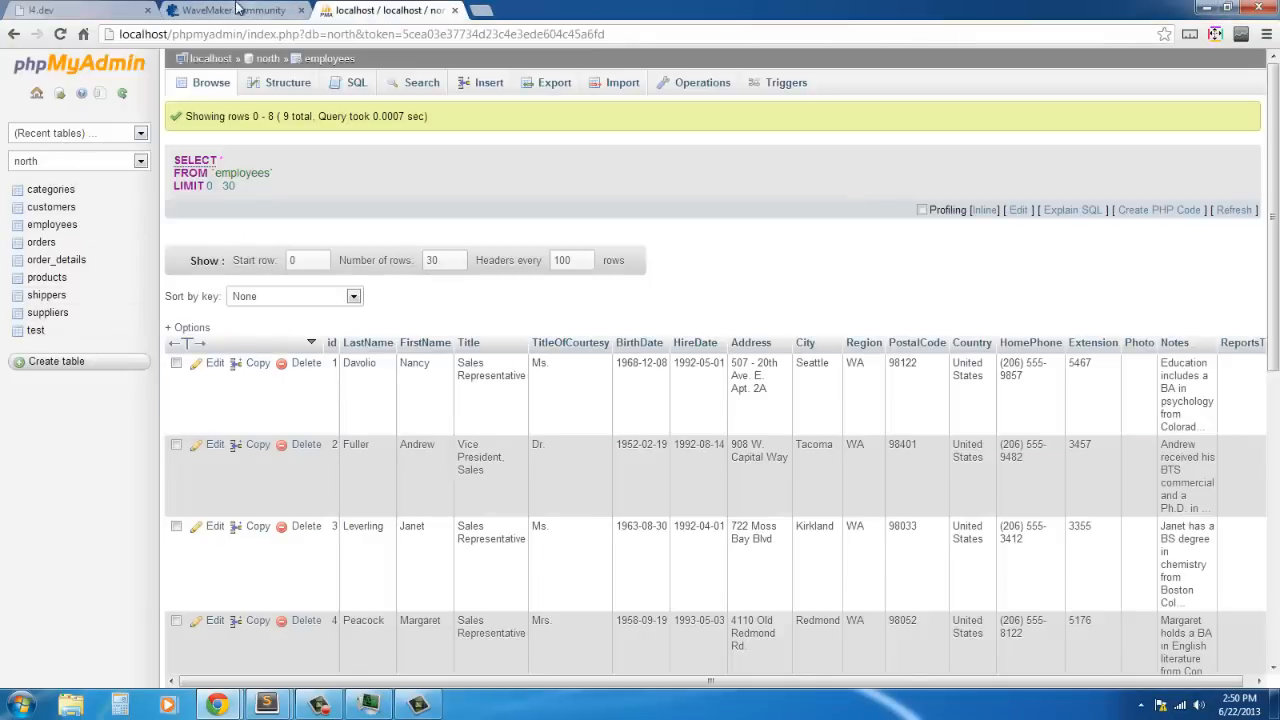
click(35, 330)
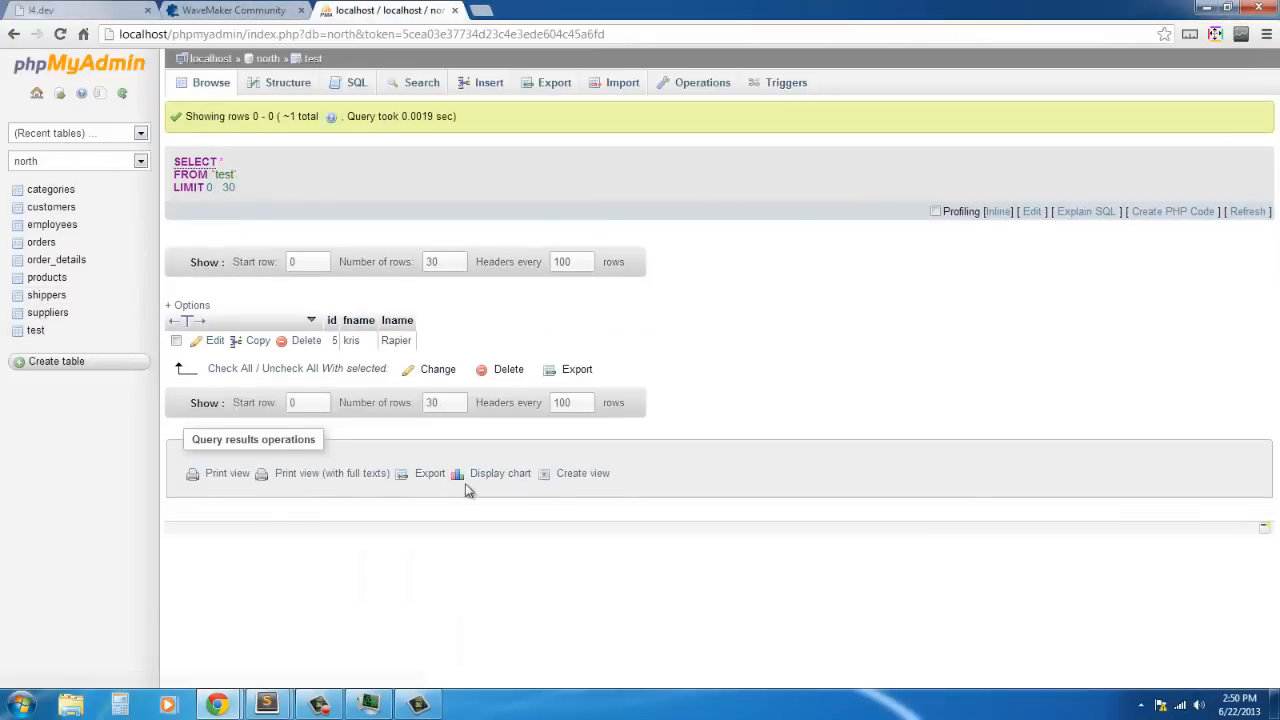
click(266, 704)
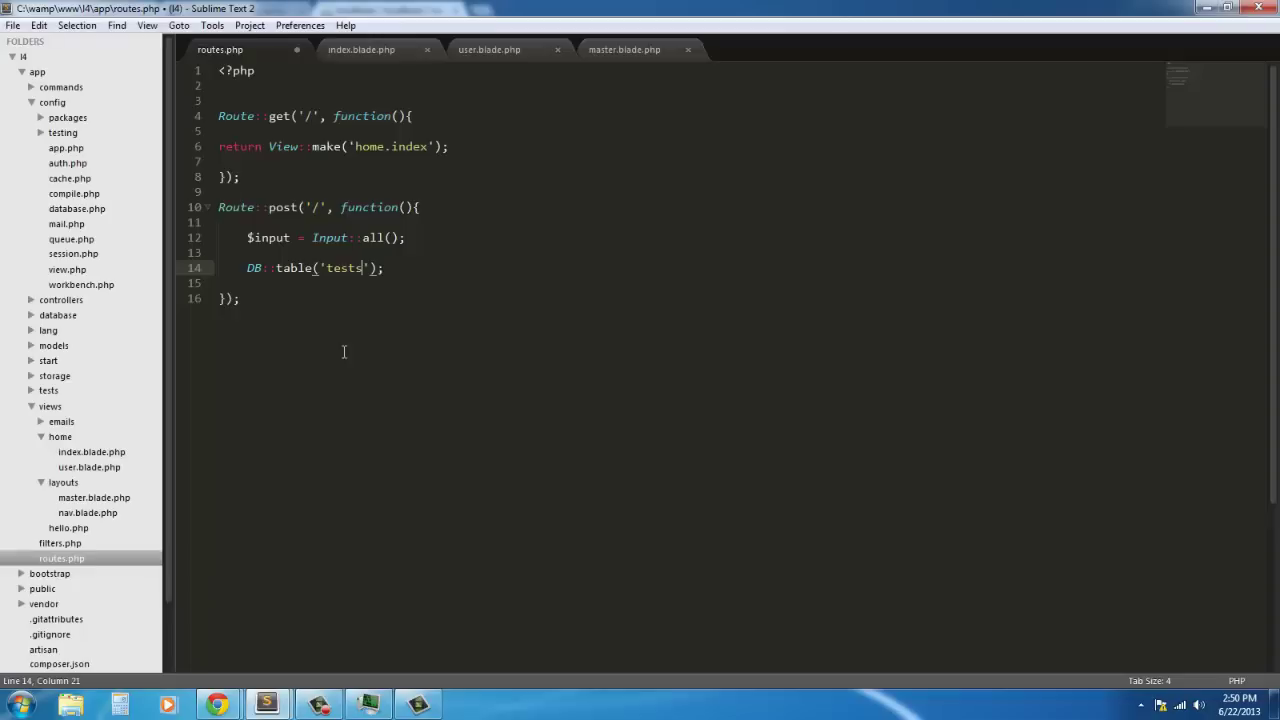
Step: Rename the table to 'test', append ->insert(array($input['fname'], $input['lname'])), and save
key(Backspace)
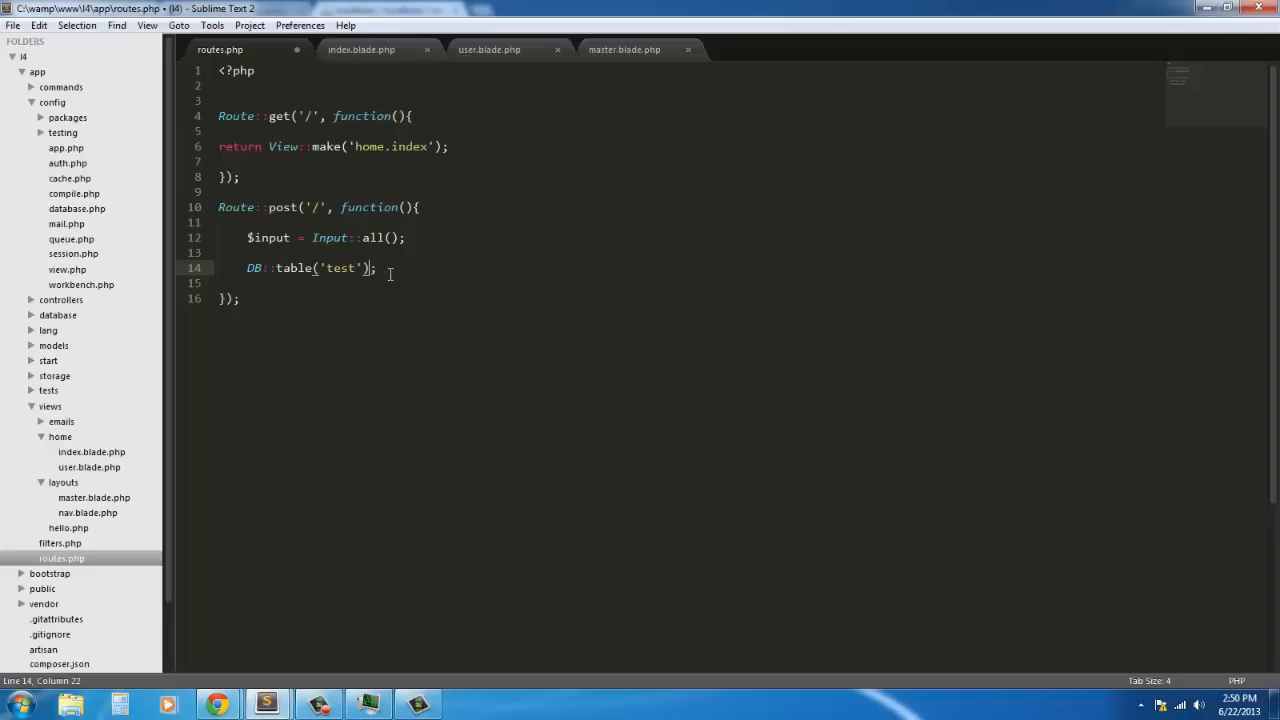
text(->)
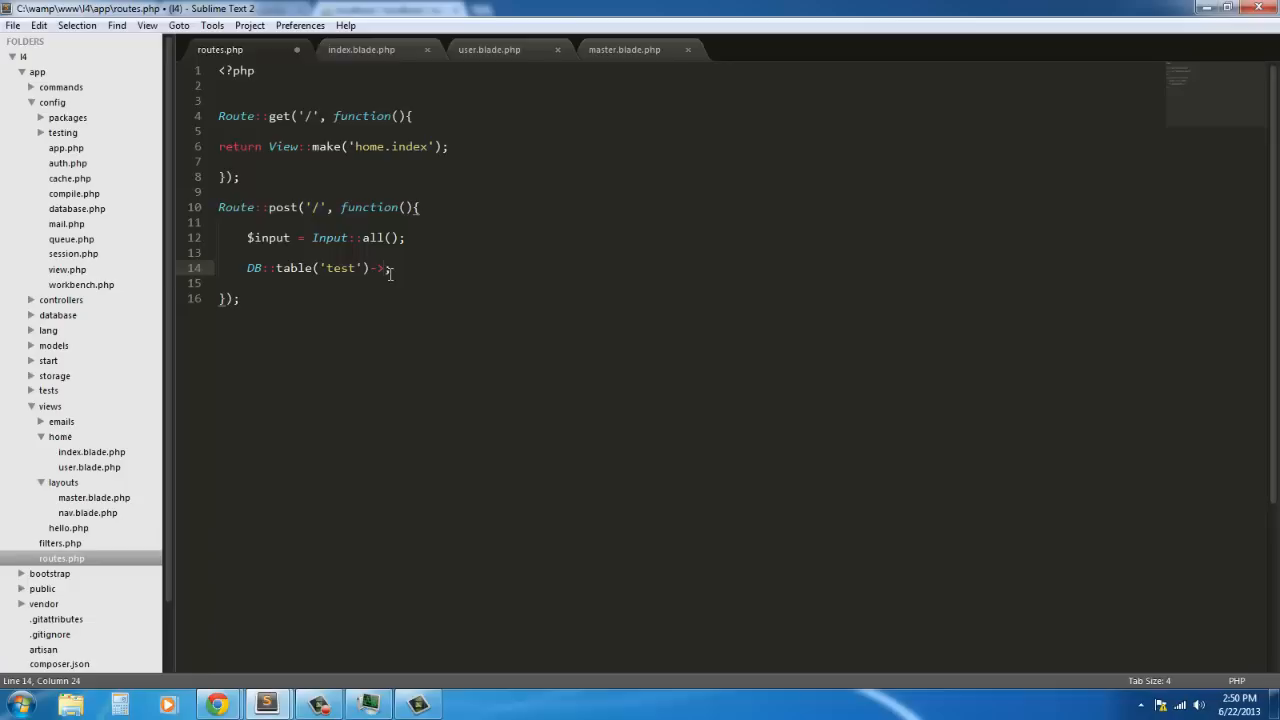
text(insert()
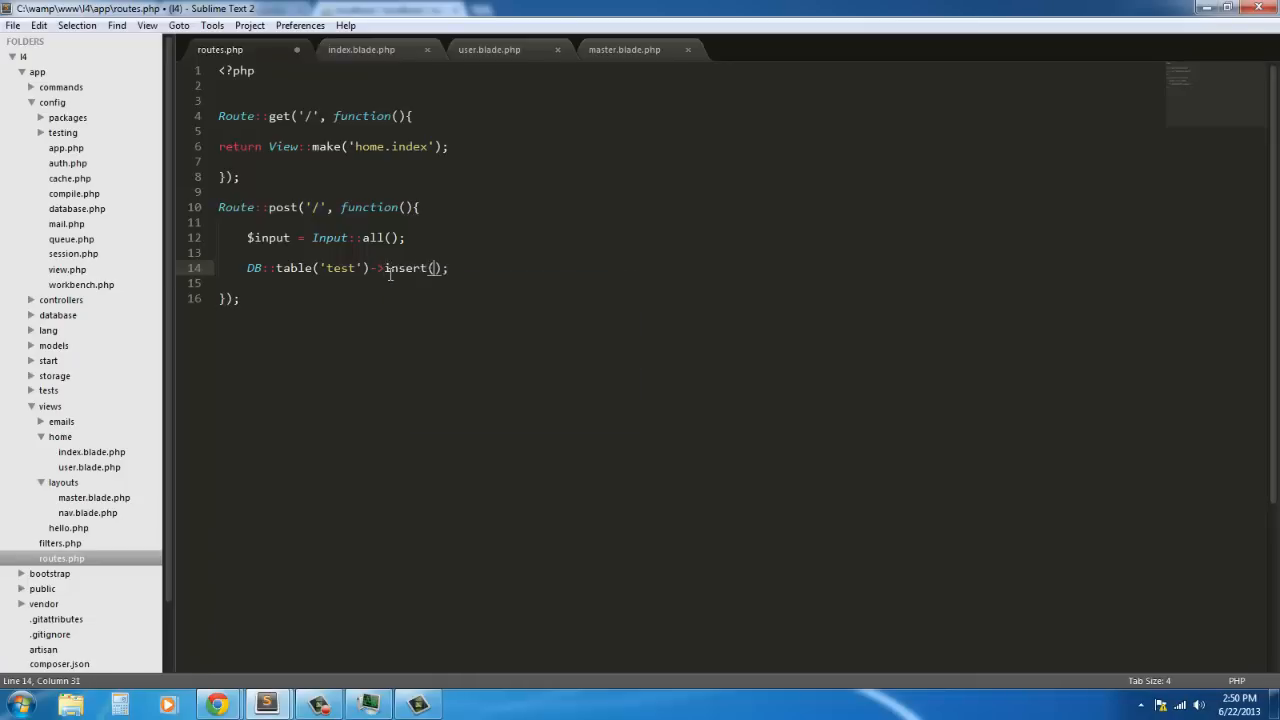
text(array()
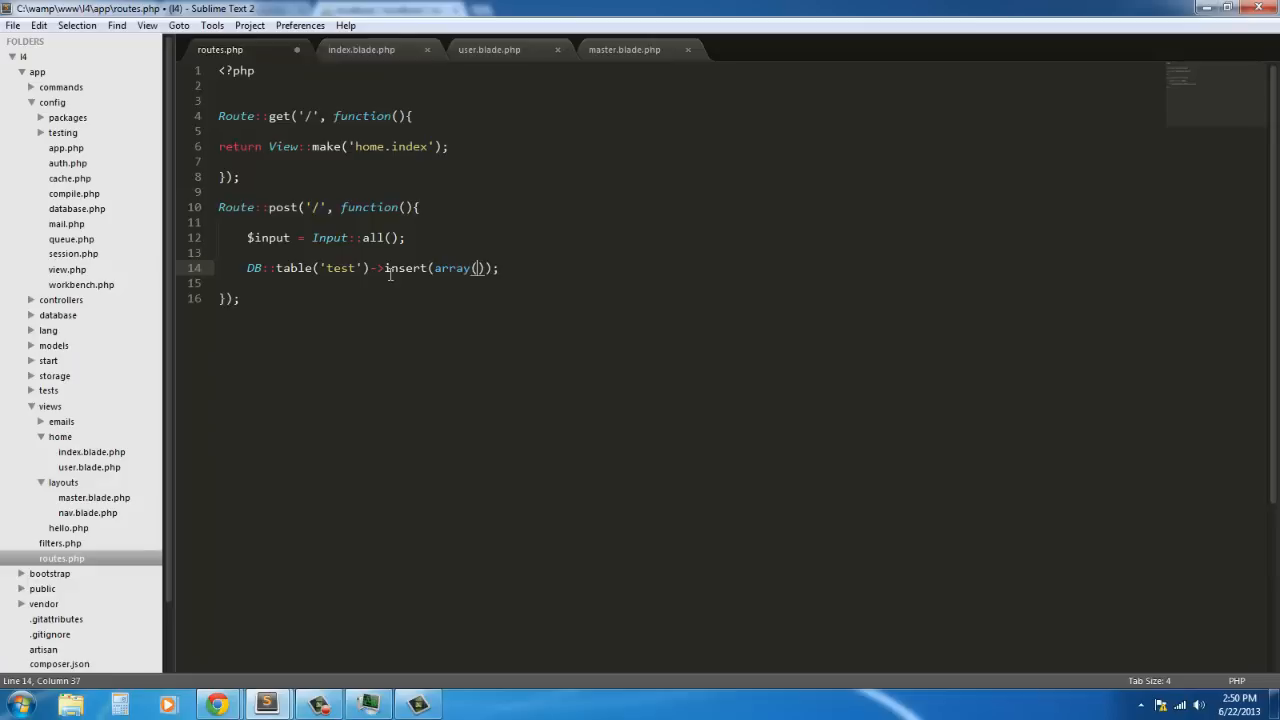
text($input[')
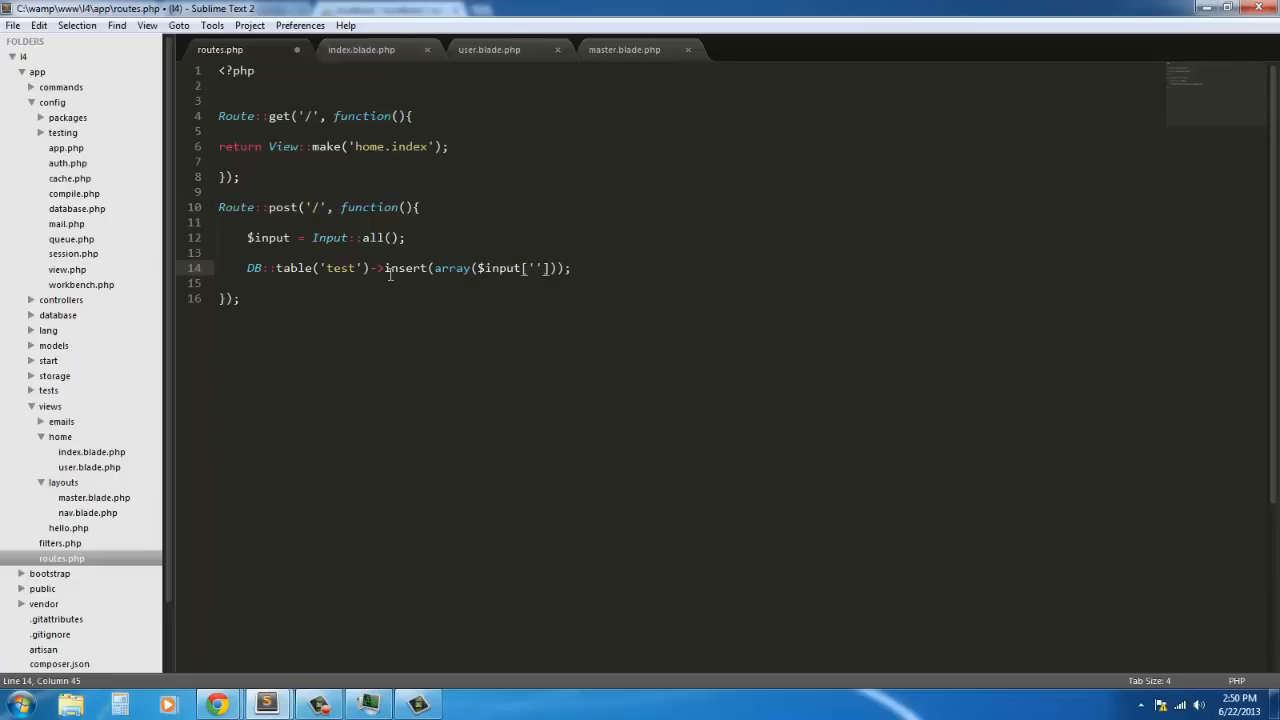
text(fname',)
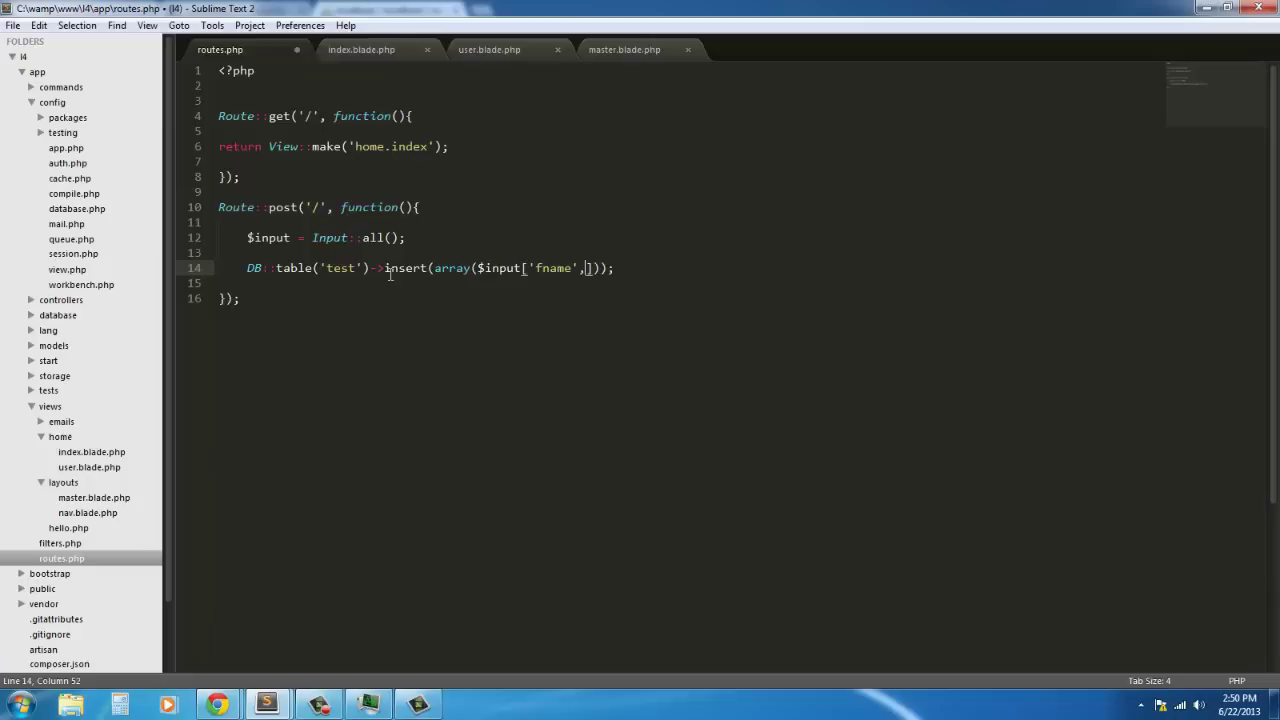
key(Backspace)
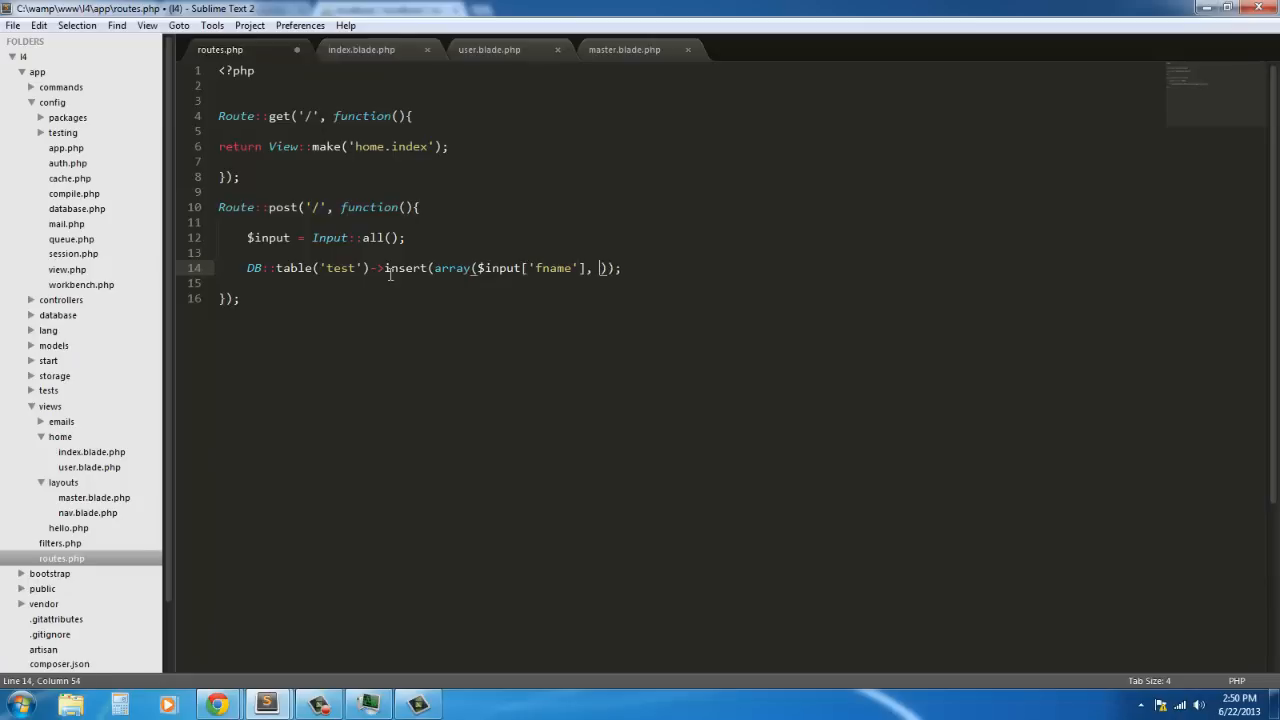
text($)
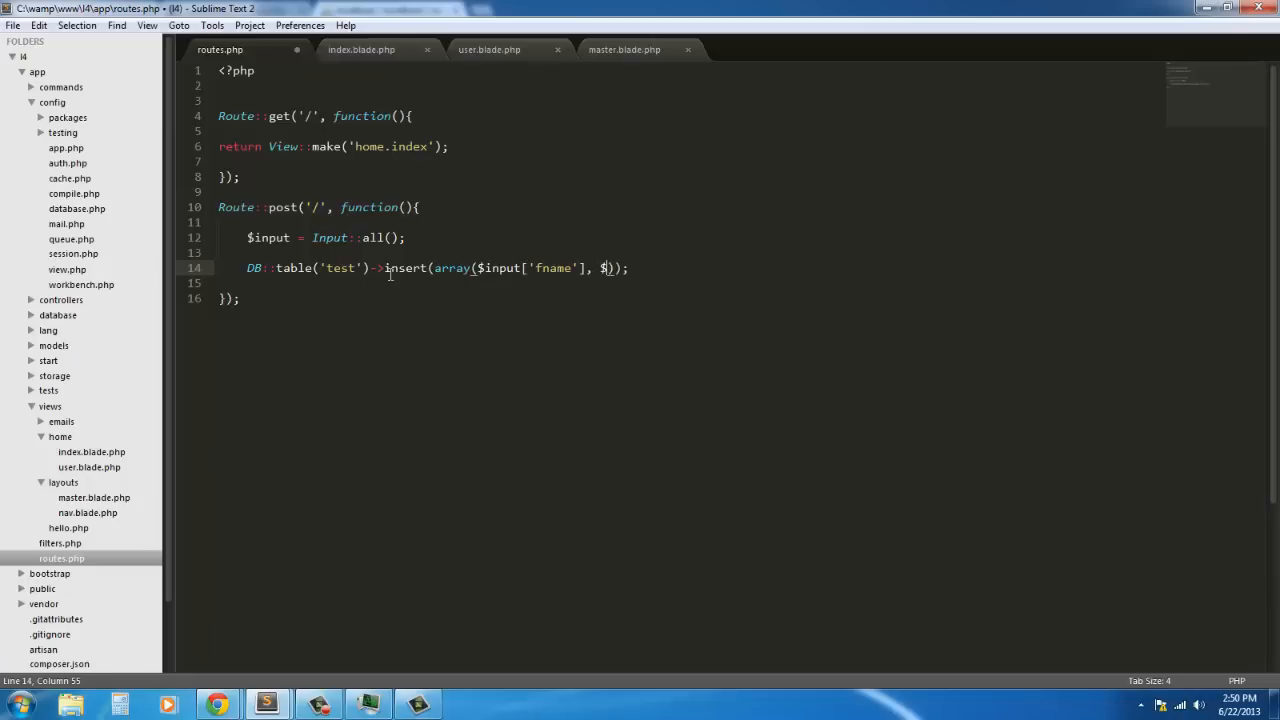
text(input[')
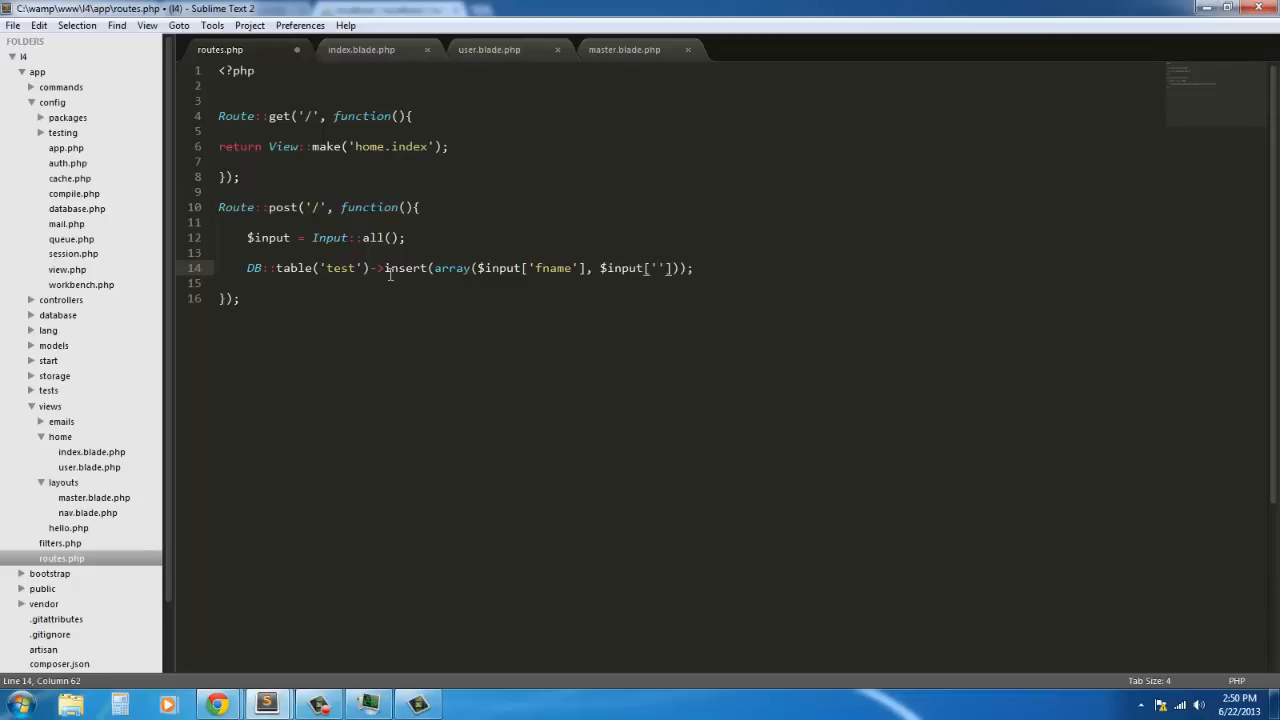
text(lname)
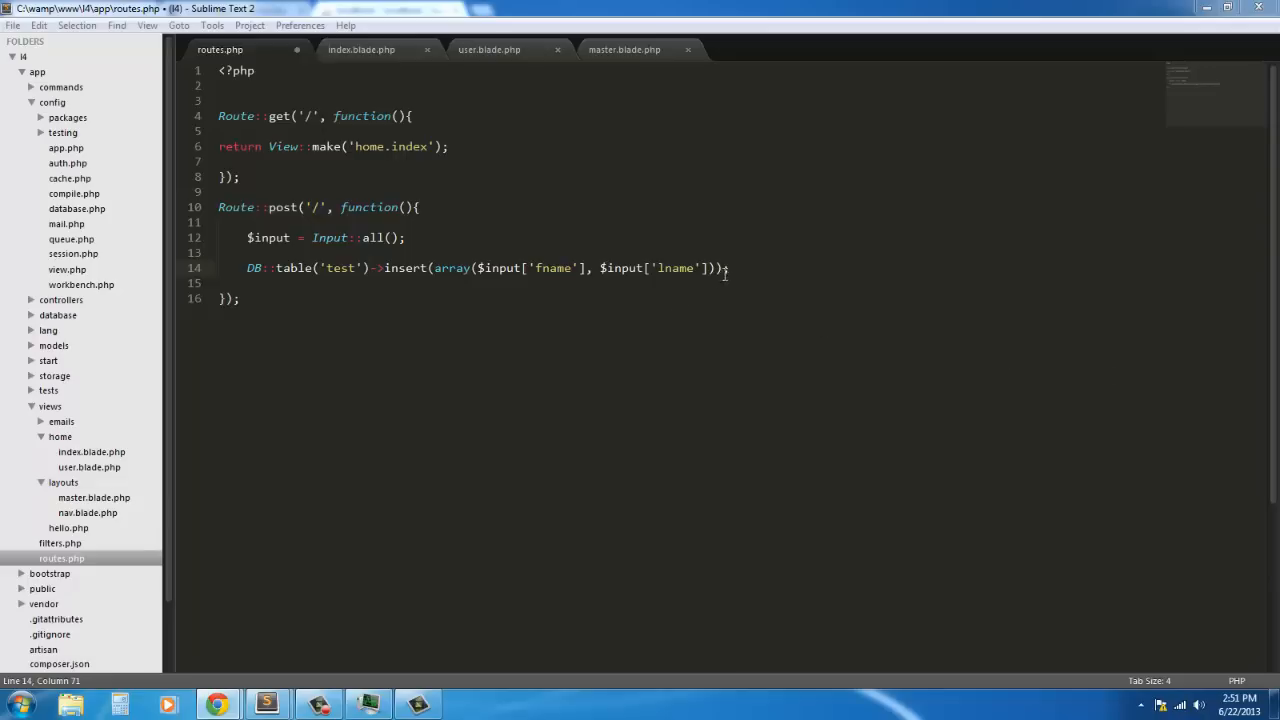
mouse_move(256, 265)
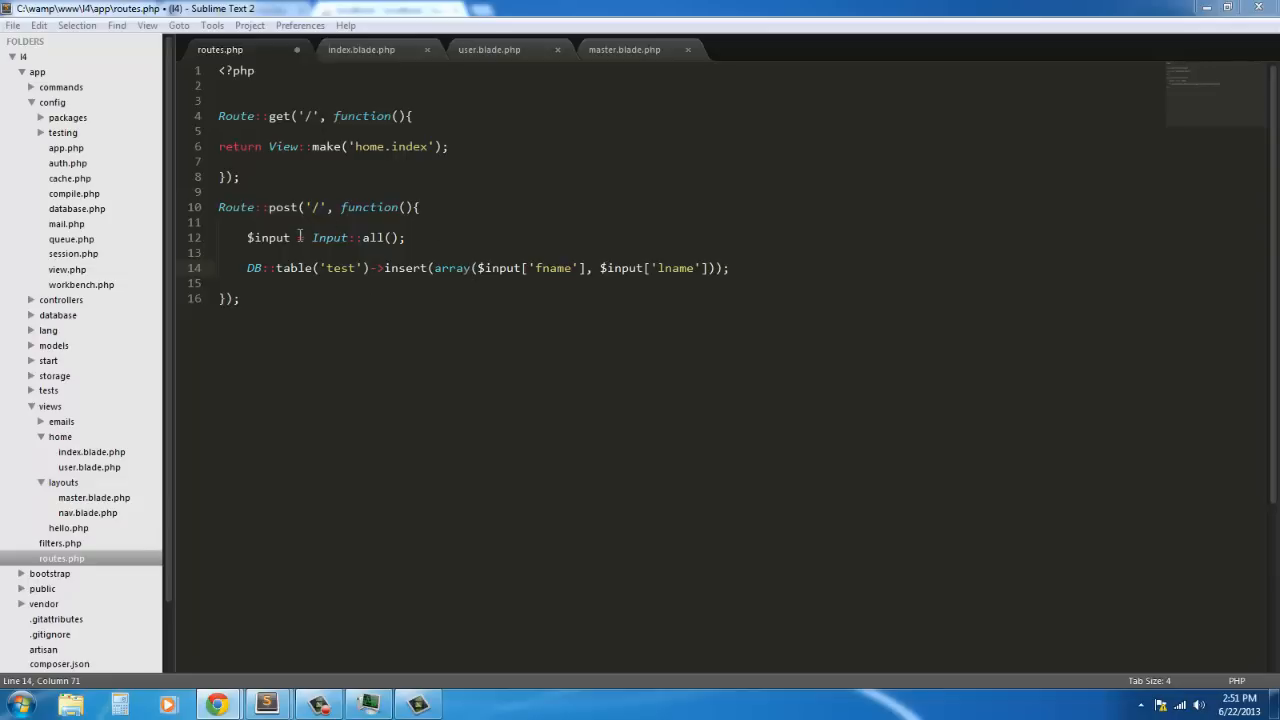
mouse_move(740, 275)
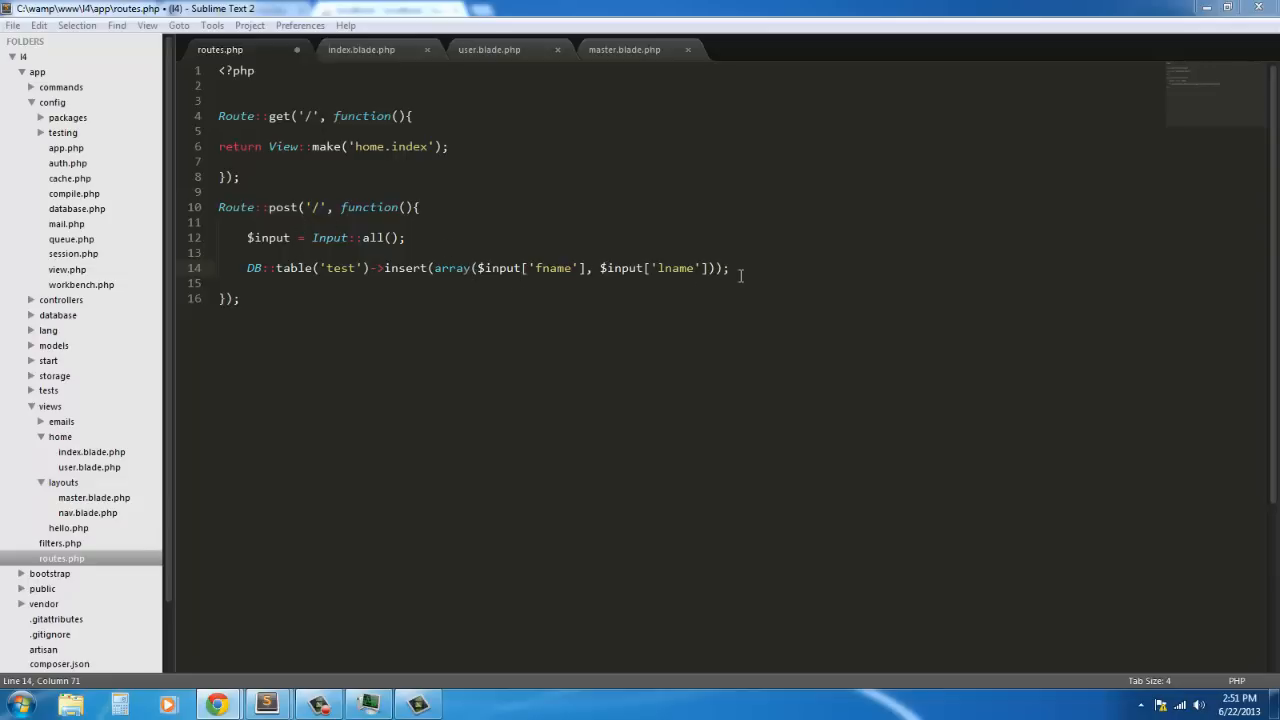
mouse_move(564, 427)
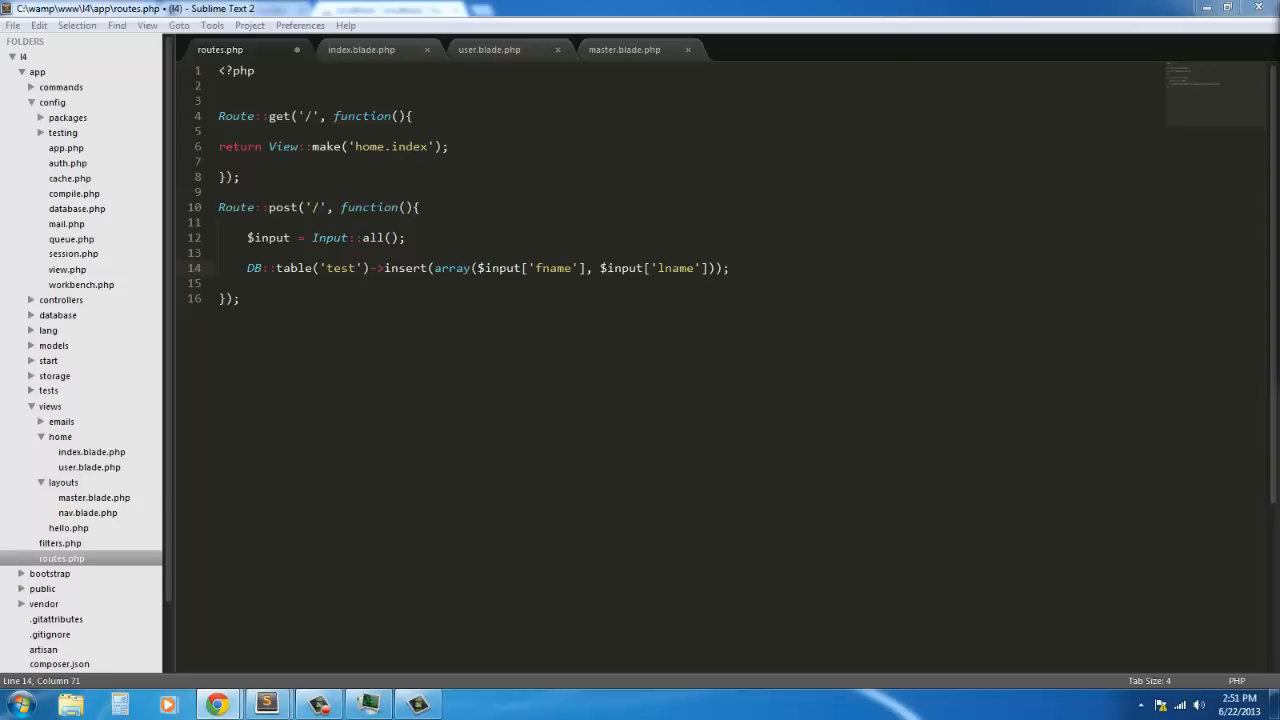
key(ctrl+s)
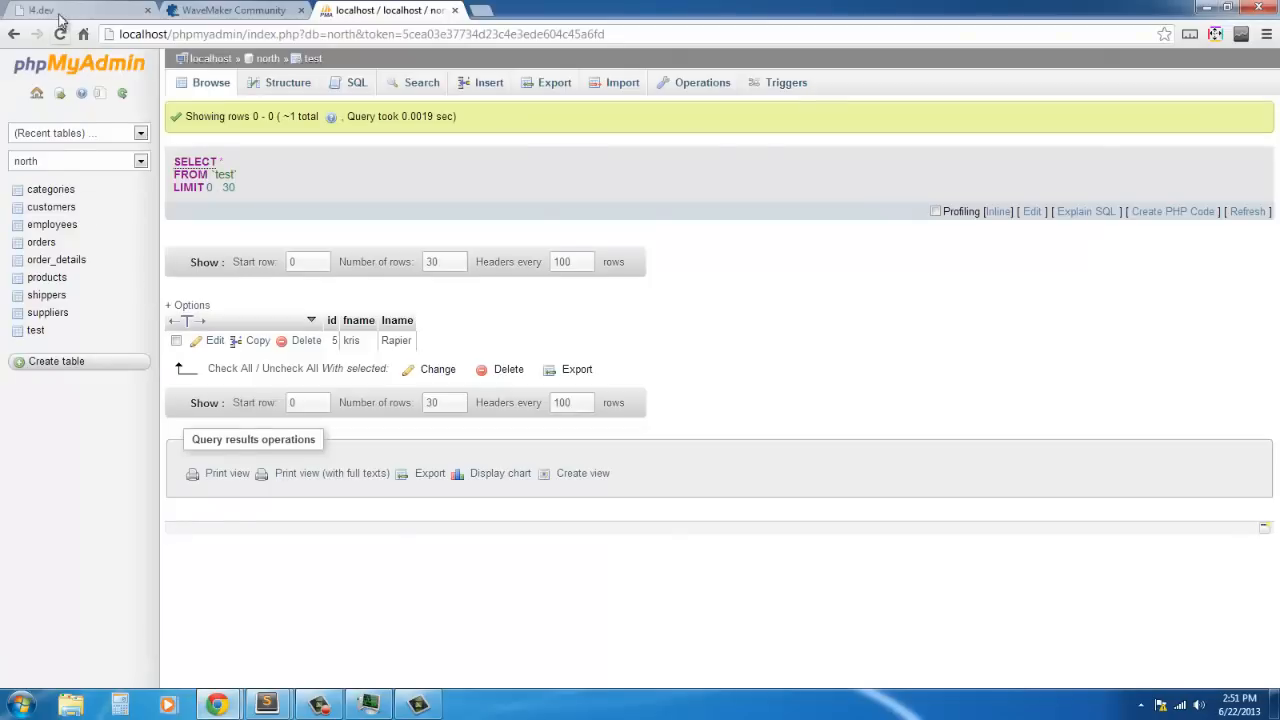
Step: Submit first name Darth and last name Vader through the l4.dev name form
click(75, 10)
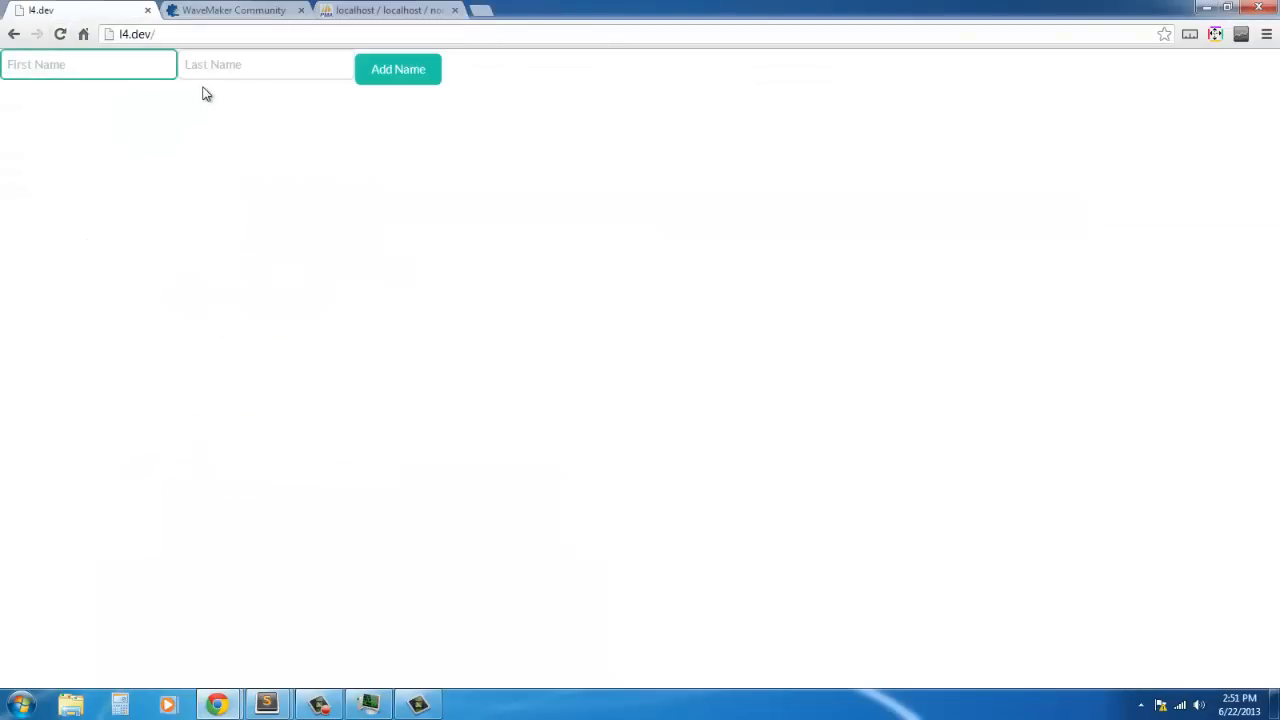
text(Darth)
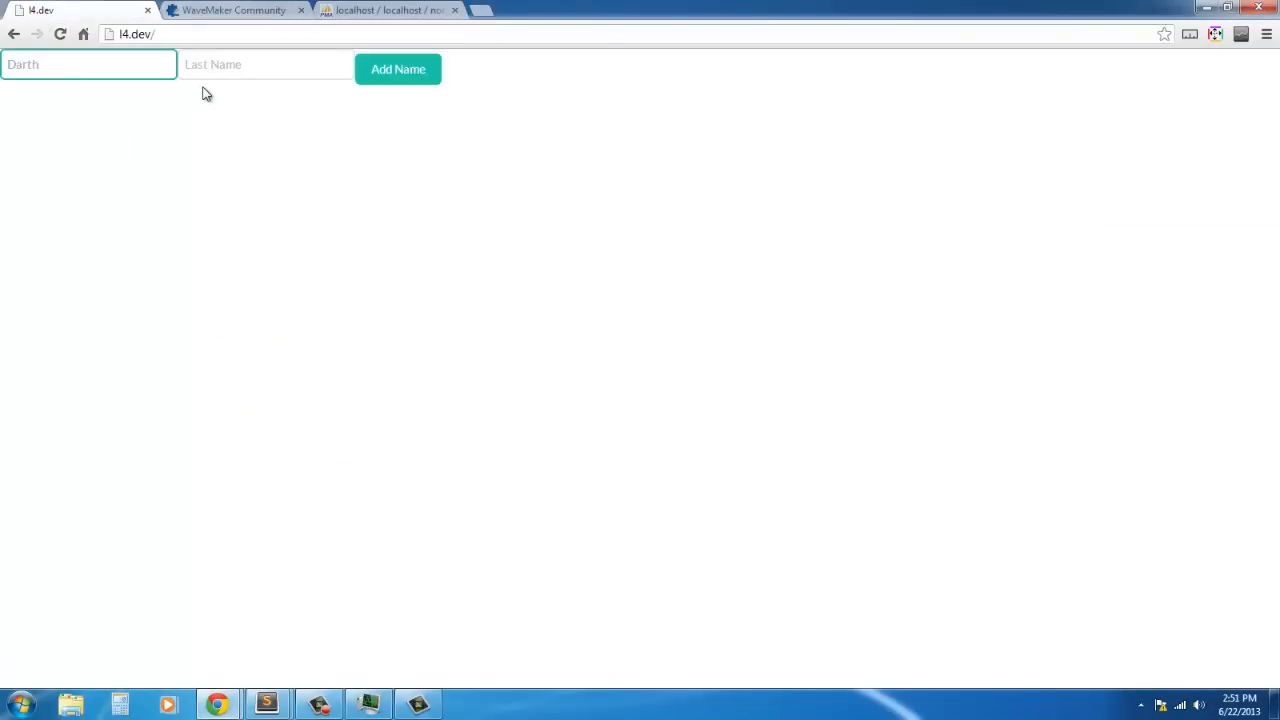
text(Vad)
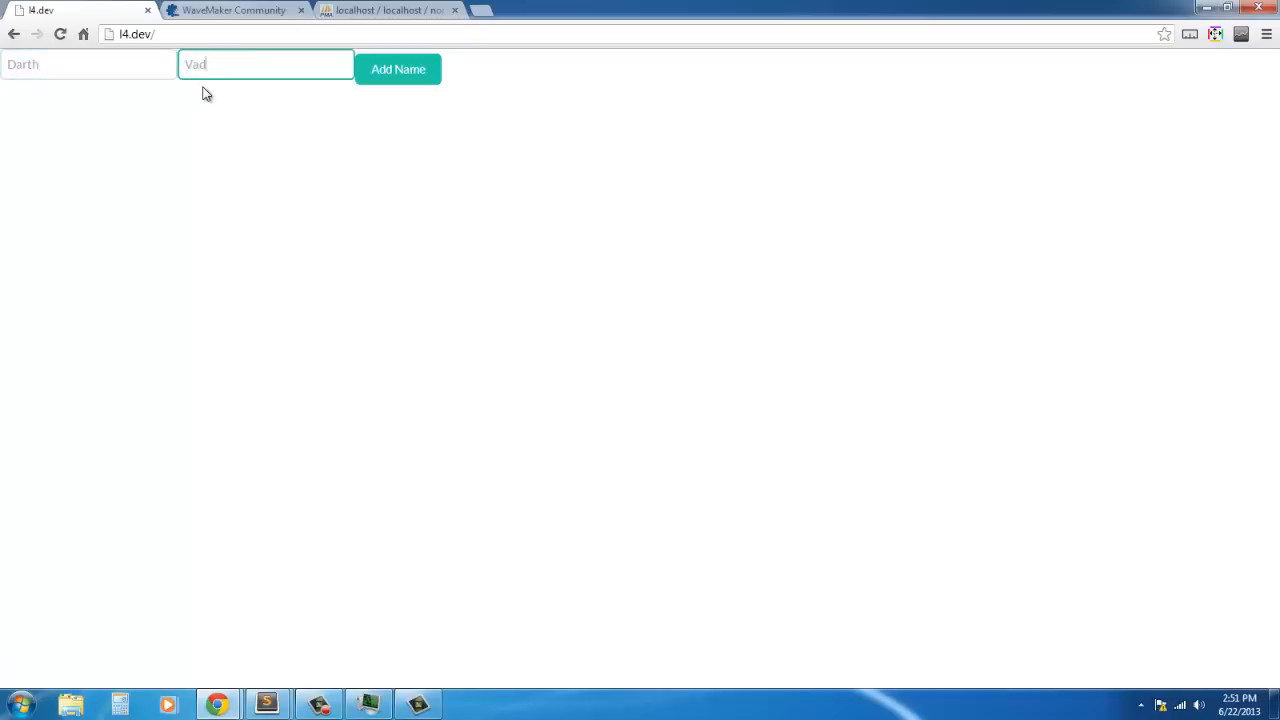
click(398, 69)
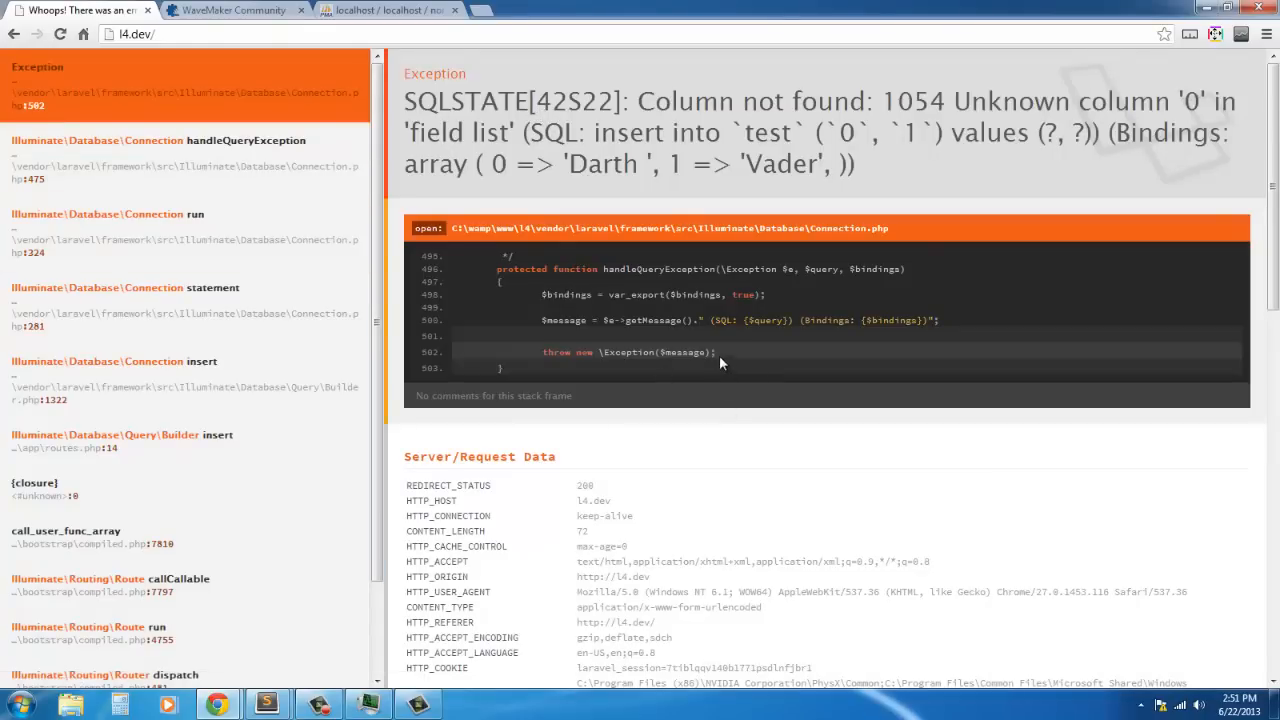
mouse_move(940, 320)
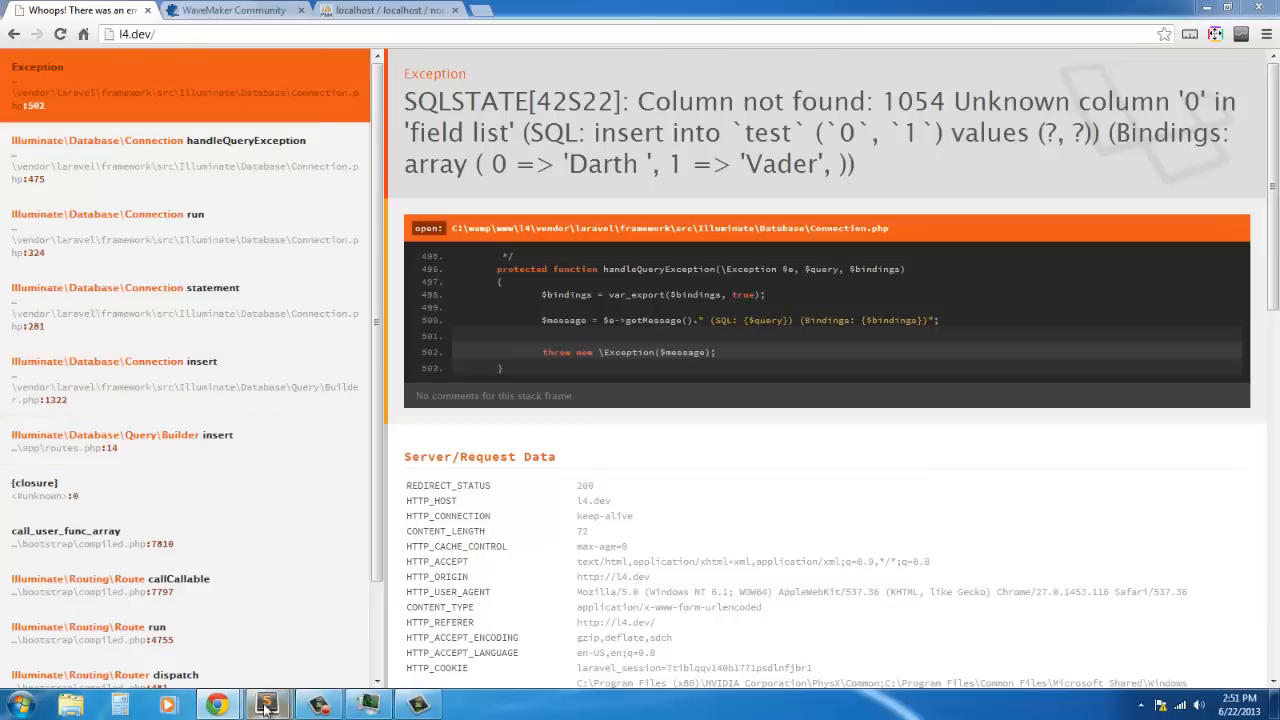
Step: Return to routes.php in Sublime Text after reading the unknown column '0' error
click(266, 705)
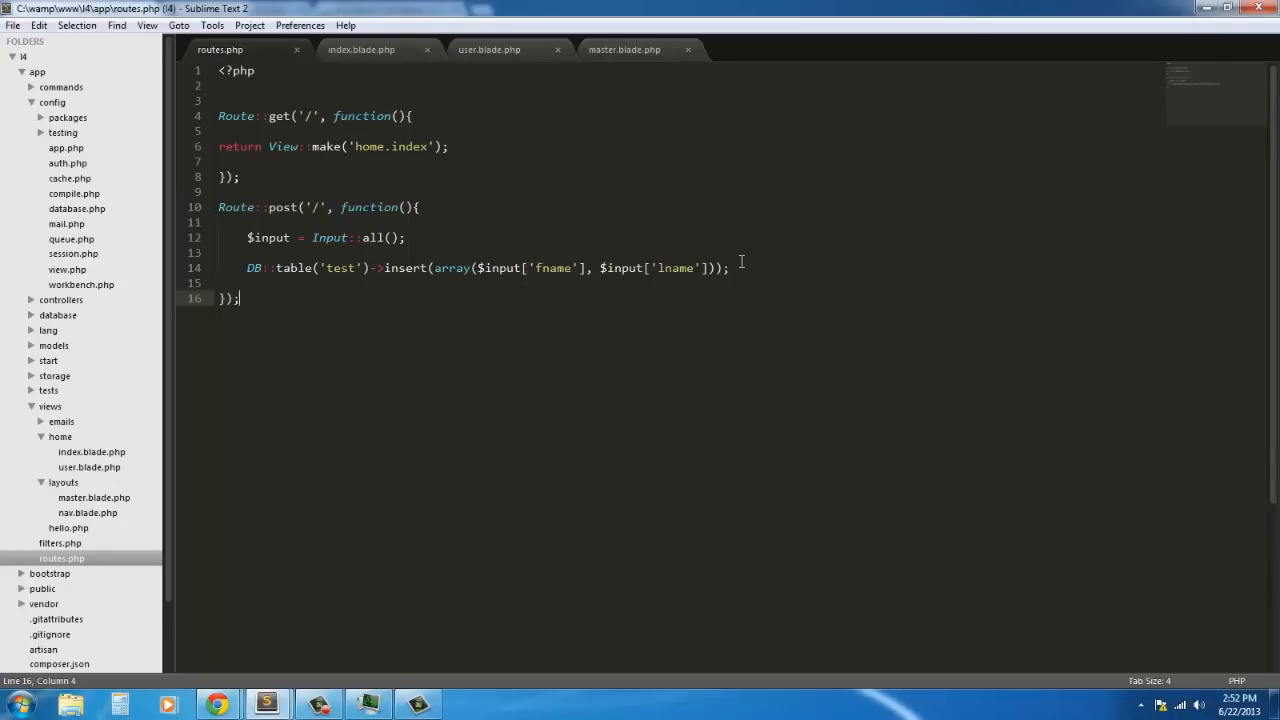
Step: Replace the unkeyed array with 'fname' => $input['fname'] and 'lname' => $input['lname']
drag(478, 268, 703, 268)
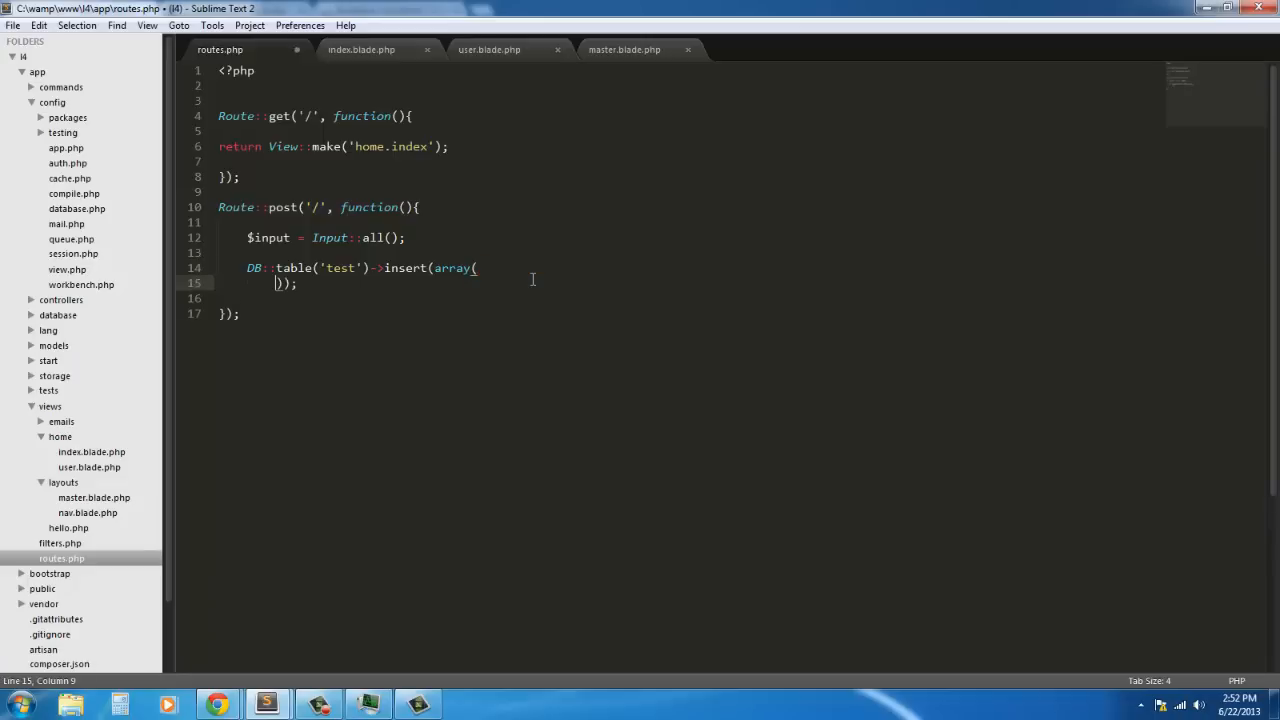
key(Return)
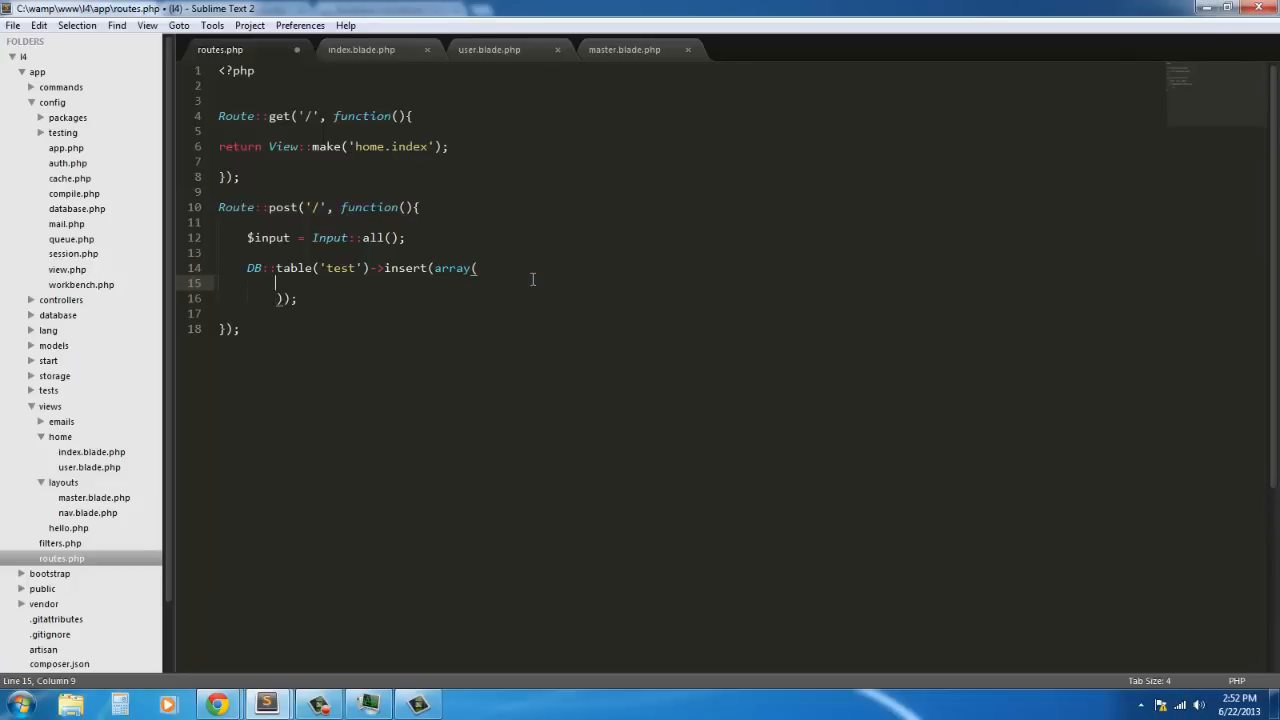
text('')
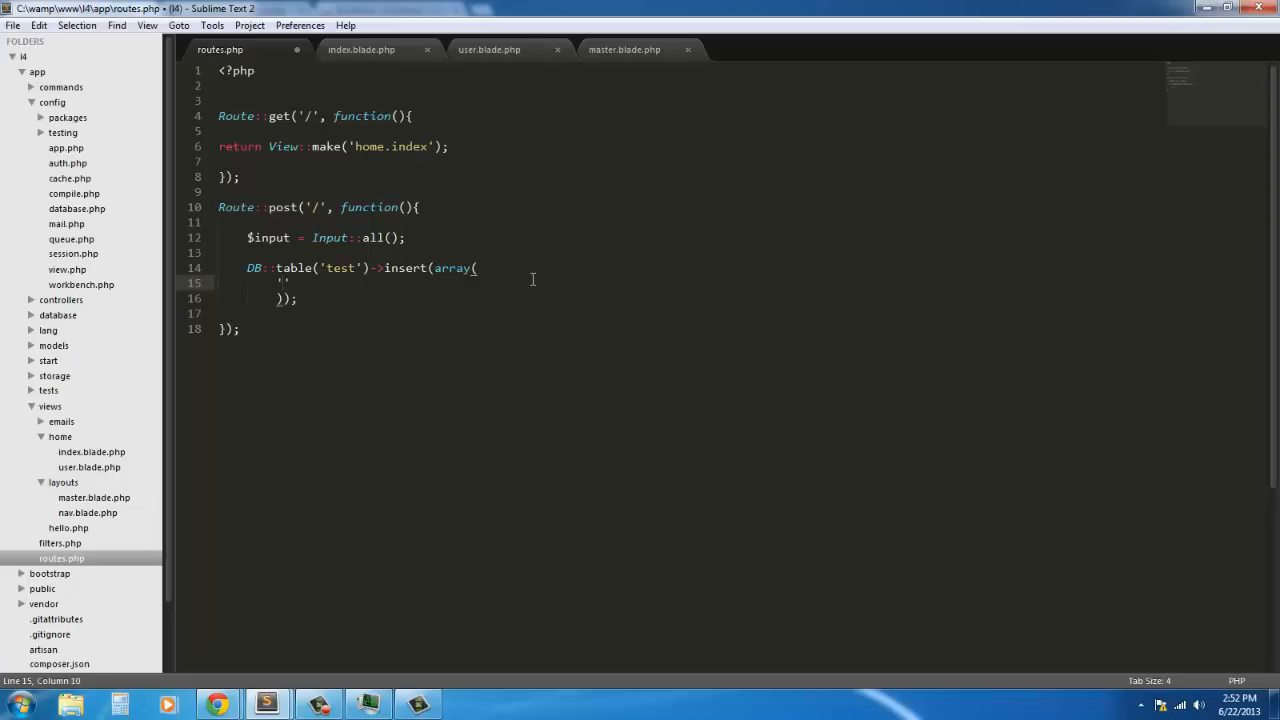
text(fname')
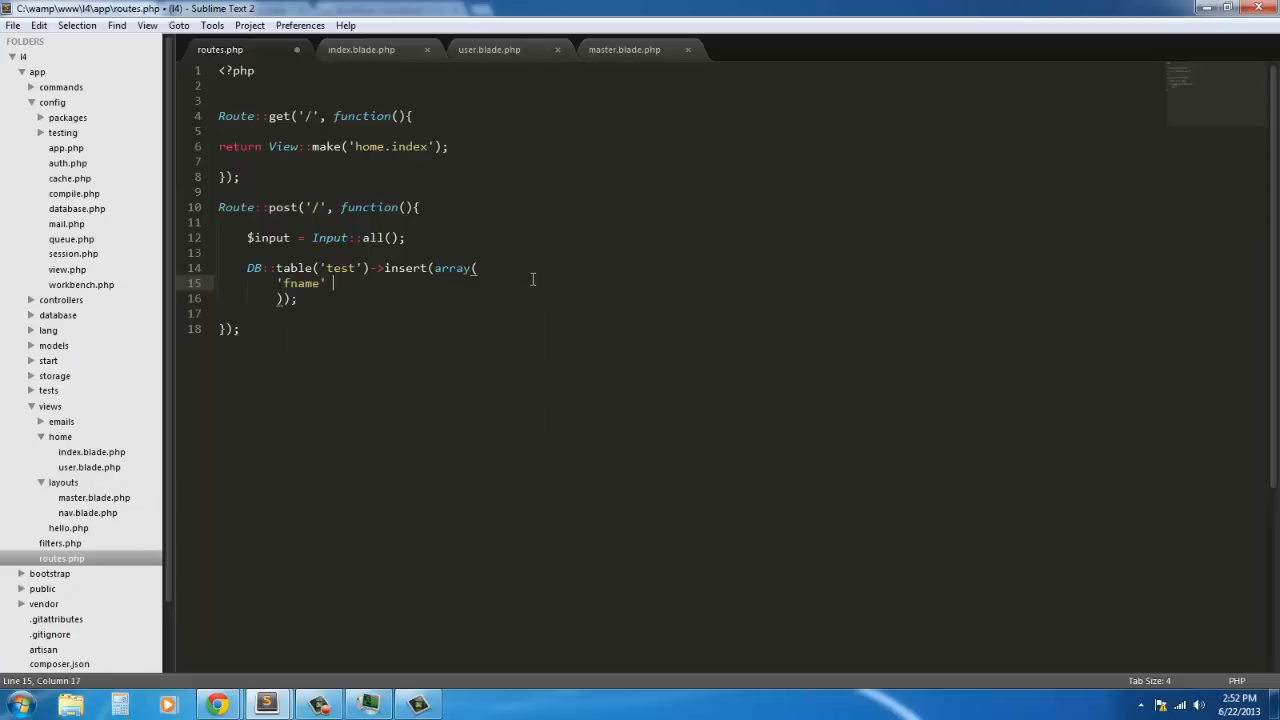
text(=> '')
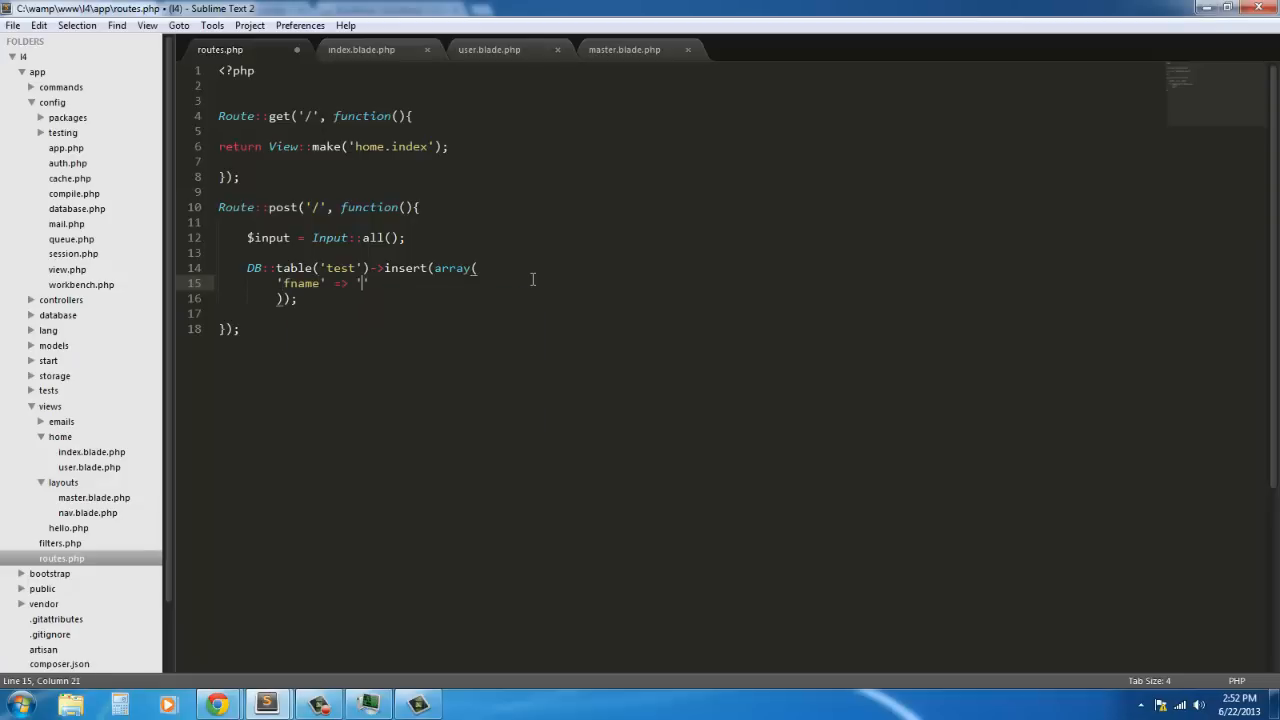
text($input[)
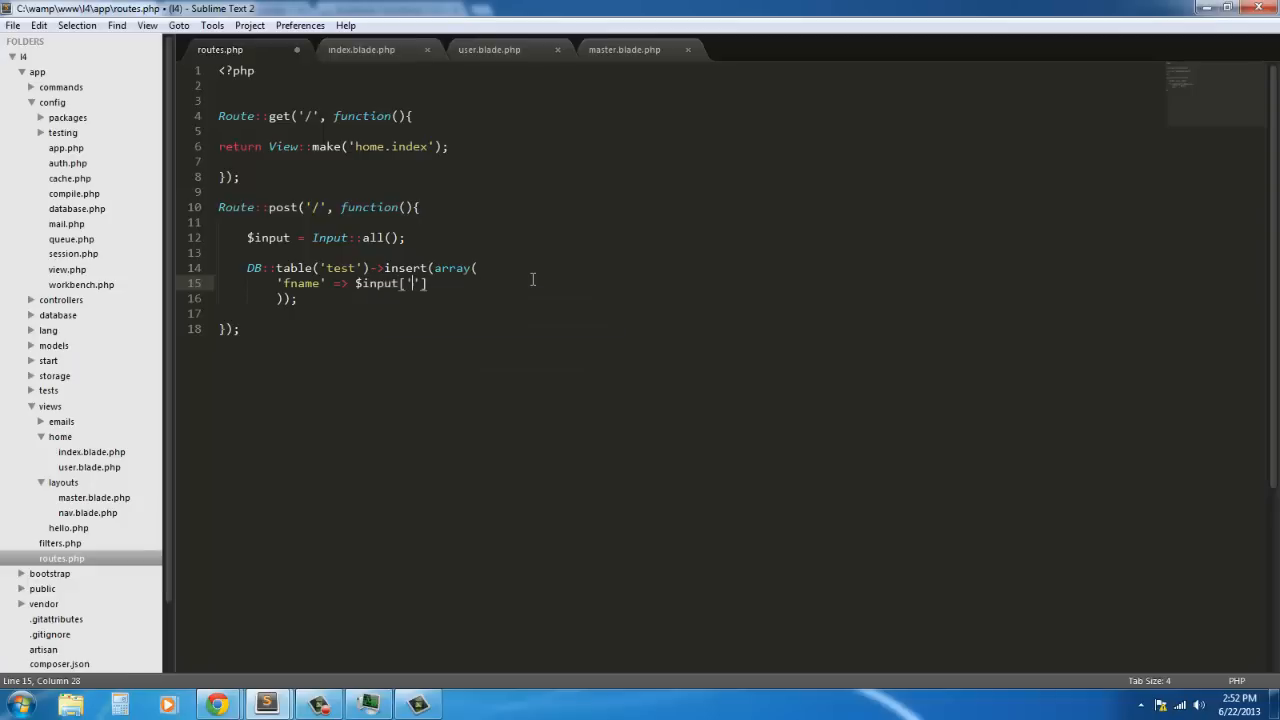
text(fname)
text('lname' =>)
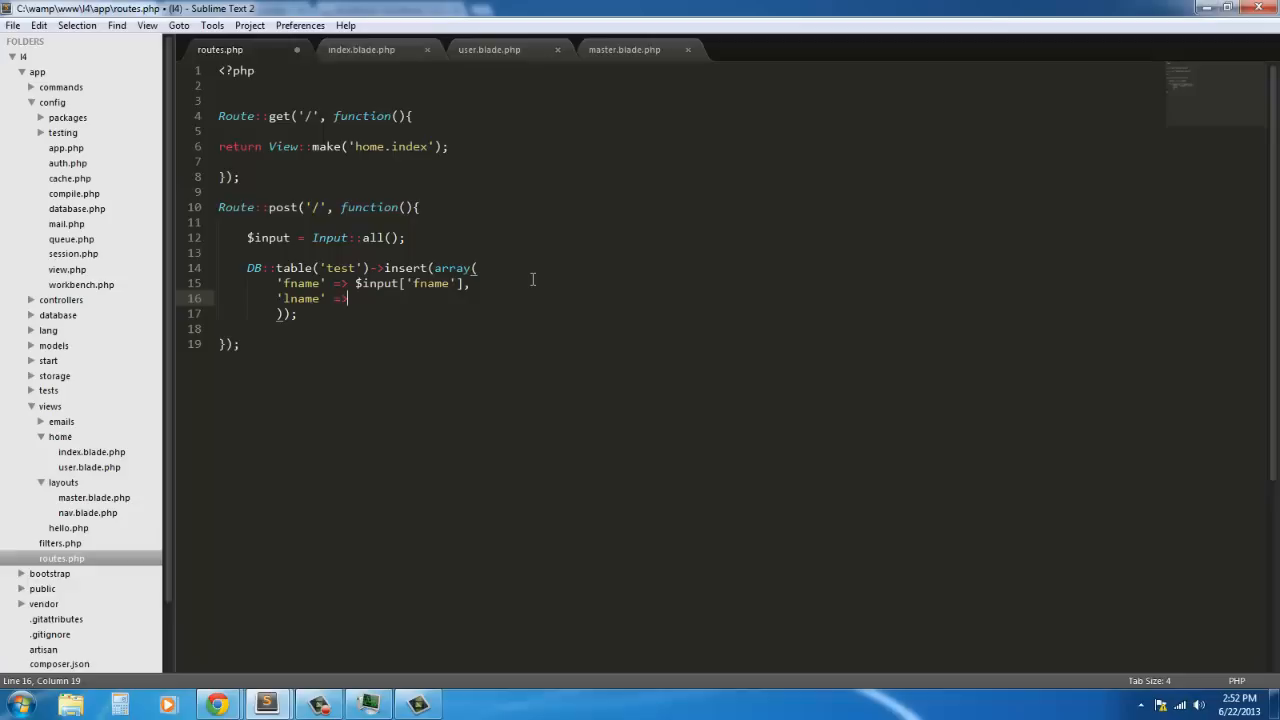
text($in)
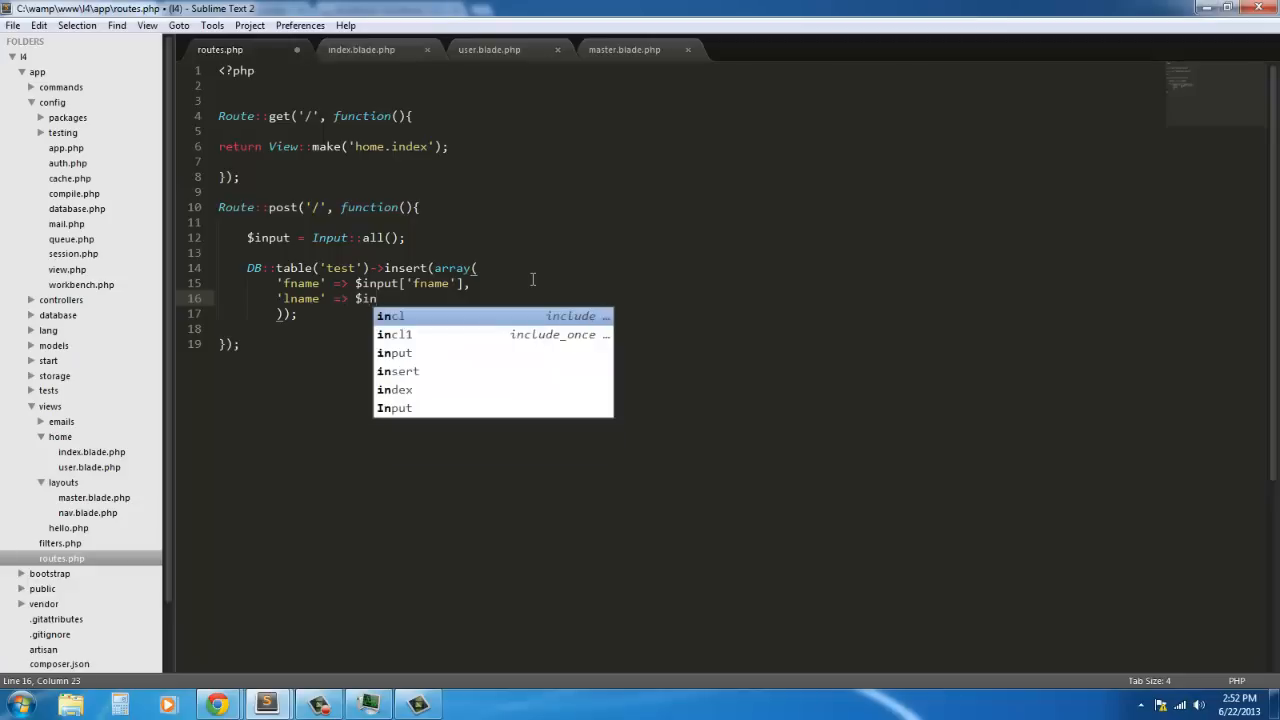
text(put['l')
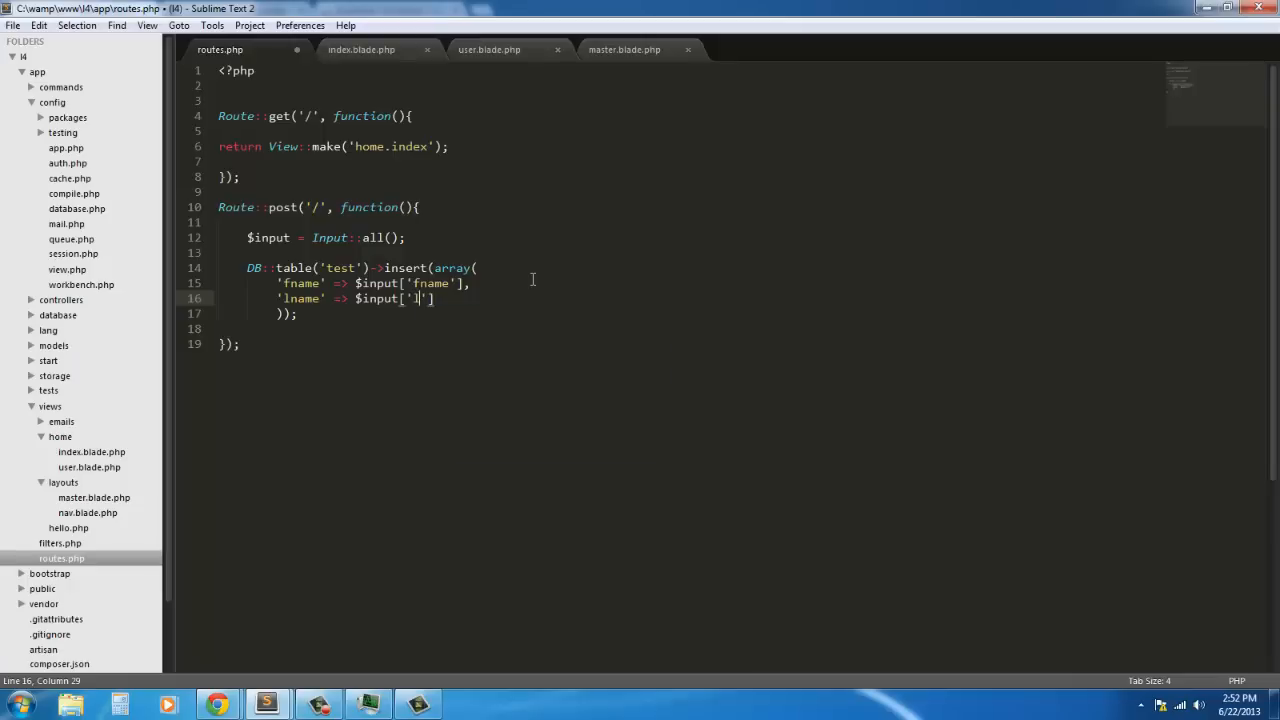
text(name)
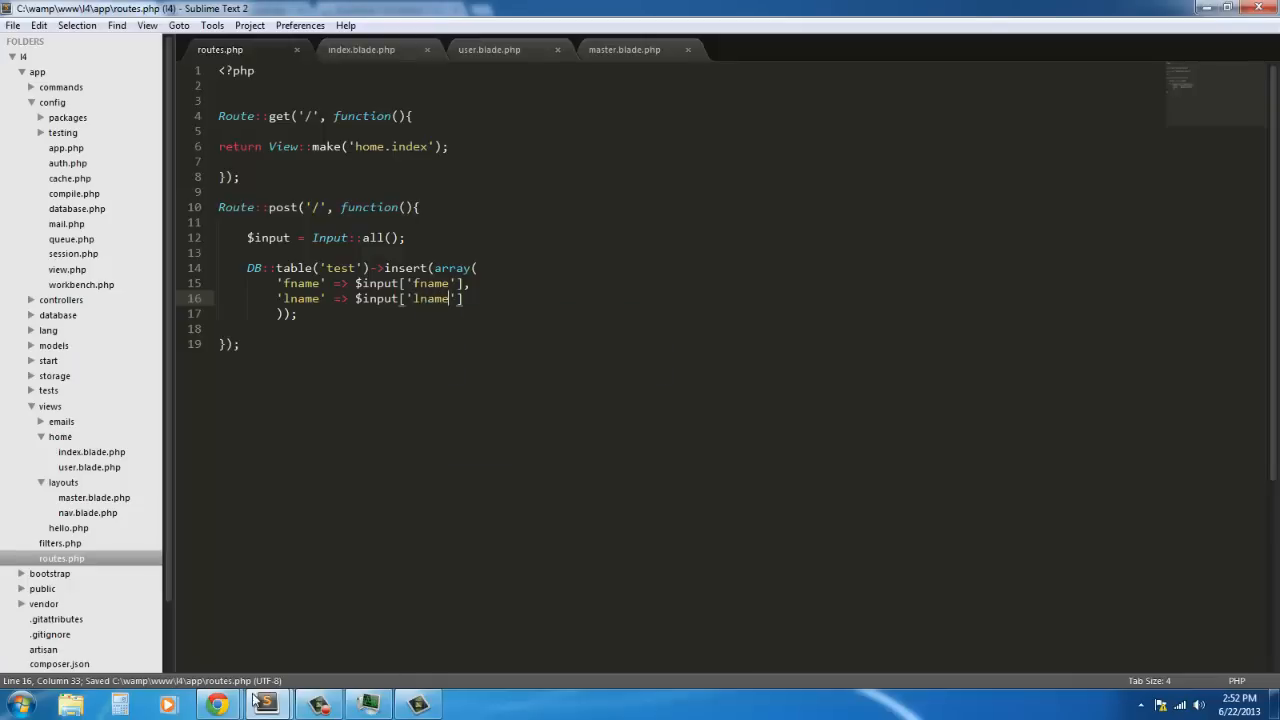
click(217, 704)
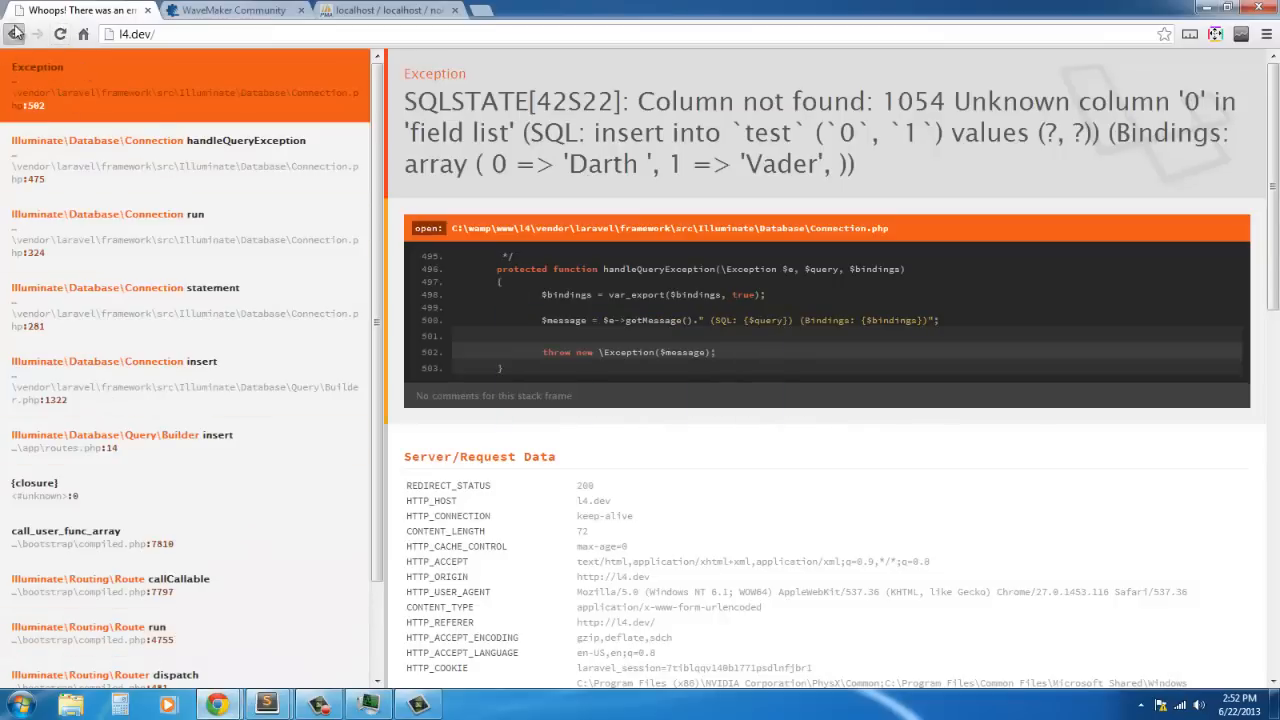
Step: Resubmit Darth Vader via the form and confirm the new row in phpMyAdmin's test table
click(14, 33)
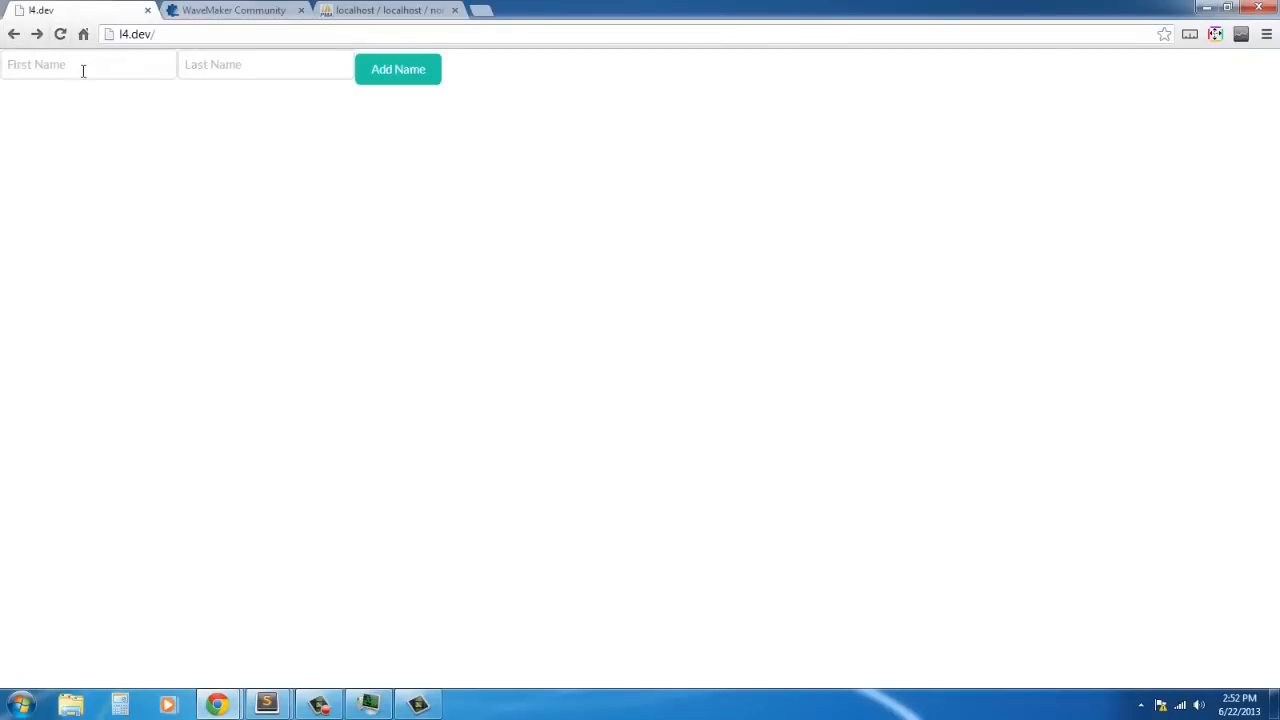
text(dar)
text(Vade)
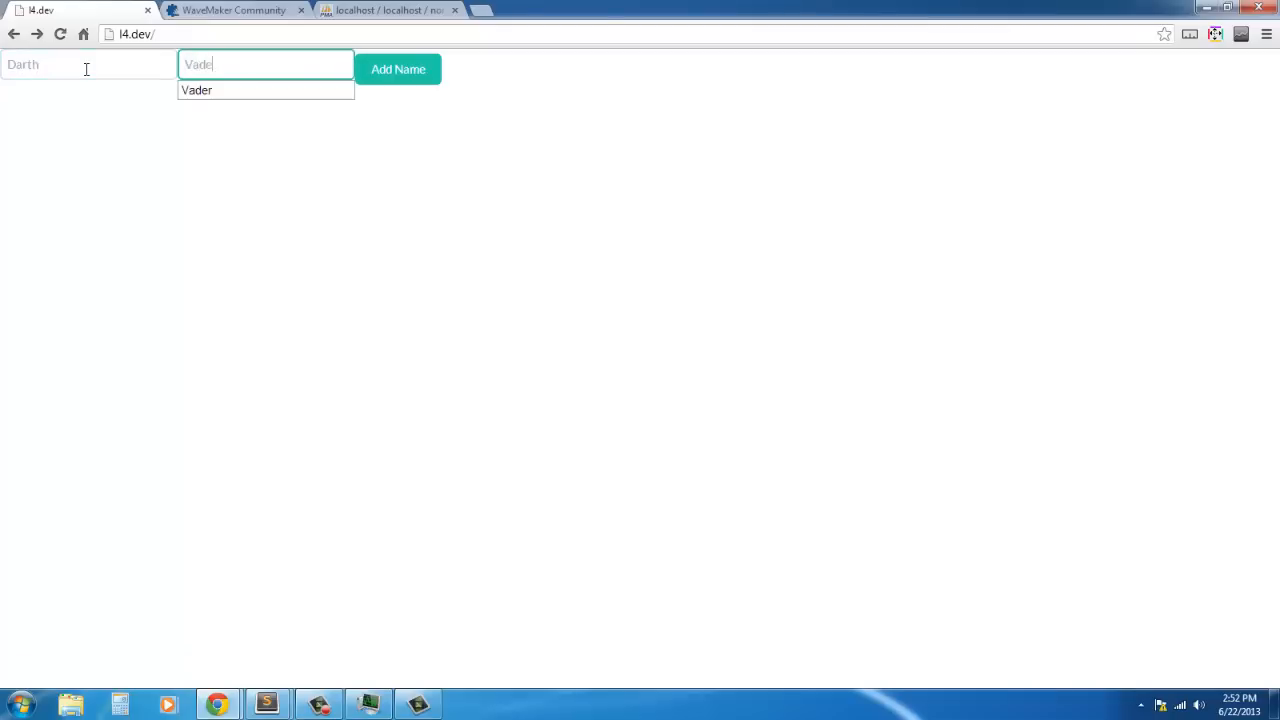
click(388, 10)
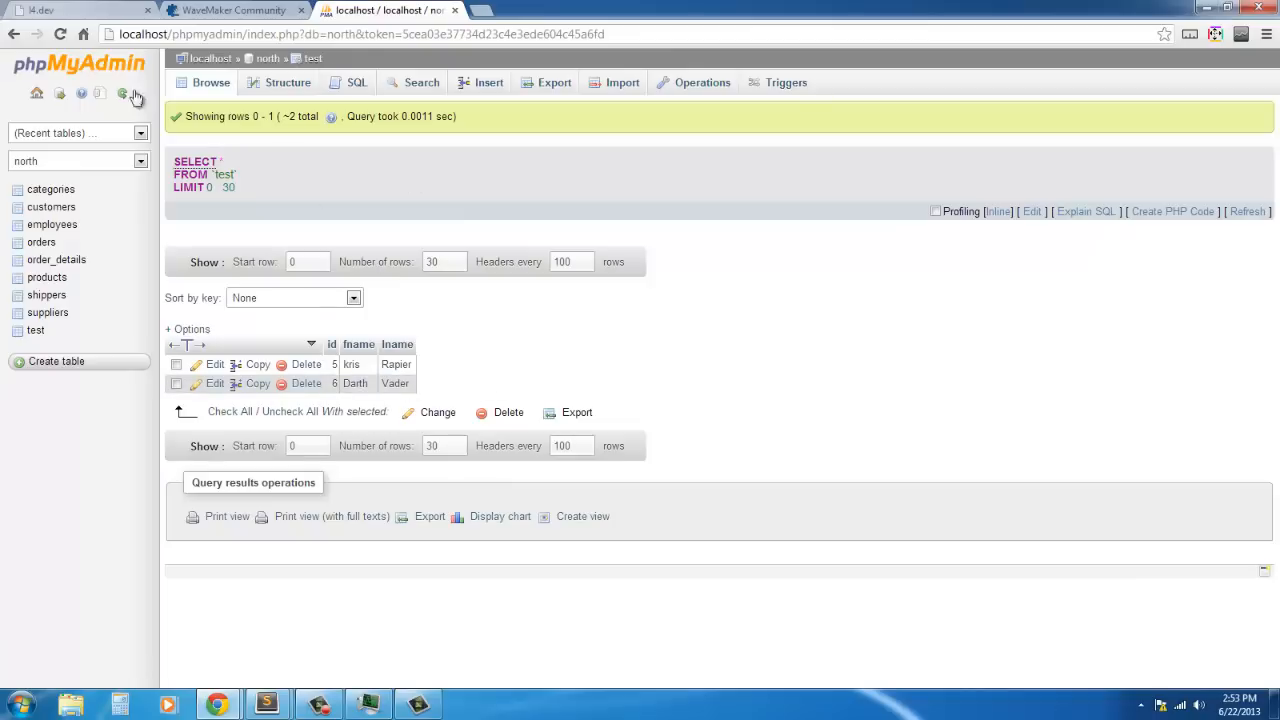
click(265, 705)
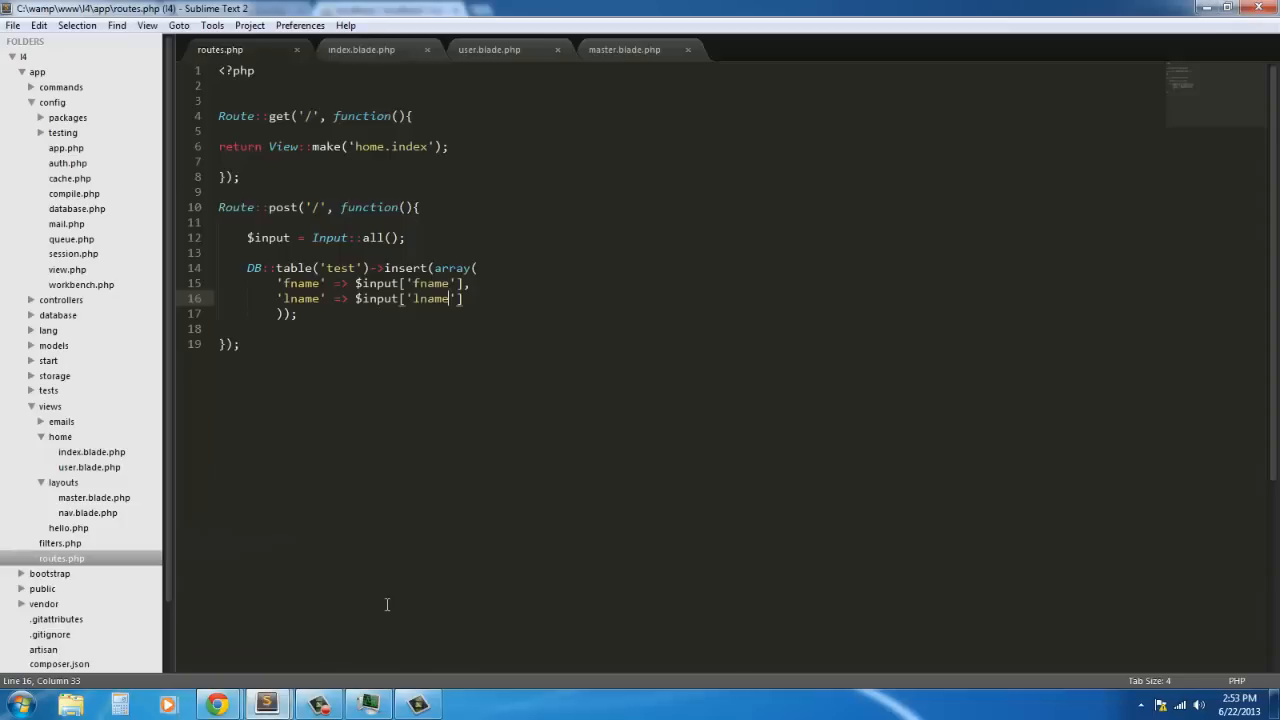
mouse_move(589, 290)
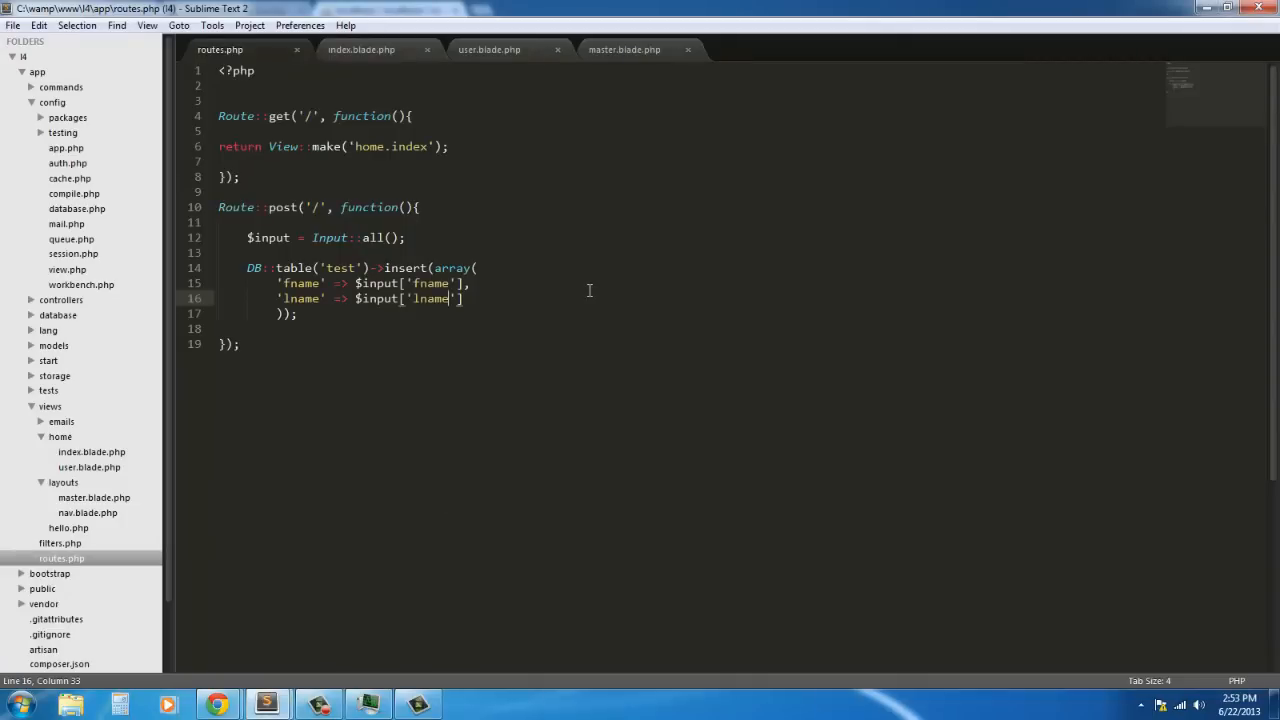
click(425, 252)
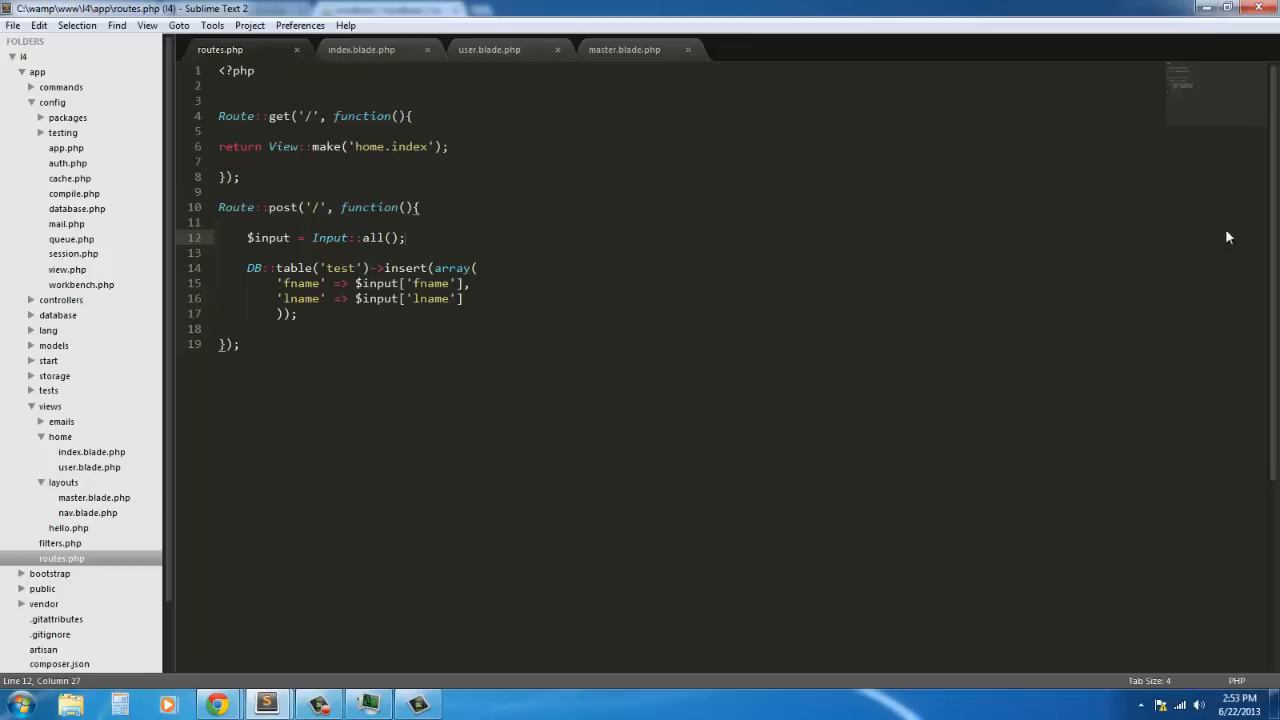
mouse_move(867, 549)
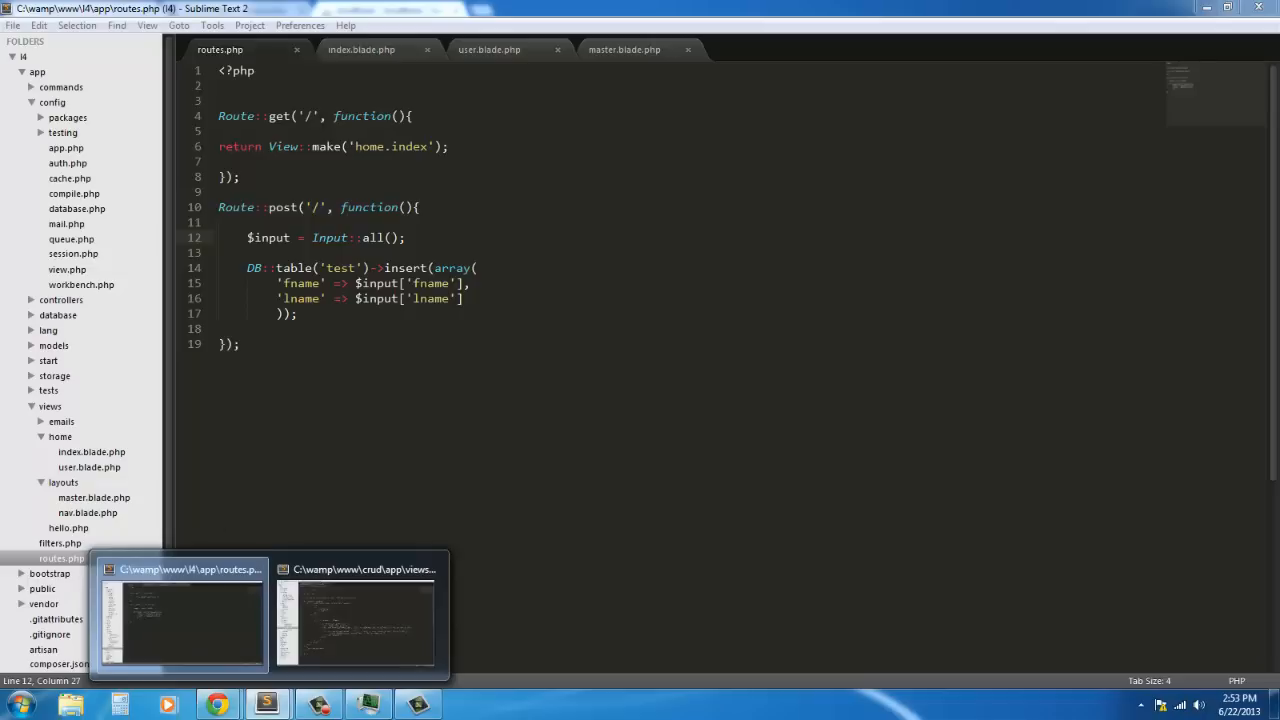
Step: Review the index.blade.php and user.blade.php views, then go back to routes.php
click(361, 49)
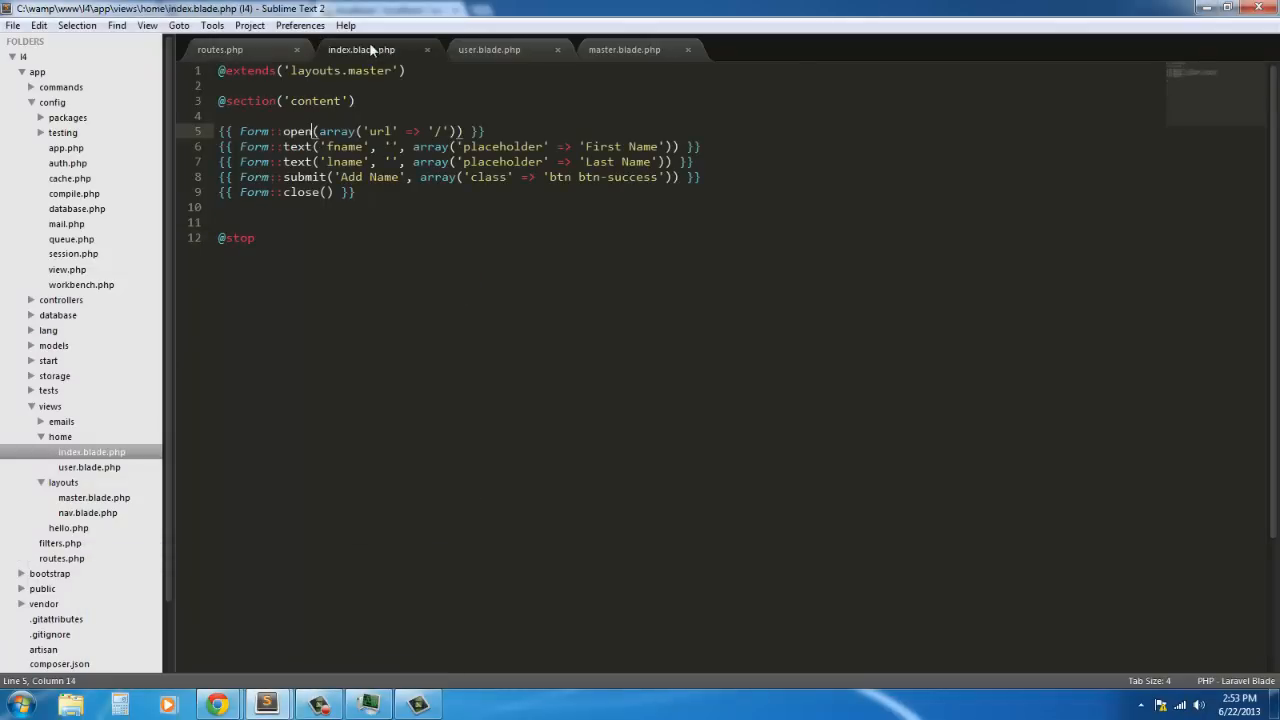
click(489, 49)
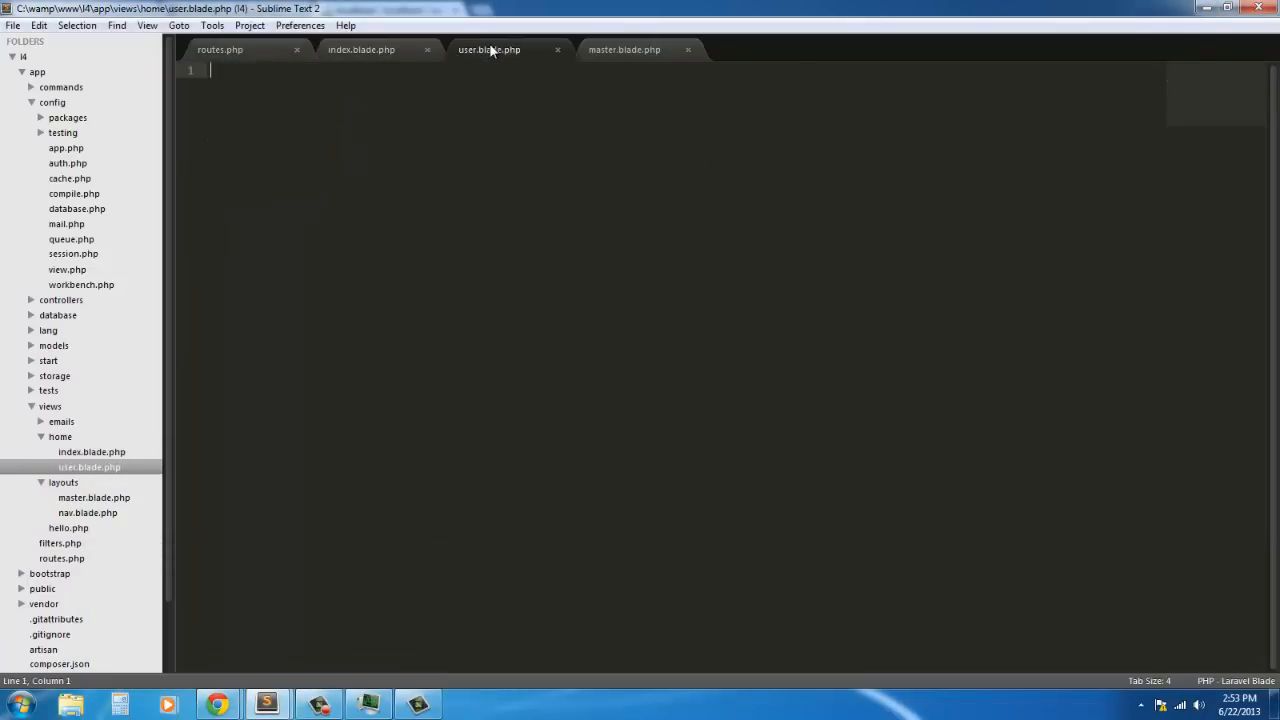
click(361, 49)
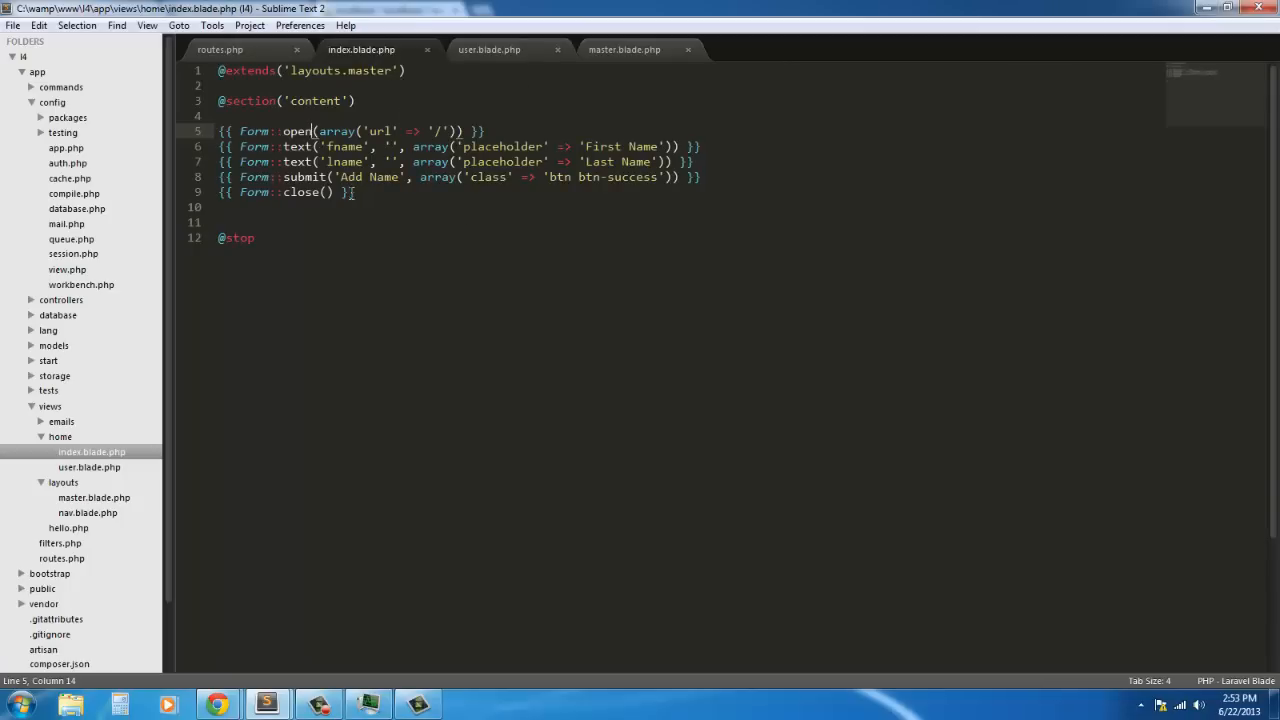
mouse_move(375, 192)
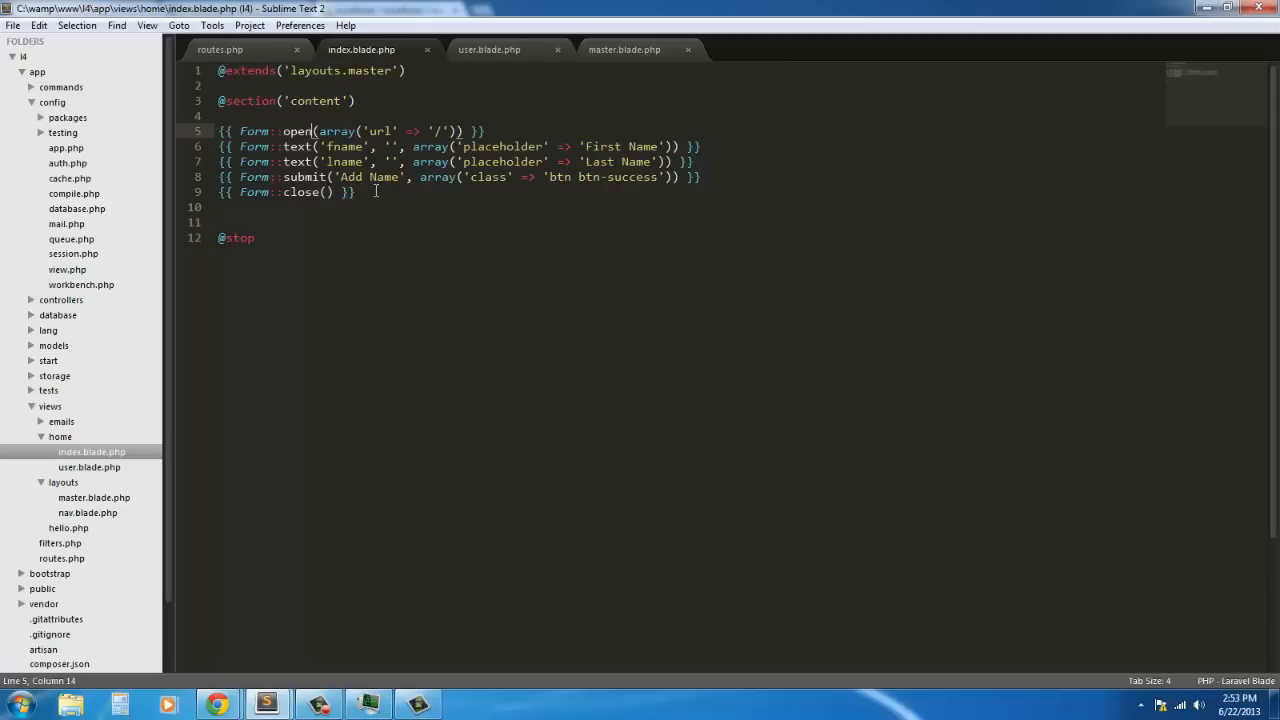
mouse_move(220, 49)
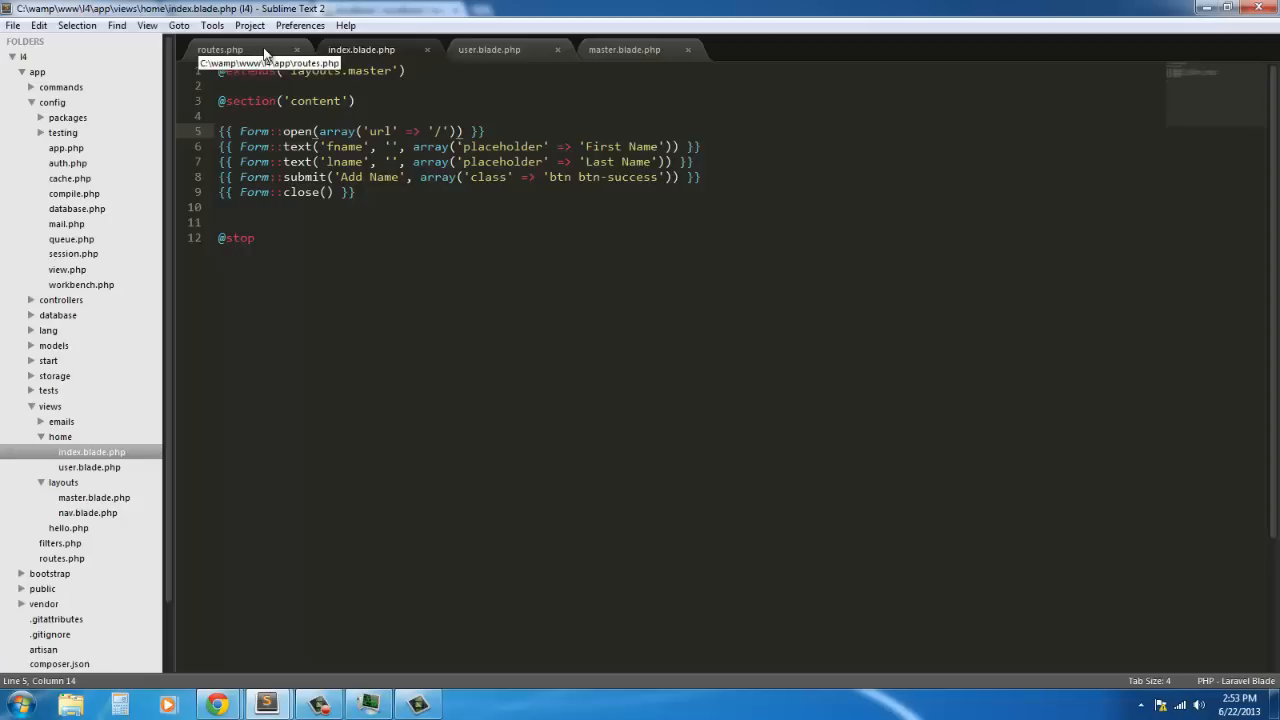
click(220, 49)
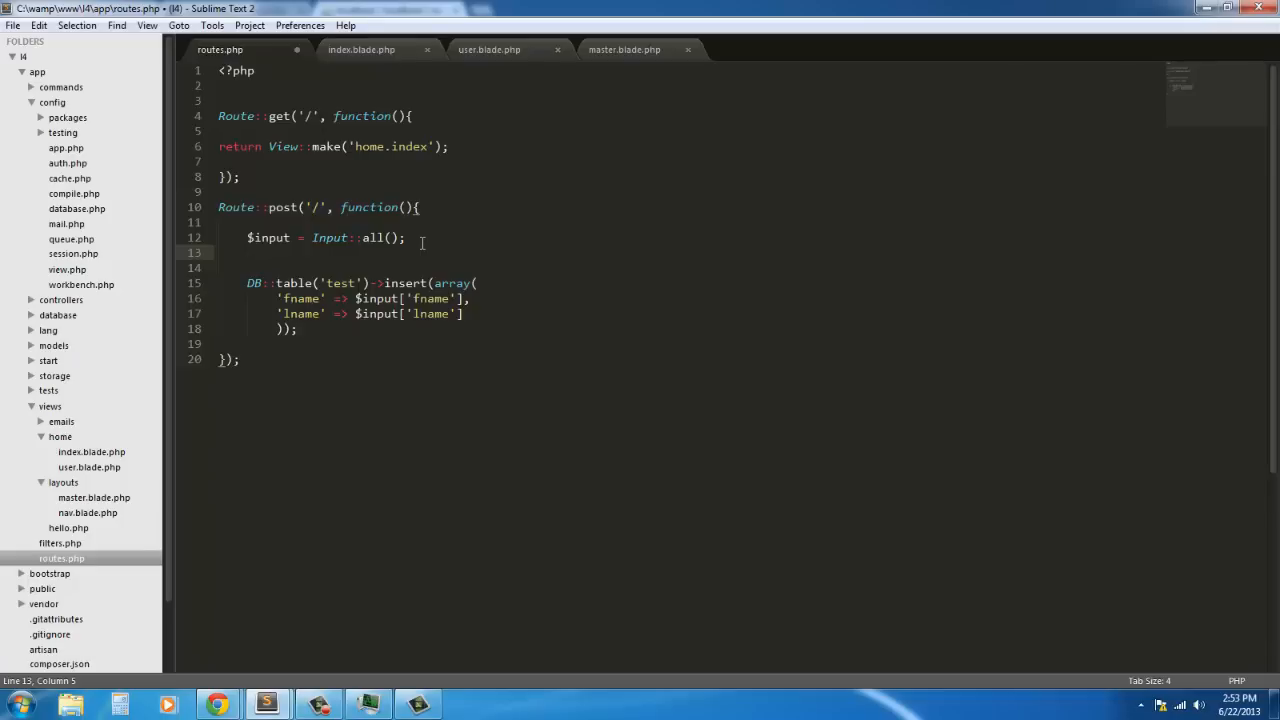
mouse_move(459, 264)
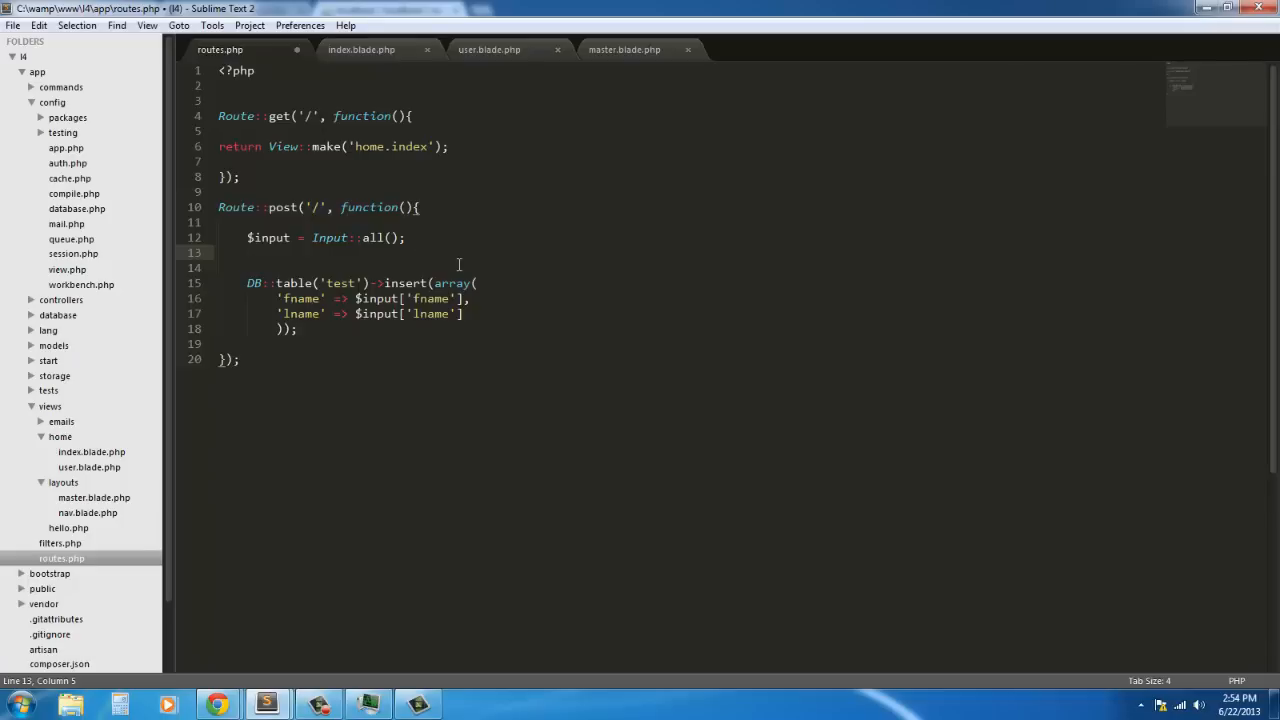